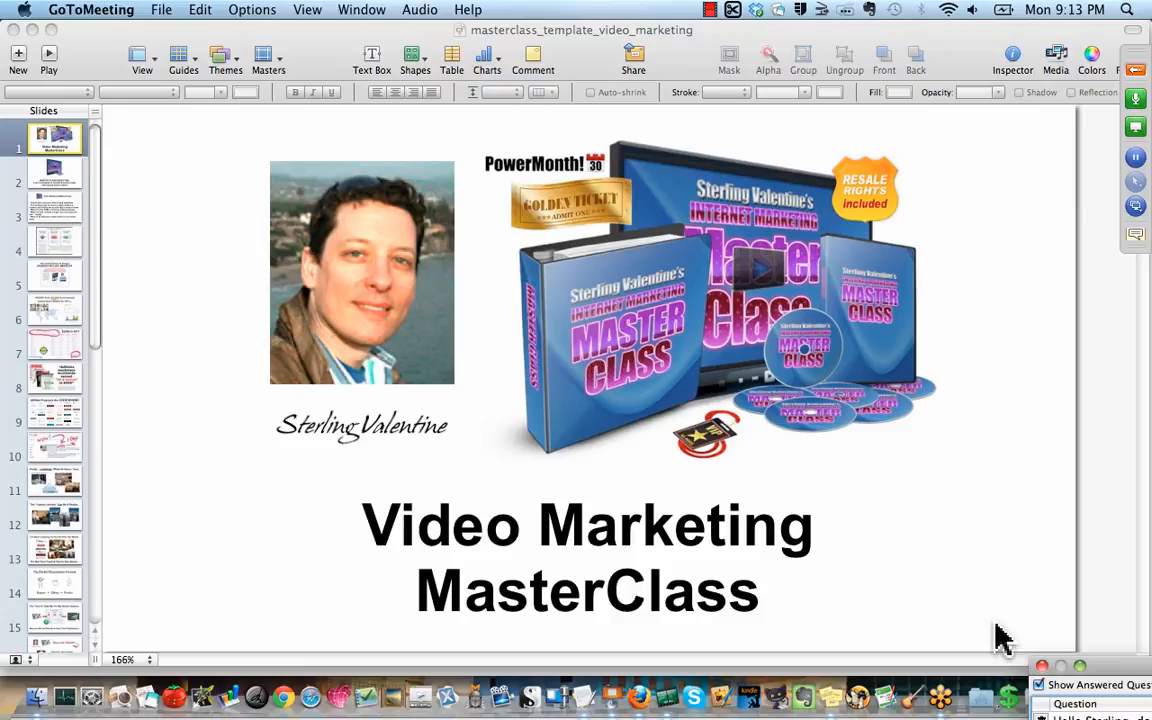
pyautogui.moveTo(112, 244)
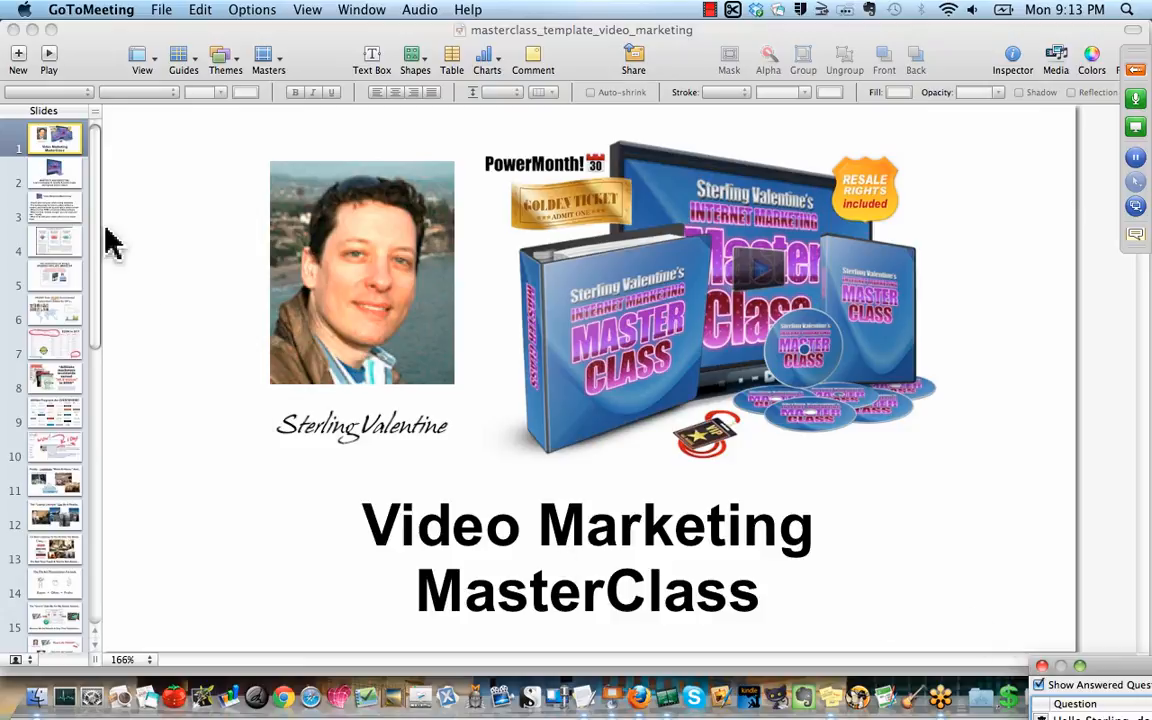
# - Move through the objective slide to the slide listing the masterclass topics
pyautogui.click(56, 180)
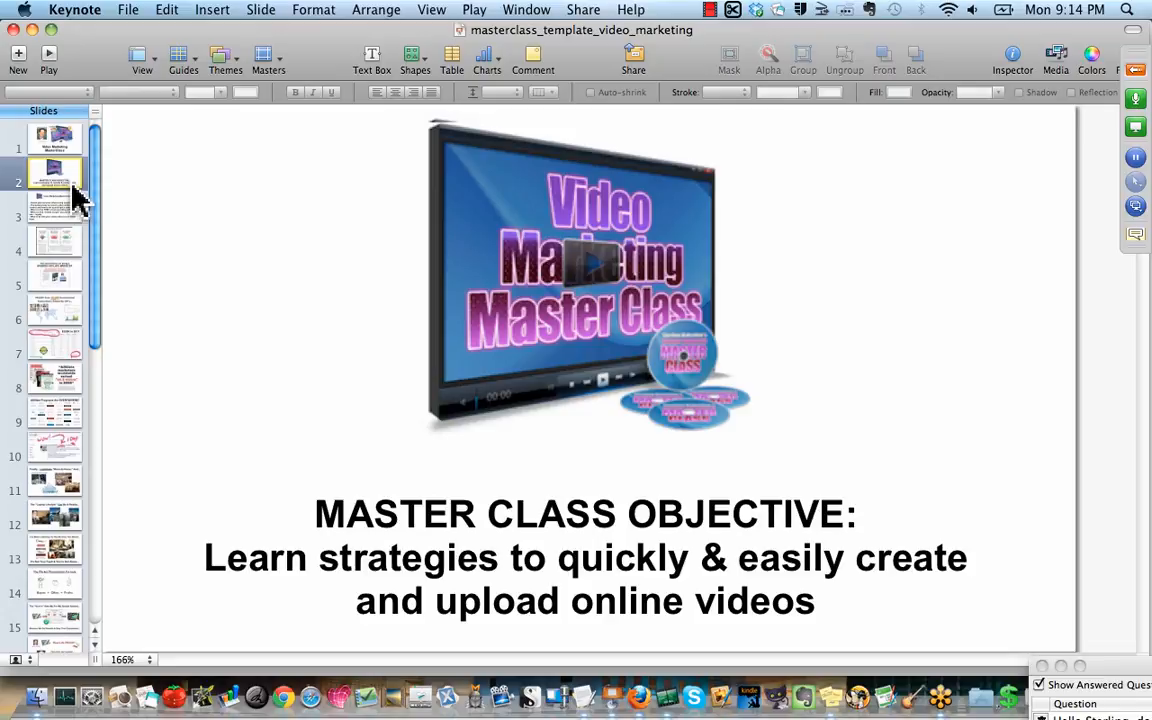
pyautogui.click(56, 216)
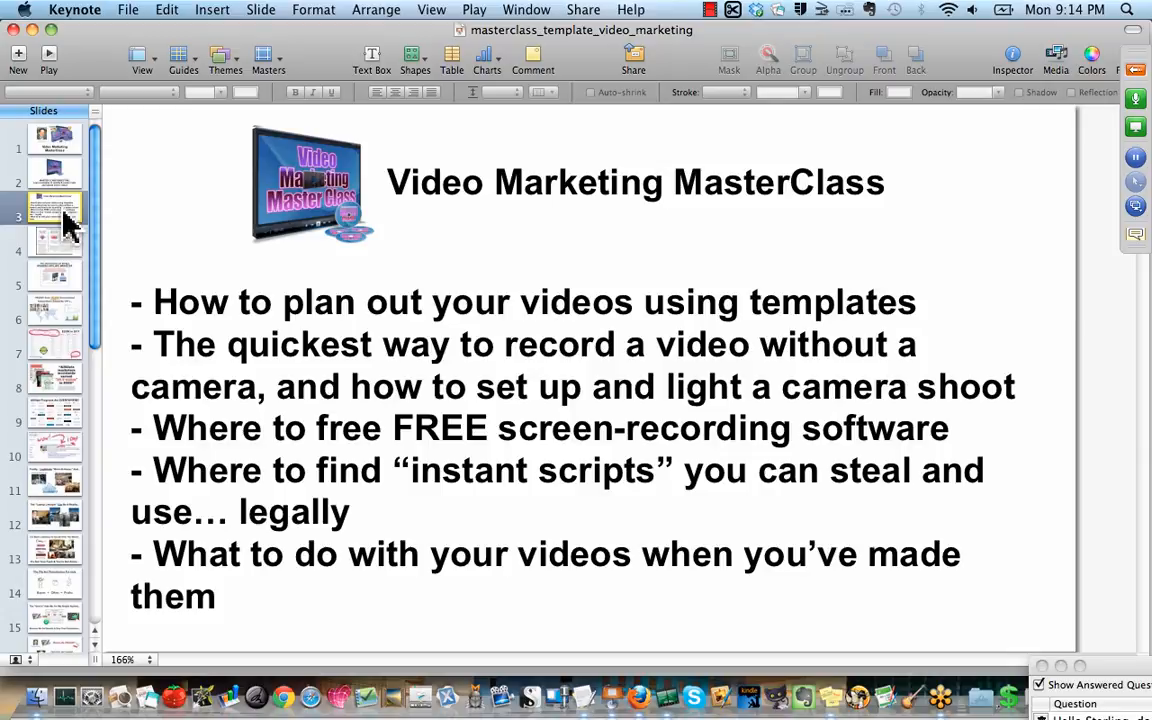
pyautogui.moveTo(10, 216)
pyautogui.write('i')
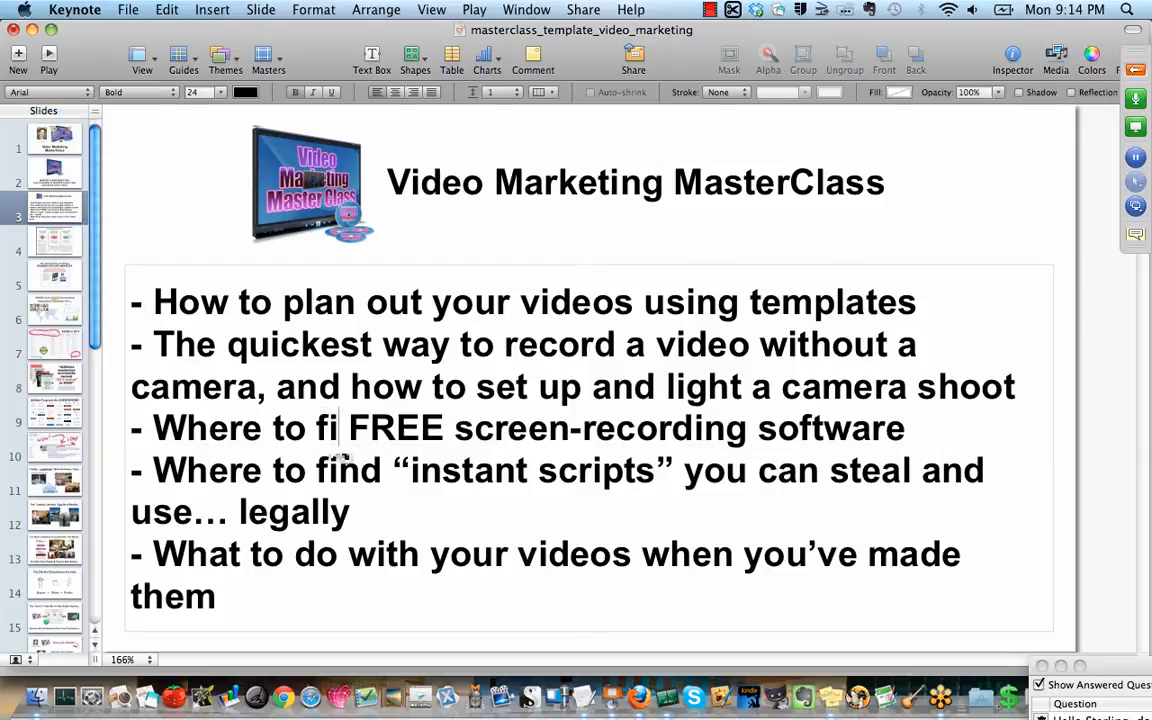
# - Complete 'find' so the third bullet reads 'Where to find FREE screen-recording software'
pyautogui.write('nd')
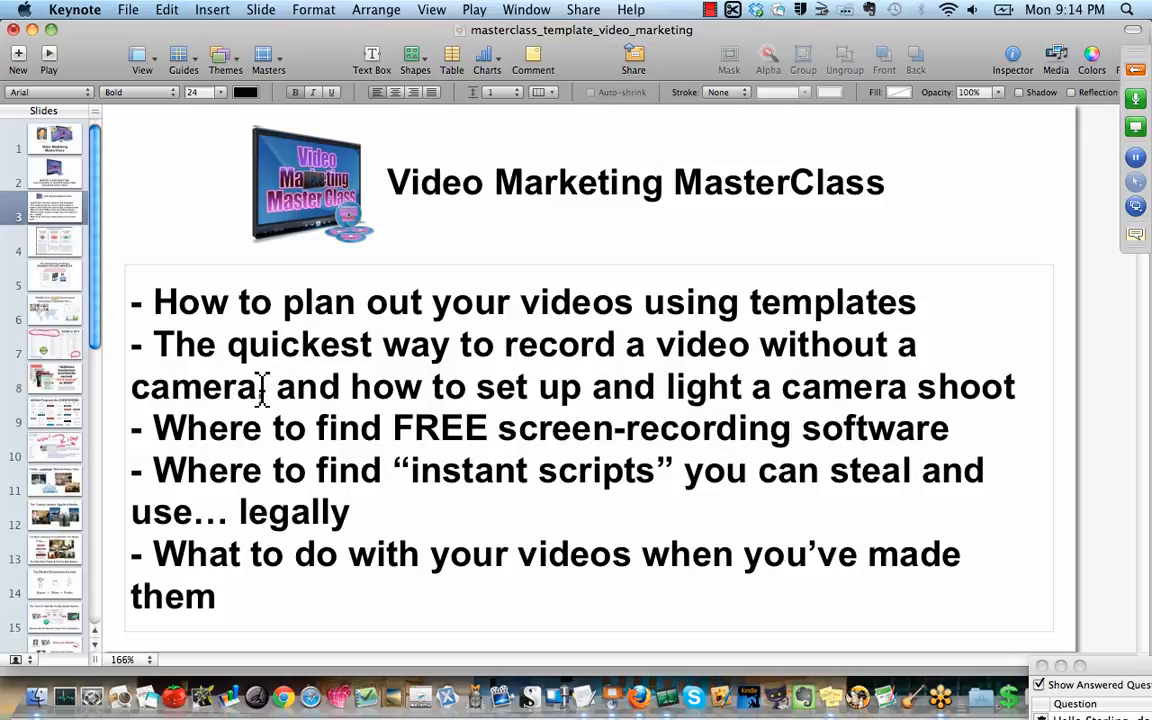
pyautogui.moveTo(152, 344); pyautogui.dragTo(268, 388)
pyautogui.write(',')
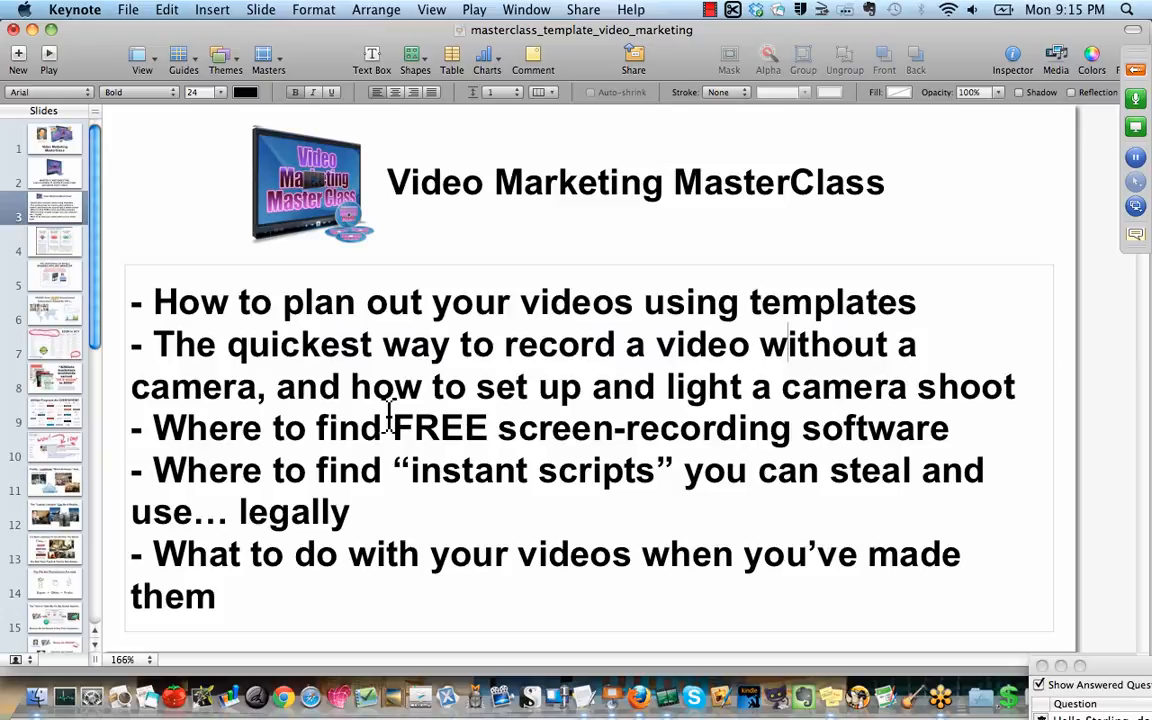
pyautogui.moveTo(258, 398)
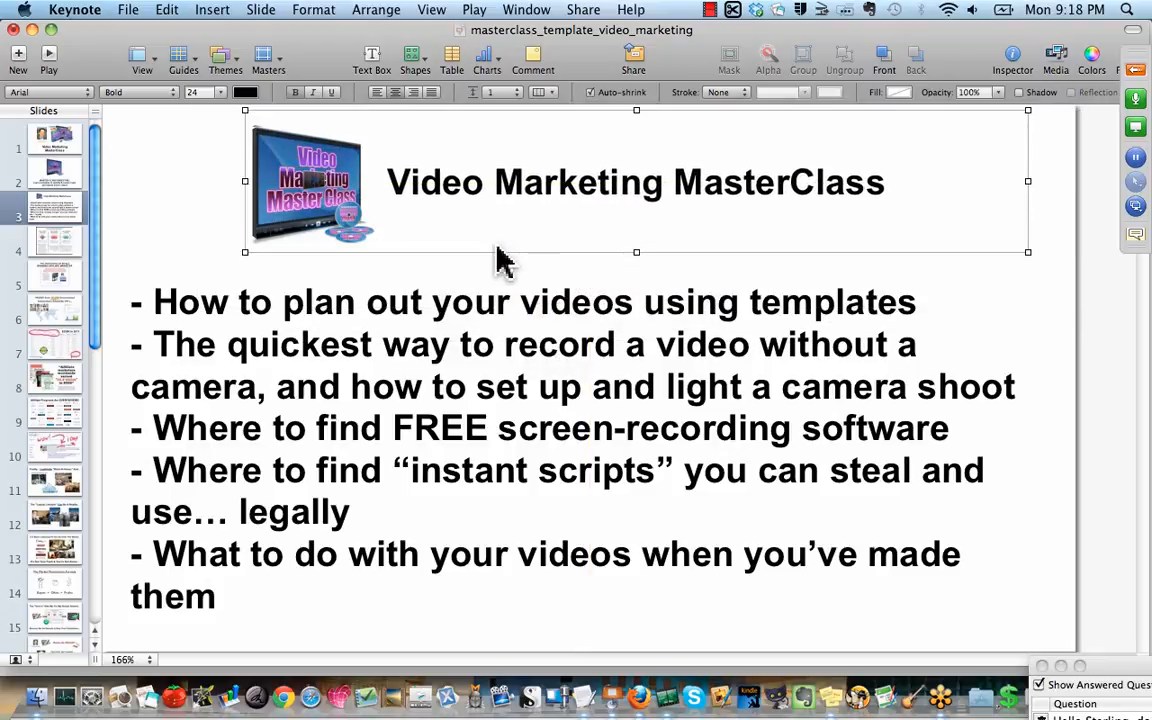
pyautogui.moveTo(1060, 460)
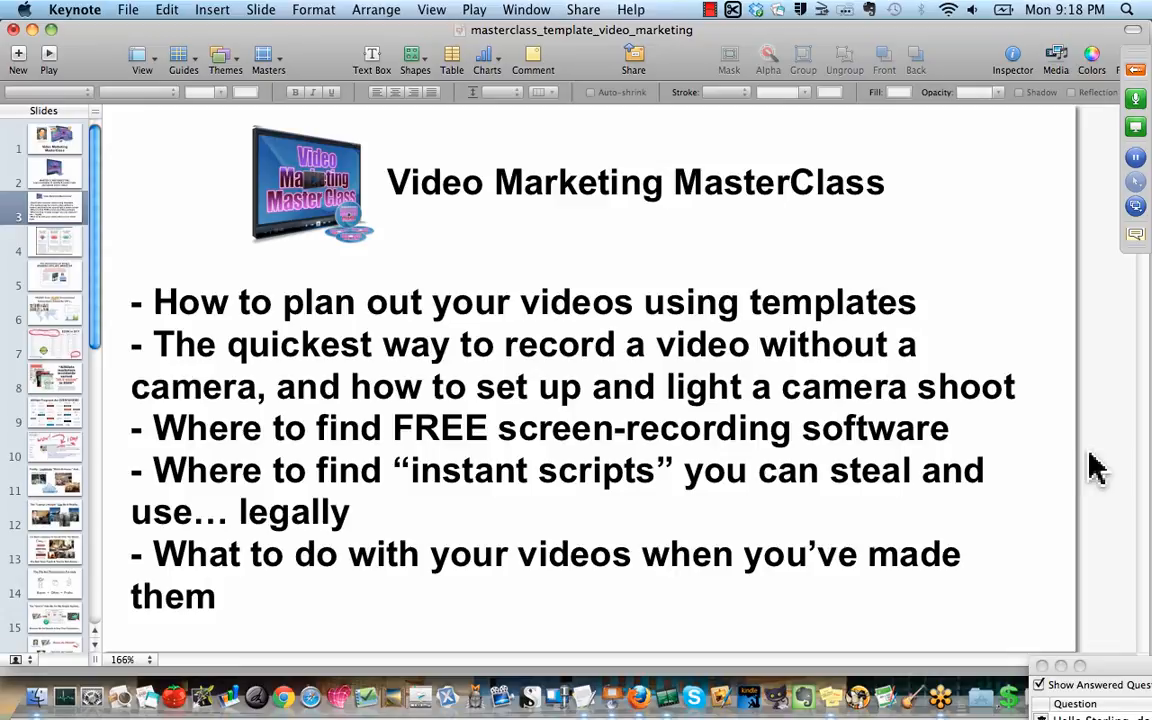
pyautogui.moveTo(90, 76)
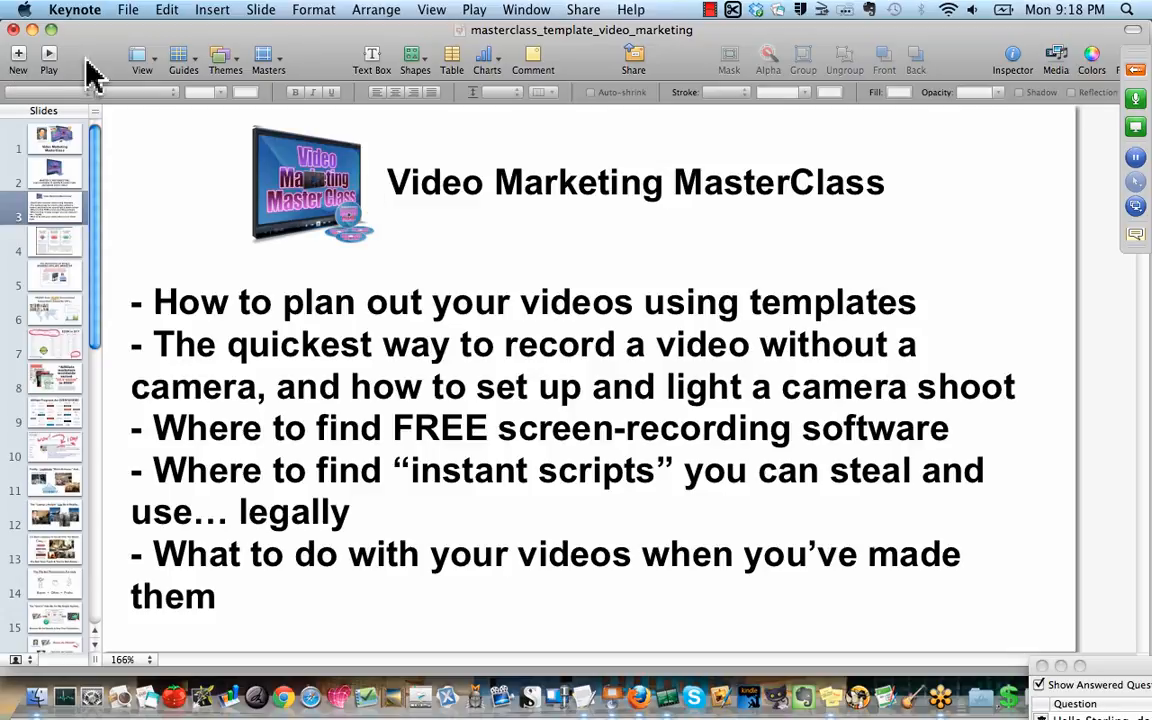
pyautogui.moveTo(110, 50)
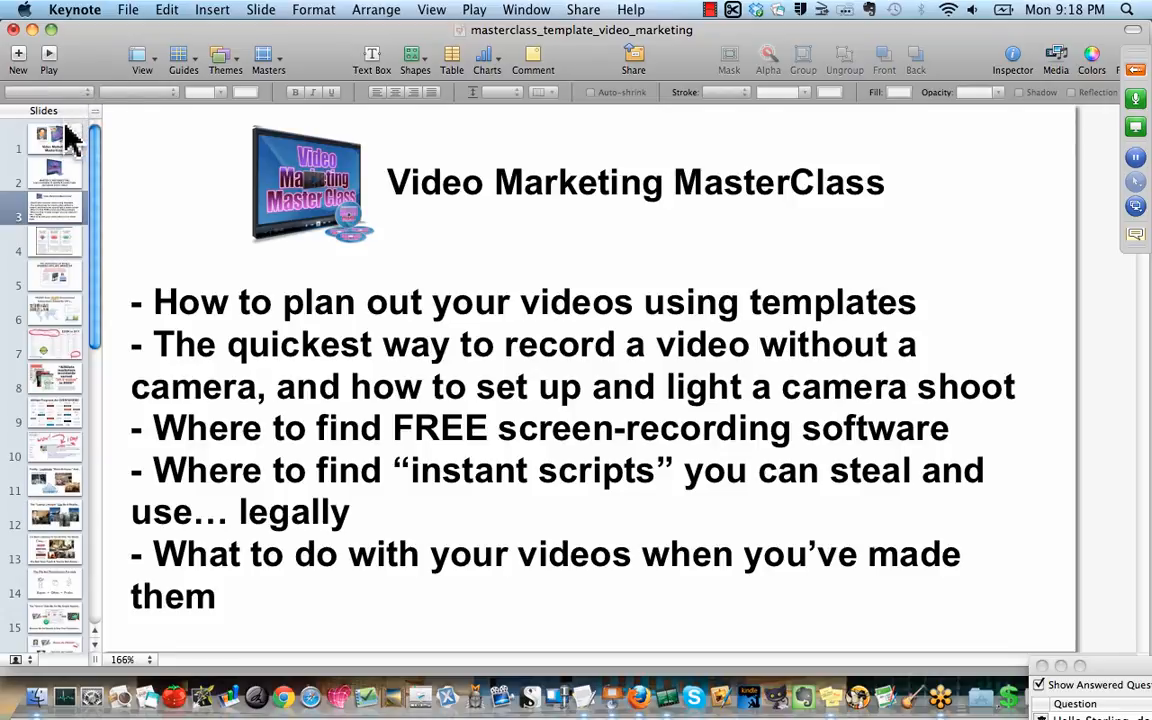
pyautogui.moveTo(64, 148)
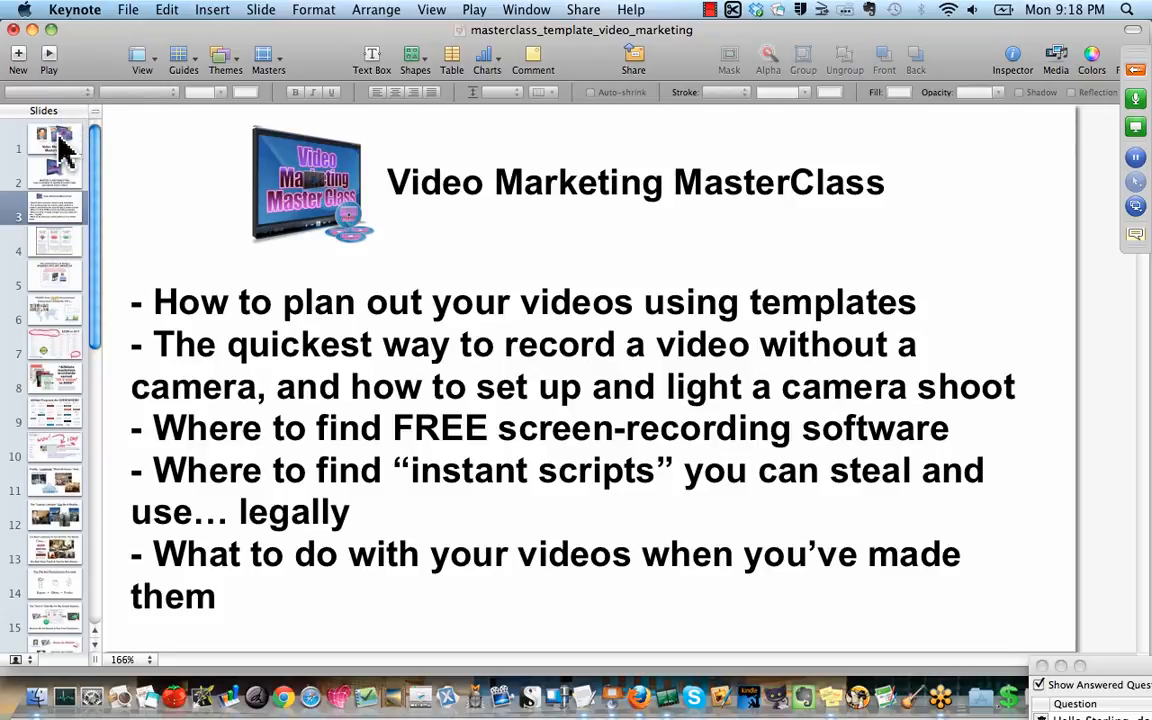
pyautogui.click(56, 184)
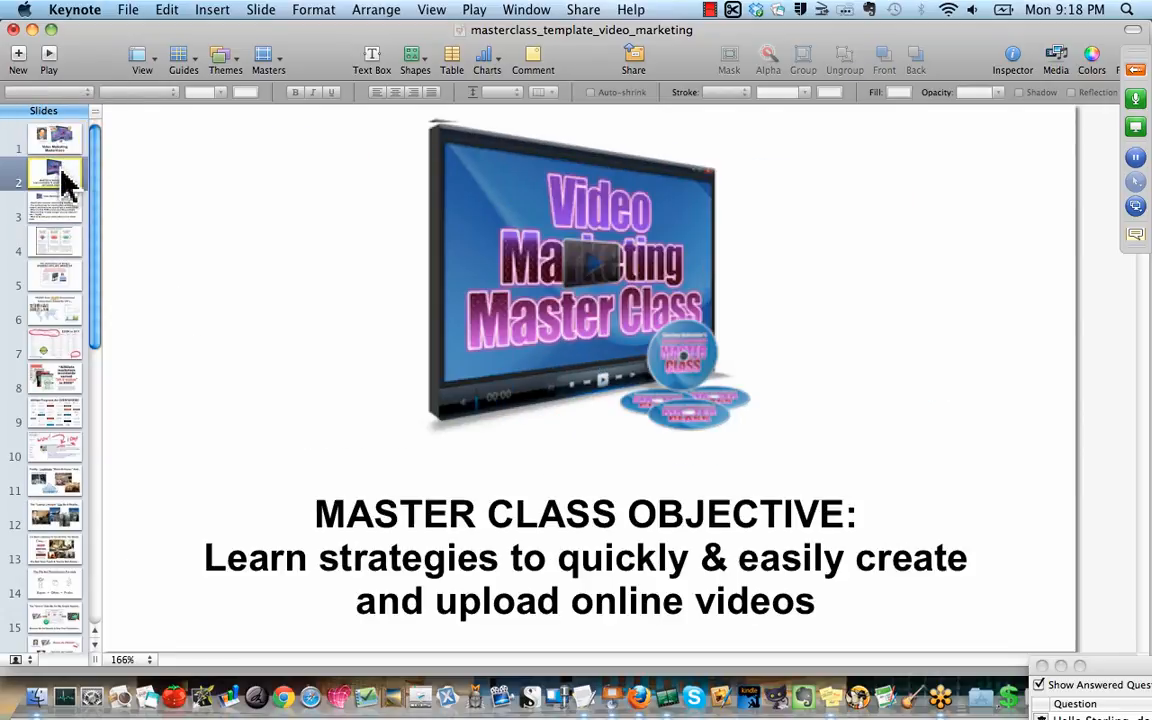
pyautogui.click(56, 218)
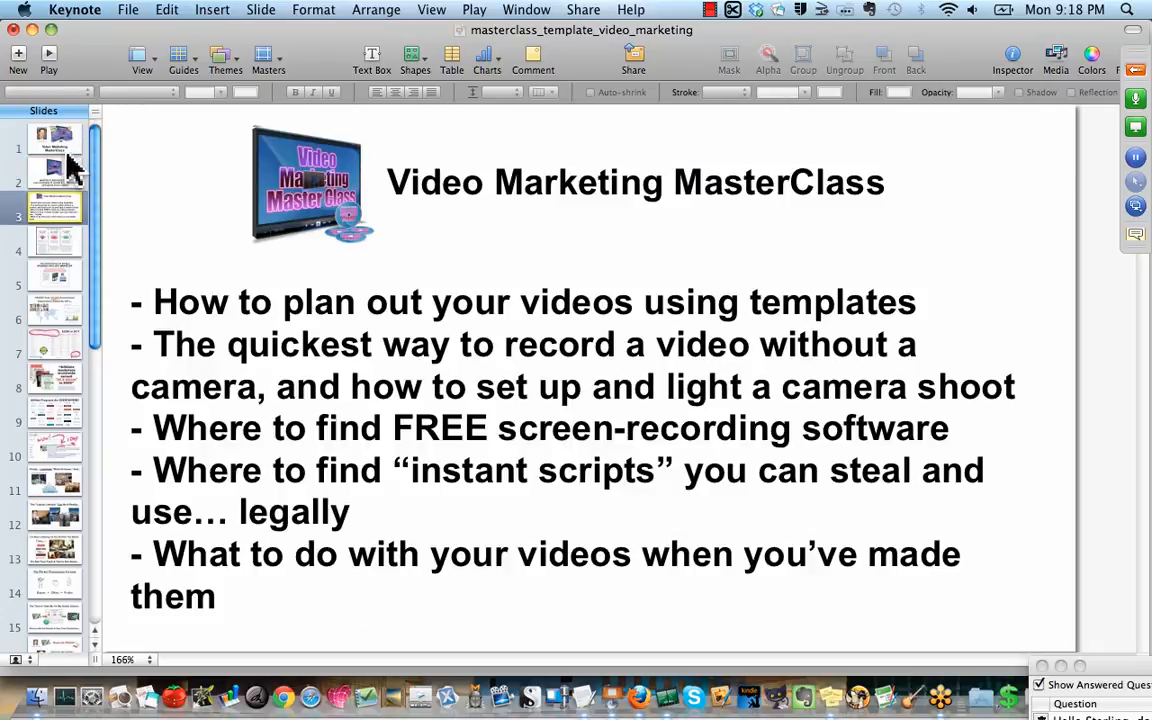
pyautogui.moveTo(62, 160)
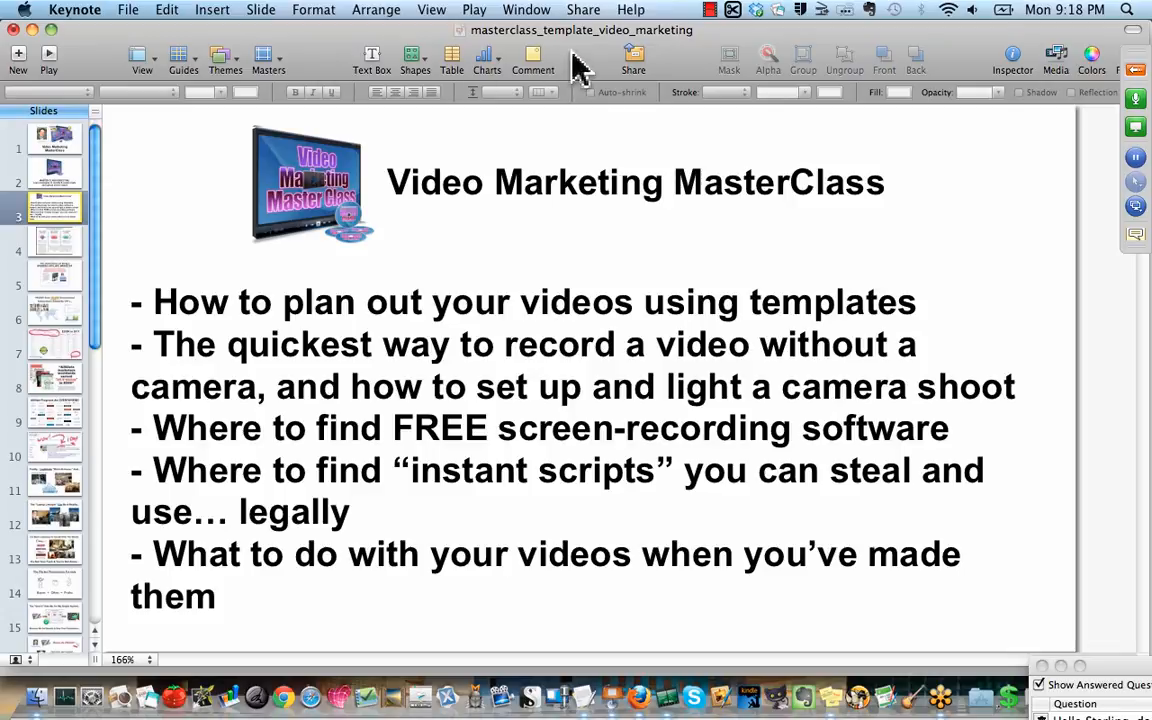
pyautogui.moveTo(64, 56)
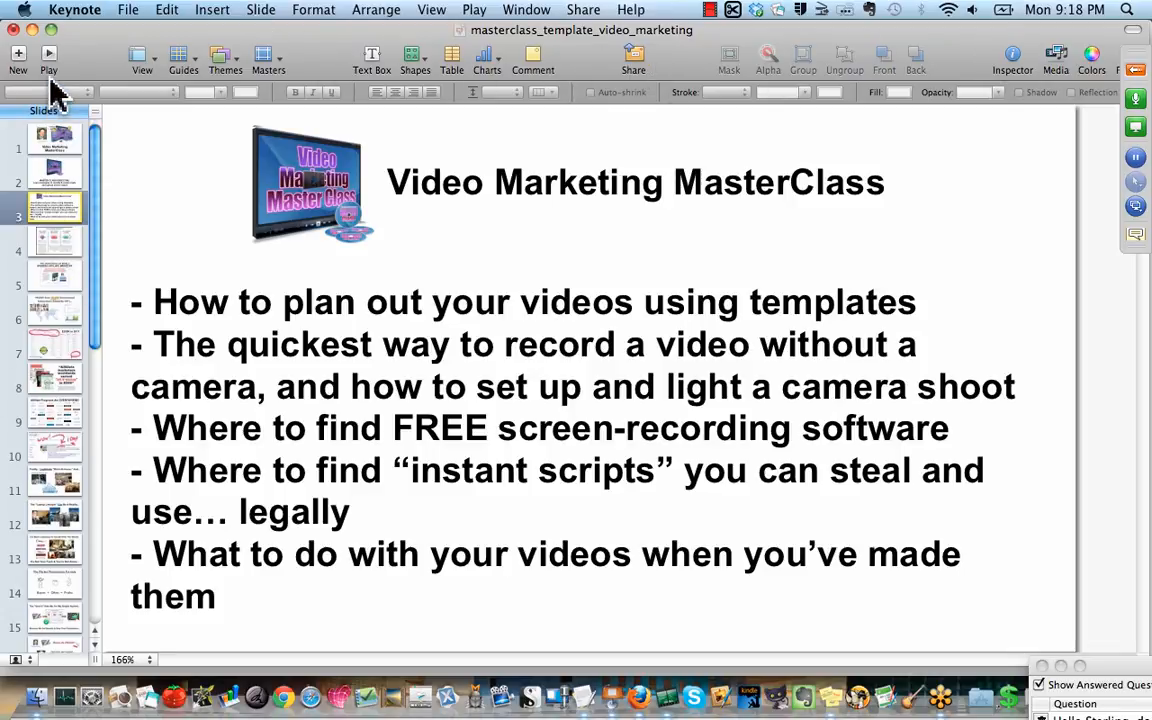
pyautogui.moveTo(62, 82)
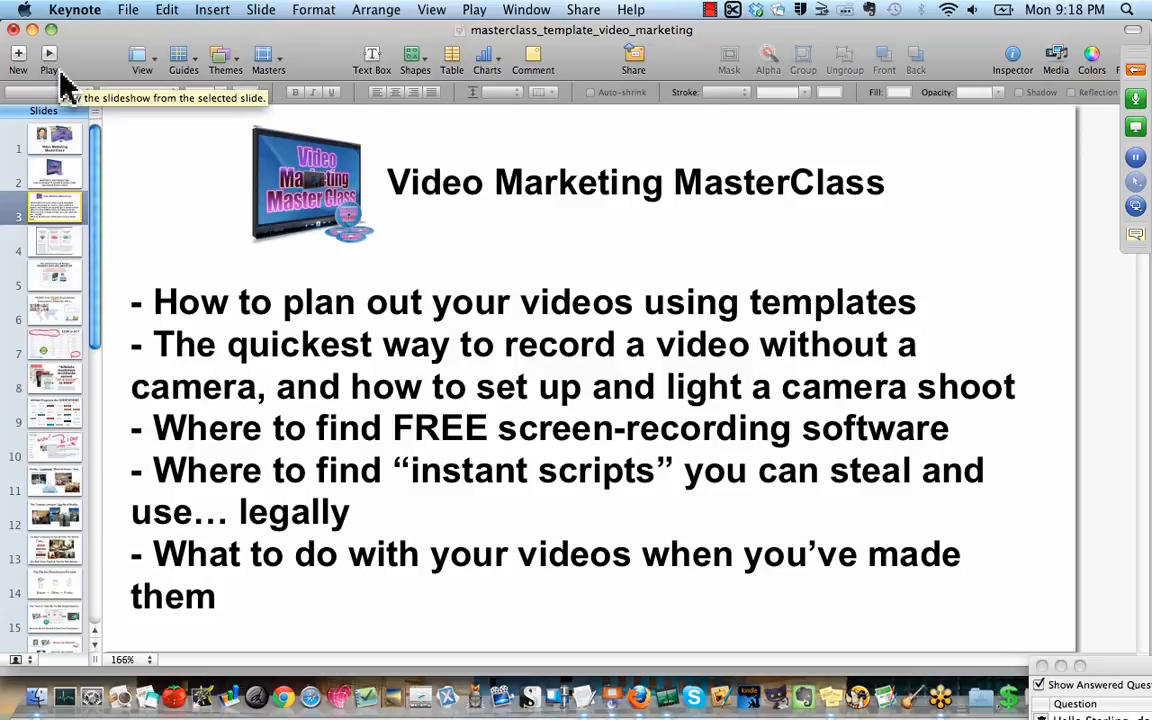
pyautogui.moveTo(144, 290)
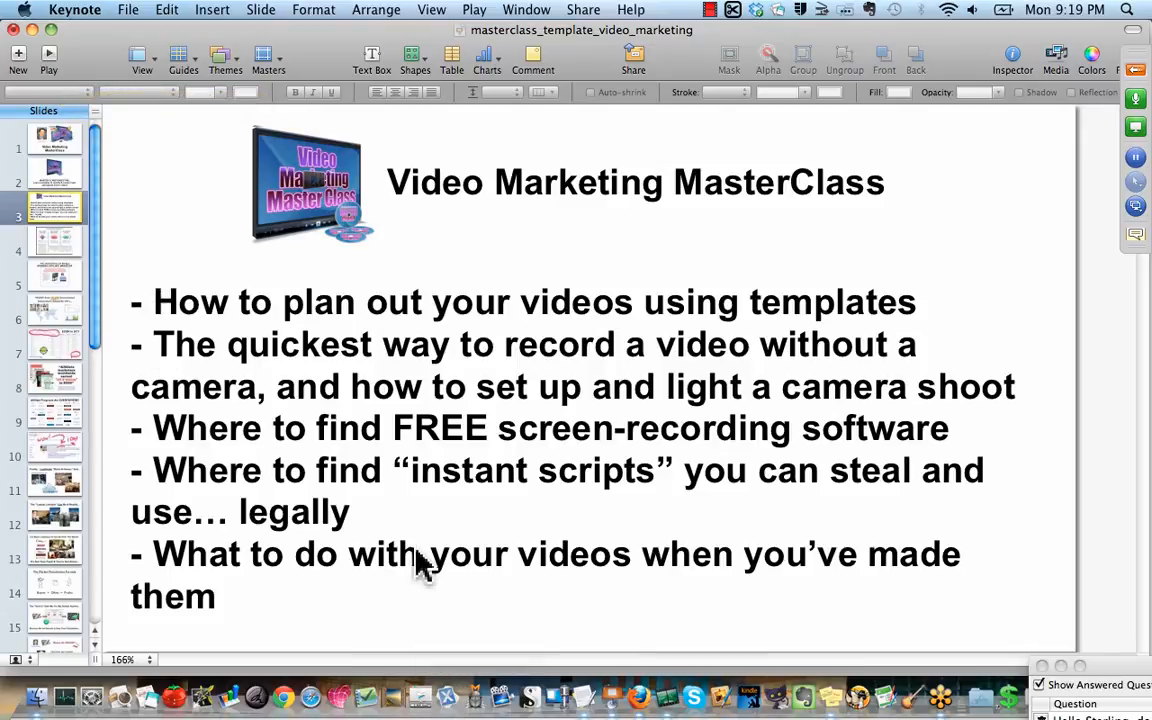
pyautogui.moveTo(444, 244)
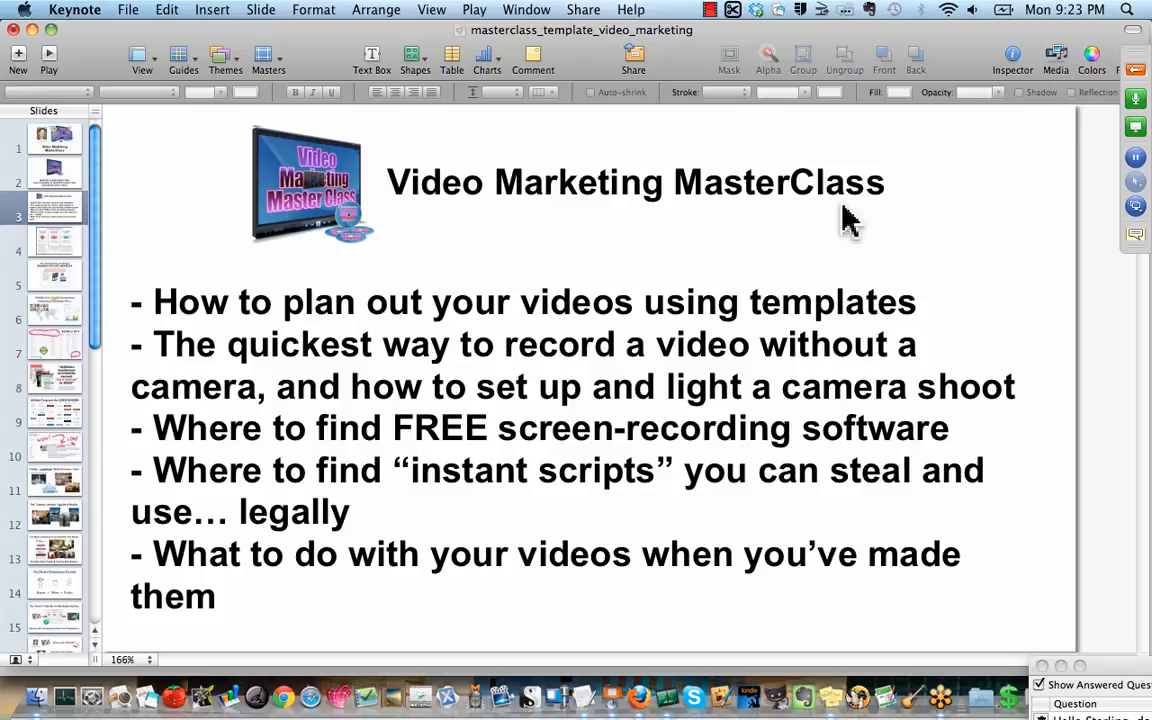
pyautogui.click(310, 184)
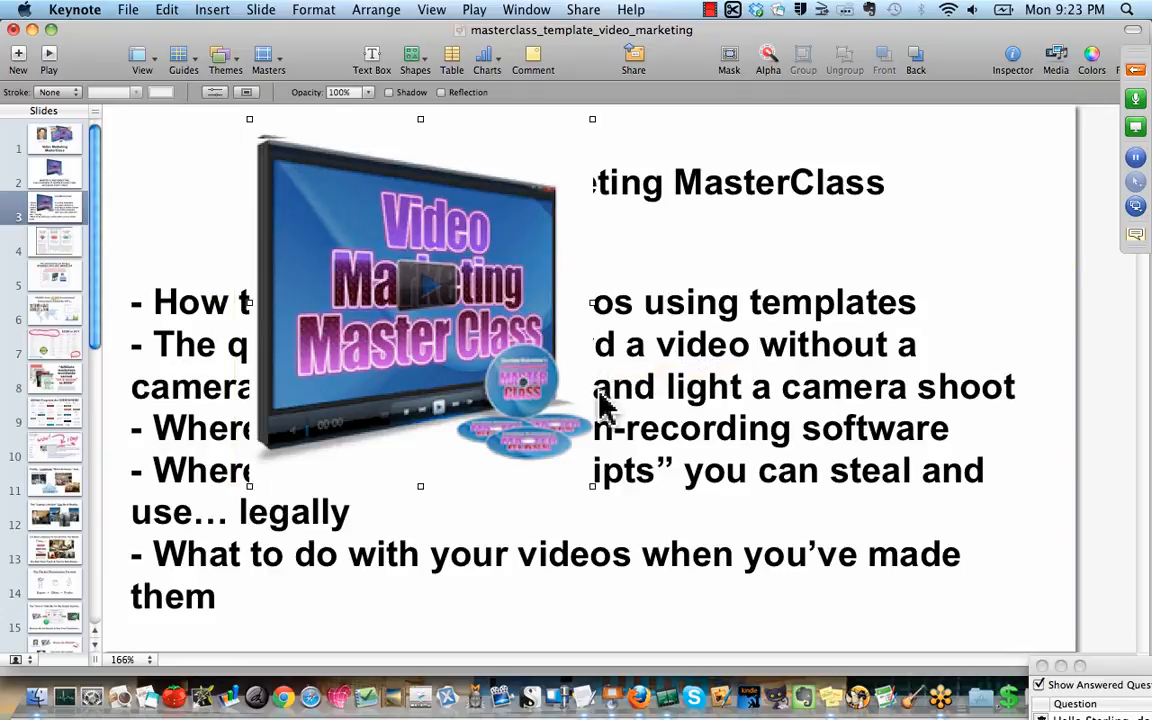
pyautogui.moveTo(596, 456)
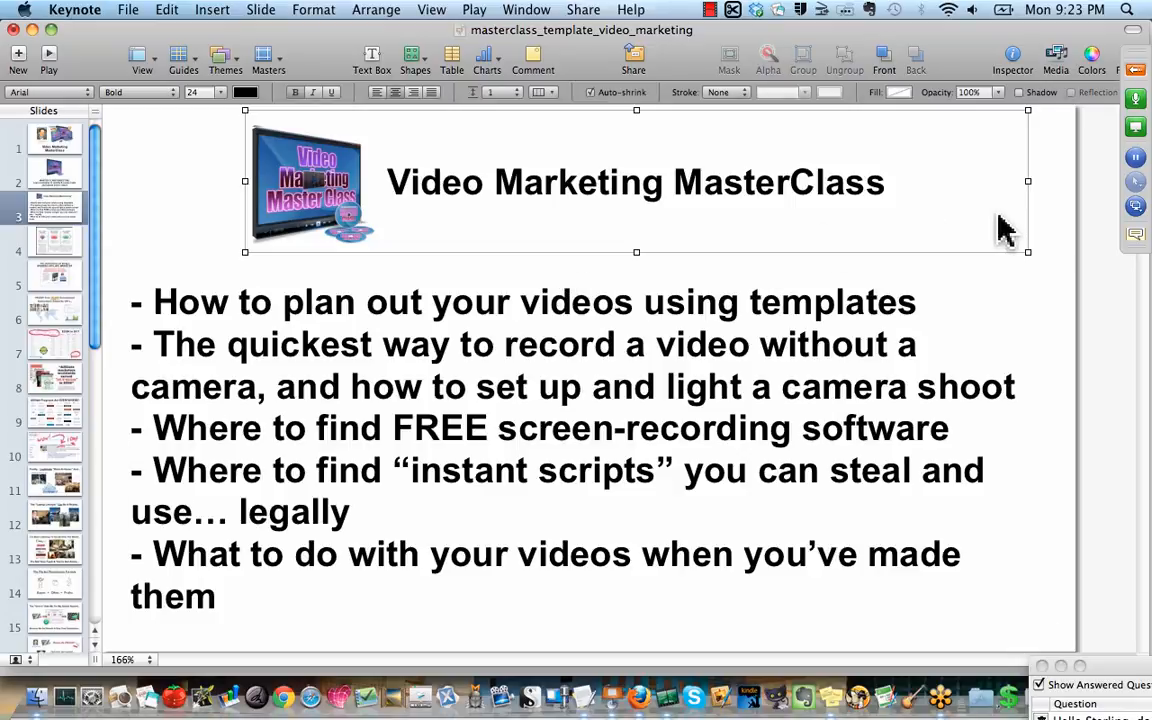
pyautogui.moveTo(918, 208)
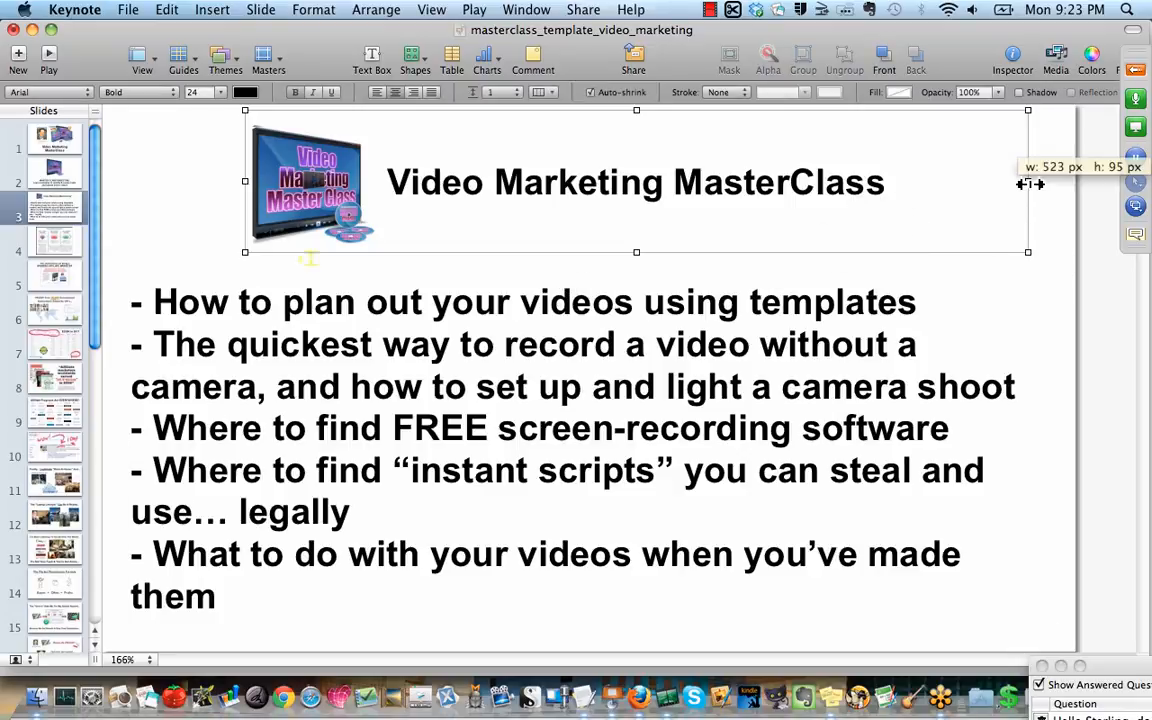
pyautogui.moveTo(1028, 182); pyautogui.dragTo(1012, 190)
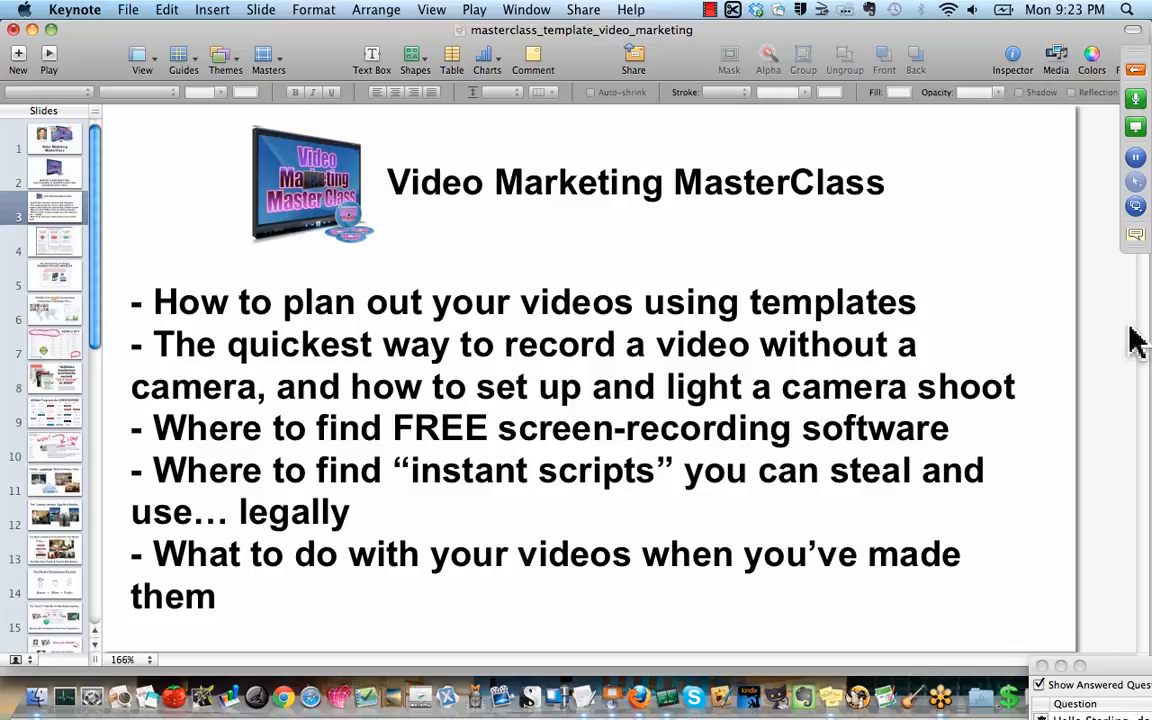
pyautogui.moveTo(680, 632)
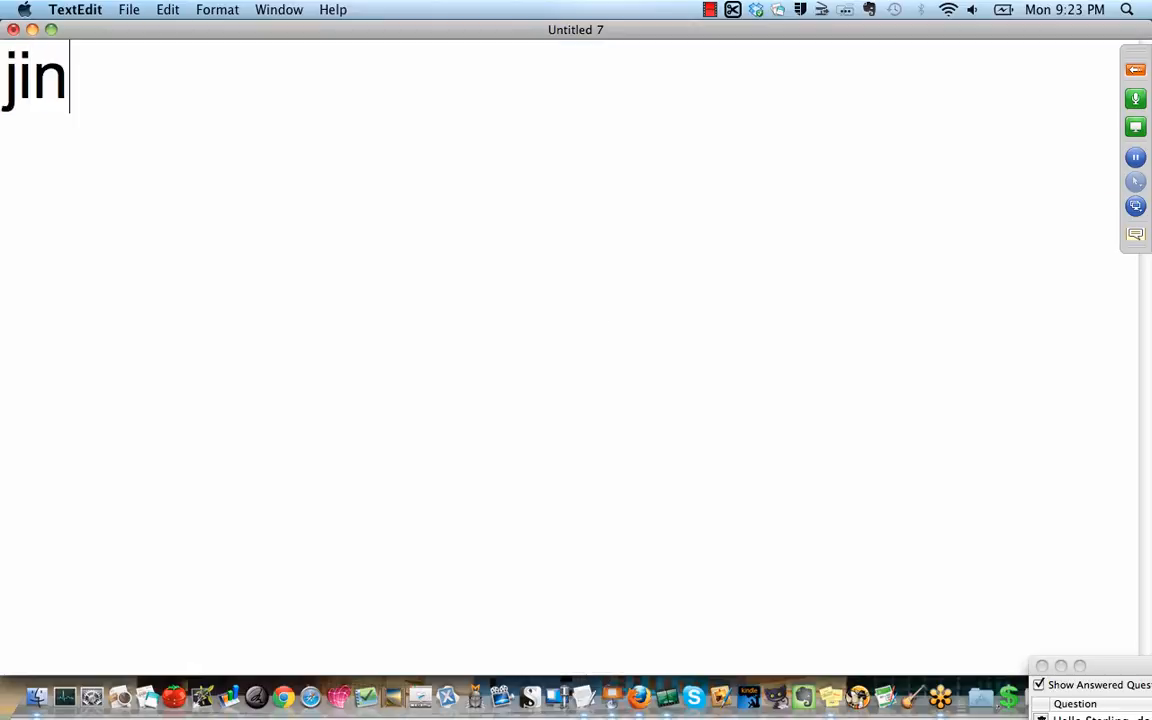
# - Write the note line 'jing FREE [camtasia] techsmith', inserting FREE between jing and [camtasia]
pyautogui.write('g')
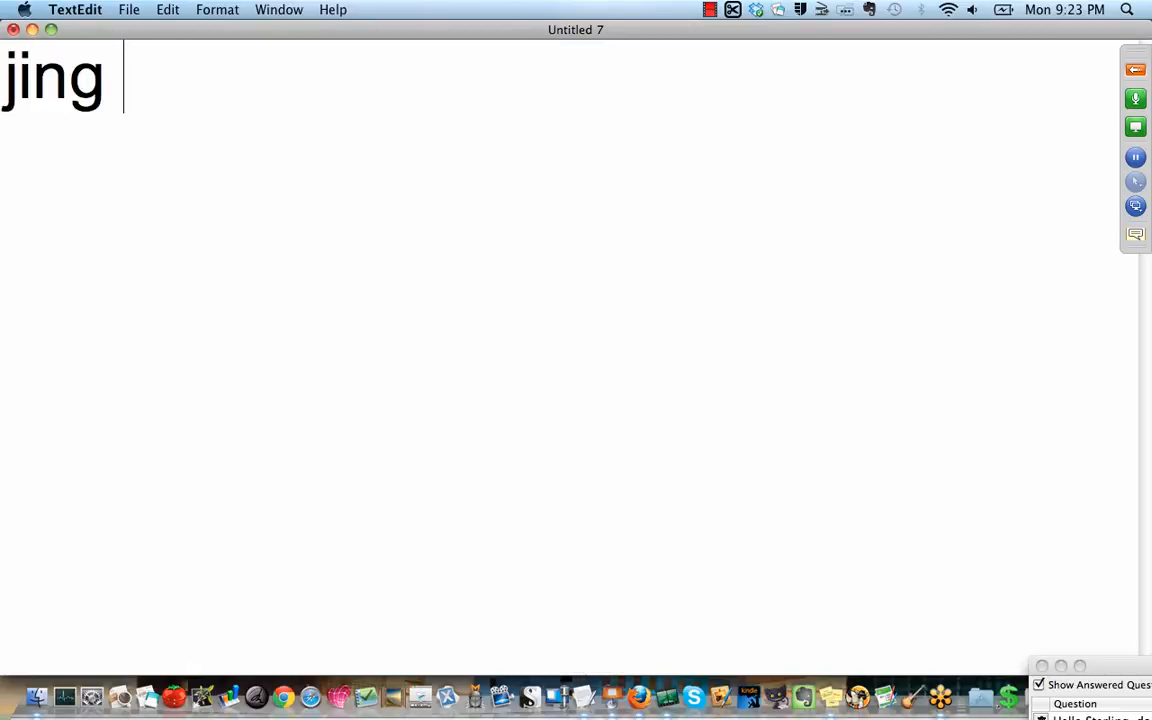
pyautogui.write('[cam')
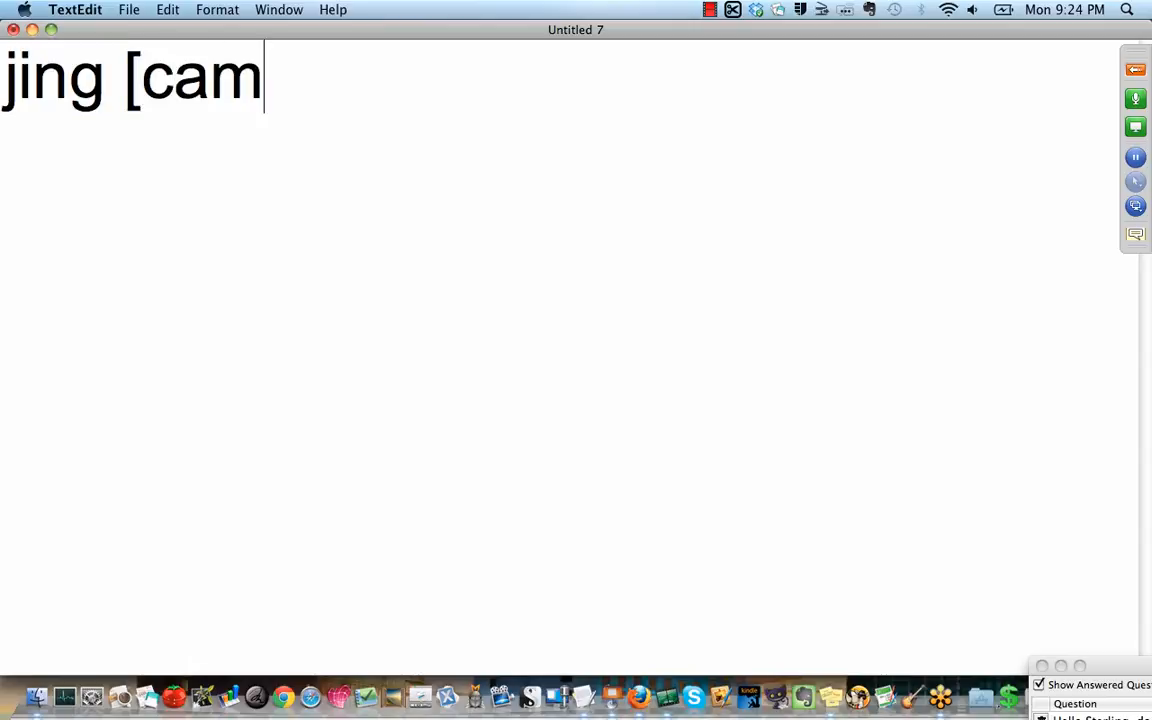
pyautogui.write('tasia')
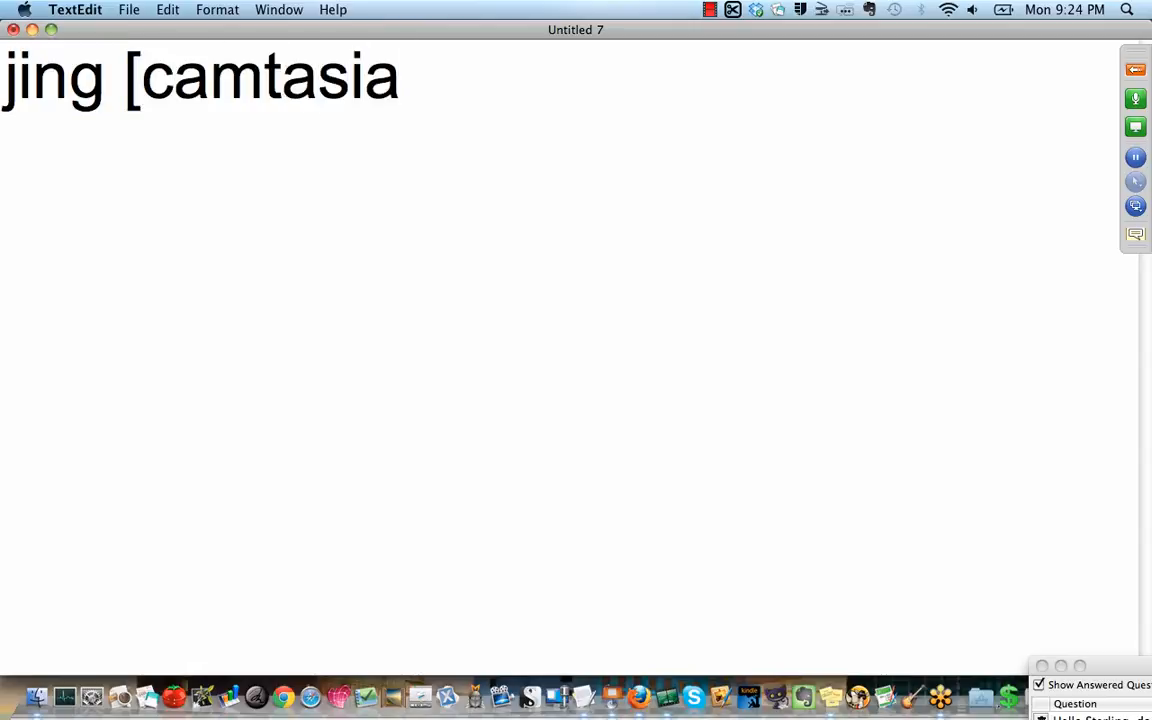
pyautogui.write(']')
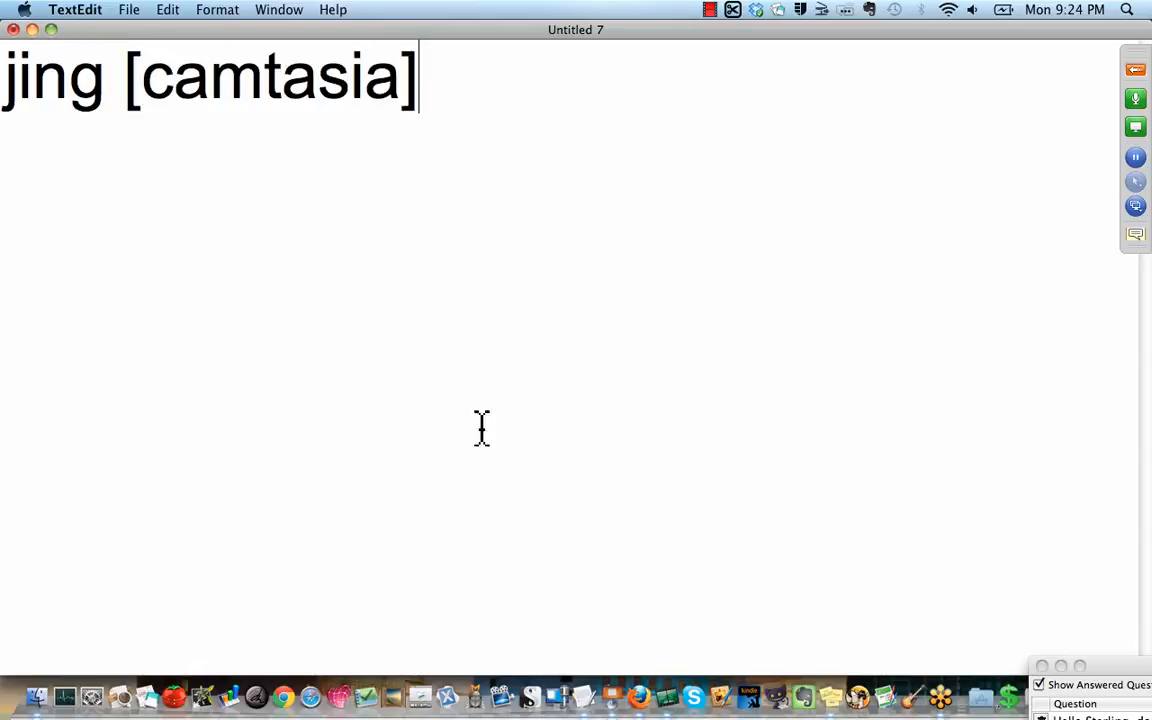
pyautogui.click(122, 82)
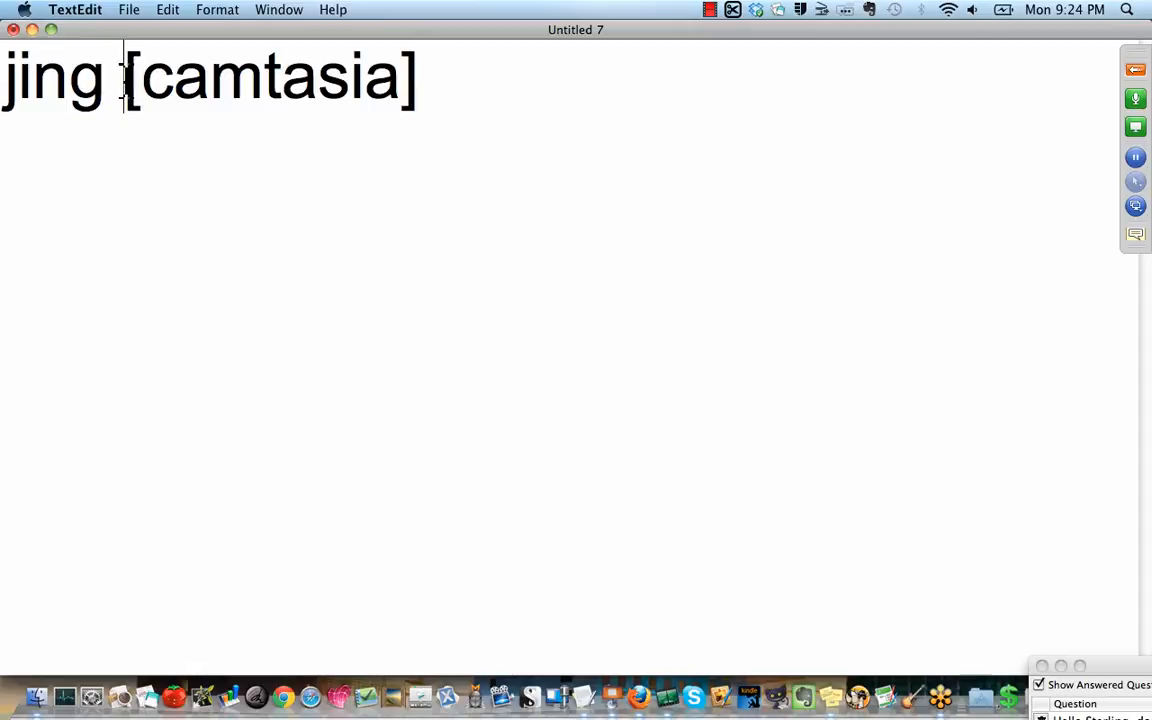
pyautogui.write('FREE')
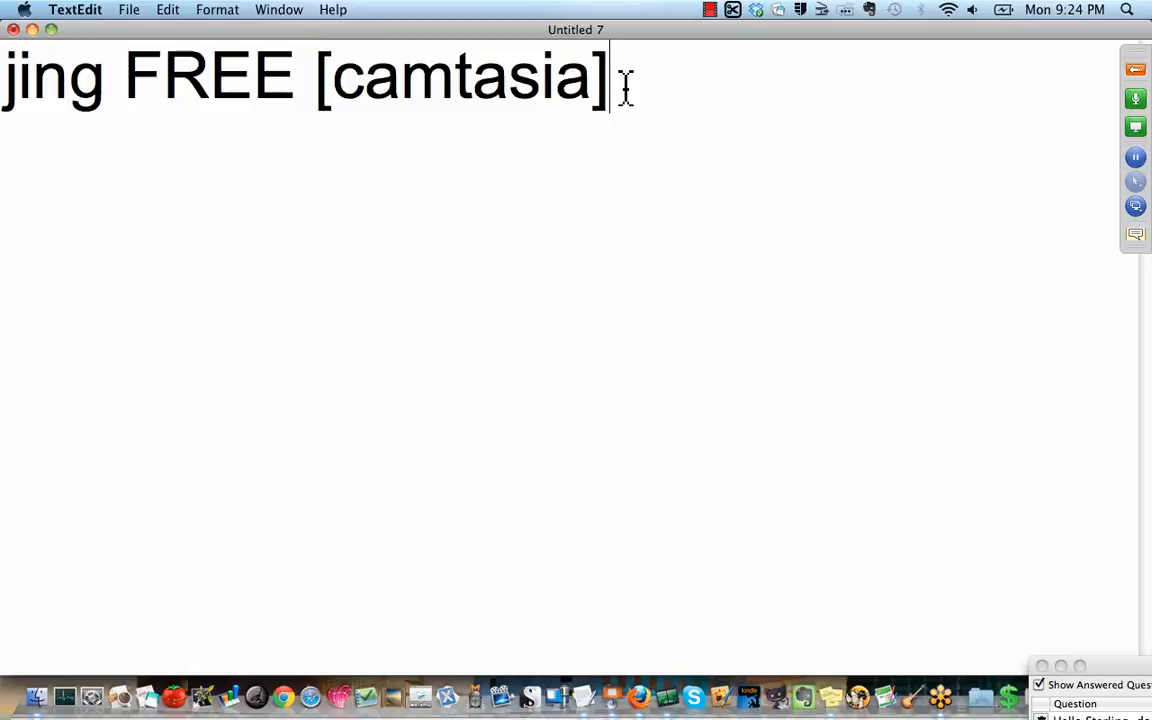
pyautogui.write('tech')
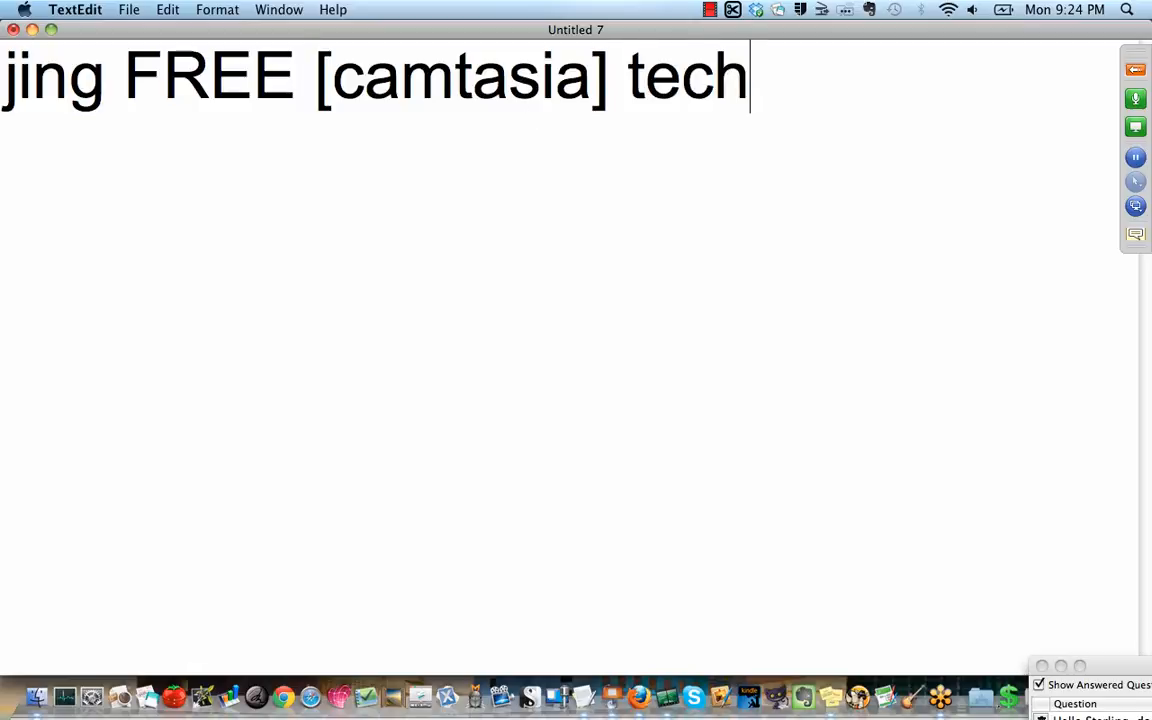
pyautogui.write('smith')
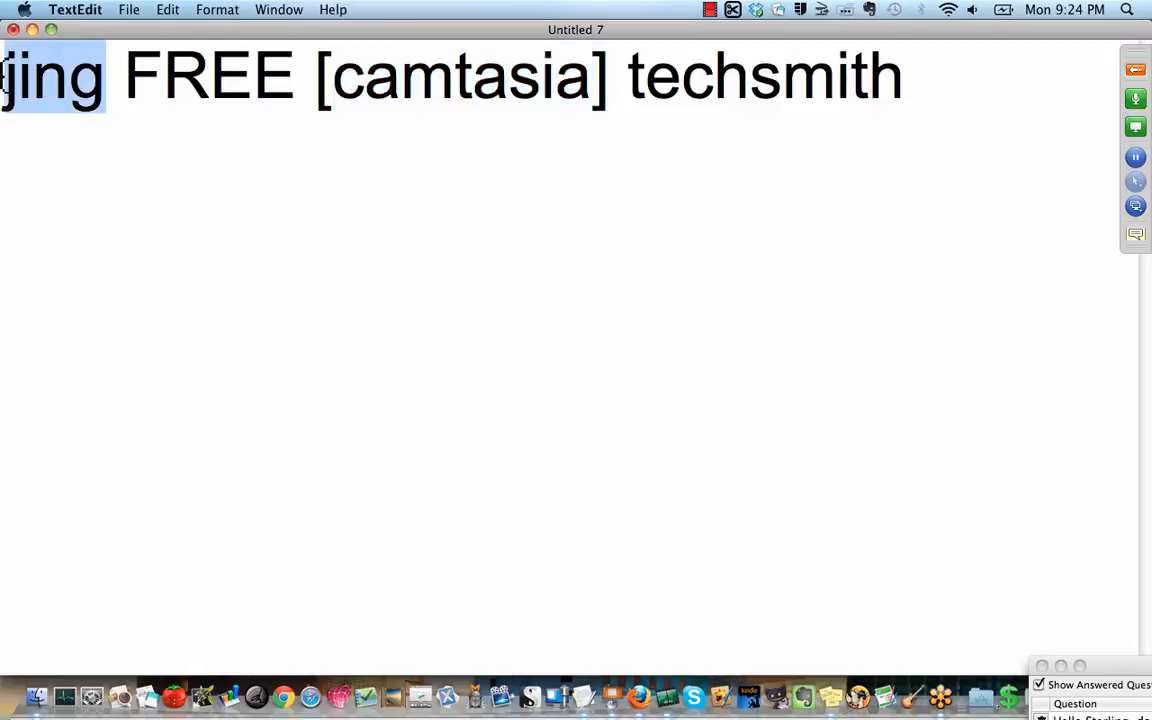
pyautogui.click(80, 80)
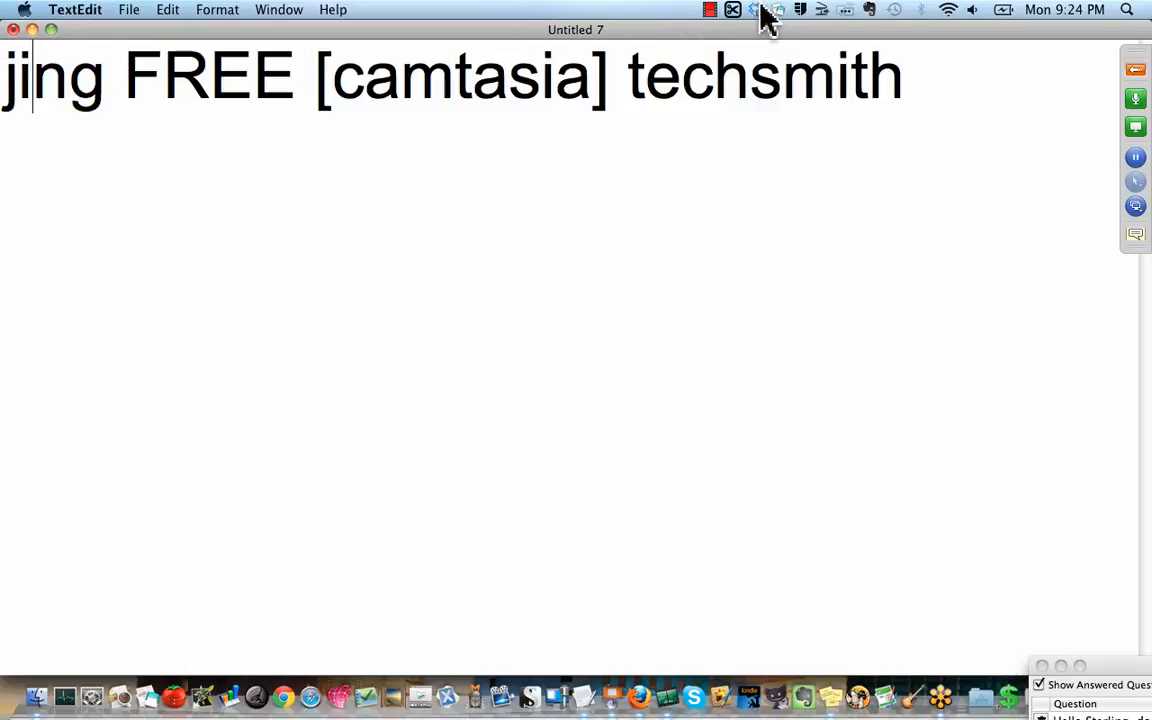
pyautogui.moveTo(380, 172)
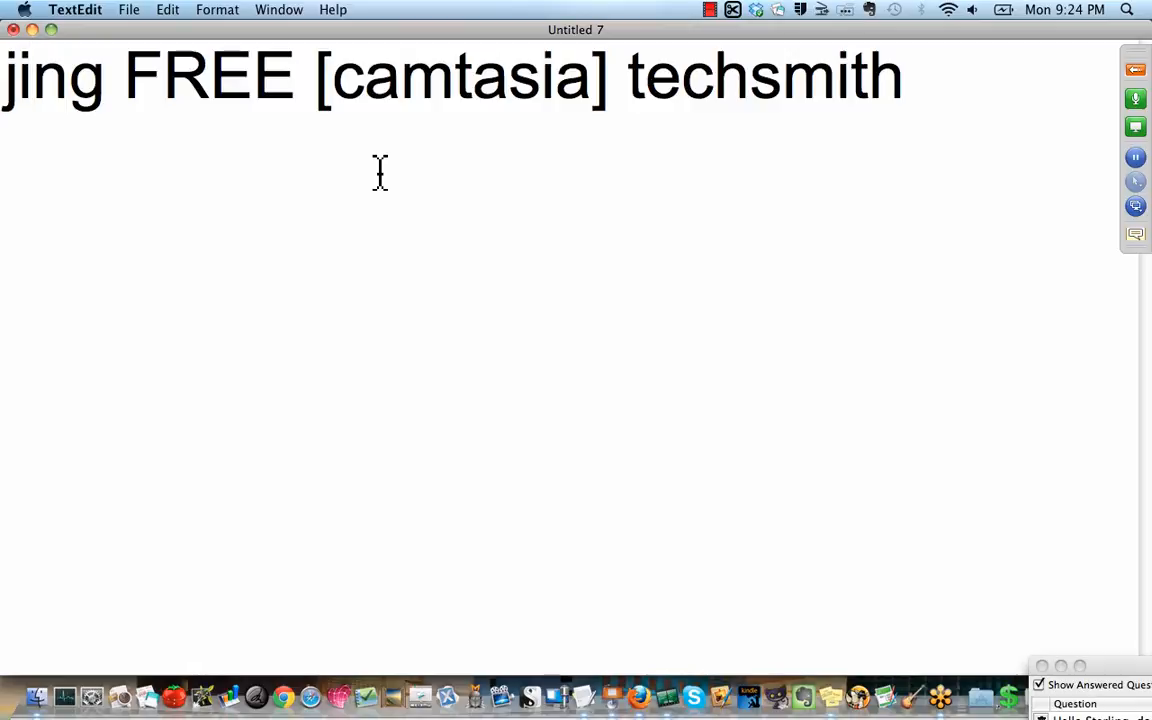
pyautogui.moveTo(910, 78)
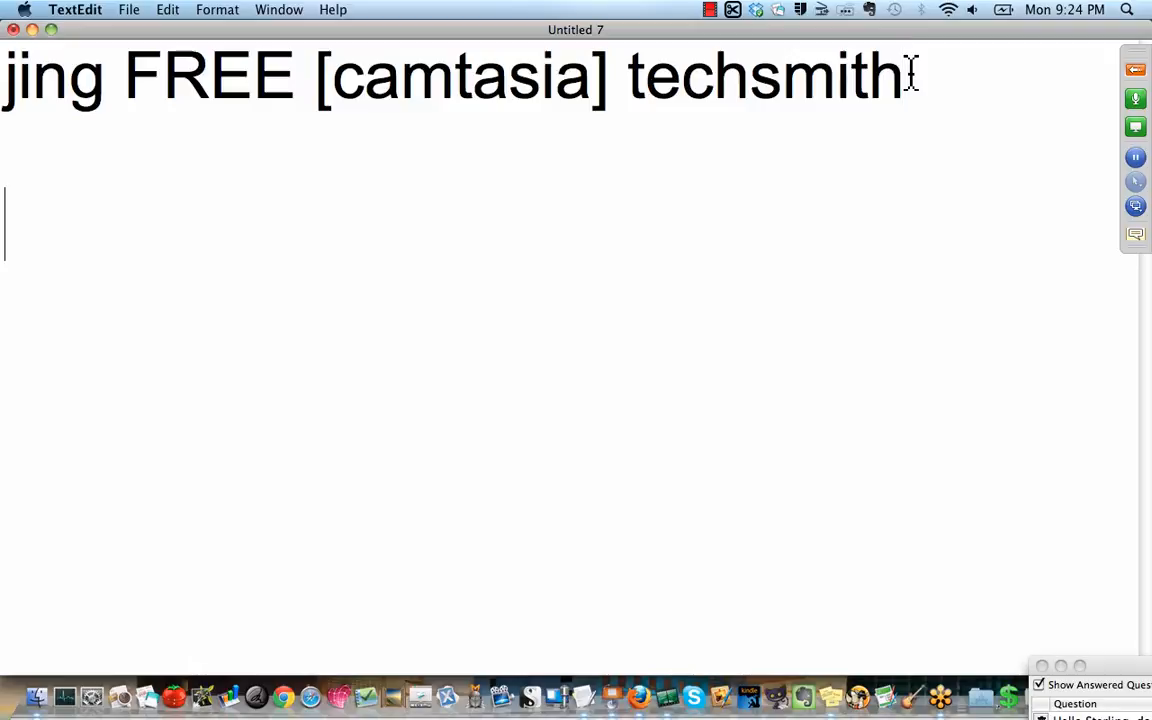
# - Add 'screencast.com' on its own line beneath the jing and techsmith note
pyautogui.write('scr')
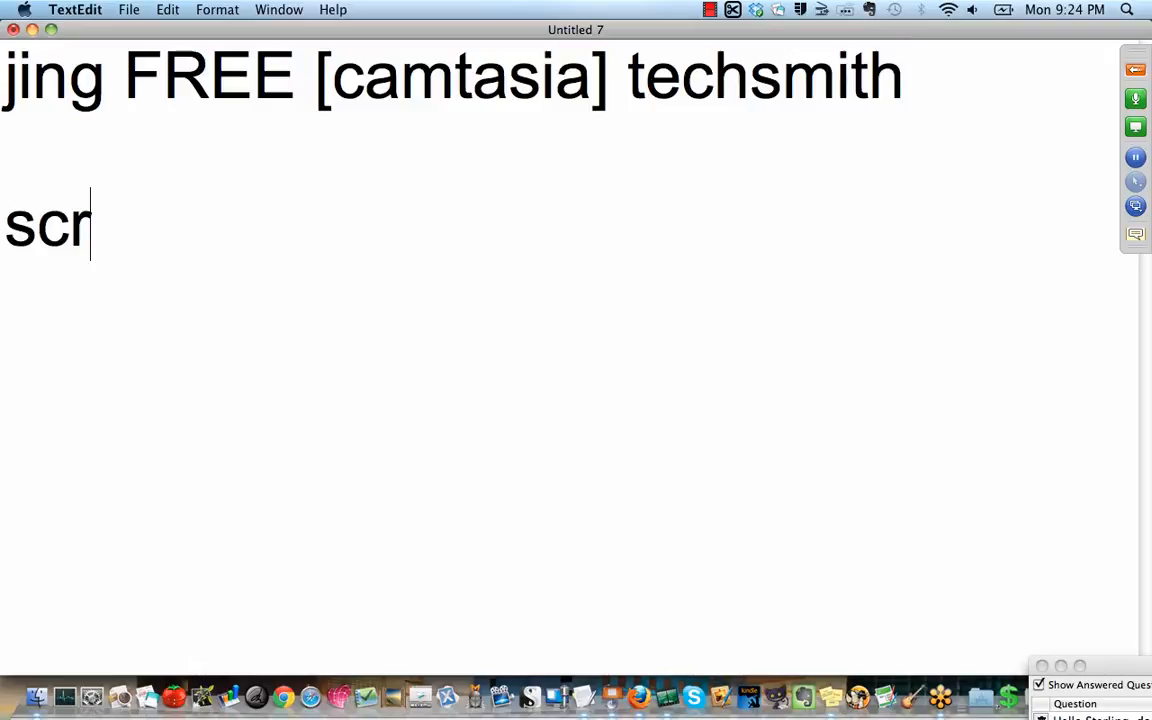
pyautogui.write('eencast')
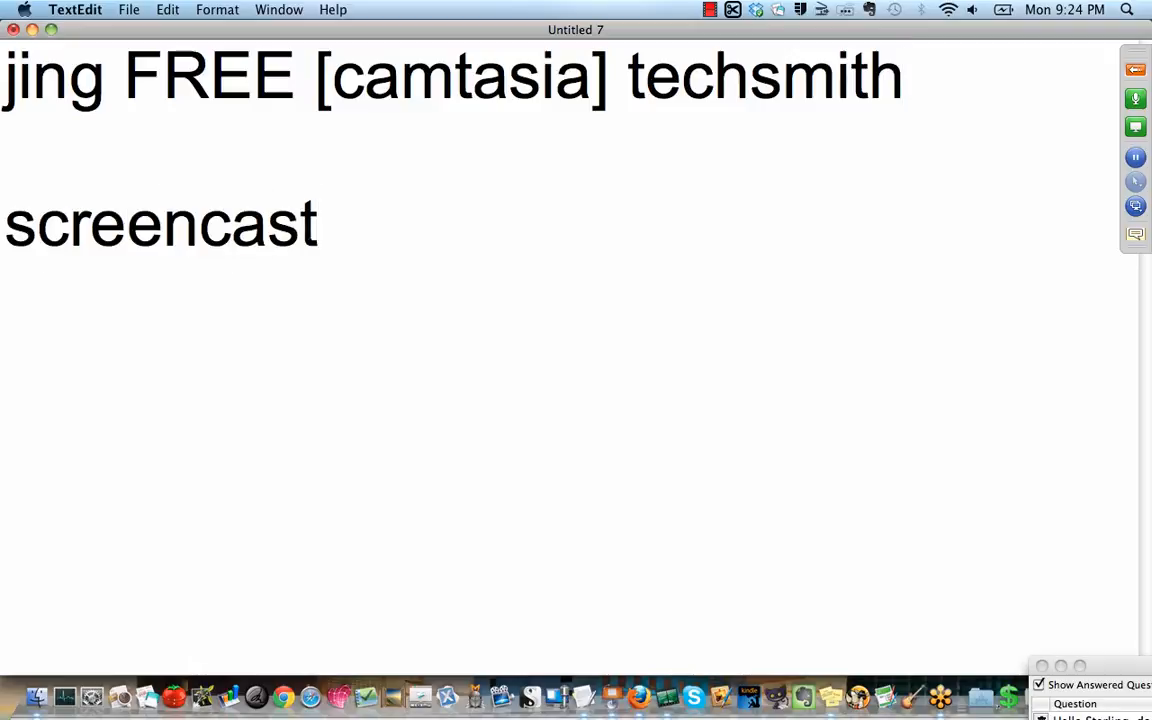
pyautogui.write('.com')
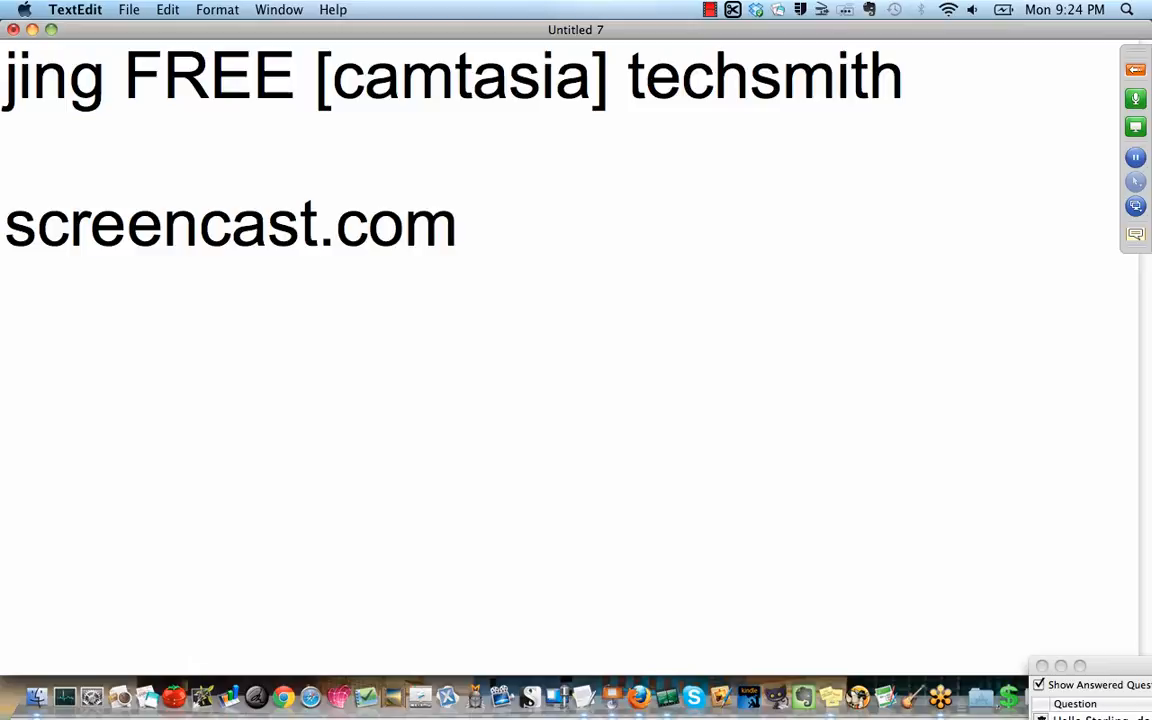
pyautogui.click(456, 222)
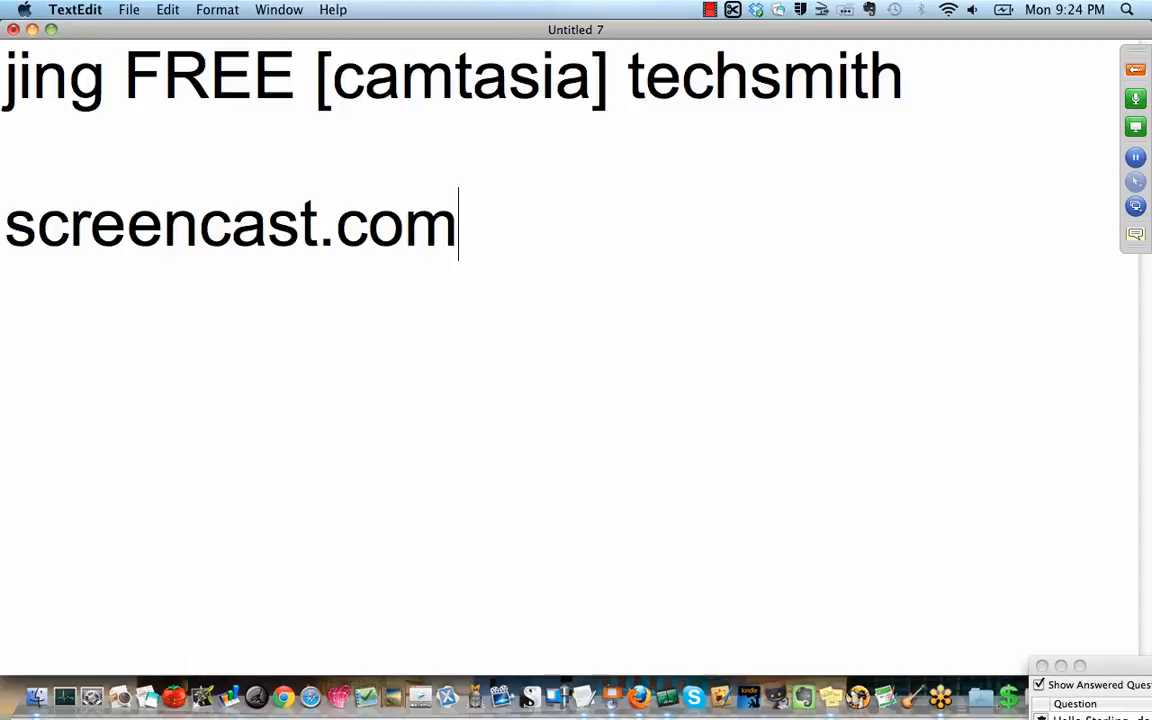
pyautogui.moveTo(664, 502)
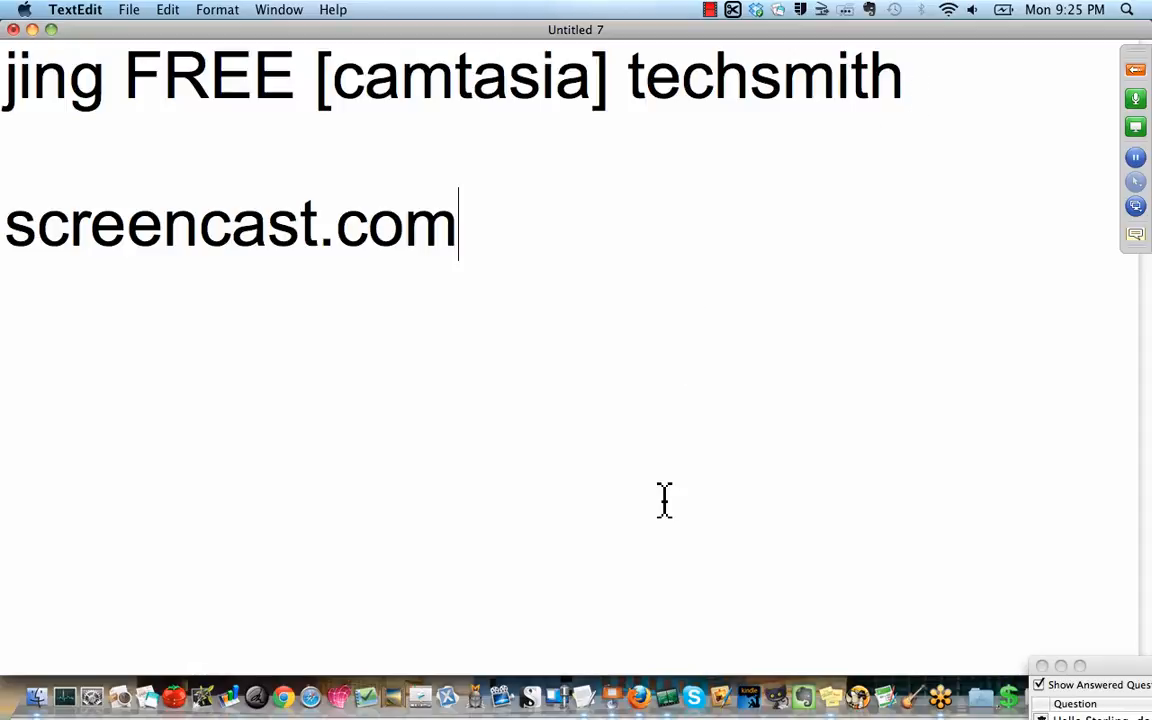
pyautogui.moveTo(674, 704)
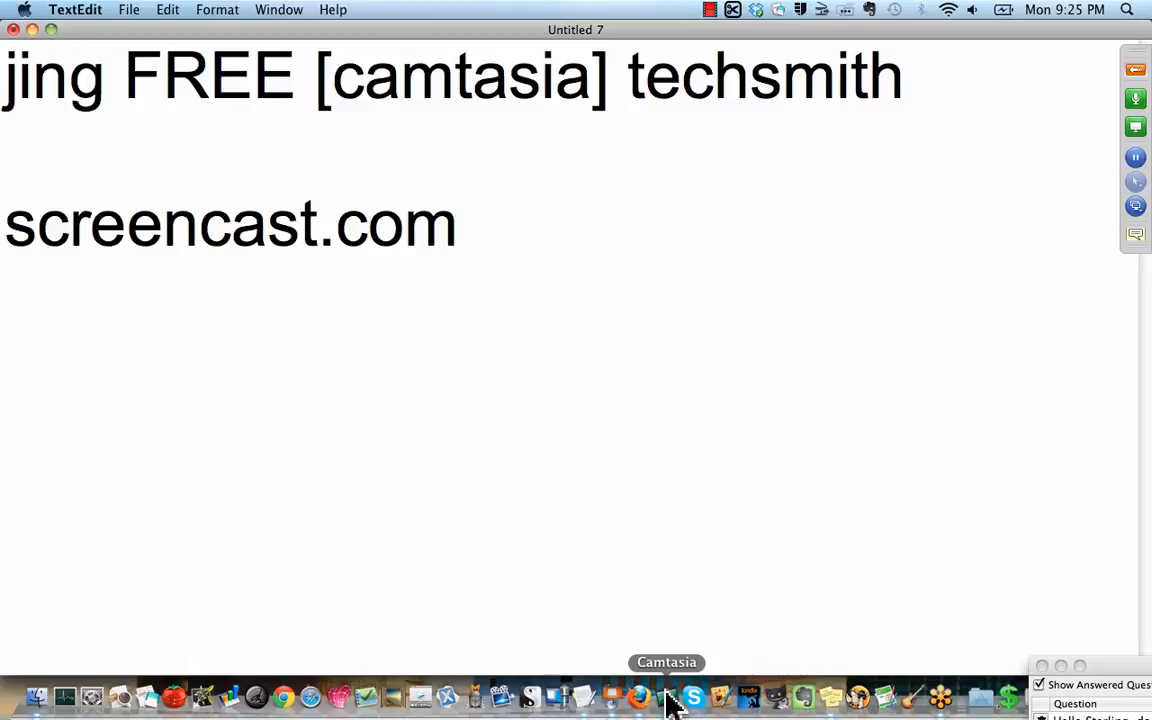
pyautogui.click(456, 224)
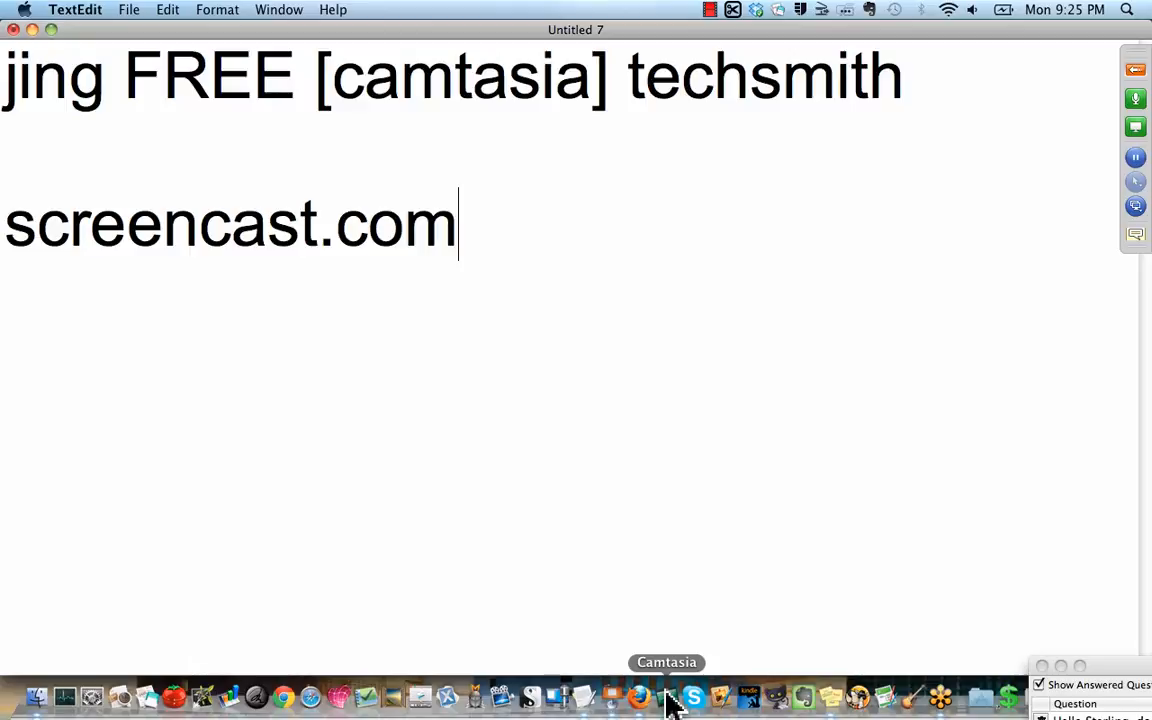
# - Launch Camtasia from the Dock over the TextEdit notes
pyautogui.click(664, 696)
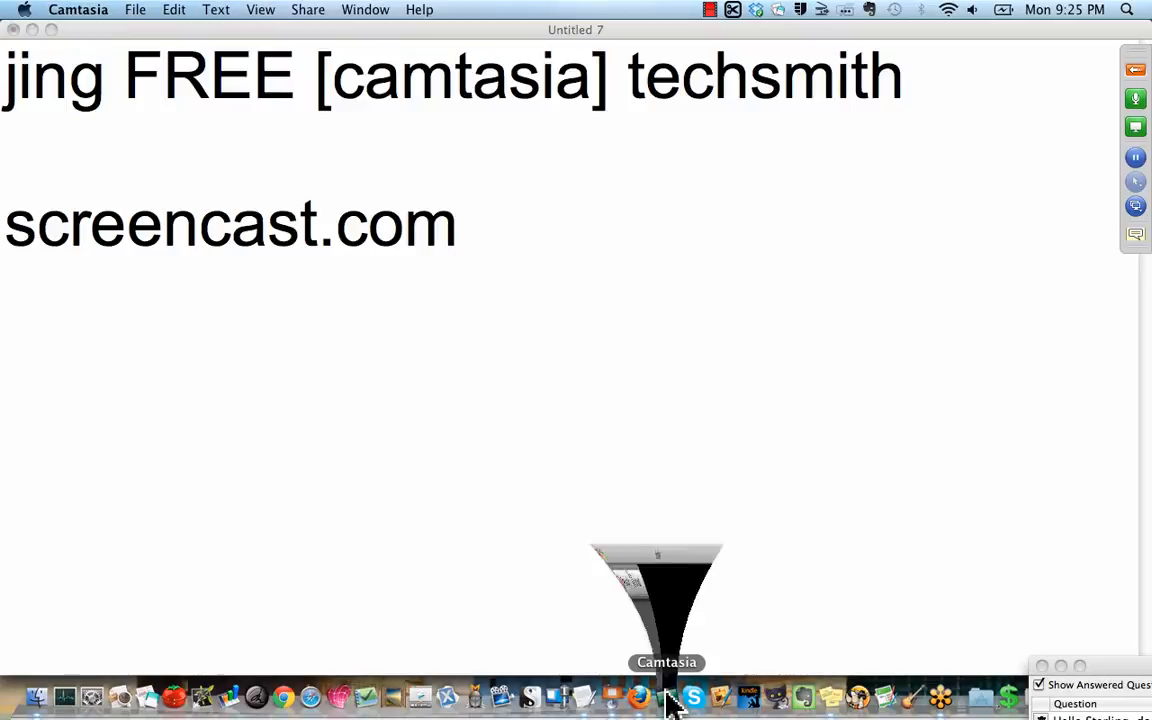
pyautogui.click(664, 704)
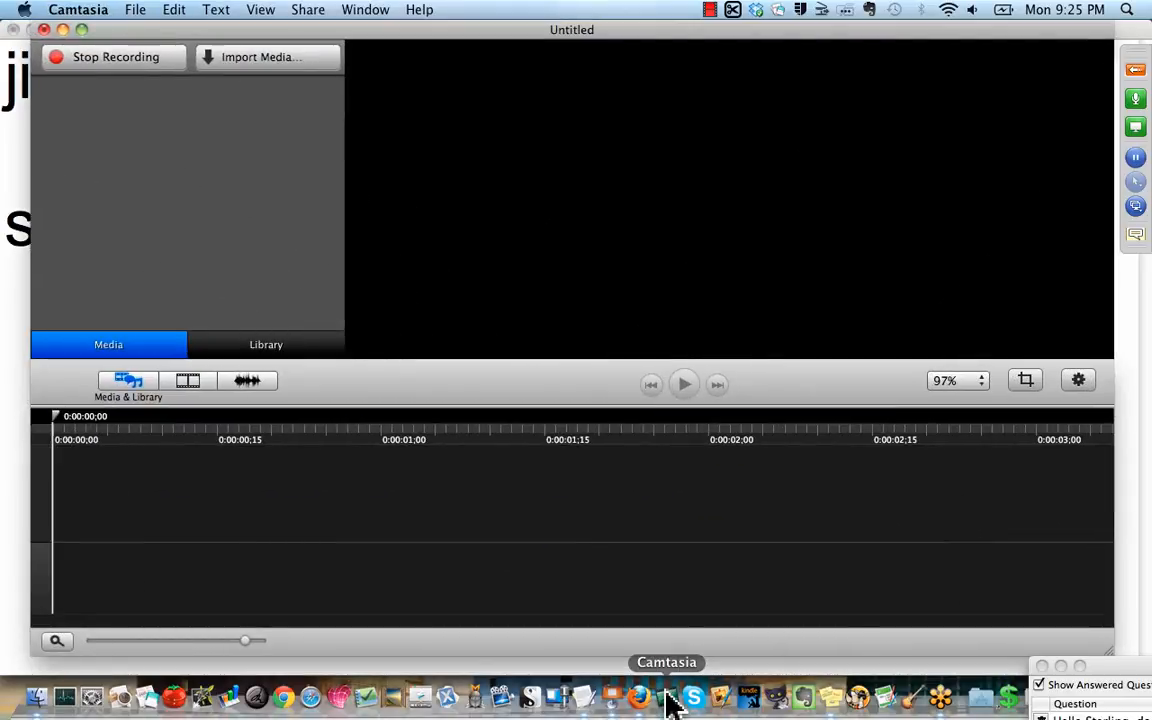
pyautogui.moveTo(410, 324)
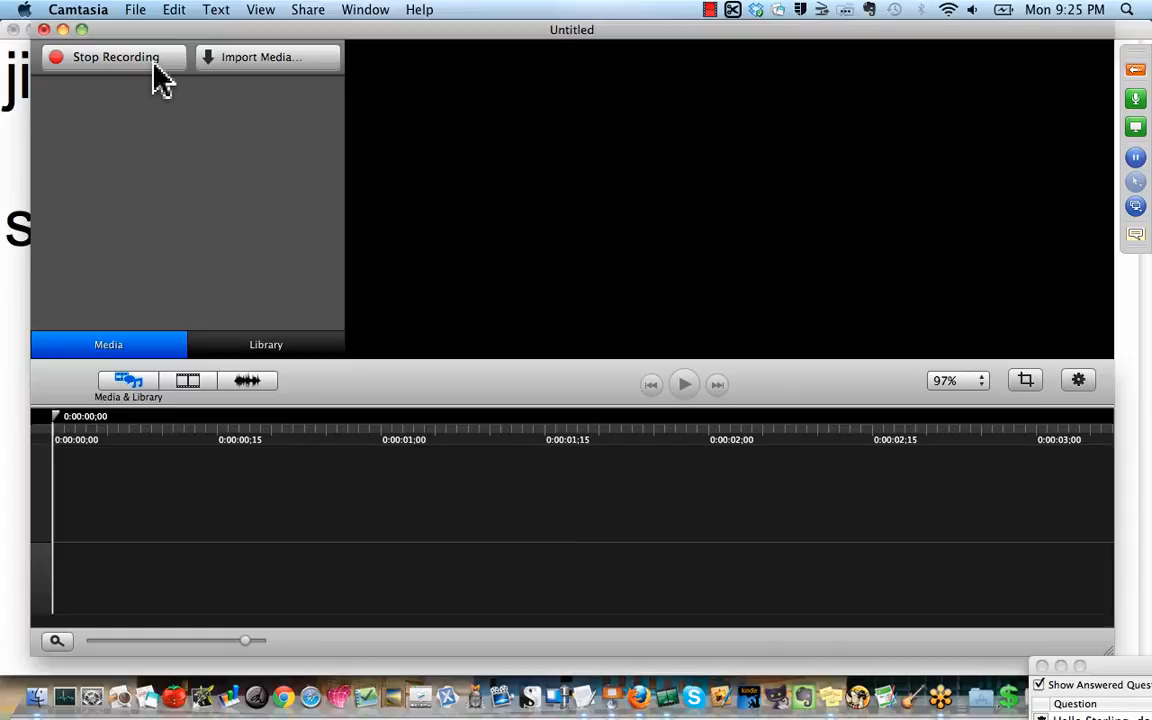
pyautogui.moveTo(710, 12)
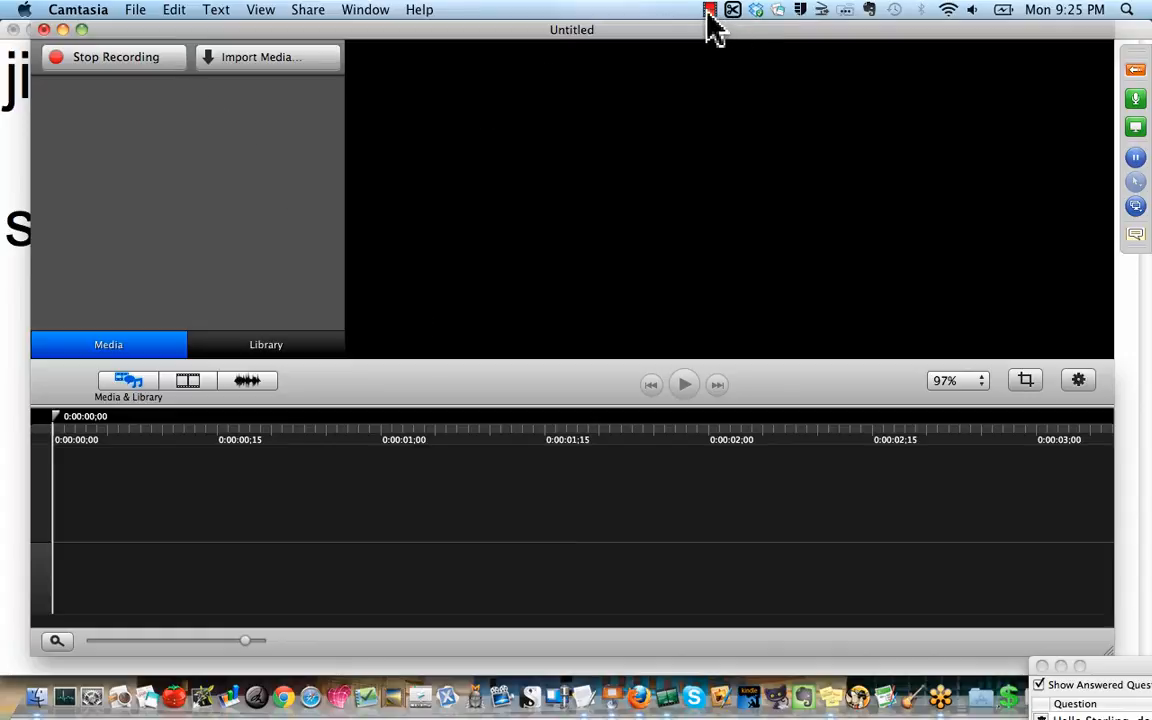
pyautogui.moveTo(584, 114)
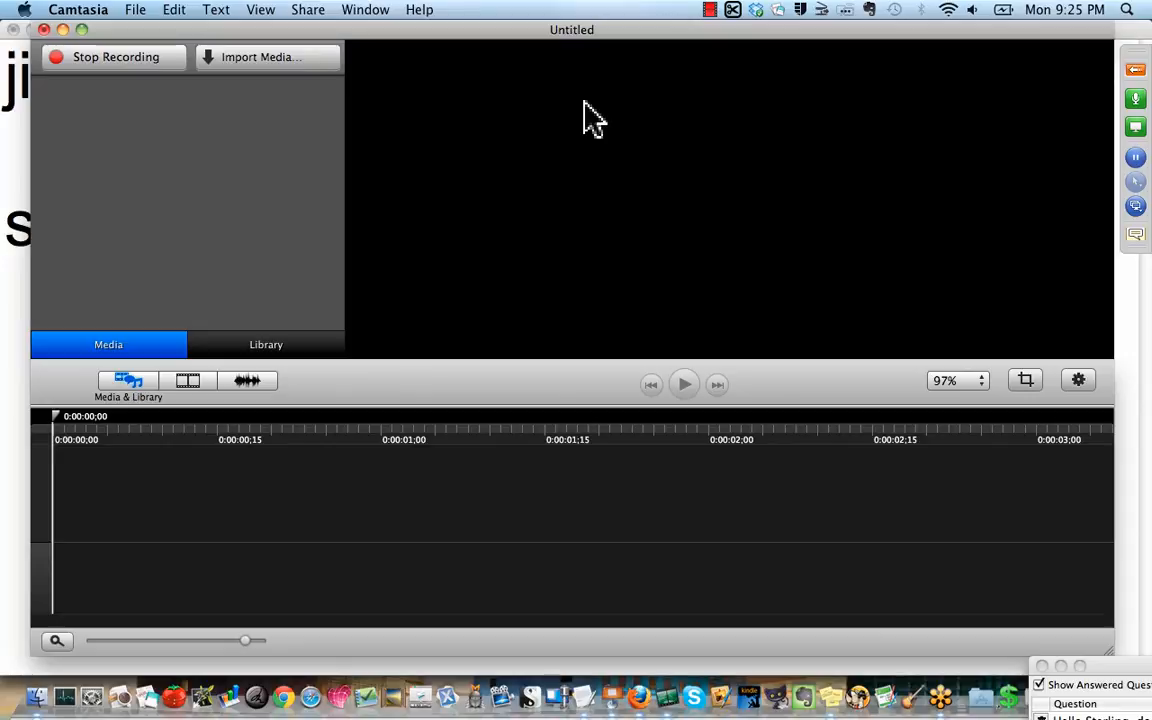
pyautogui.moveTo(180, 196)
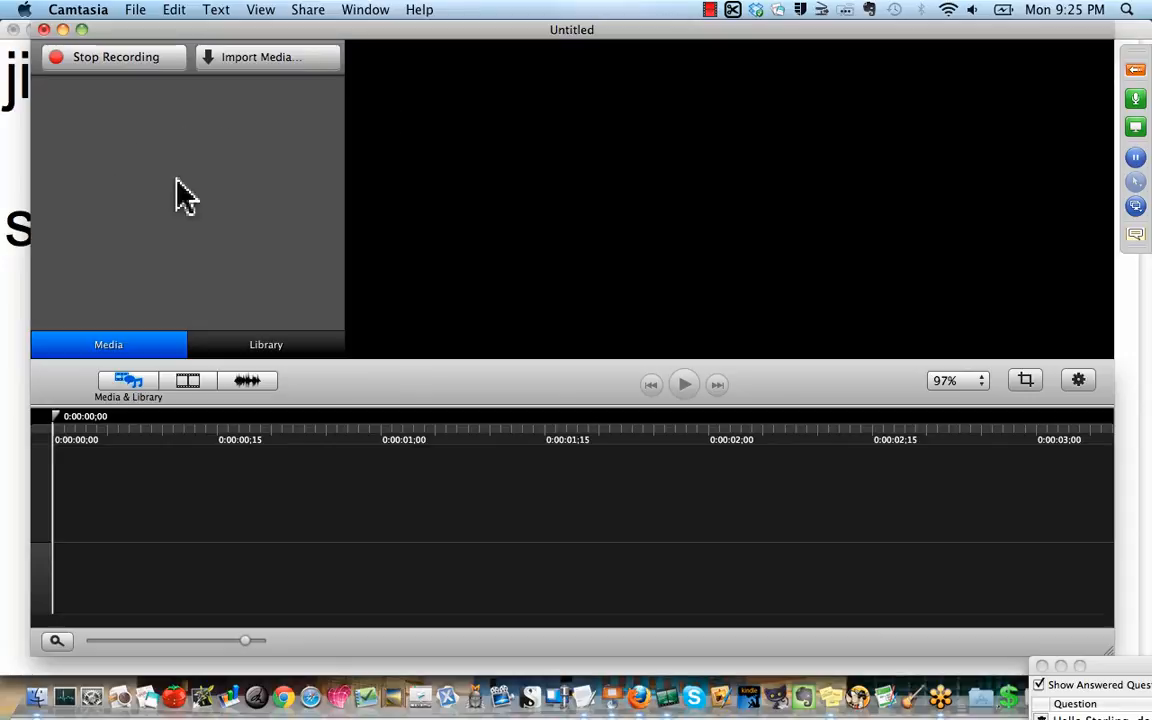
pyautogui.moveTo(232, 220)
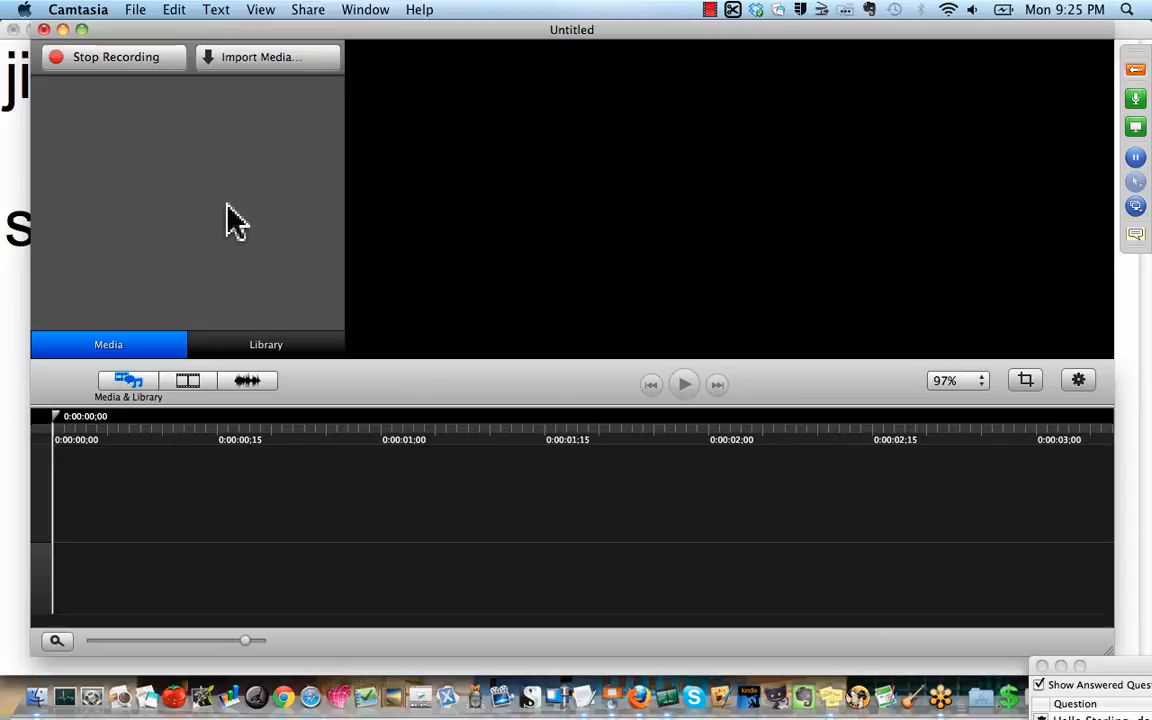
pyautogui.moveTo(76, 126)
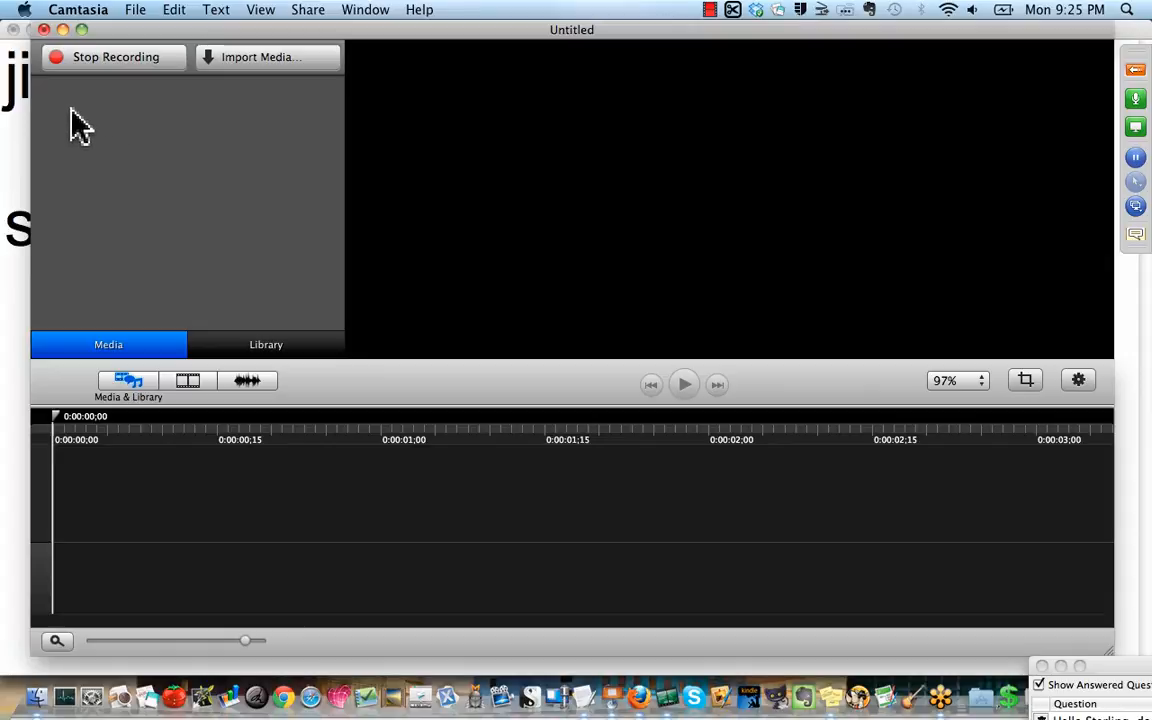
pyautogui.moveTo(164, 164)
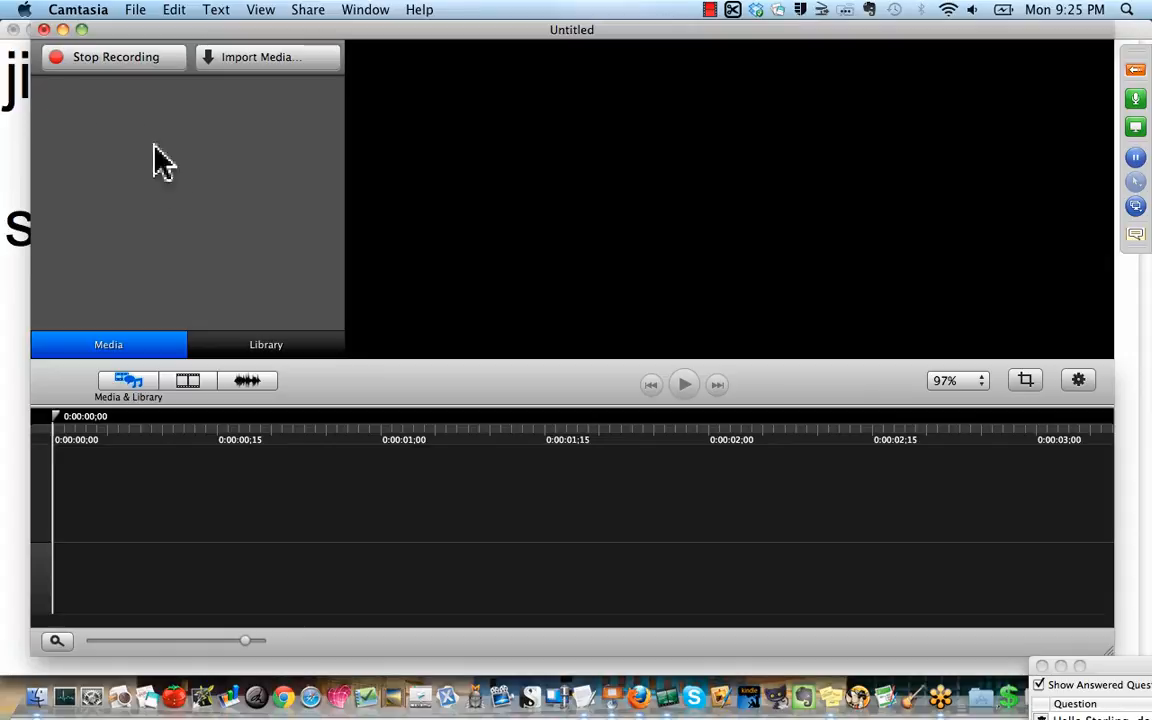
pyautogui.moveTo(222, 110)
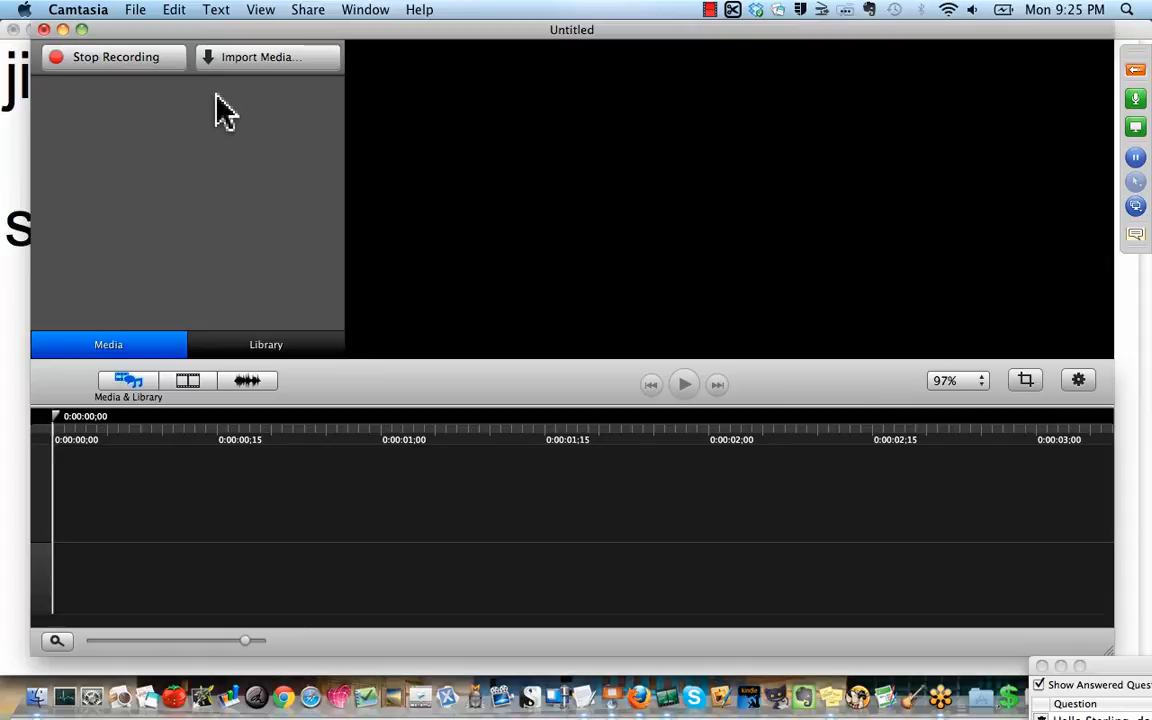
pyautogui.moveTo(272, 166)
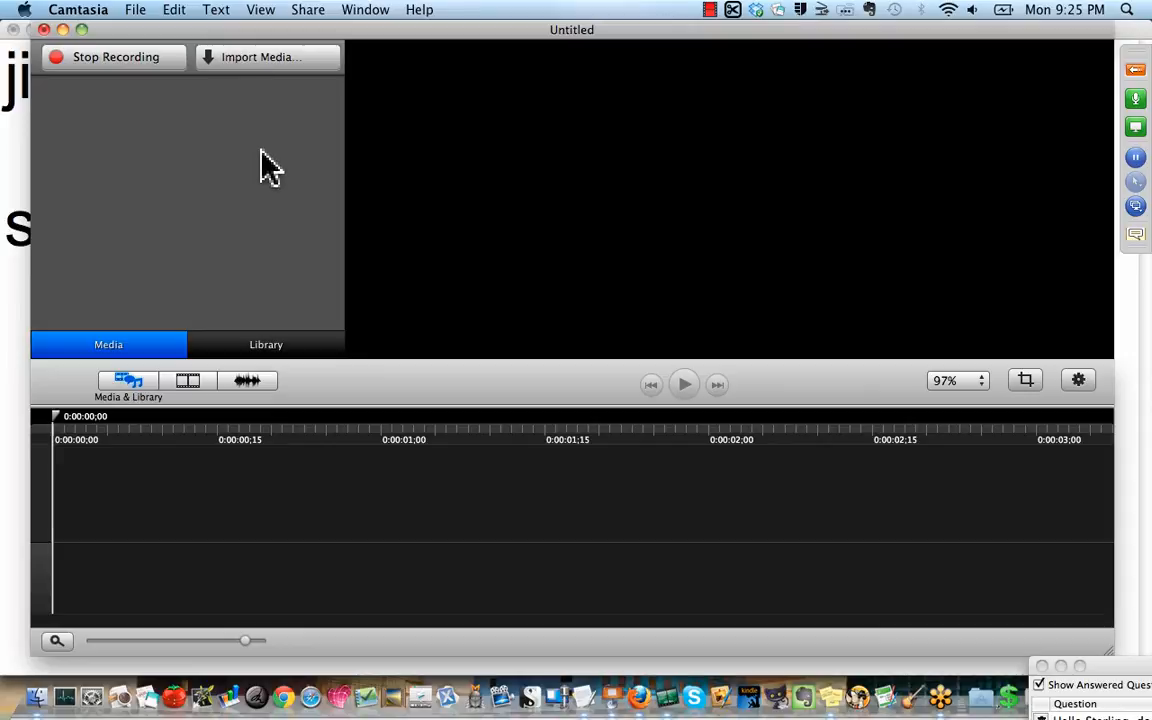
pyautogui.moveTo(668, 544)
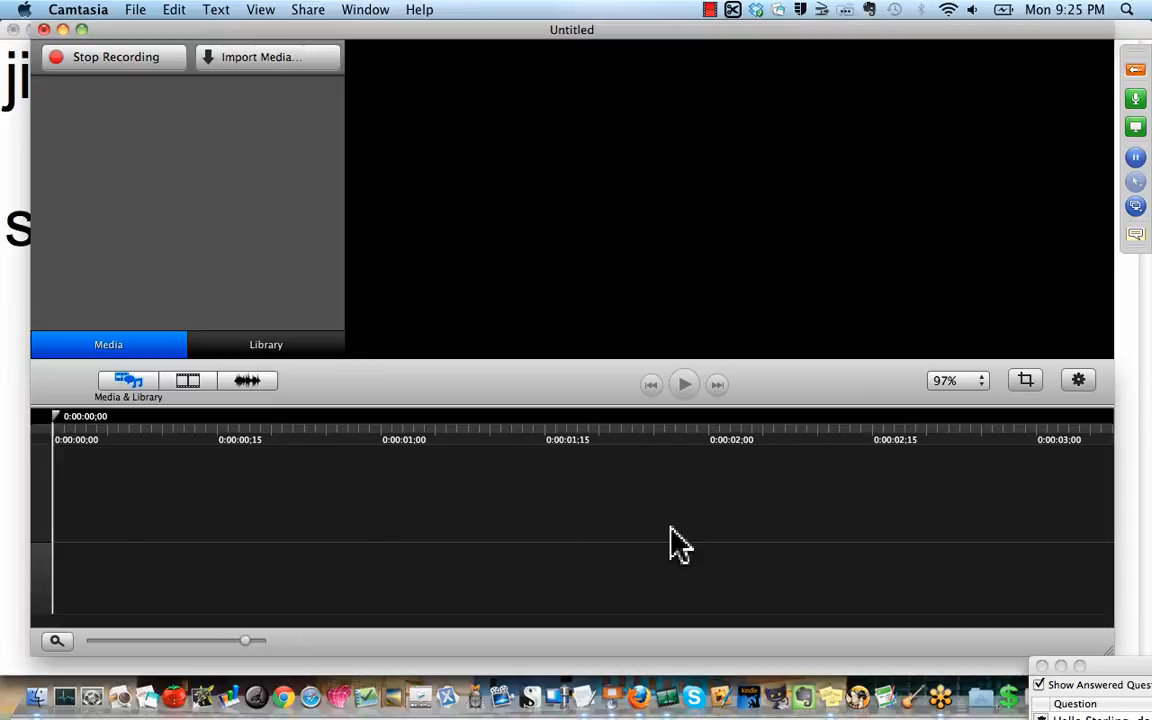
pyautogui.moveTo(678, 404)
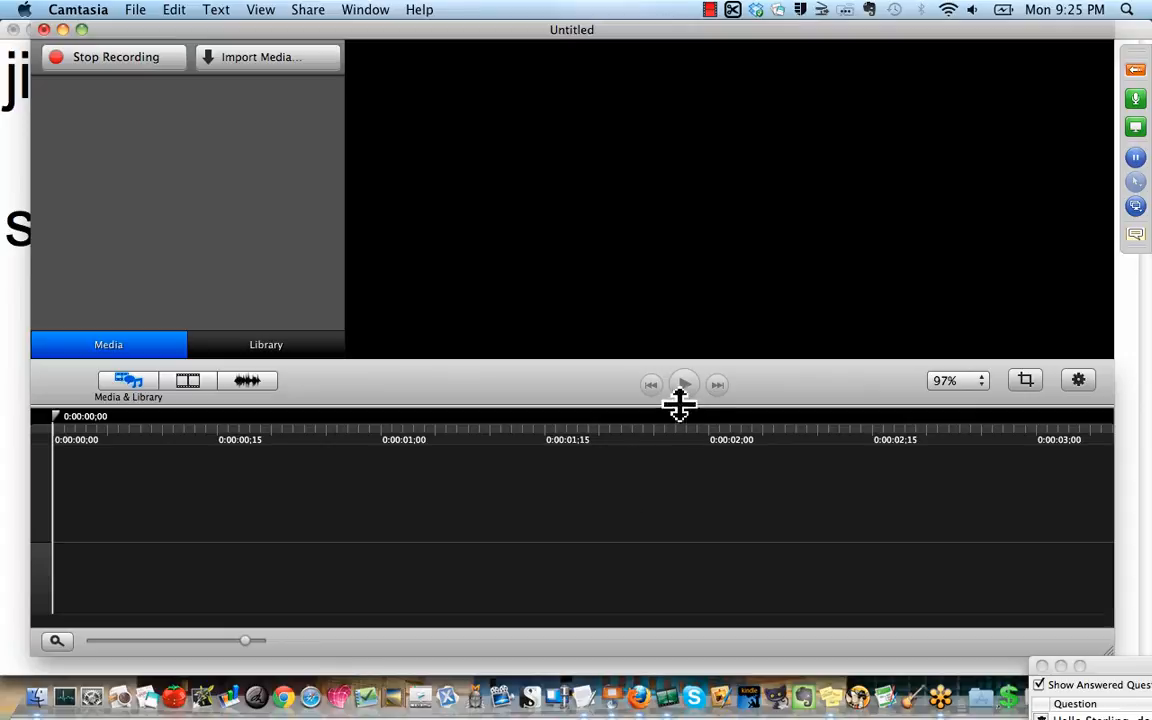
pyautogui.moveTo(690, 404)
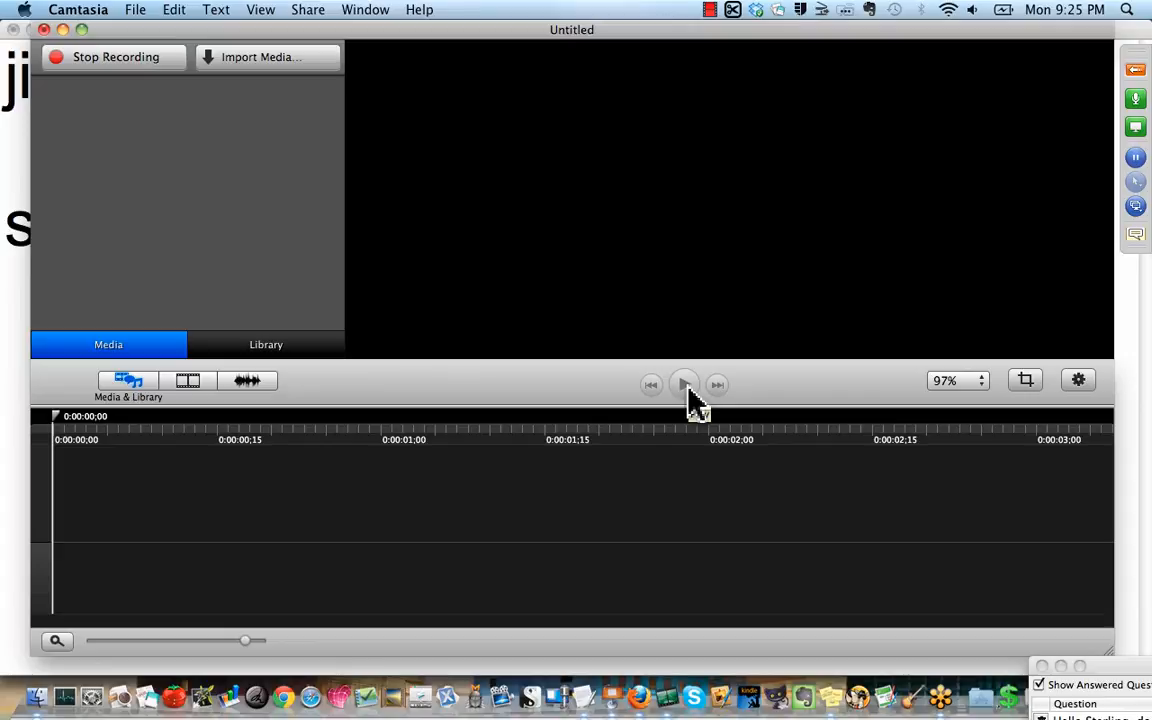
pyautogui.moveTo(418, 376)
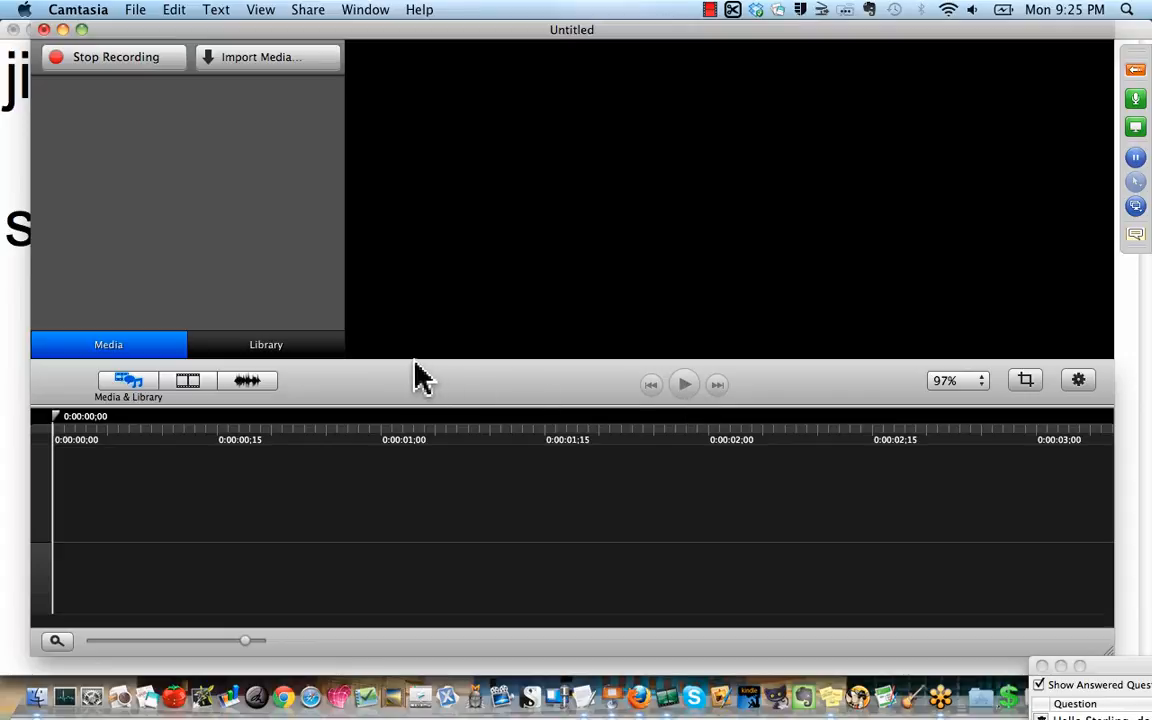
pyautogui.moveTo(348, 344)
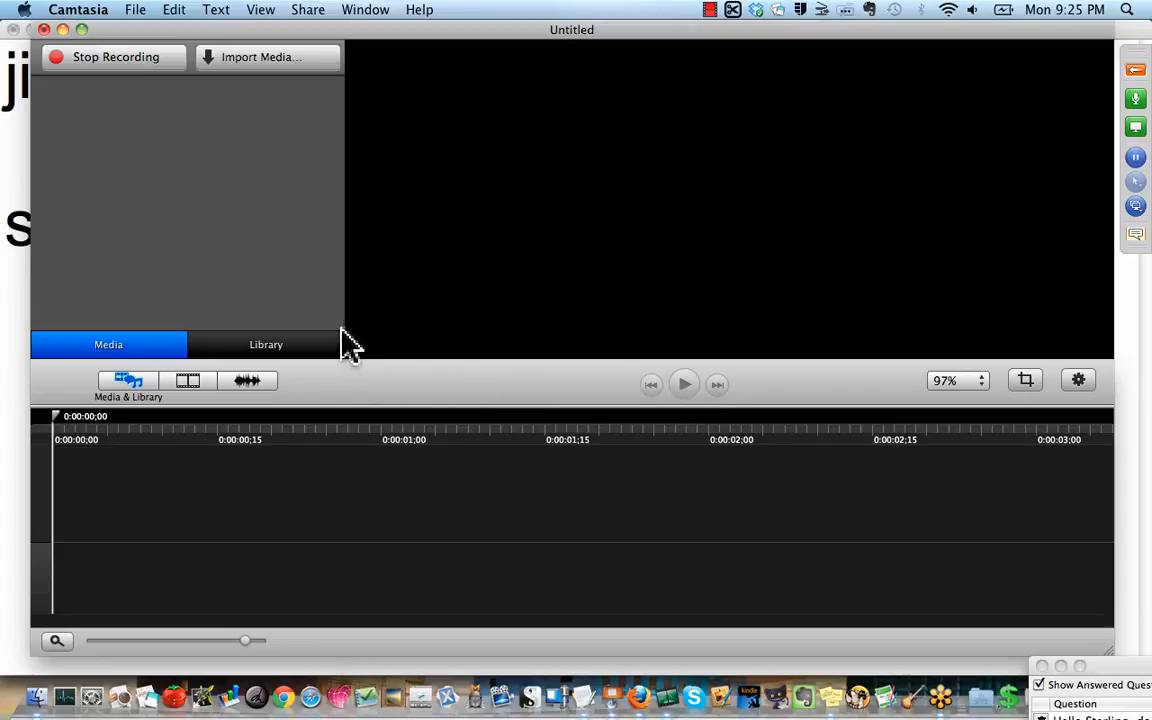
pyautogui.moveTo(288, 400)
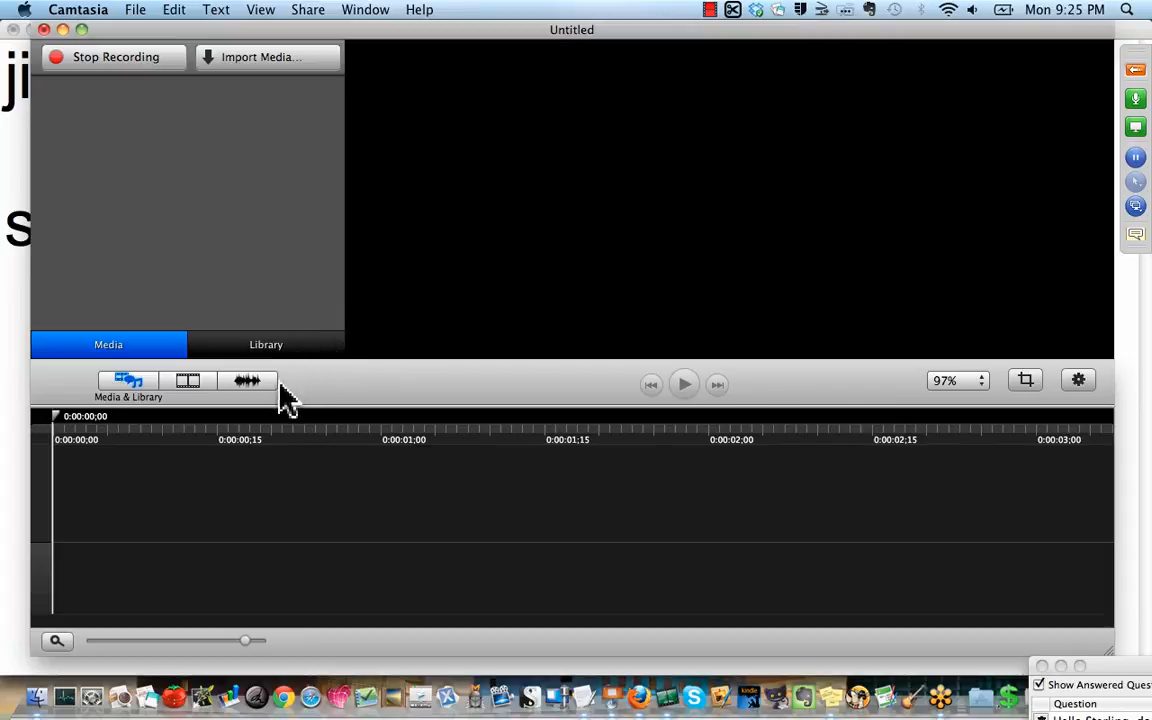
pyautogui.moveTo(318, 410)
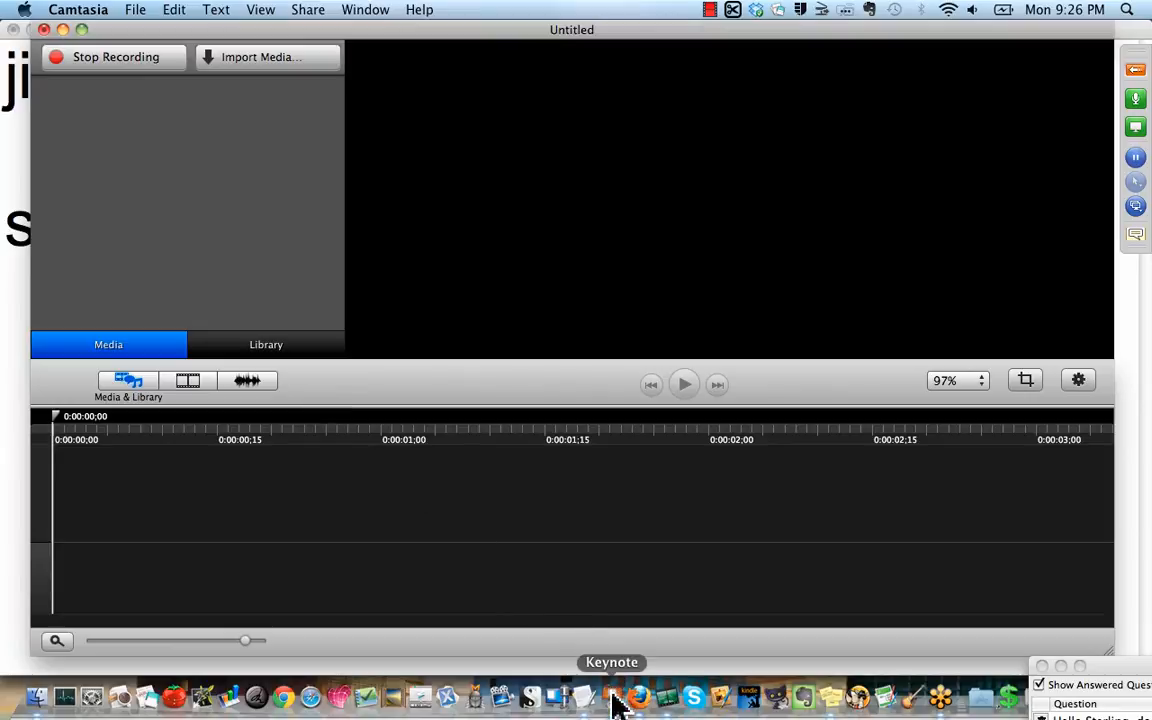
# - Bring Keynote forward, pass the title slide and return to the MasterClass topics slide
pyautogui.click(618, 694)
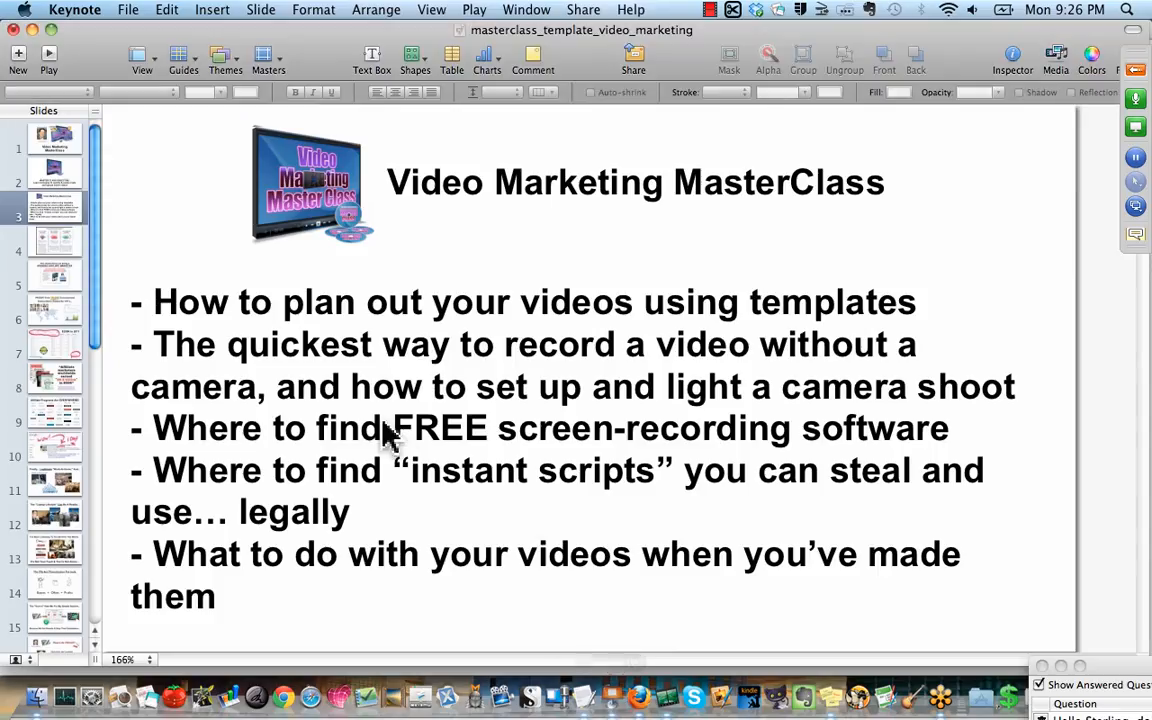
pyautogui.scroll(-3)
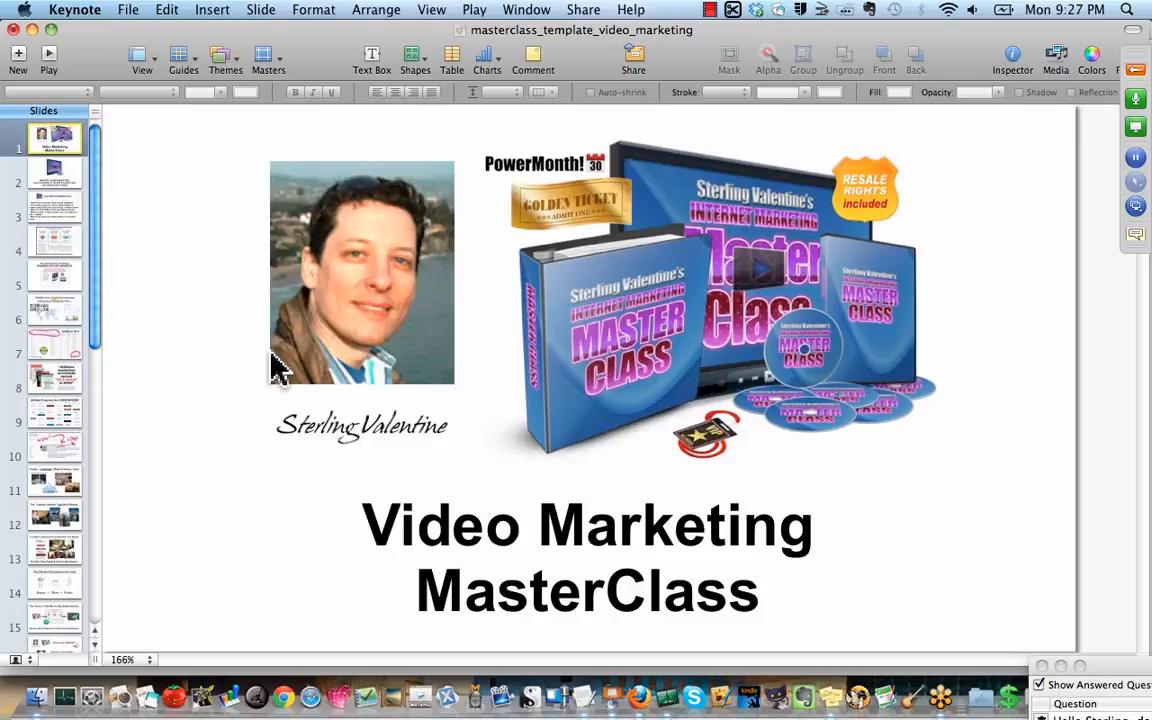
pyautogui.moveTo(456, 550)
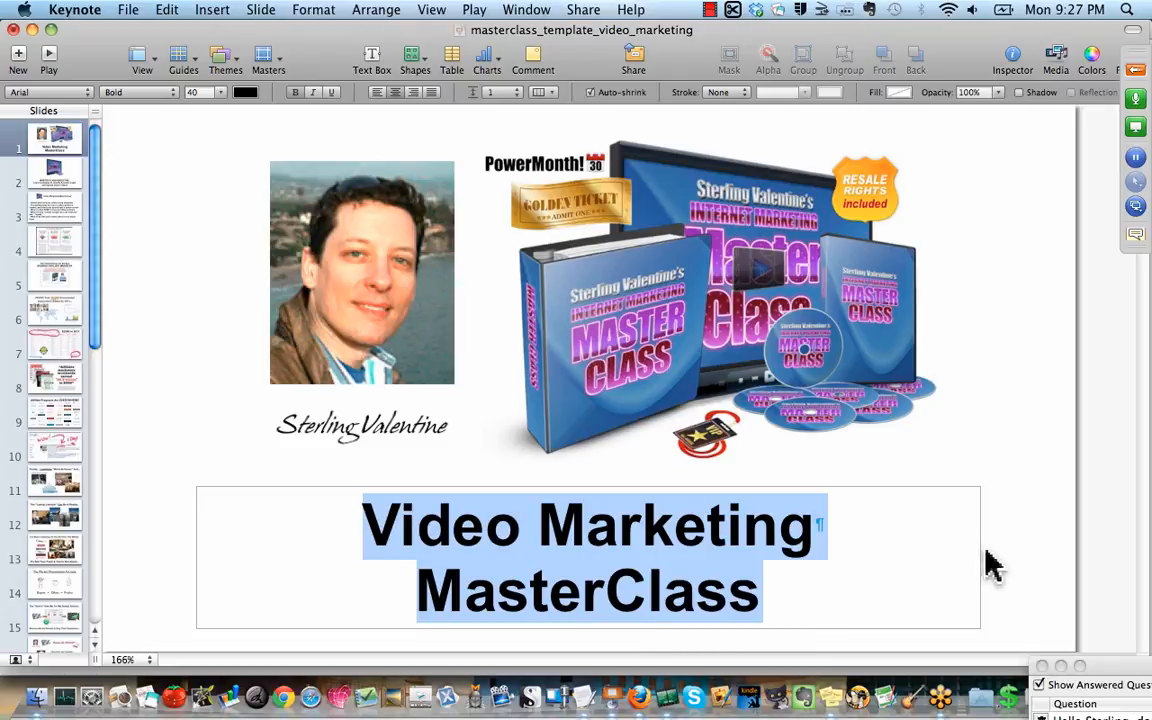
pyautogui.click(164, 330)
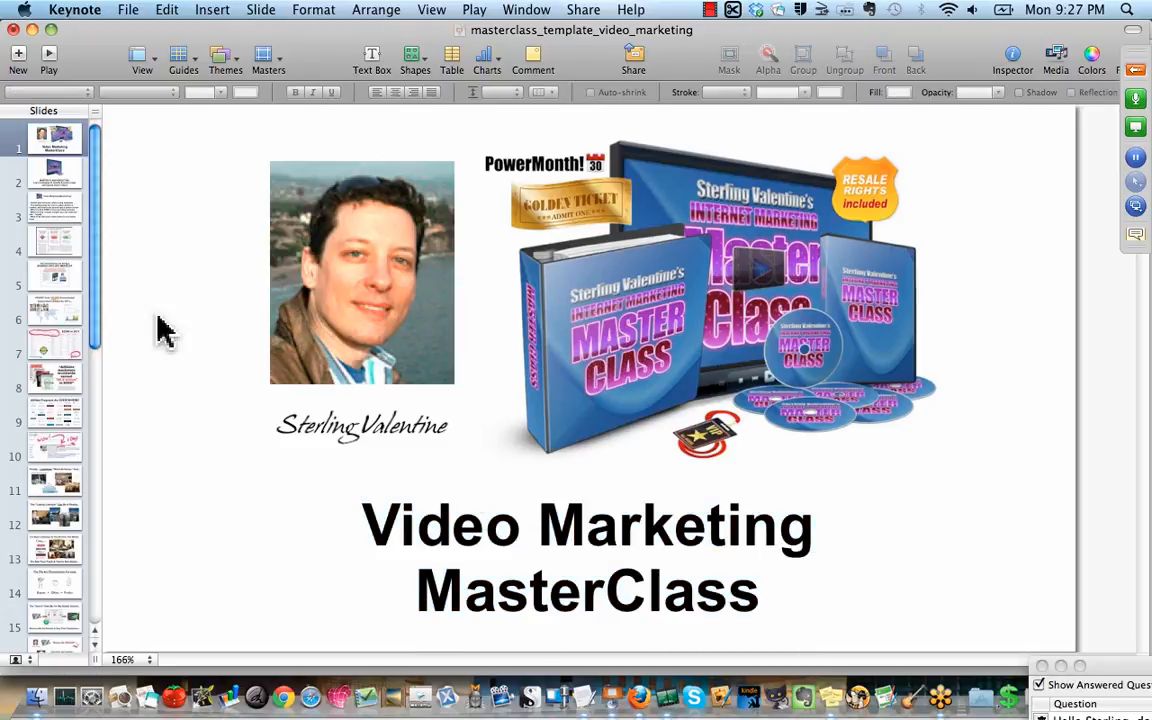
pyautogui.click(56, 216)
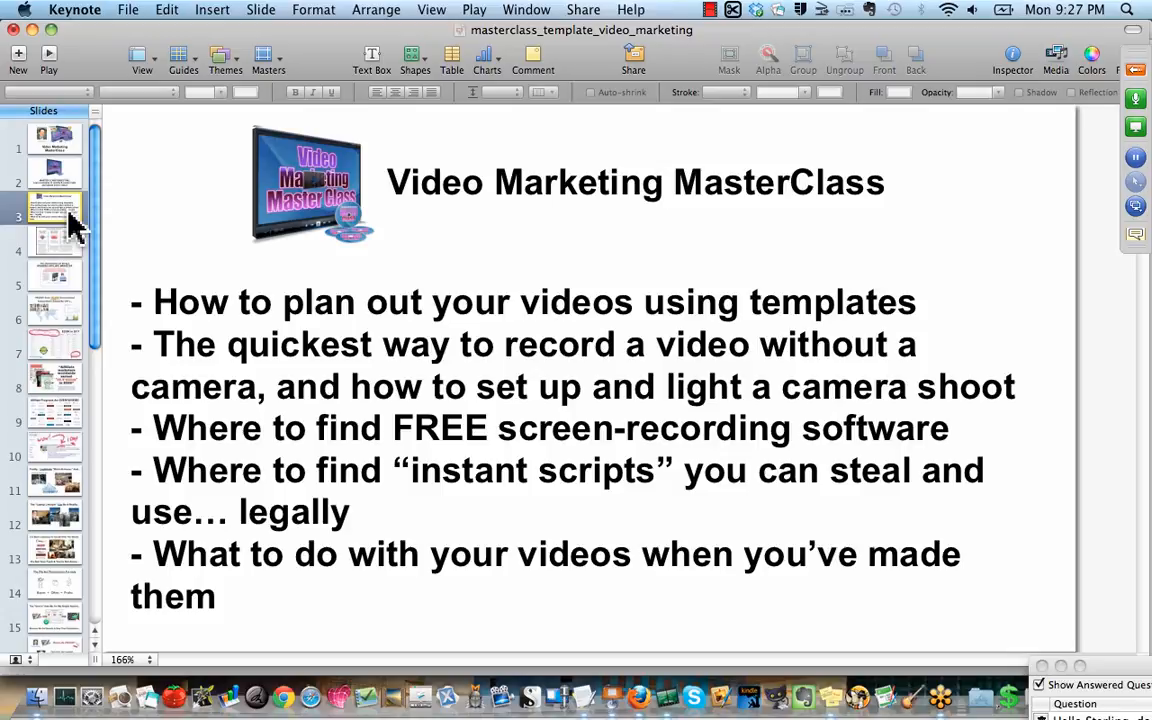
# - Nudge the MasterClass logo on the agenda slide and select its bulleted text, leaving the slide unchanged
pyautogui.click(312, 184)
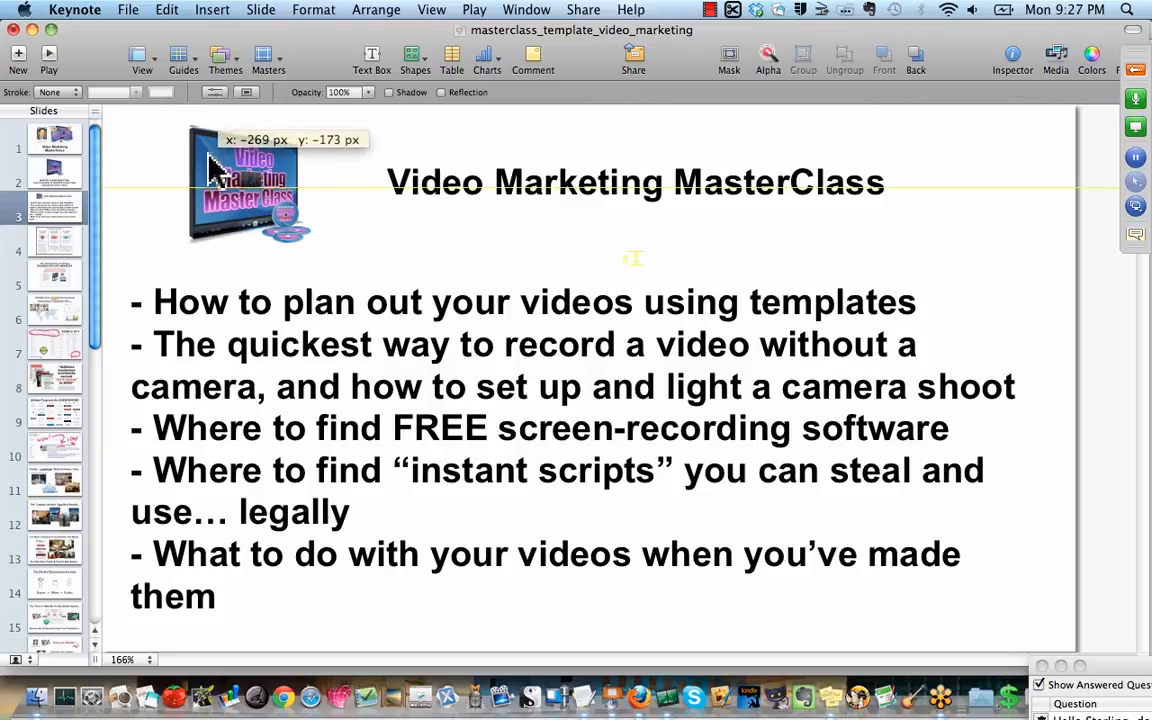
pyautogui.moveTo(244, 180); pyautogui.dragTo(304, 164)
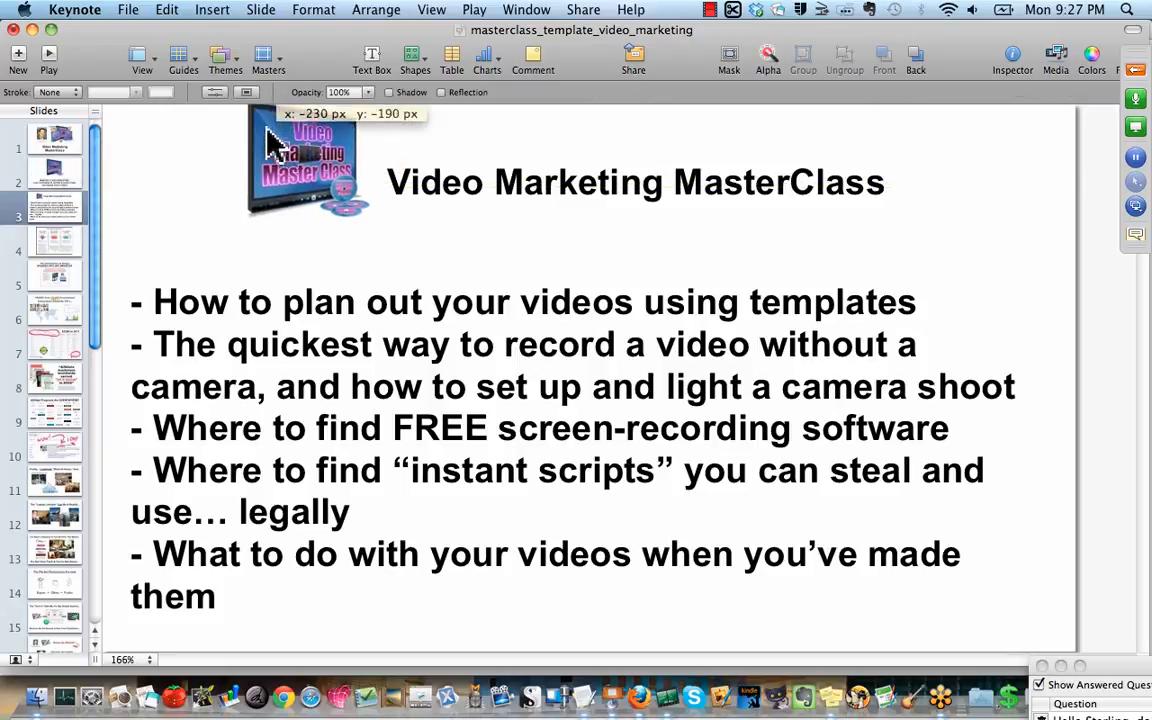
pyautogui.click(304, 180)
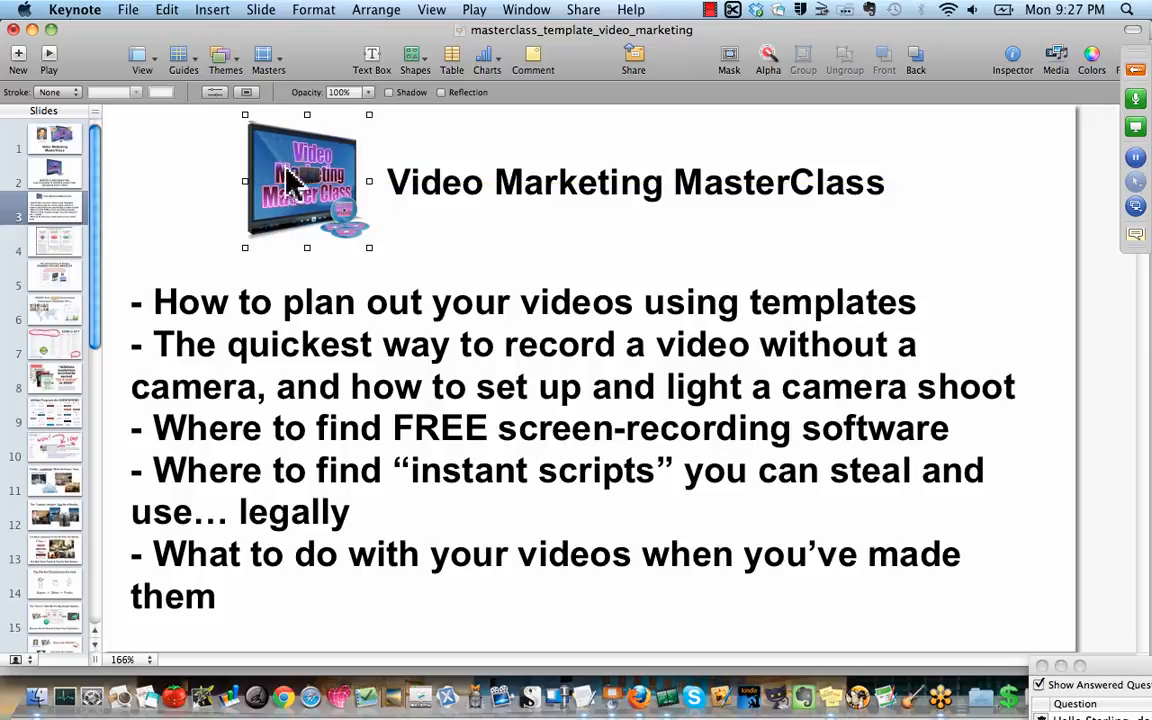
pyautogui.click(376, 280)
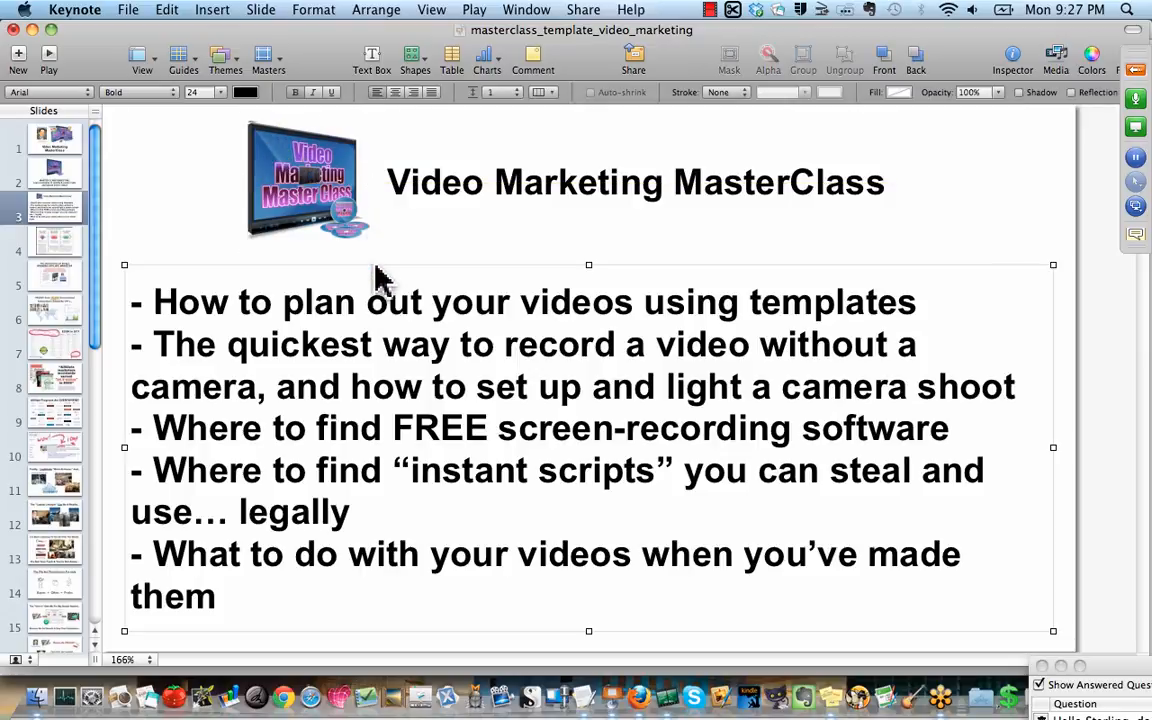
pyautogui.moveTo(384, 324)
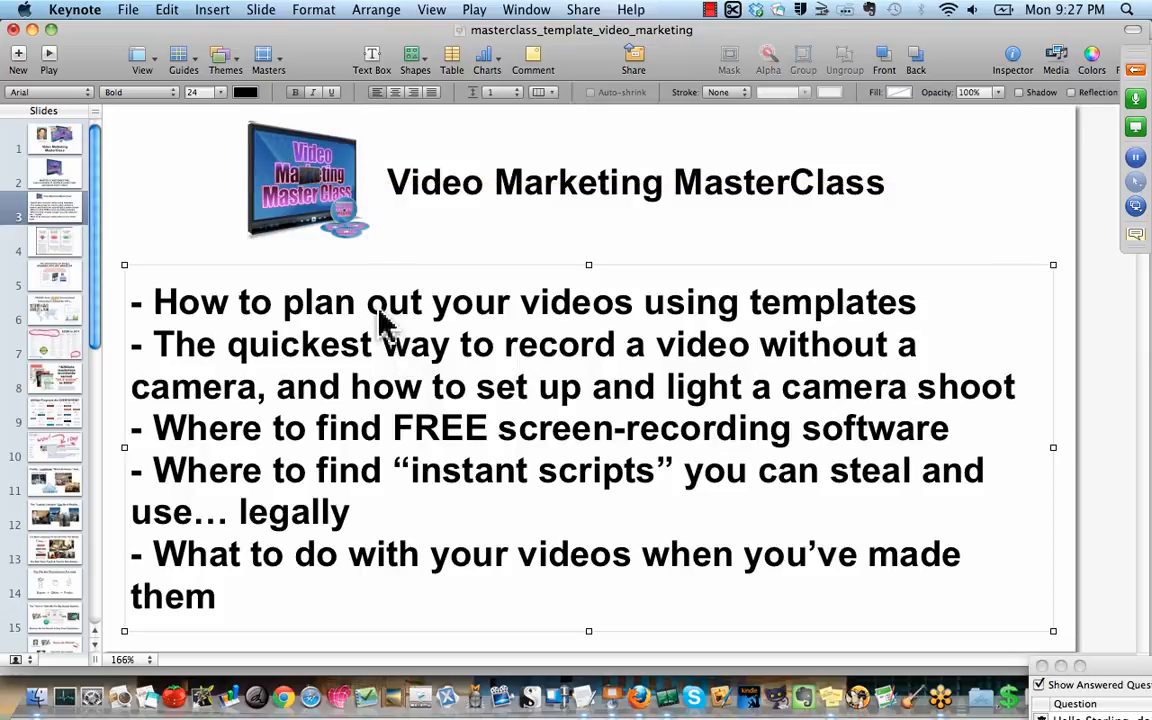
pyautogui.moveTo(1044, 332)
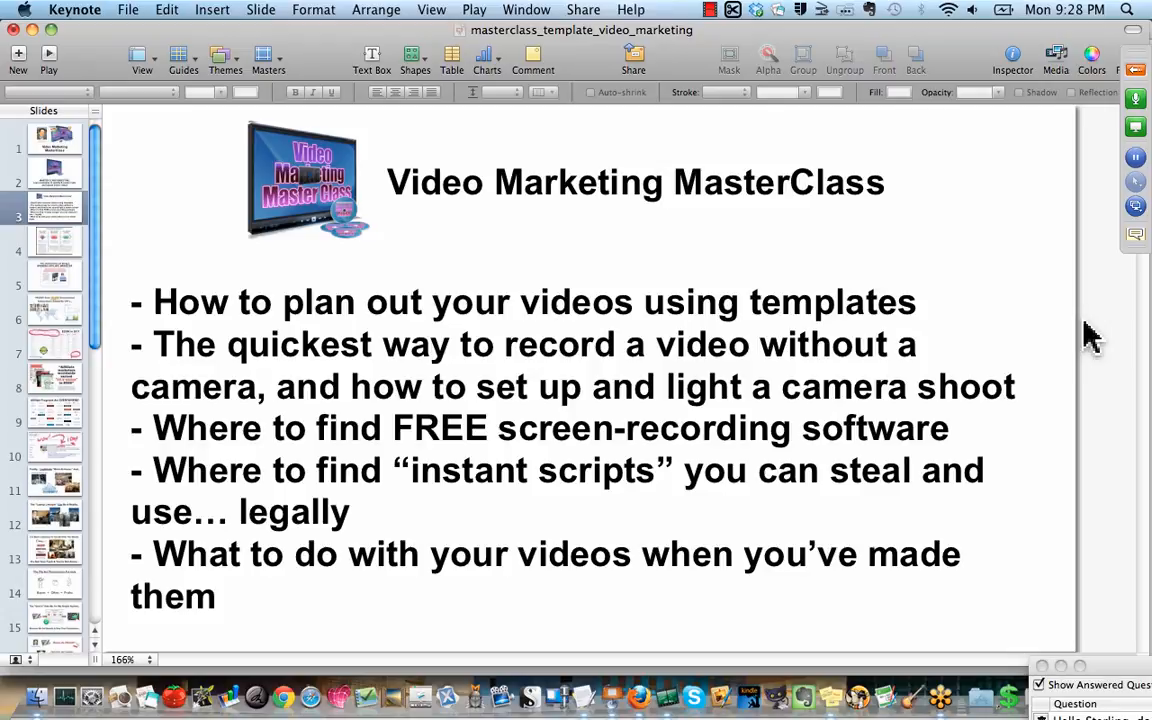
pyautogui.moveTo(912, 448)
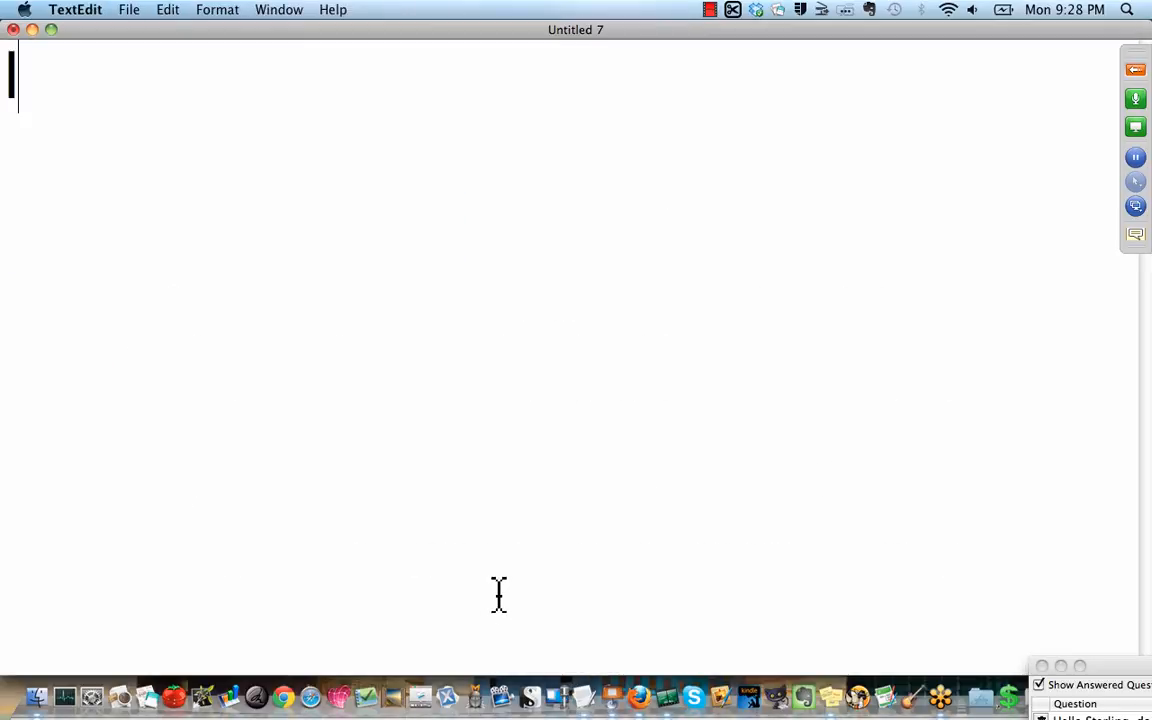
# - Note the word 'lights' on three separate lines with blank lines after them
pyautogui.write('lights')
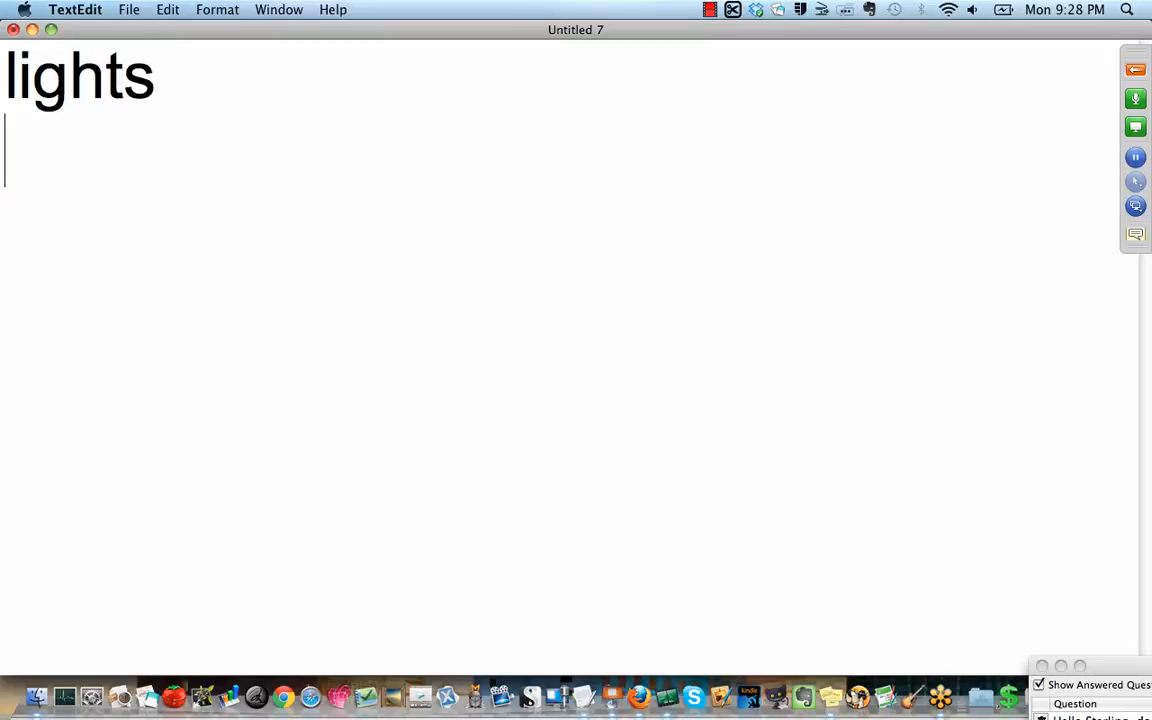
pyautogui.write('lights')
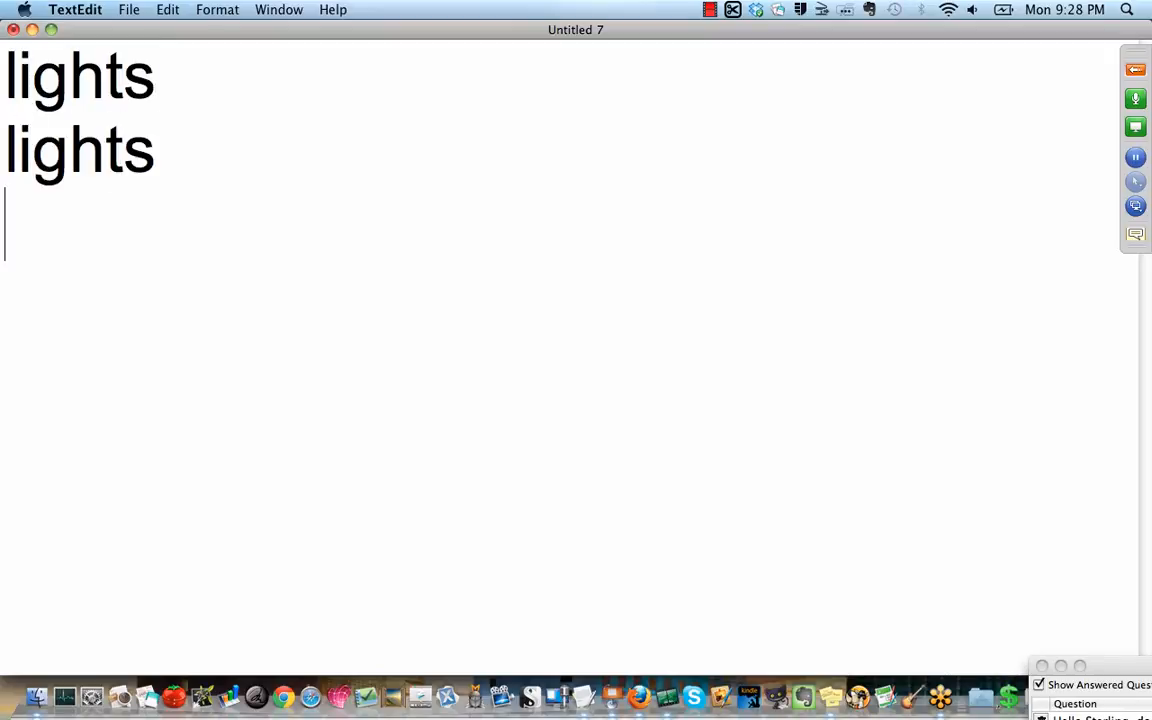
pyautogui.write('lights')
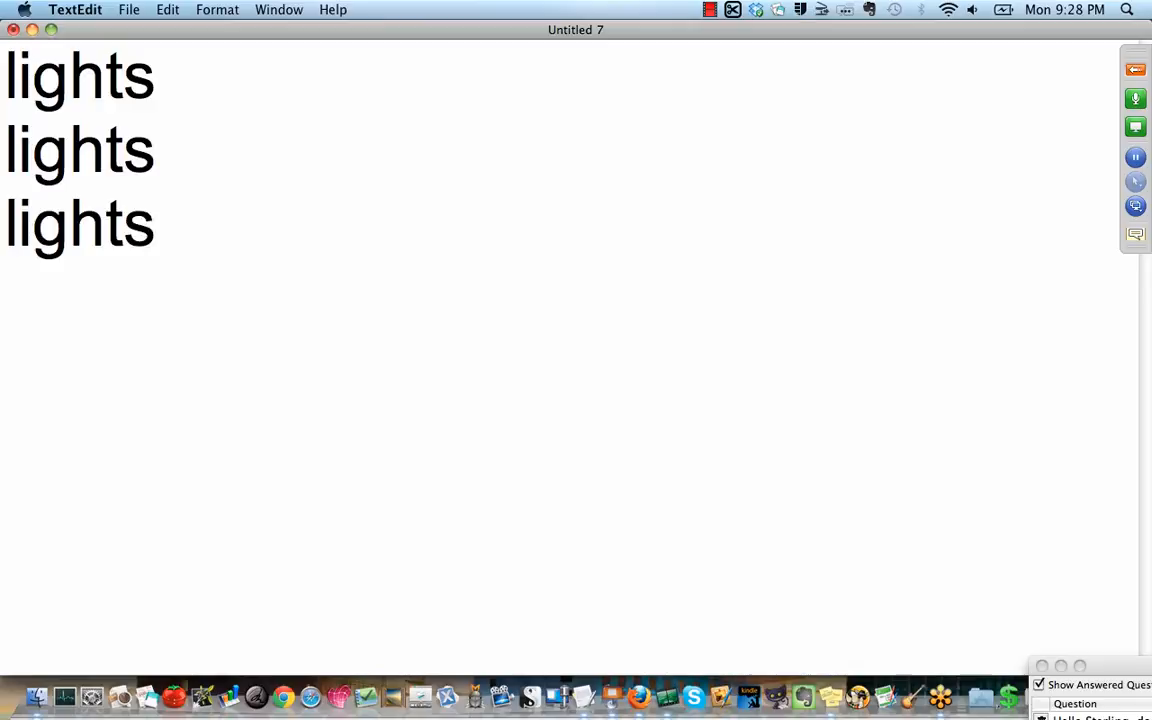
pyautogui.press('Return')
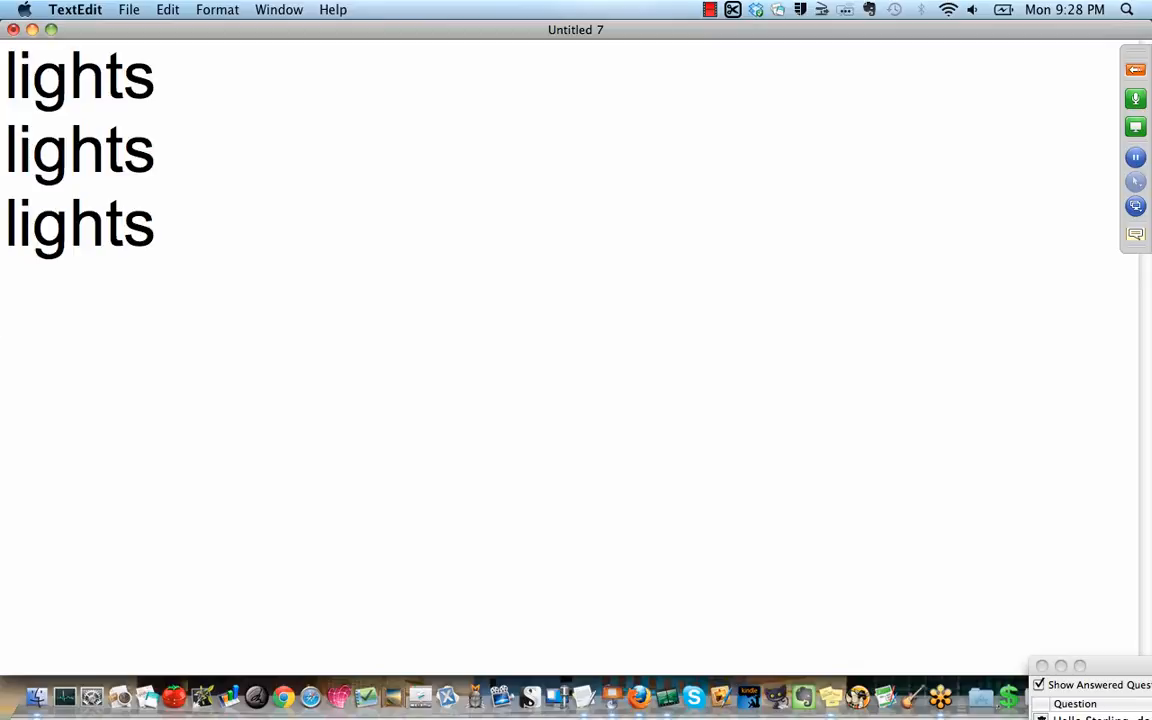
pyautogui.press('Return')
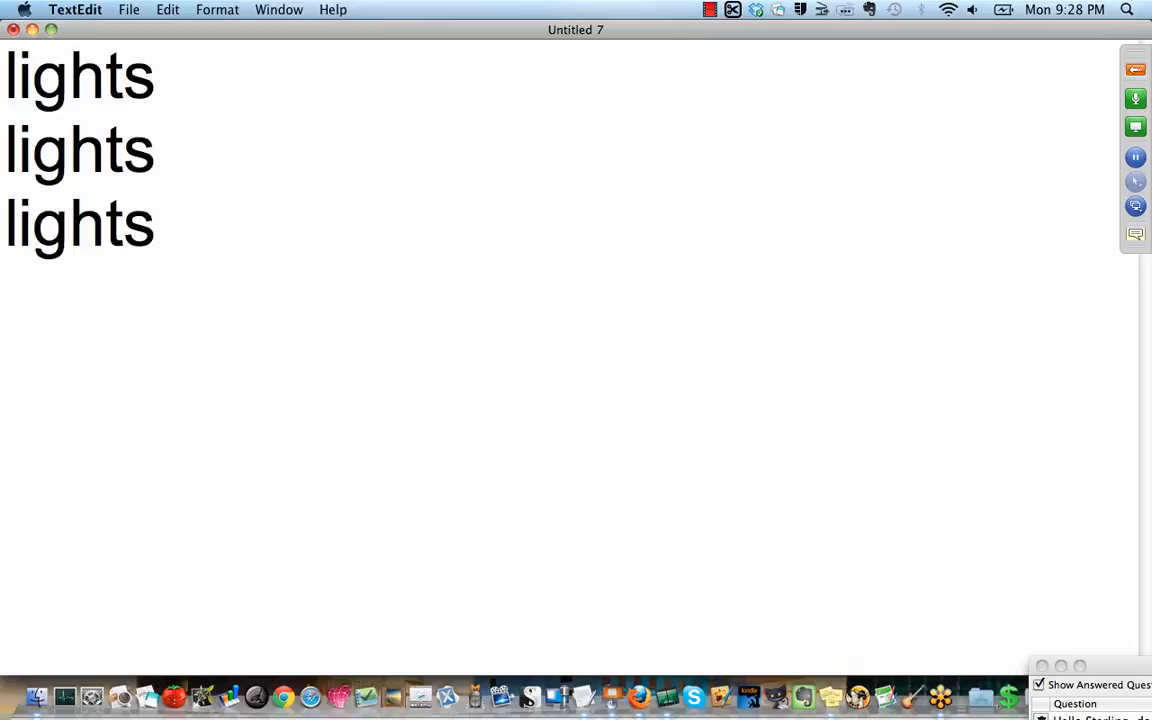
pyautogui.press('Return')
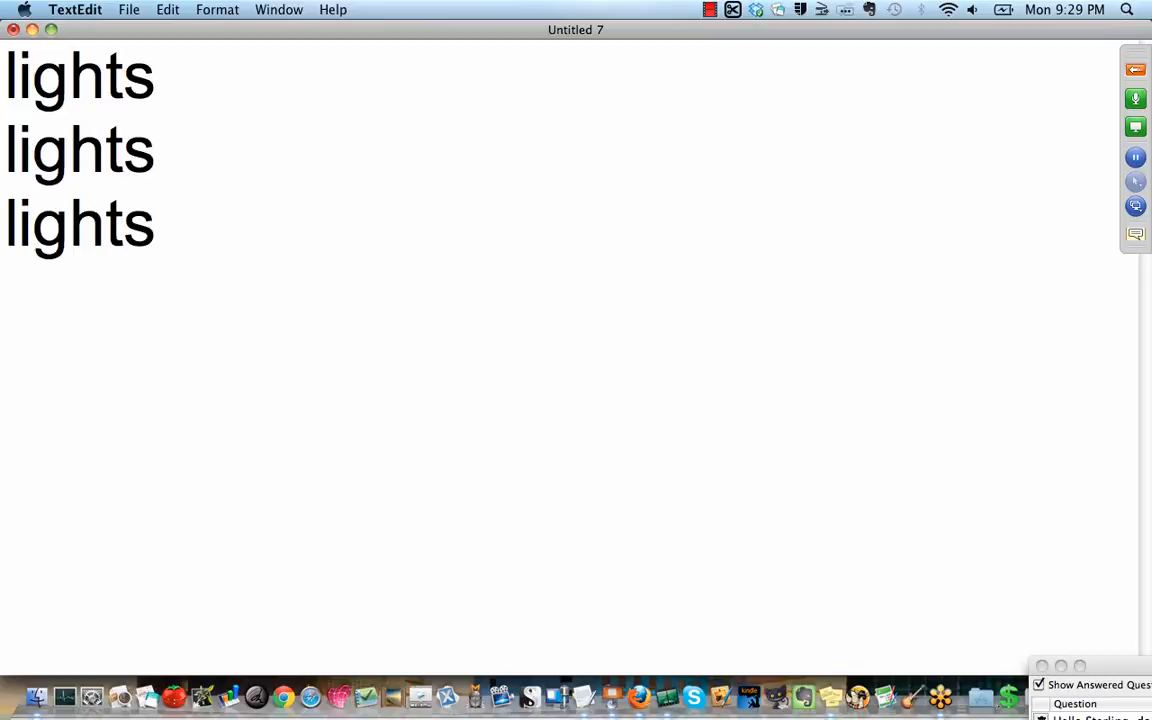
pyautogui.press('Return')
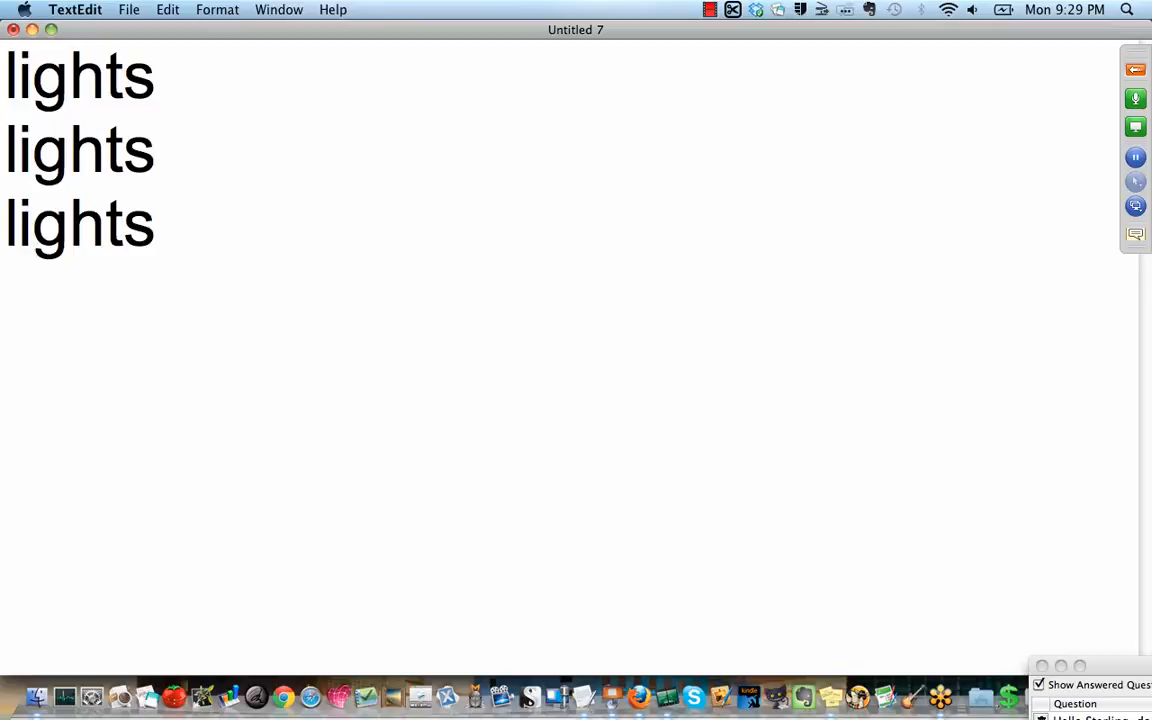
pyautogui.press('Return')
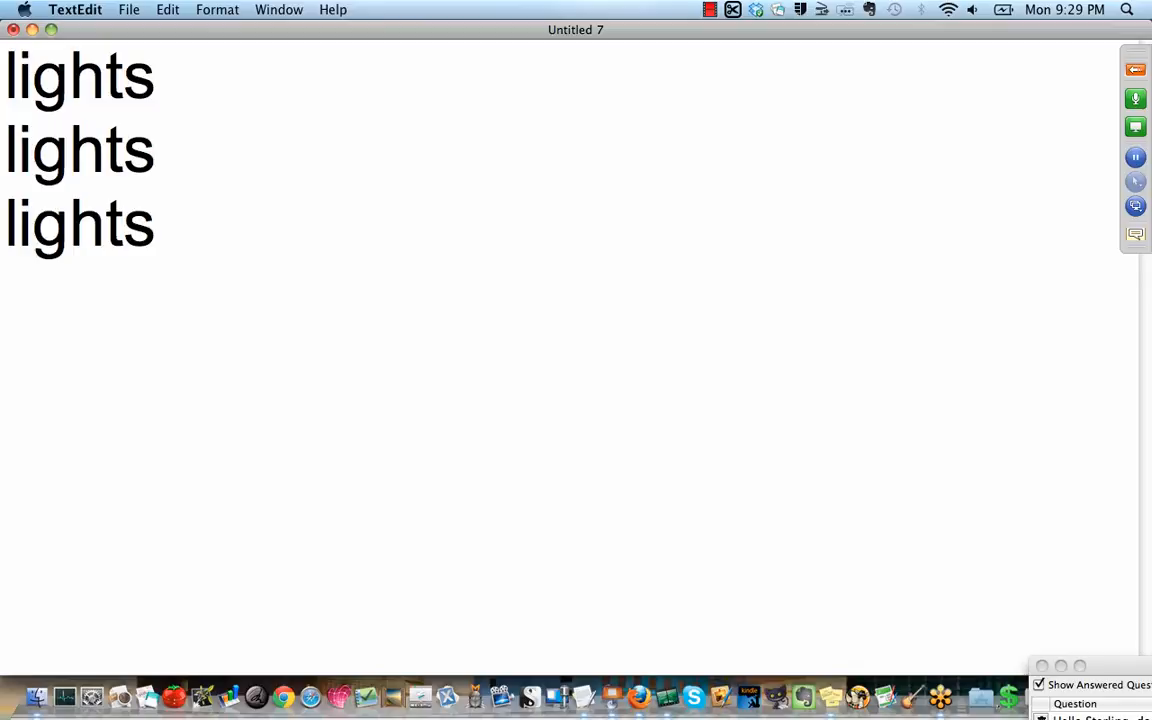
pyautogui.press('Return')
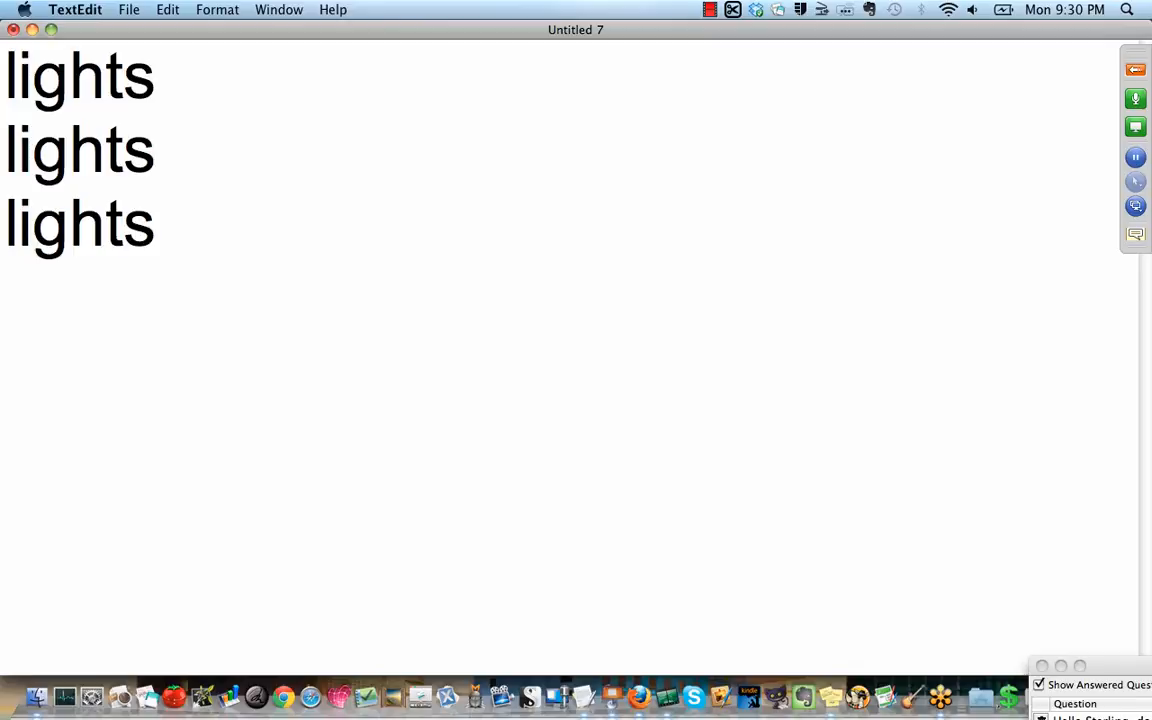
# - Add 'tripod' and 'center your shot' as new lines beneath the lights notes
pyautogui.write('tripo')
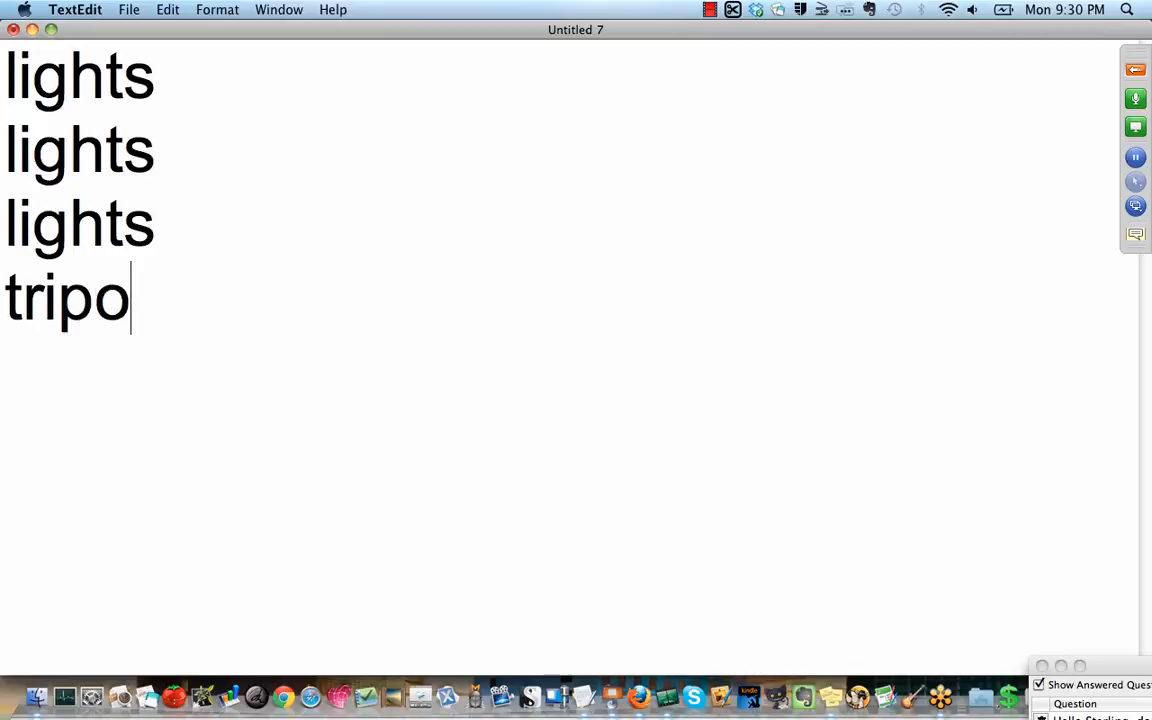
pyautogui.write('d')
pyautogui.write('cen')
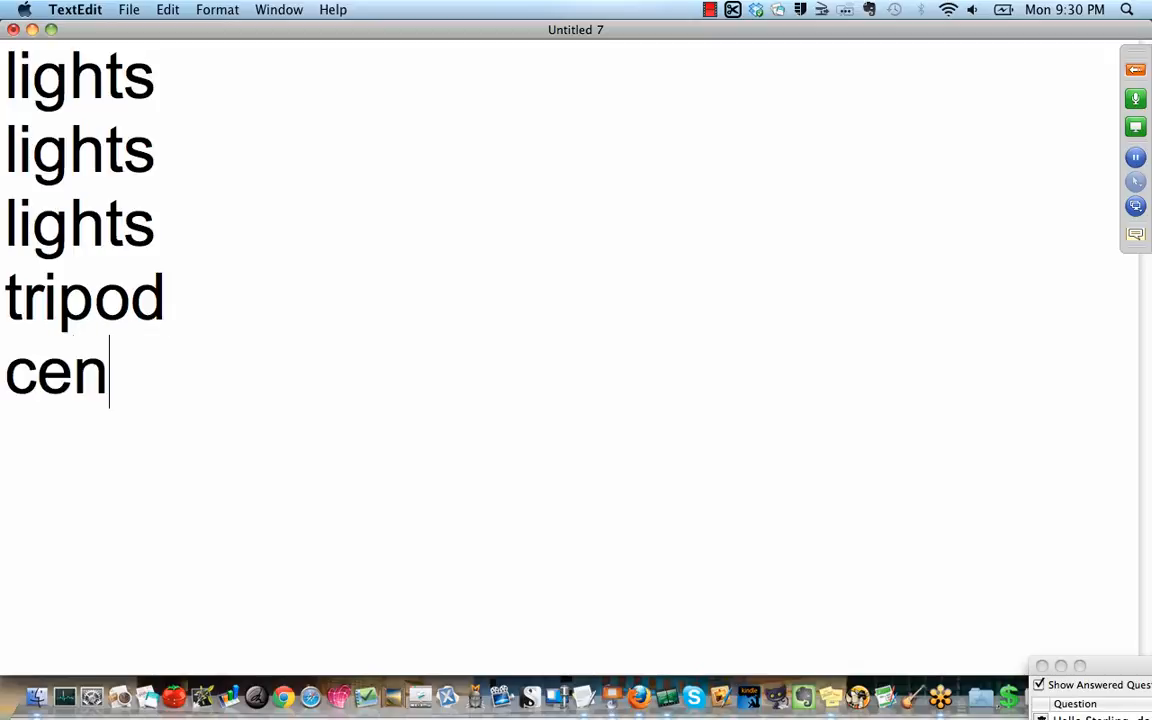
pyautogui.write('ter your')
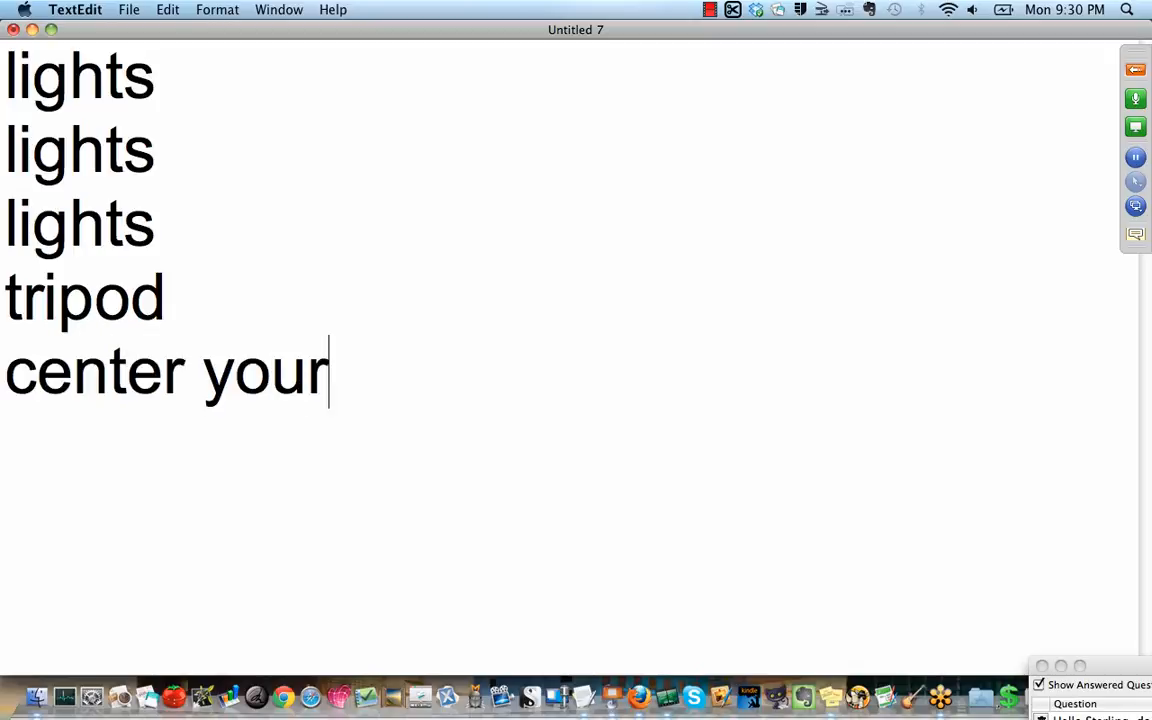
pyautogui.write('shot')
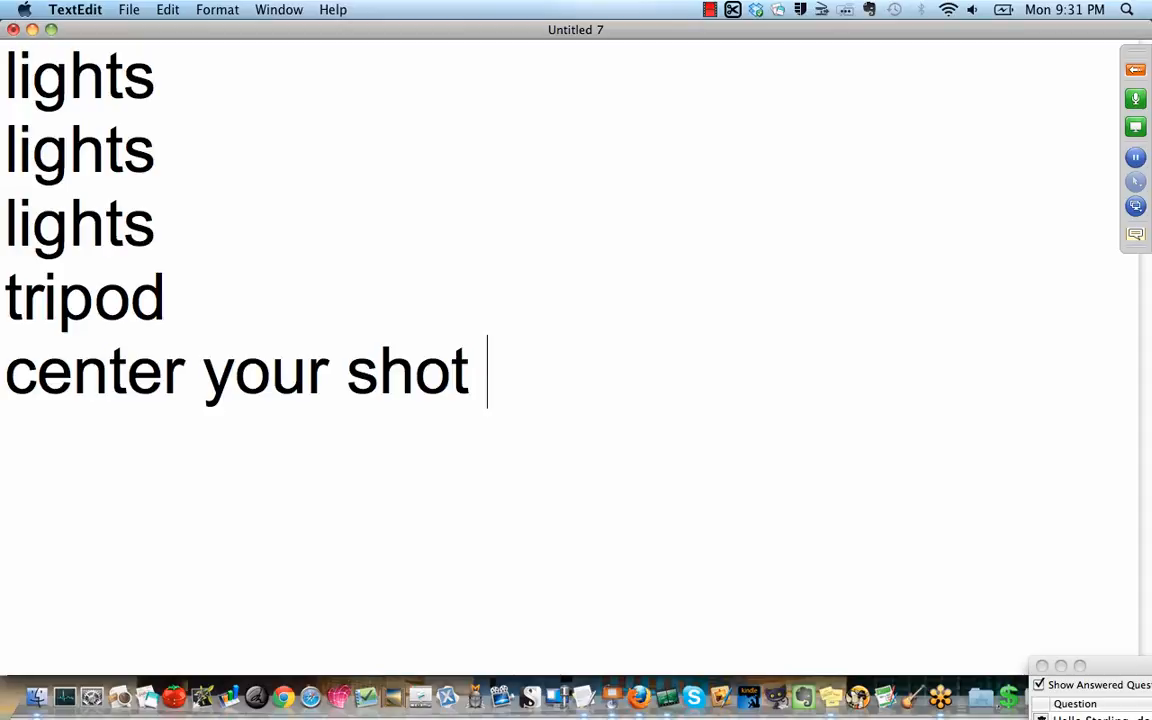
pyautogui.moveTo(640, 696)
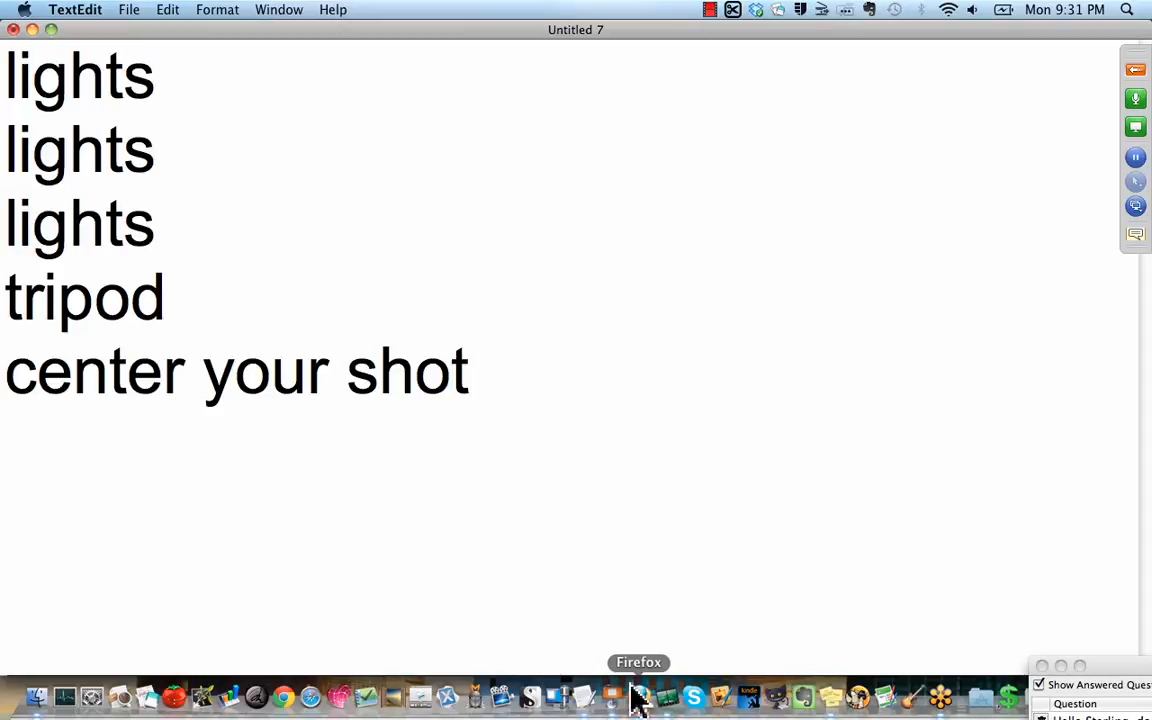
# - Switch to Firefox and sign in to the MarketerLink members-only area with the username 'nadi'
pyautogui.click(638, 692)
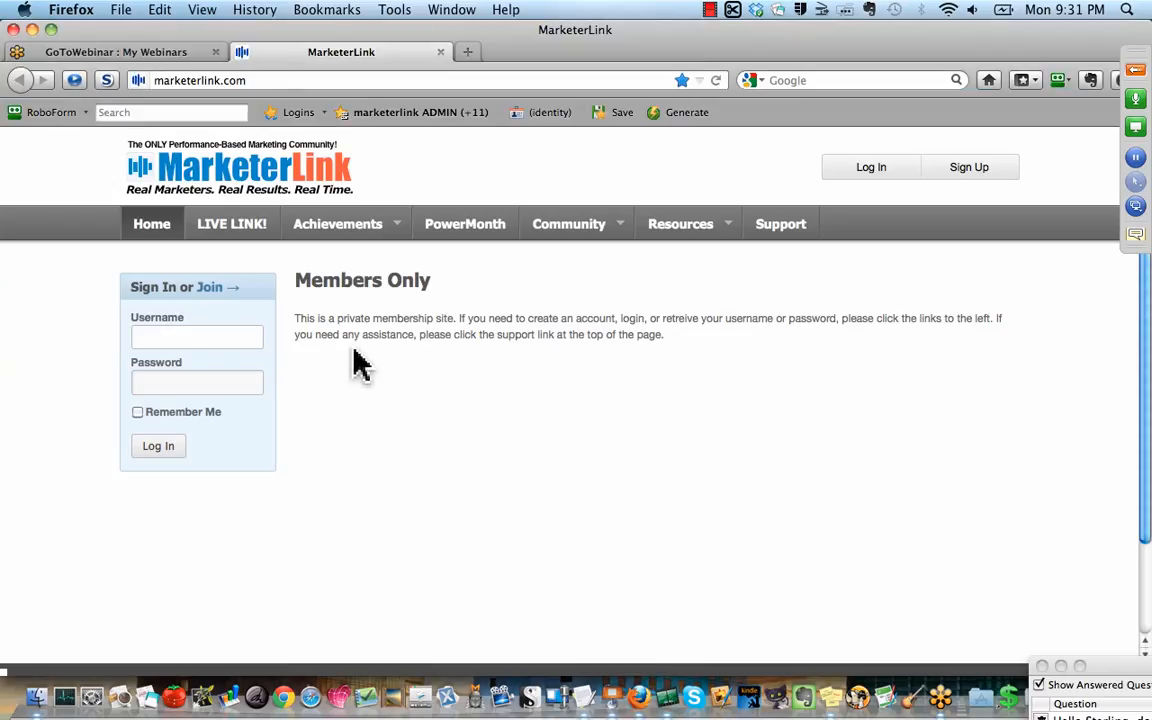
pyautogui.moveTo(476, 228)
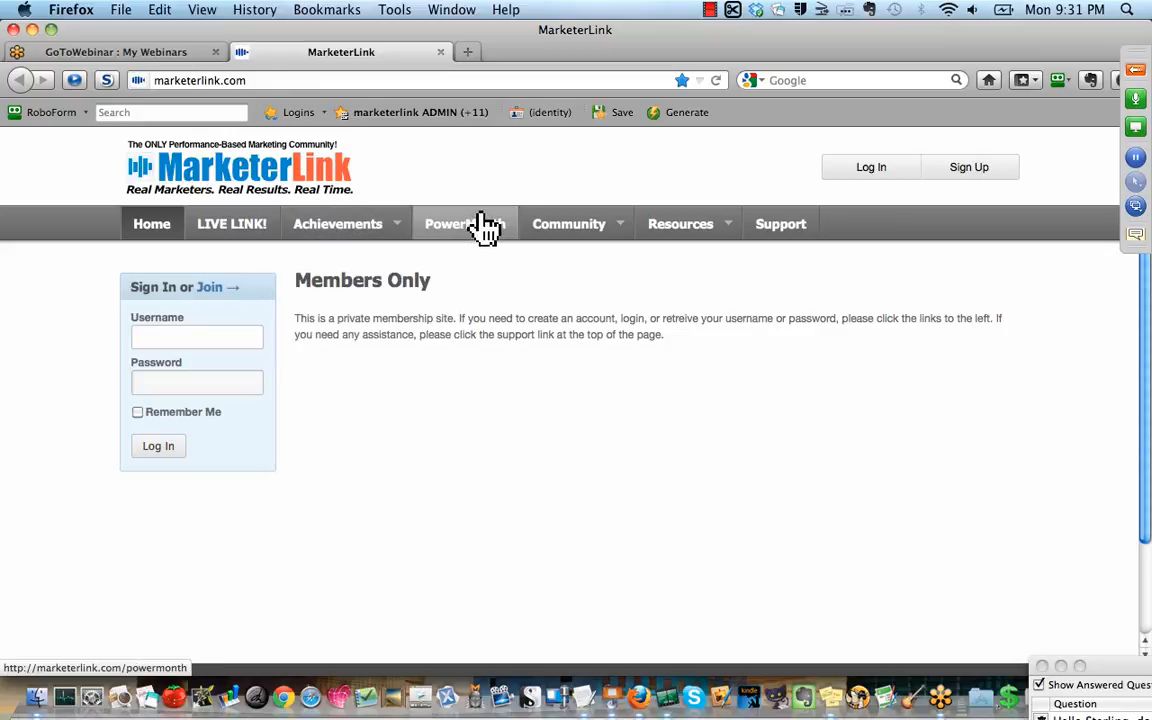
pyautogui.moveTo(652, 182)
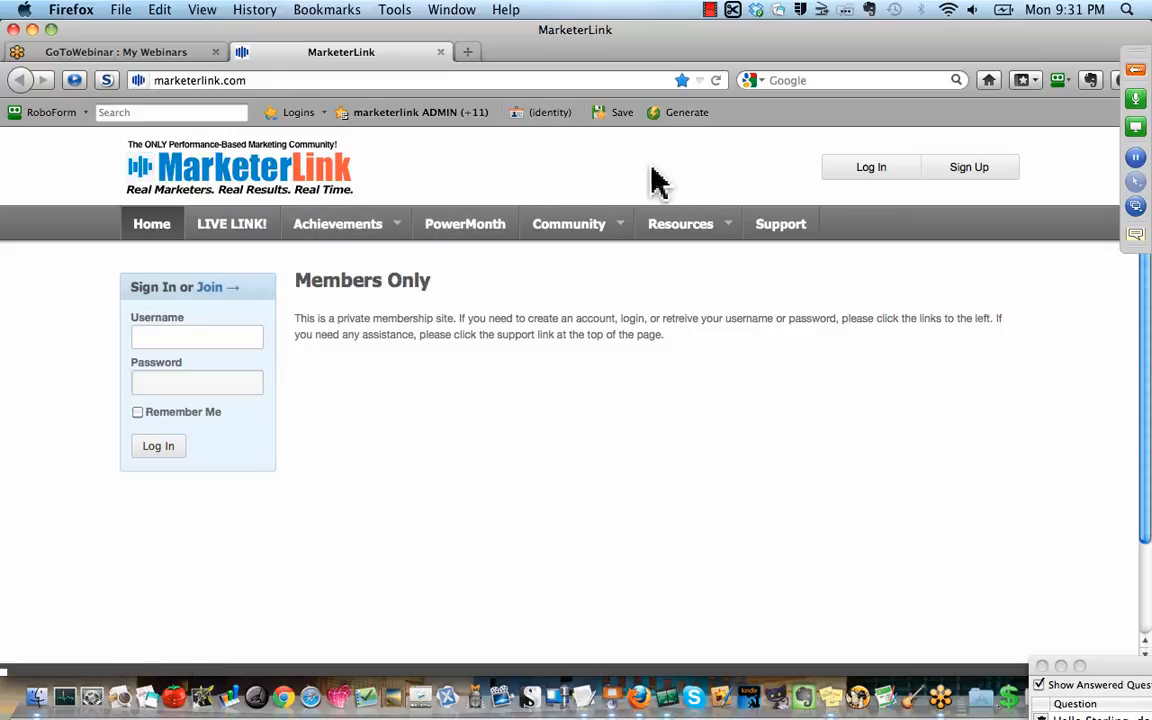
pyautogui.moveTo(442, 212)
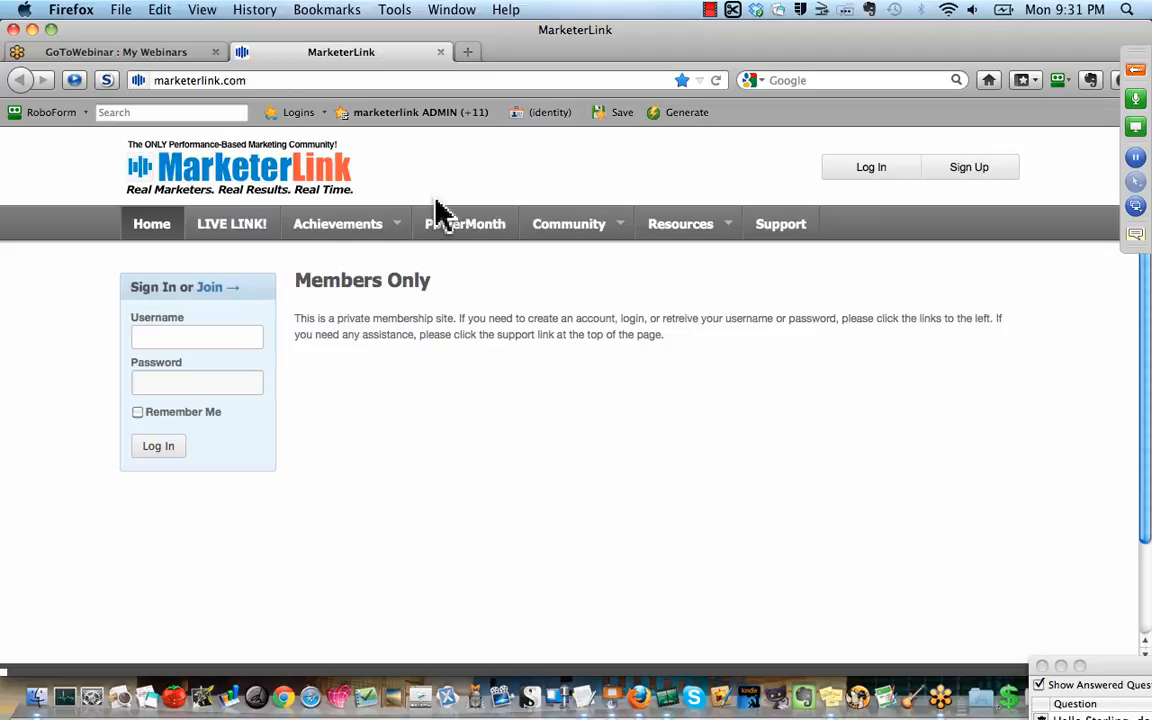
pyautogui.moveTo(258, 264)
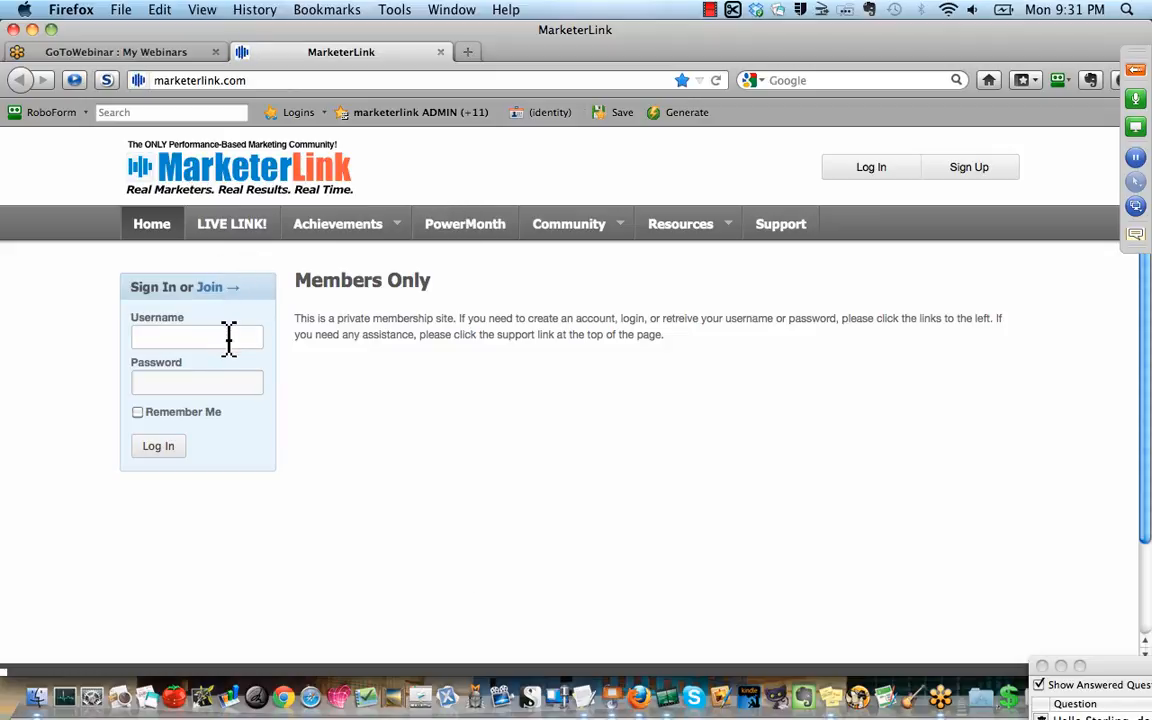
pyautogui.write('nadiatest')
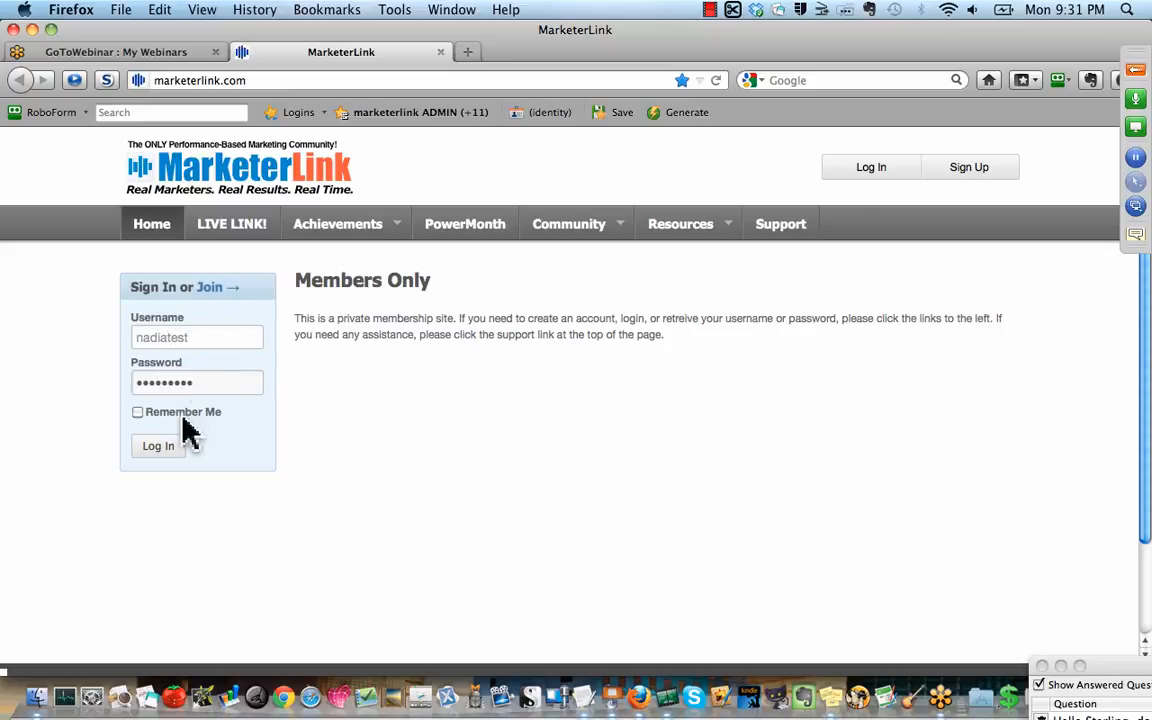
pyautogui.click(156, 446)
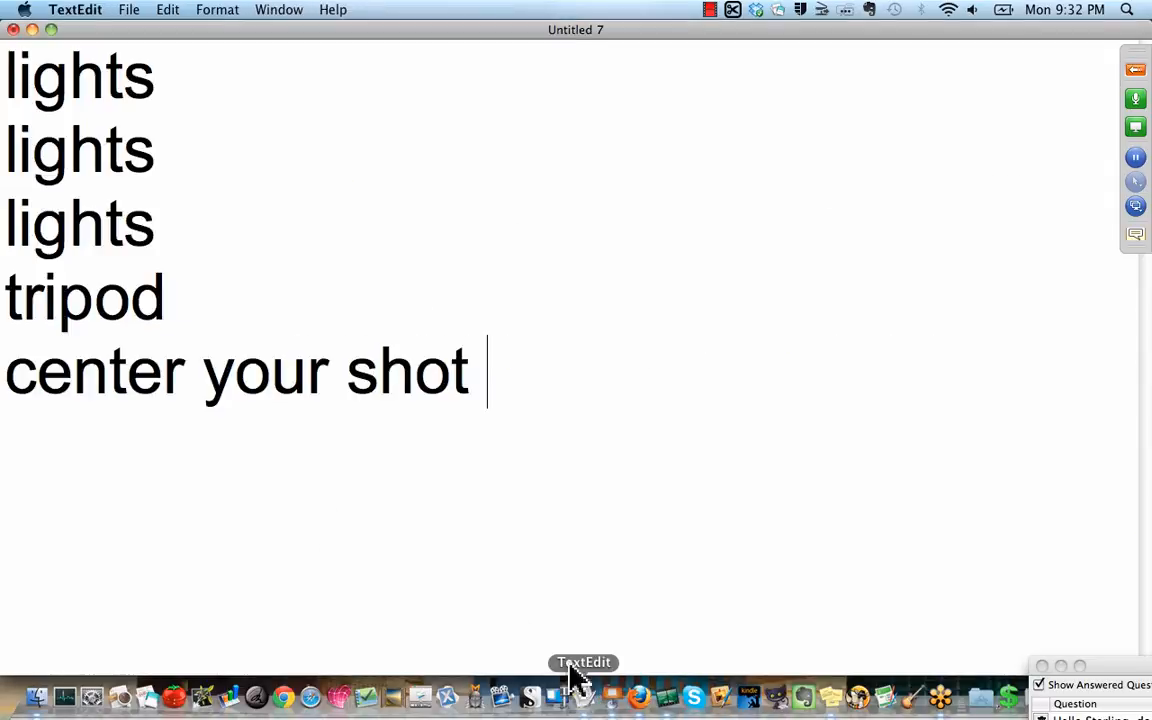
# - Replace all notes with 'hd camera = needs a wire' and 'flip cam = usb built in'
pyautogui.press('cmd+a')
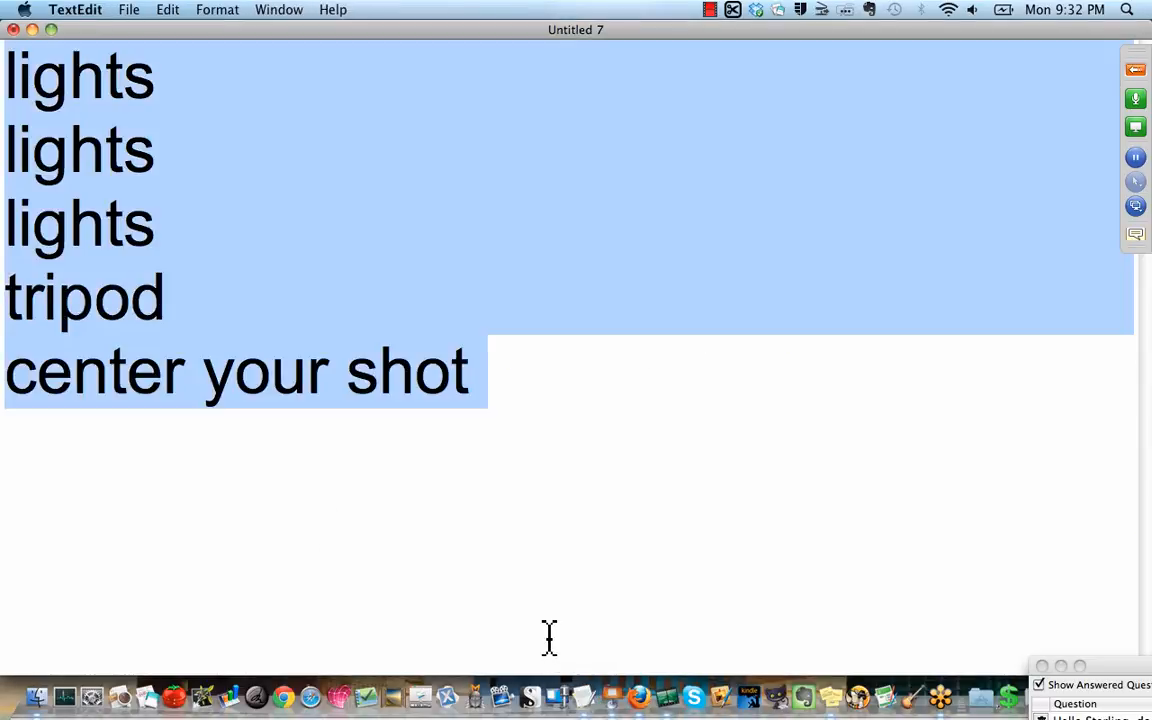
pyautogui.write('hd ca')
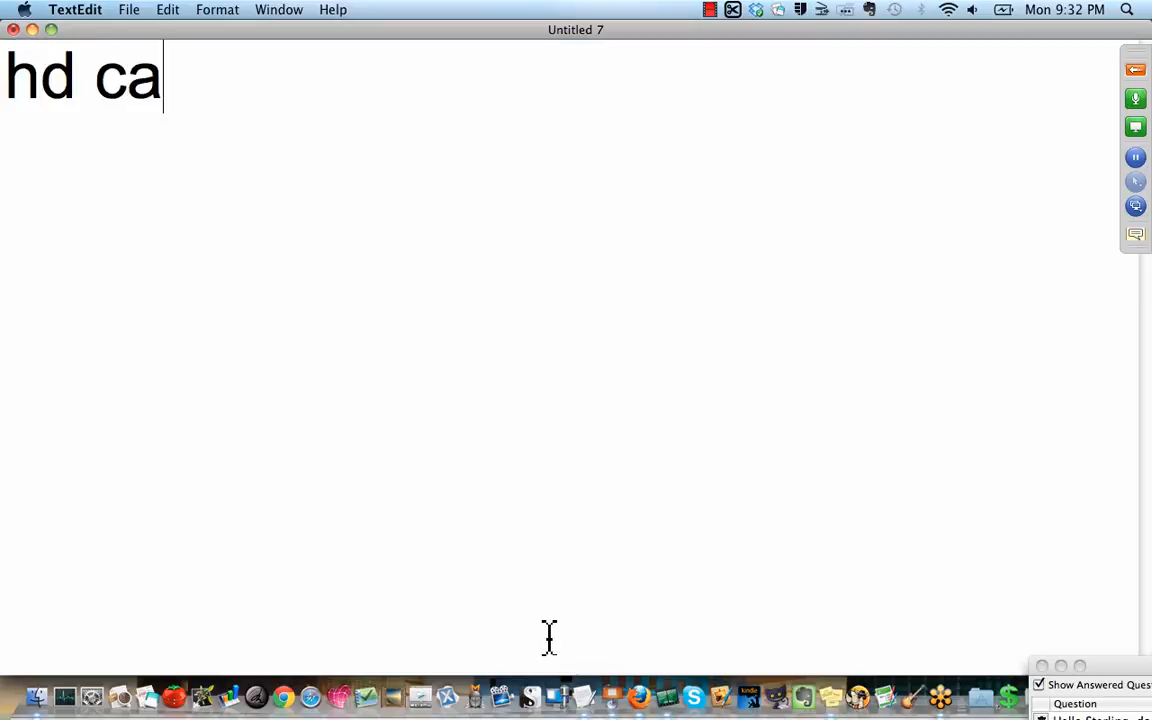
pyautogui.write('mera')
pyautogui.write('flip')
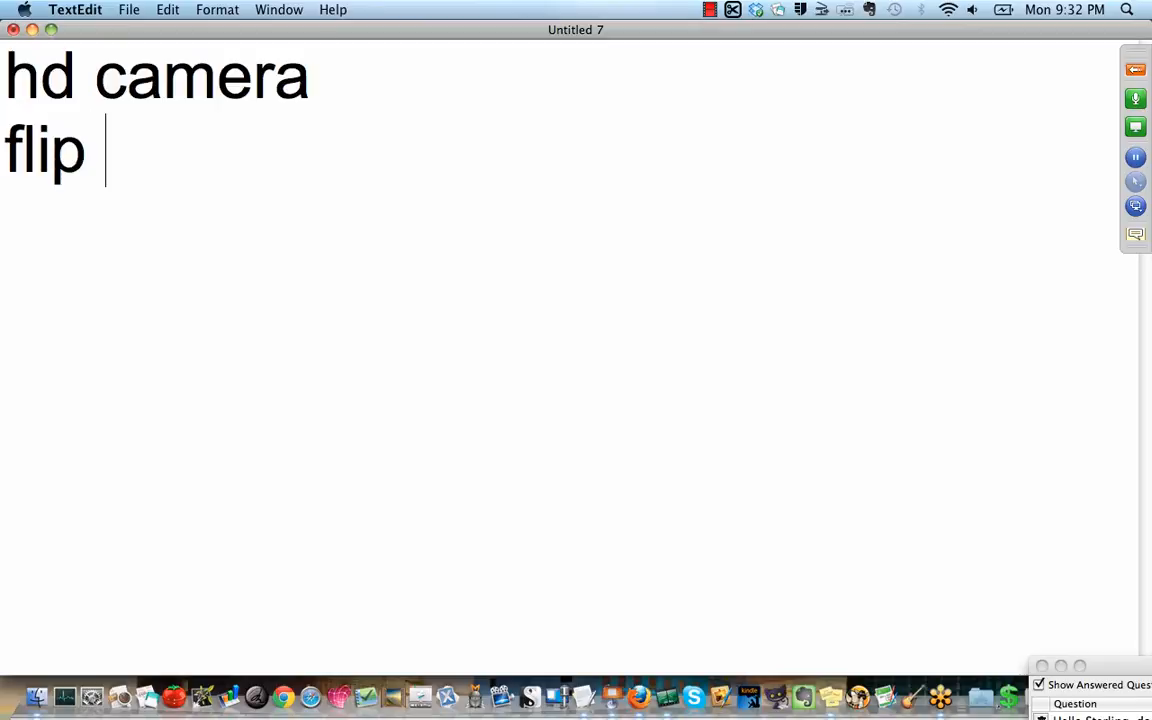
pyautogui.write('cam =')
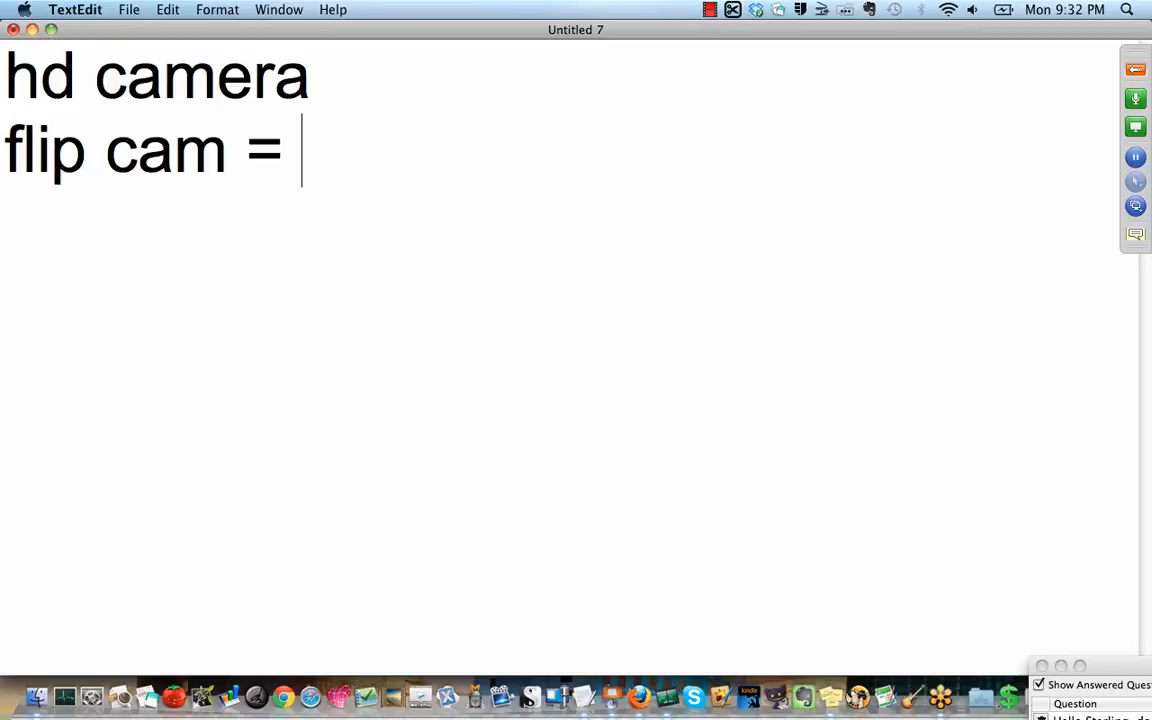
pyautogui.write('usb')
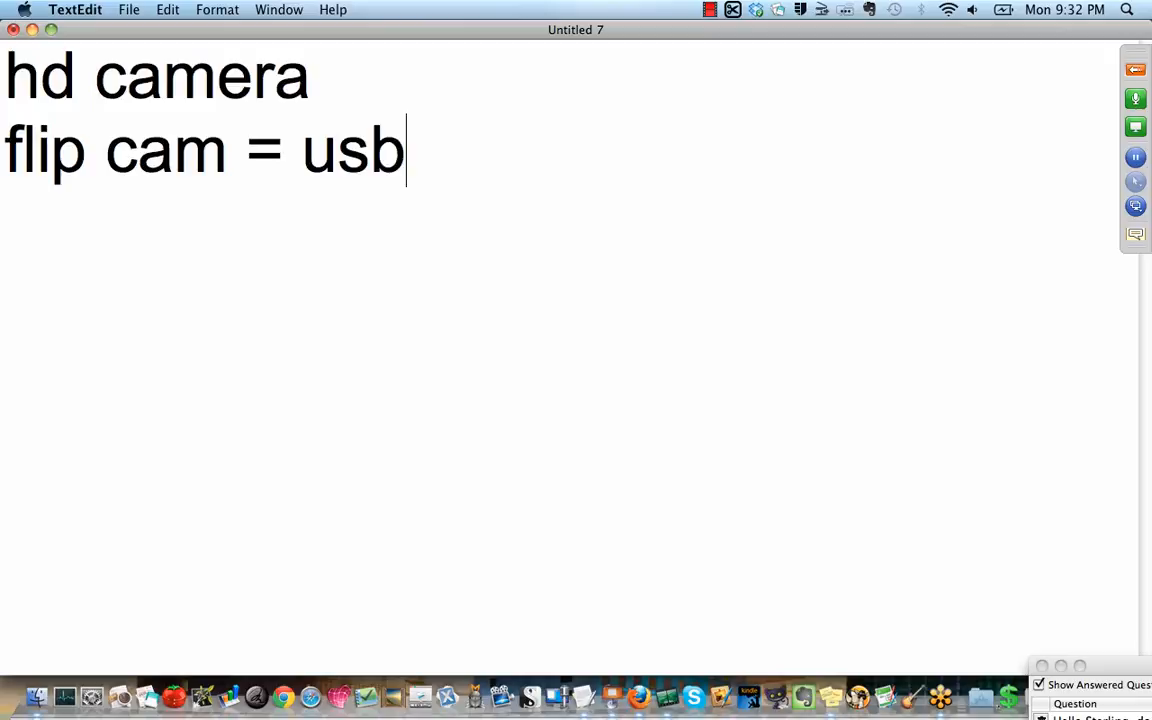
pyautogui.write('built')
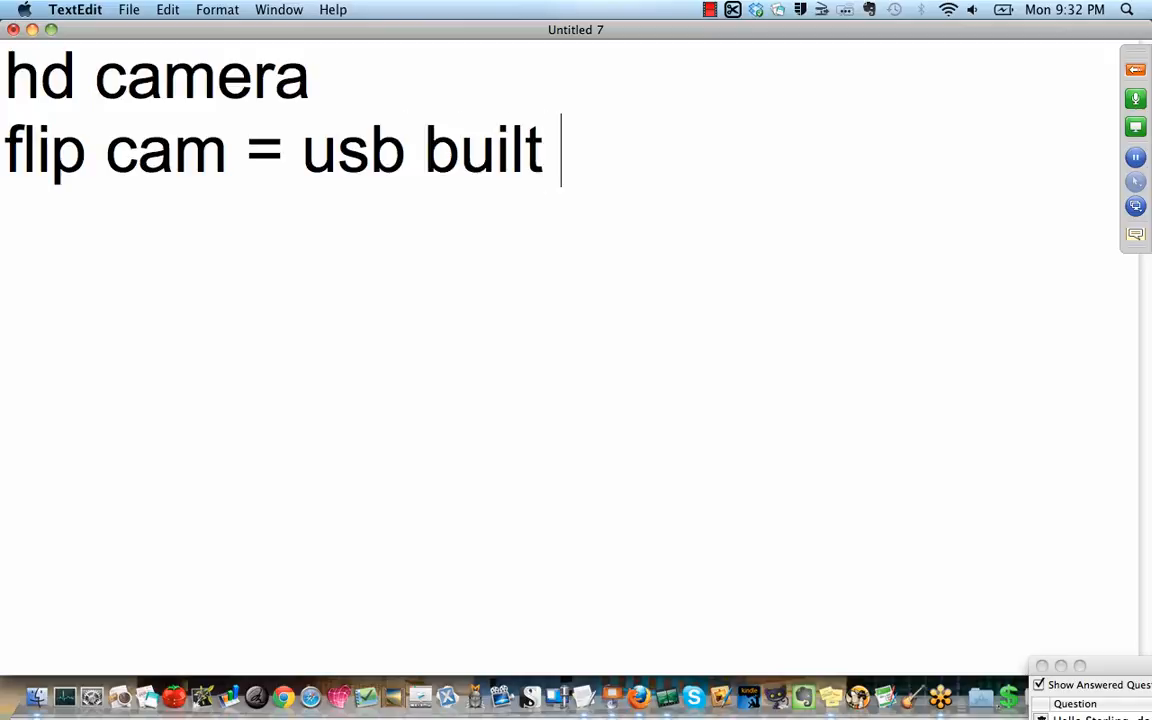
pyautogui.write('in')
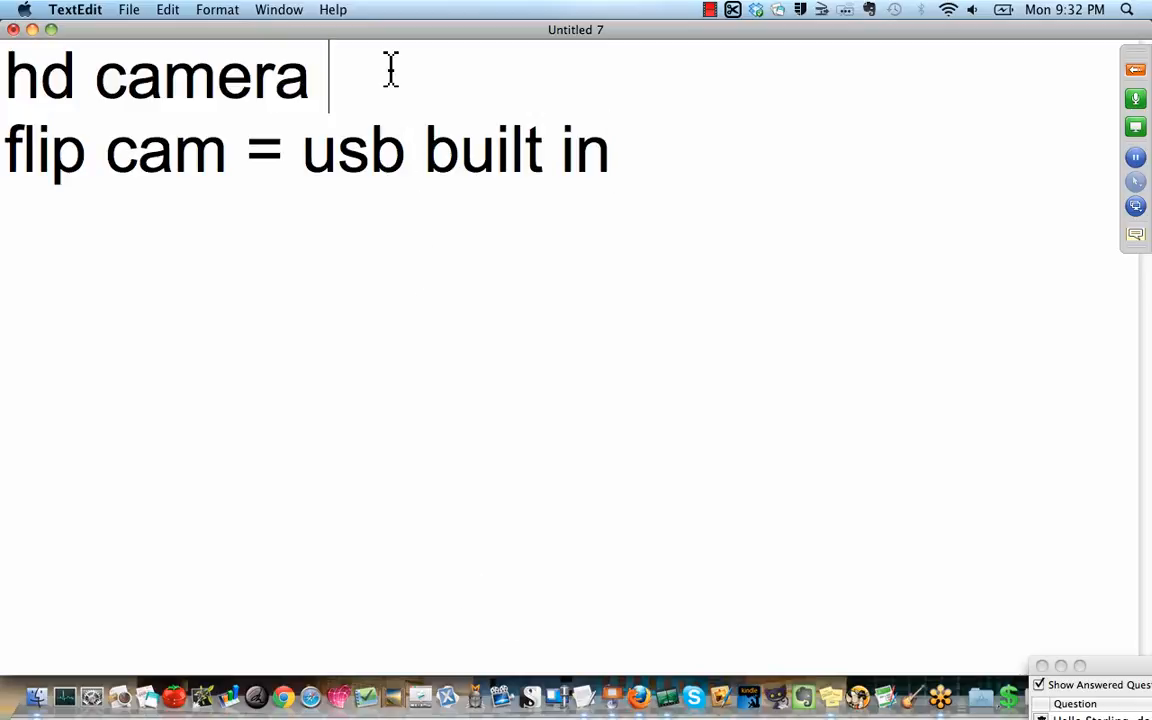
pyautogui.write('= needs a')
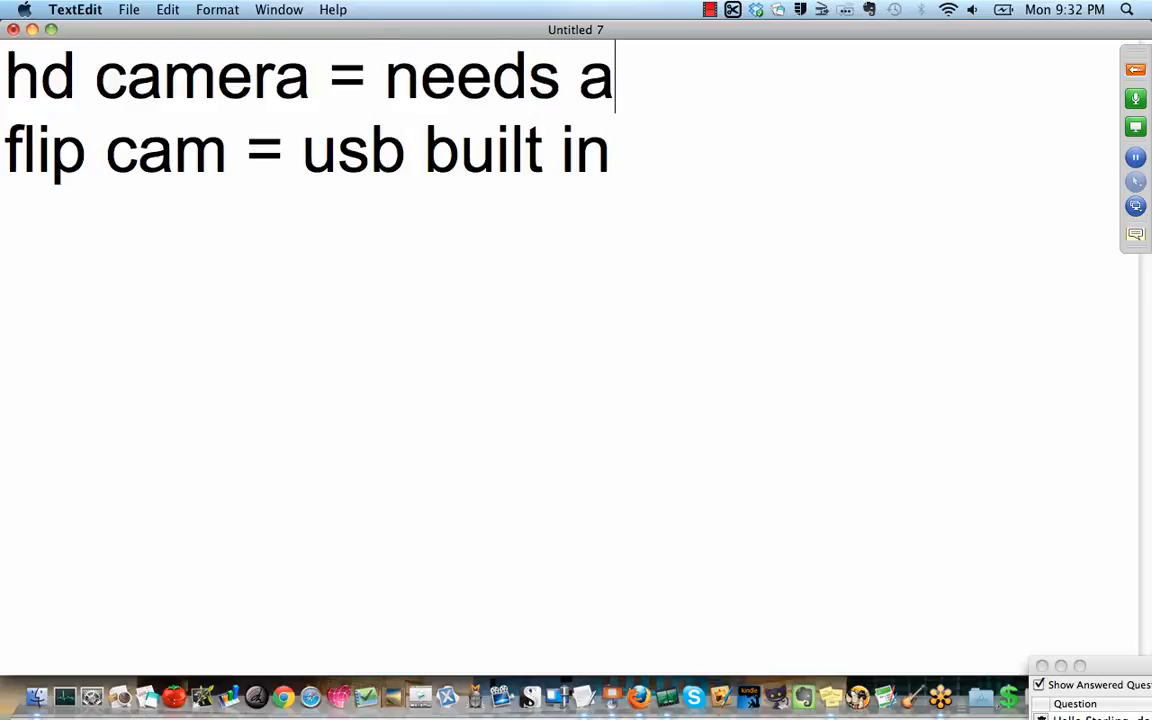
pyautogui.write('wire')
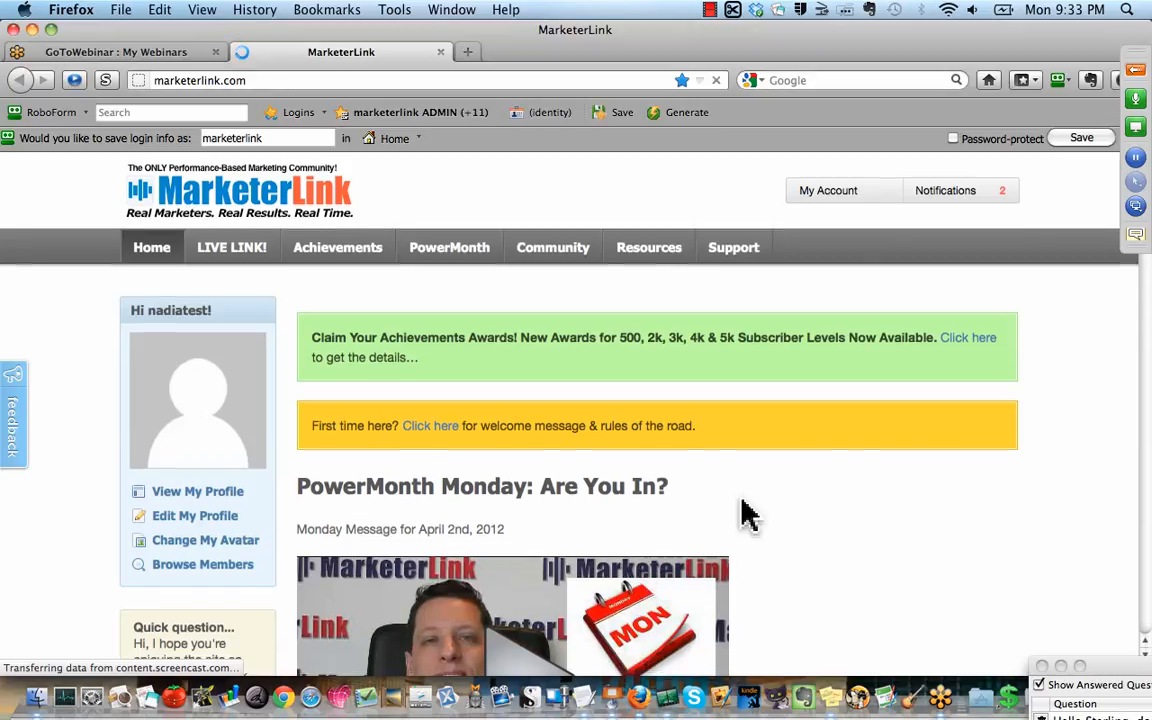
# - Scroll down the MarketerLink members page to the first Monday Message video, dated February 20th, 2012
pyautogui.scroll(-3)
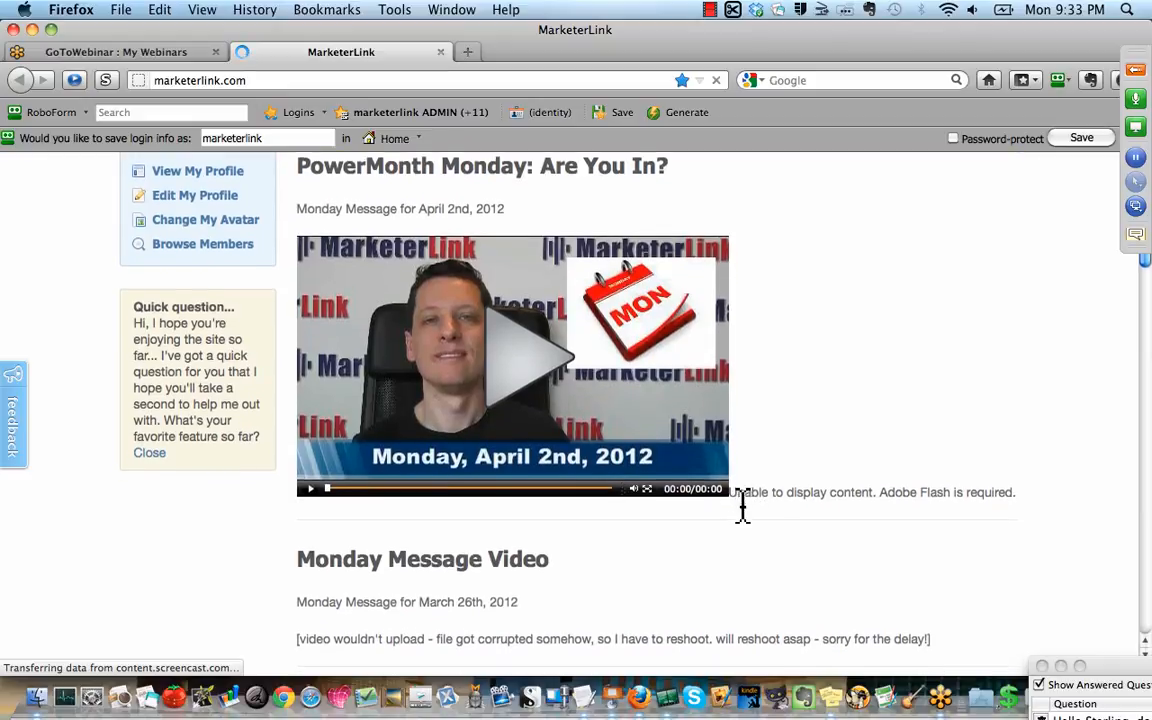
pyautogui.scroll(-3)
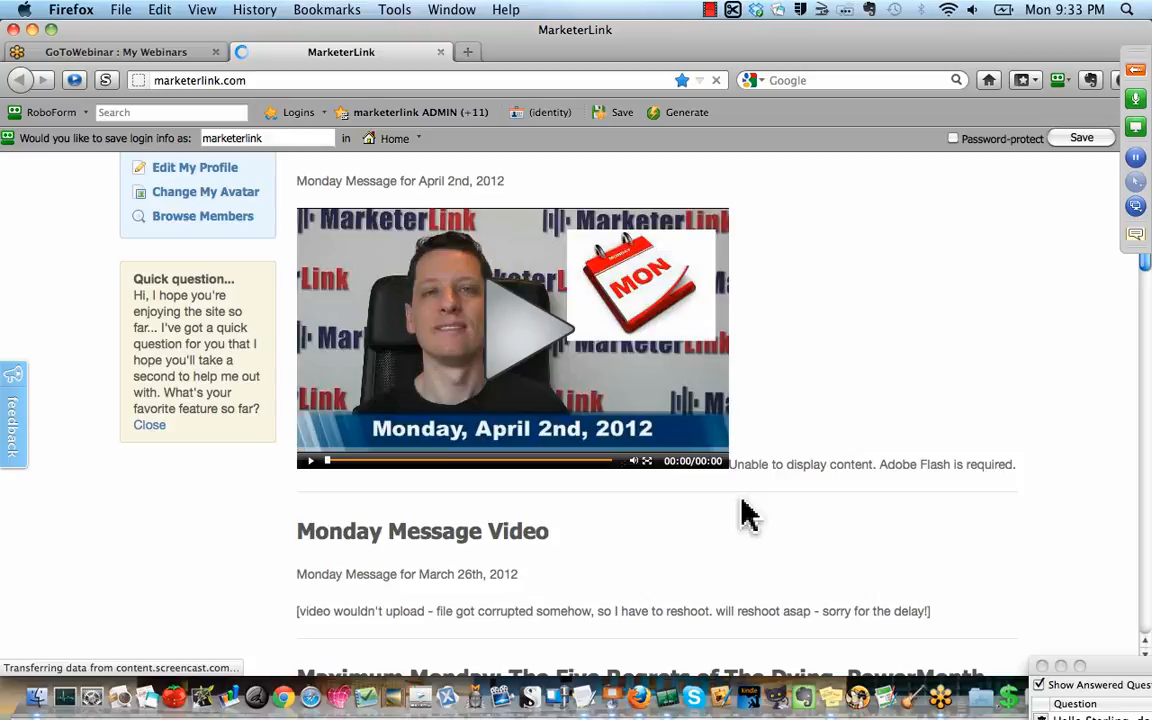
pyautogui.scroll(-3)
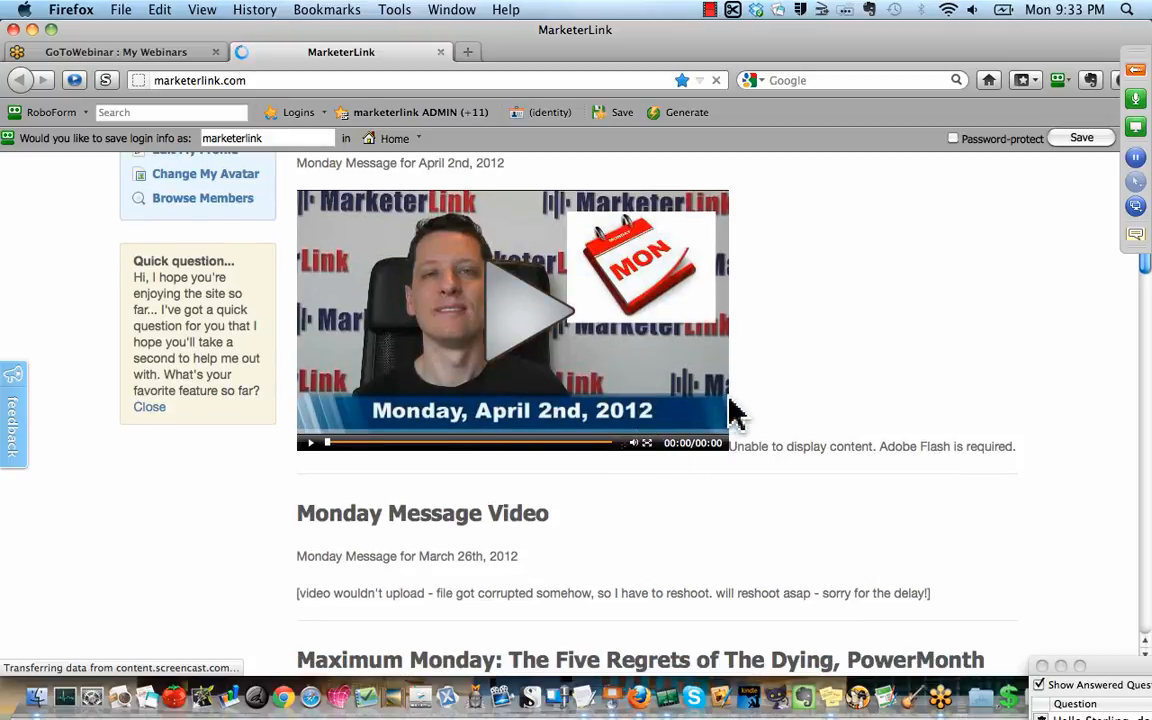
pyautogui.scroll(-3)
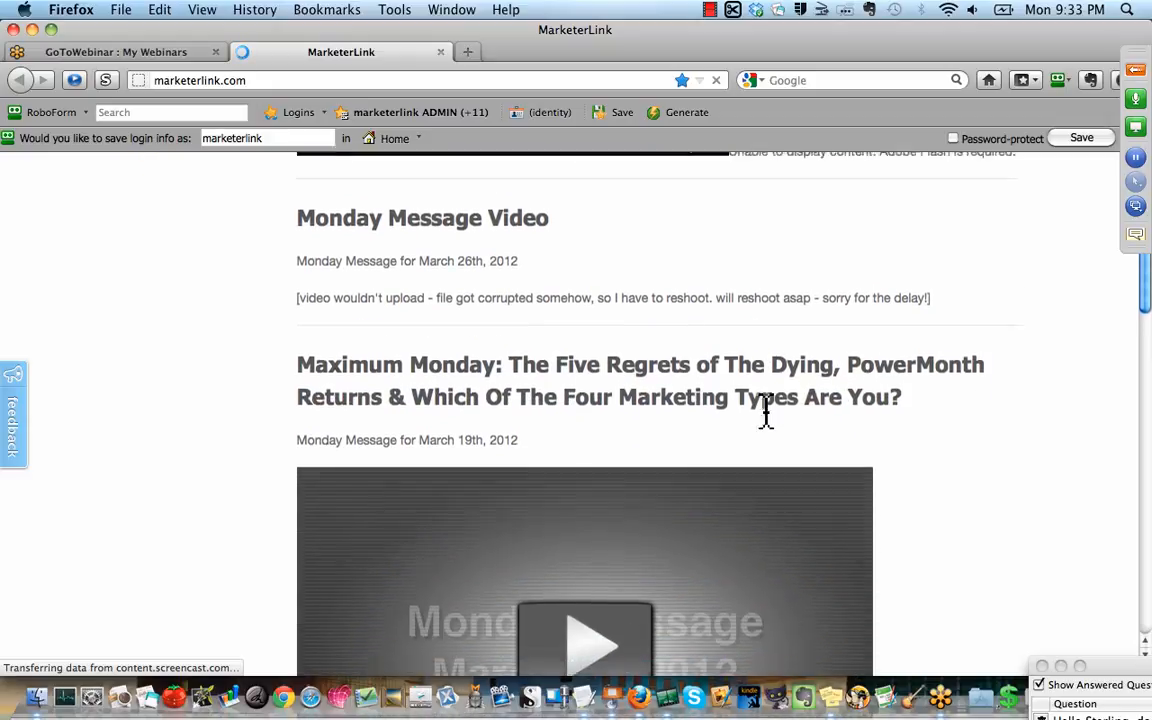
pyautogui.scroll(-3)
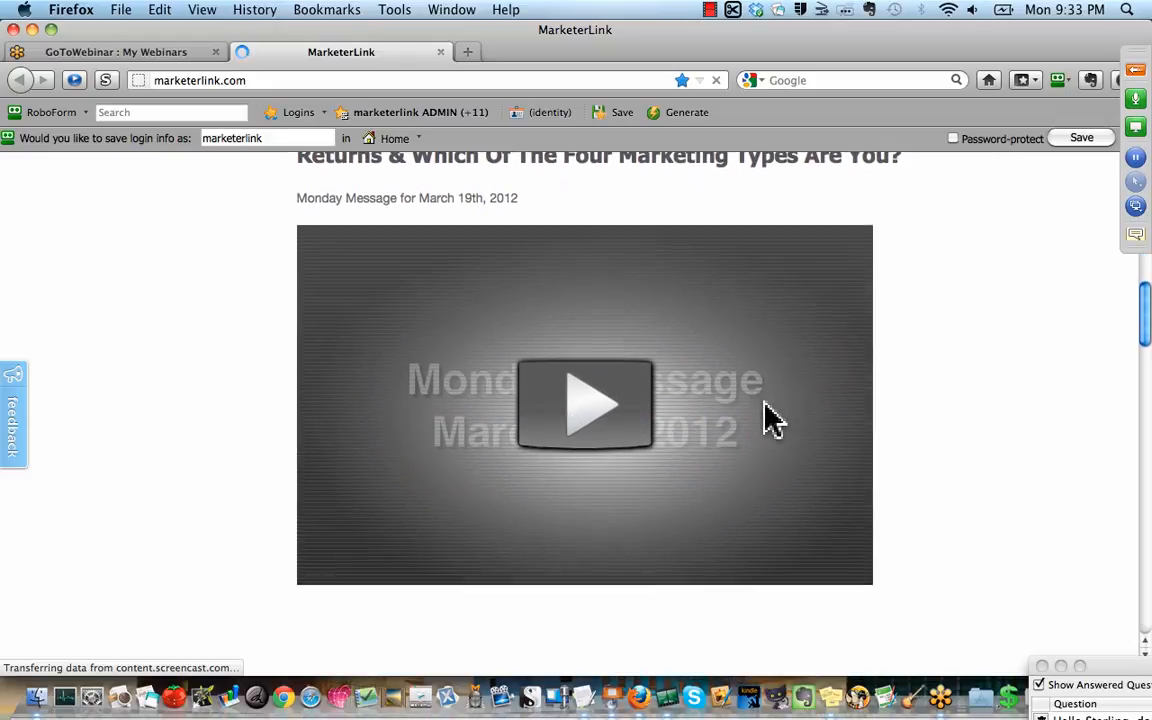
pyautogui.moveTo(644, 420)
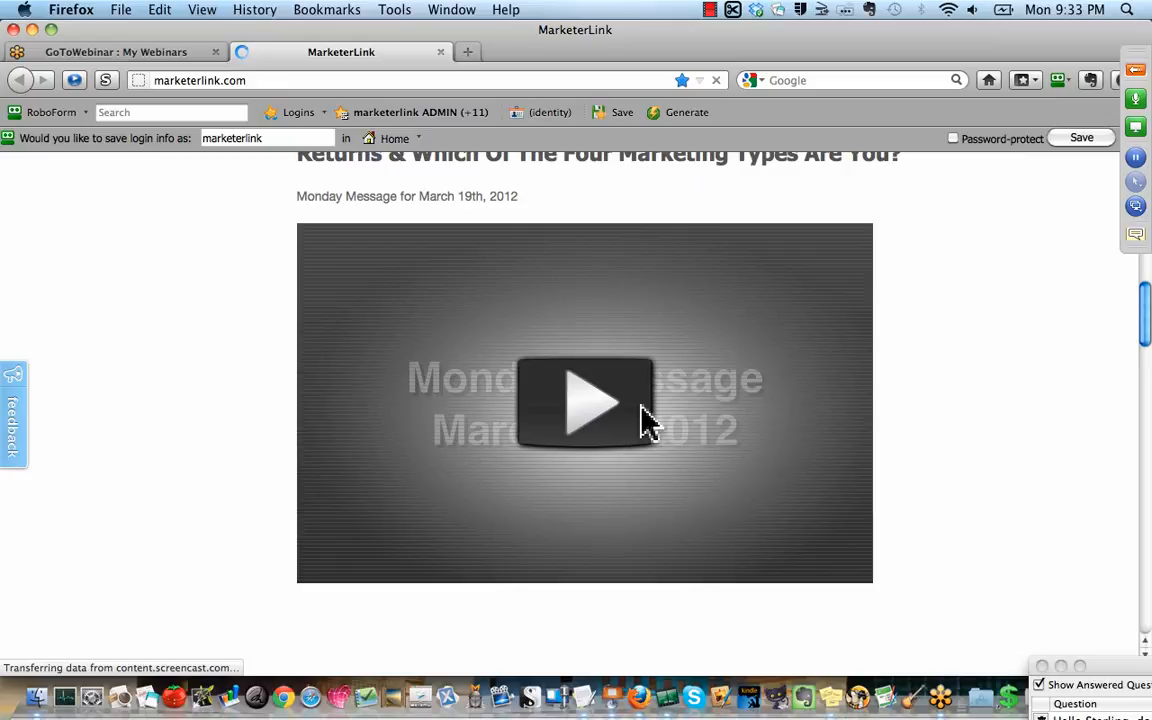
pyautogui.moveTo(752, 432)
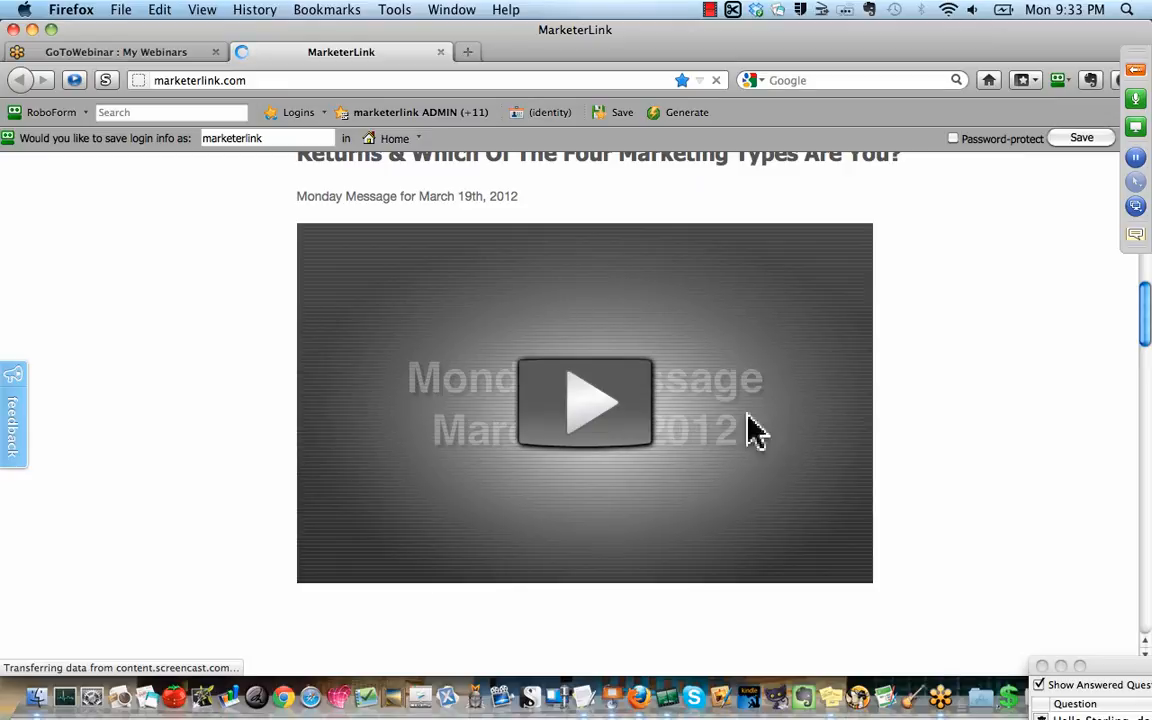
pyautogui.scroll(-3)
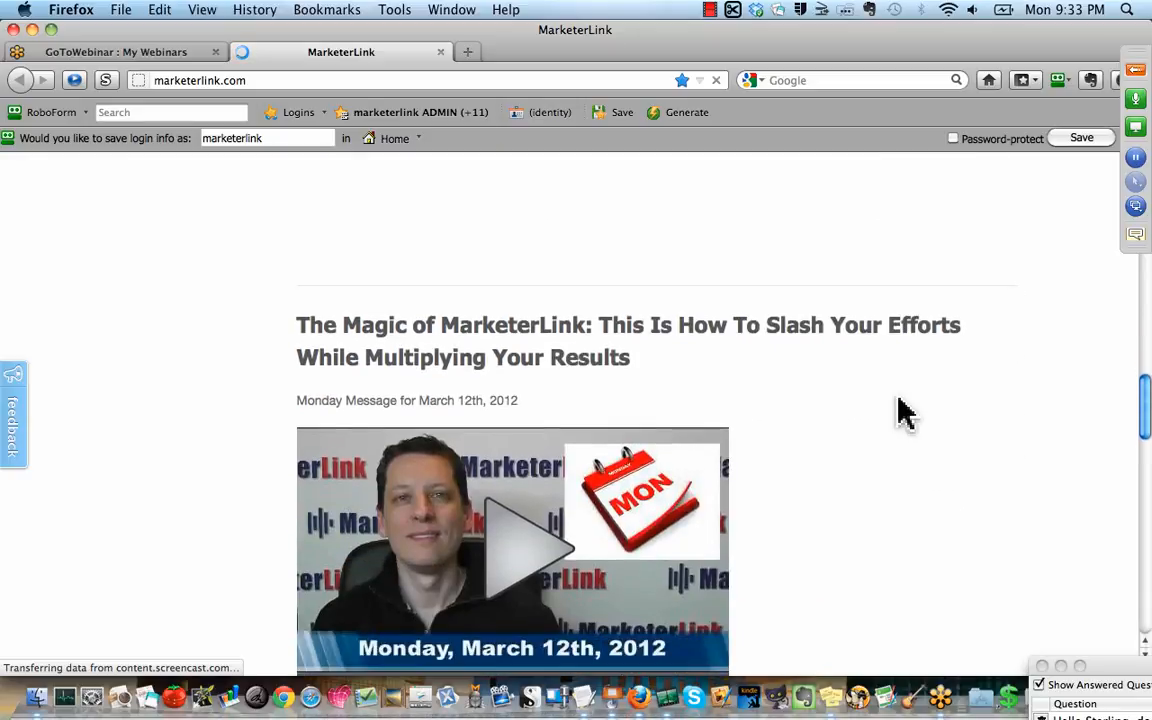
pyautogui.scroll(-3)
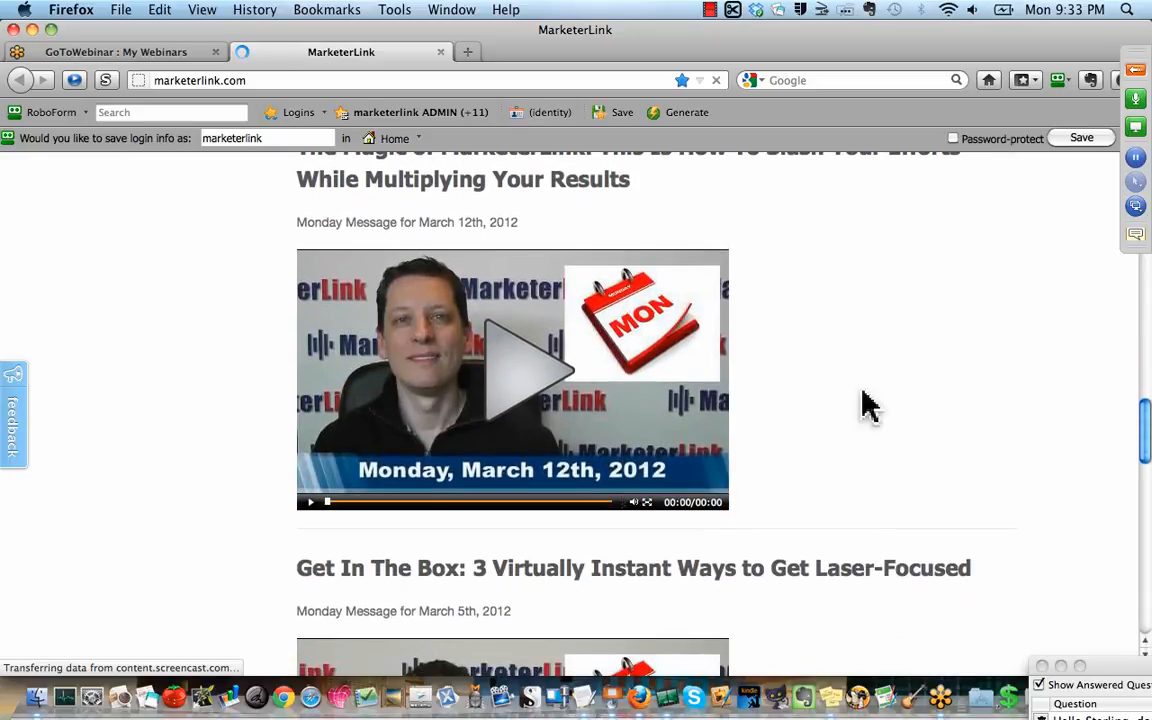
pyautogui.moveTo(596, 300)
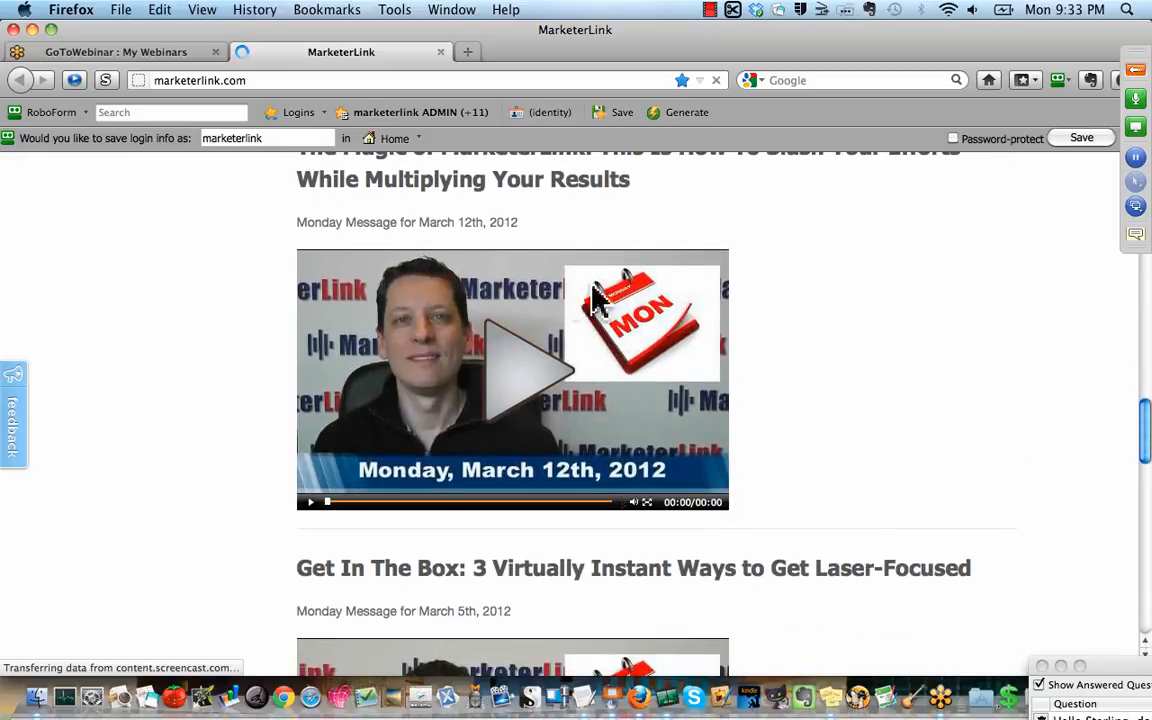
pyautogui.scroll(-3)
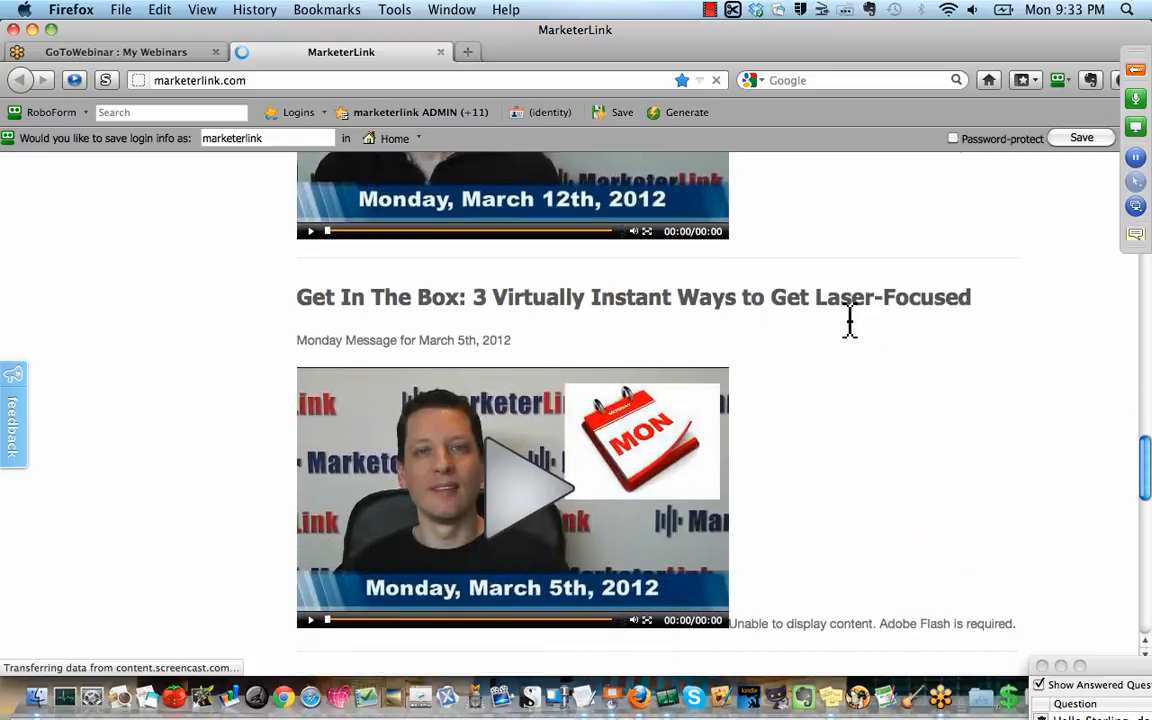
pyautogui.scroll(-3)
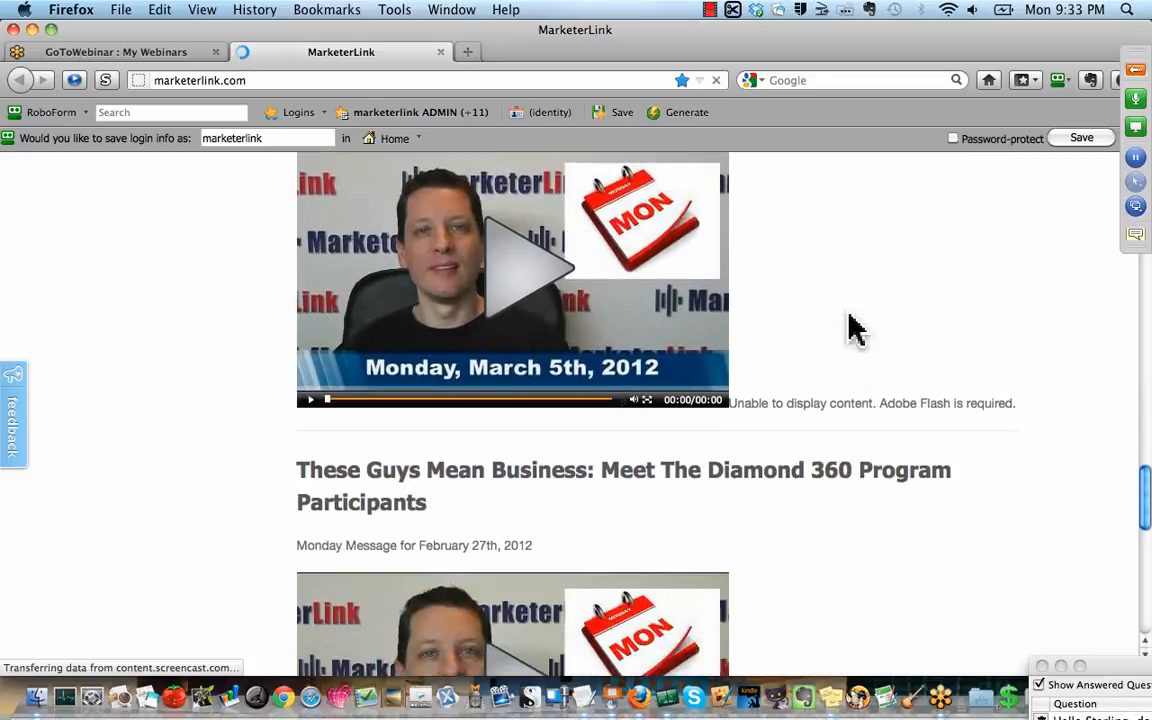
pyautogui.scroll(-3)
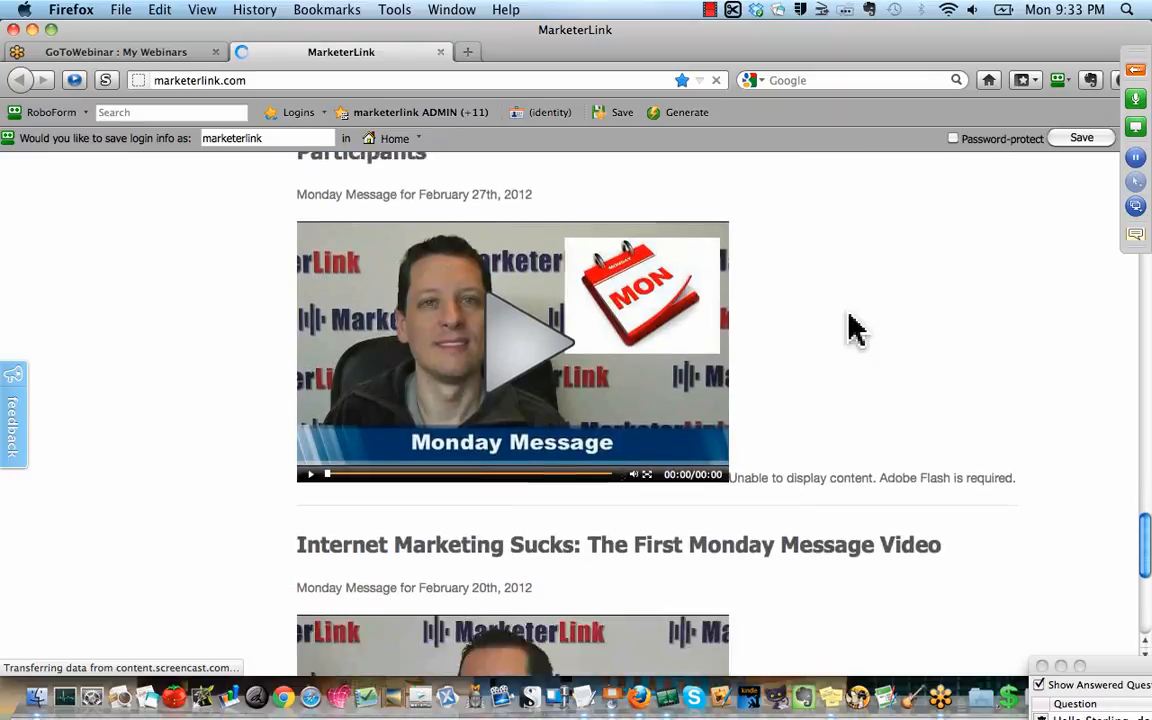
pyautogui.scroll(-3)
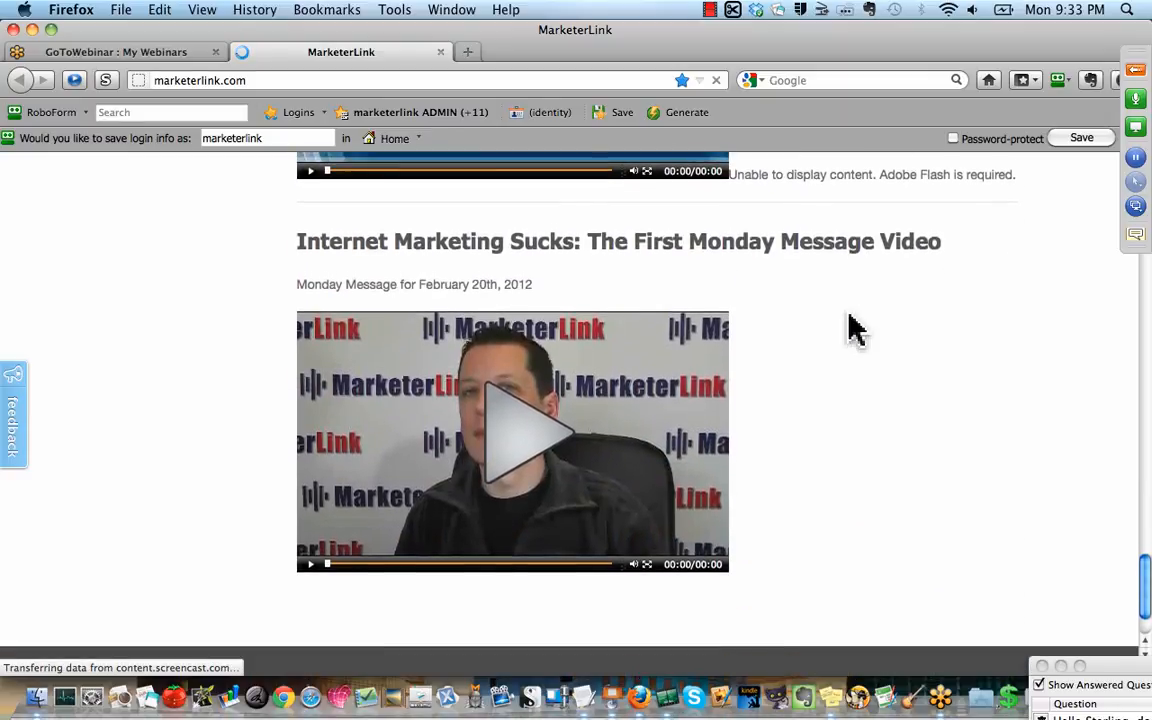
pyautogui.scroll(-3)
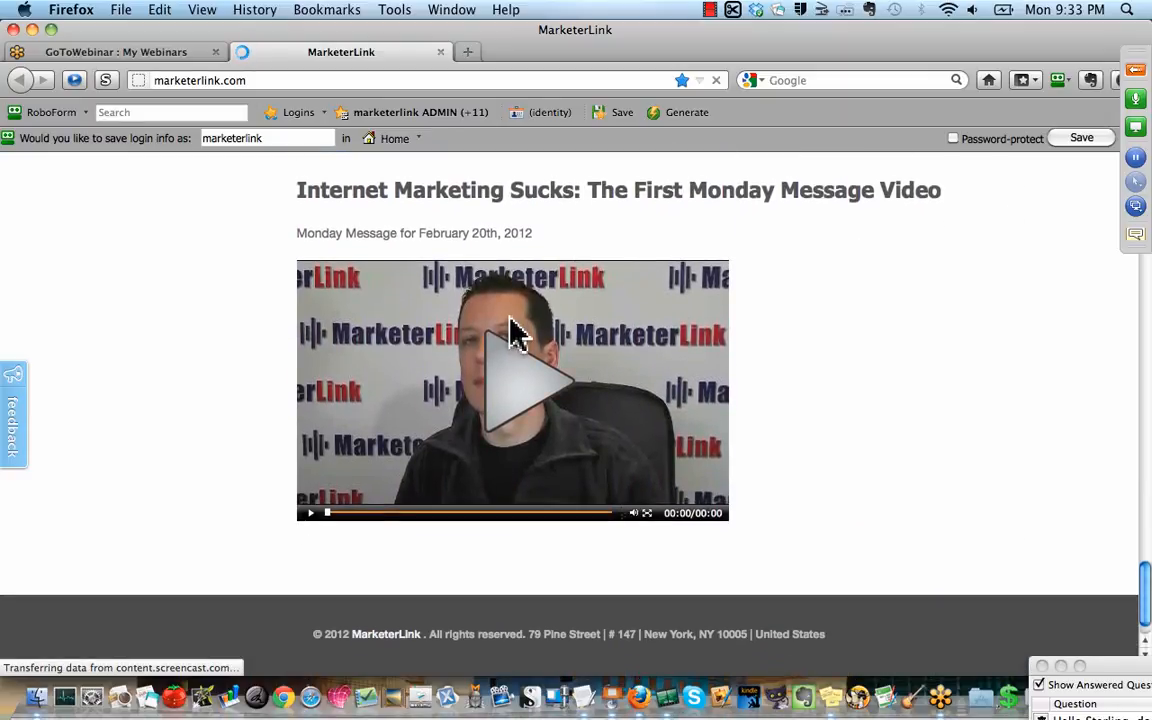
pyautogui.moveTo(502, 284)
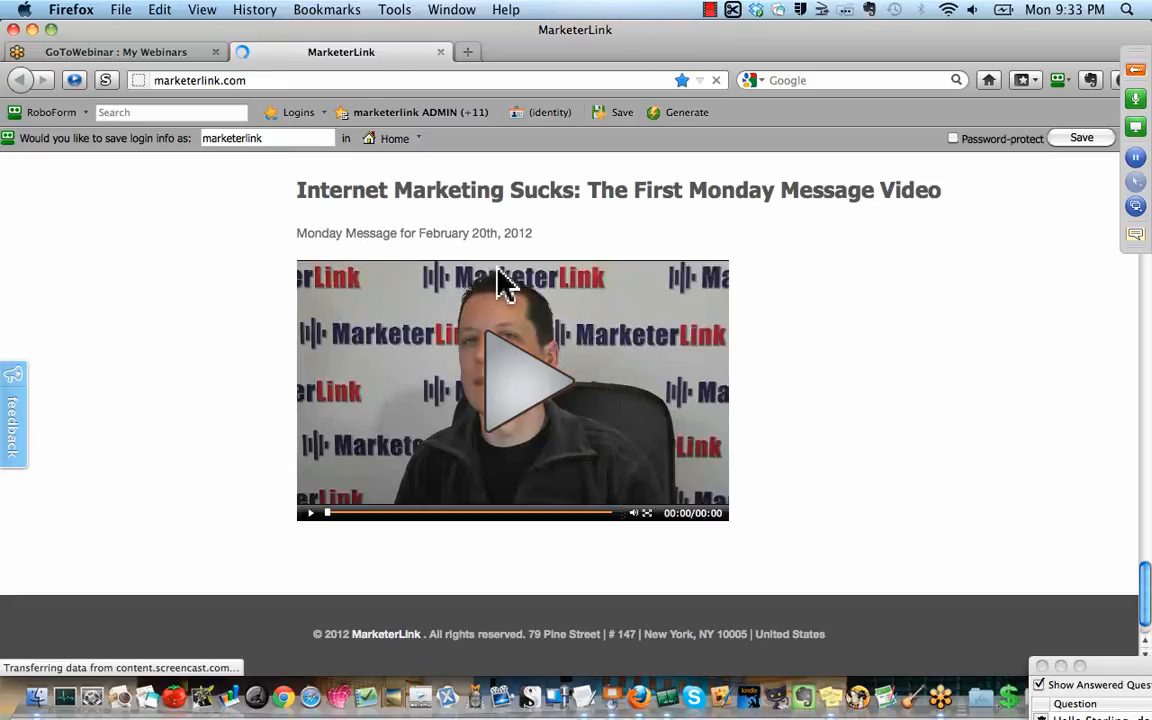
pyautogui.moveTo(610, 352)
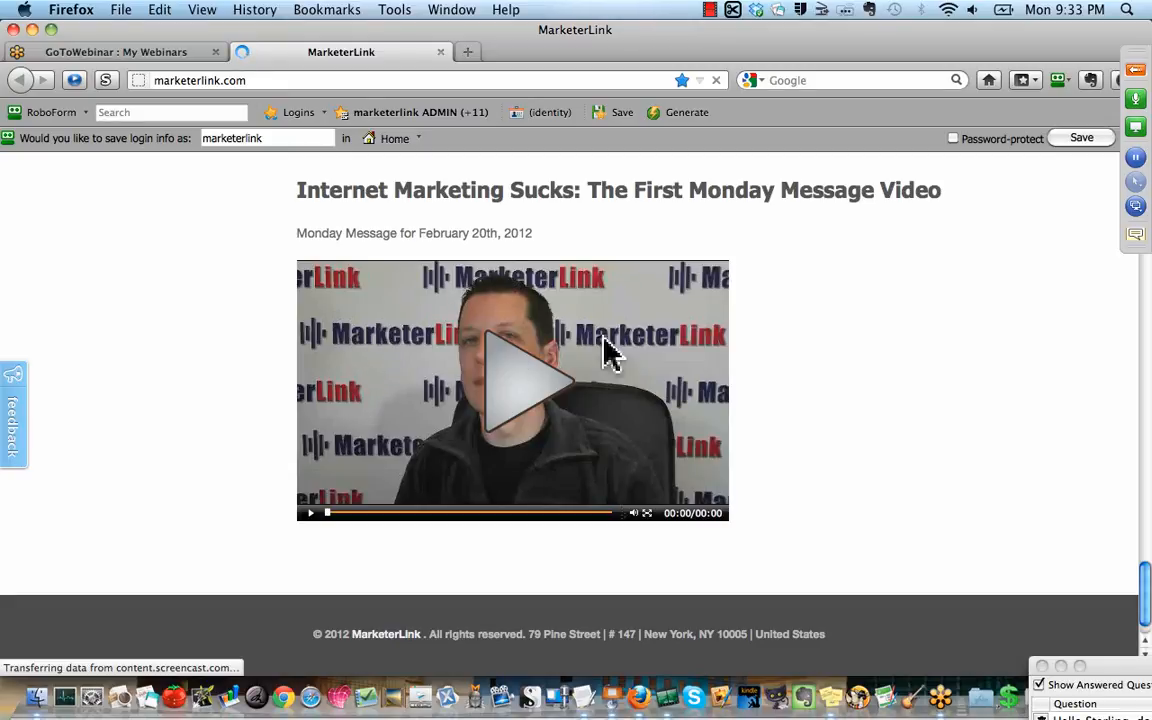
pyautogui.moveTo(504, 408)
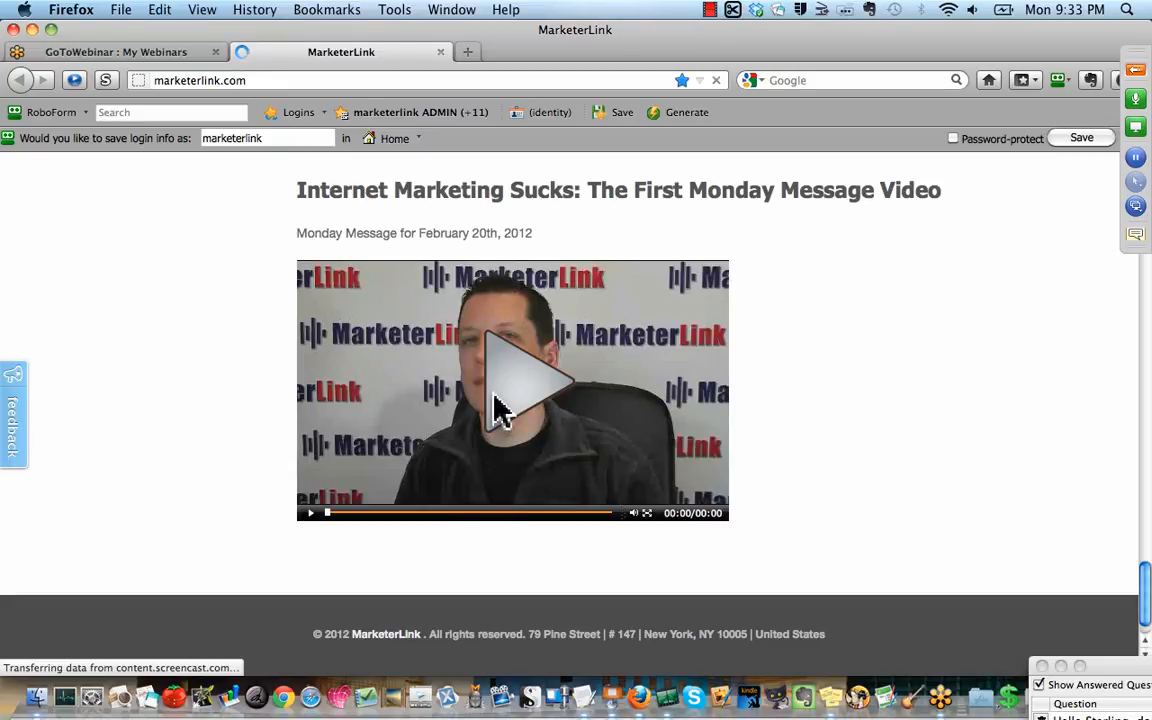
pyautogui.moveTo(500, 510)
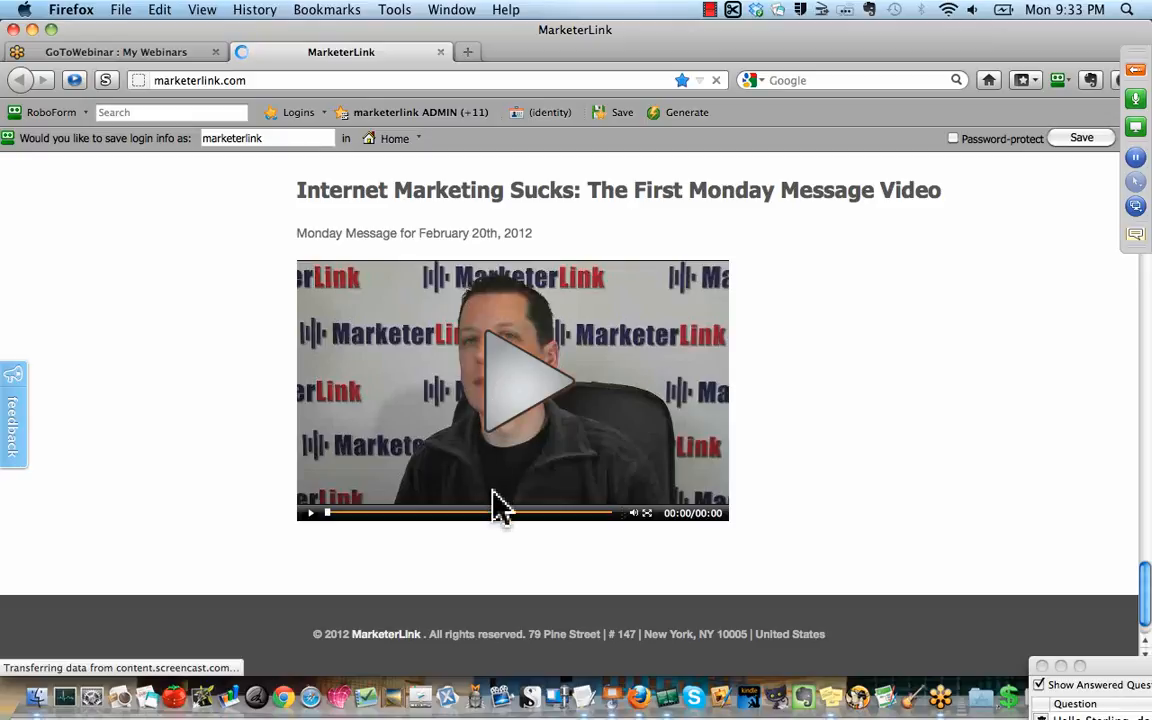
pyautogui.moveTo(516, 472)
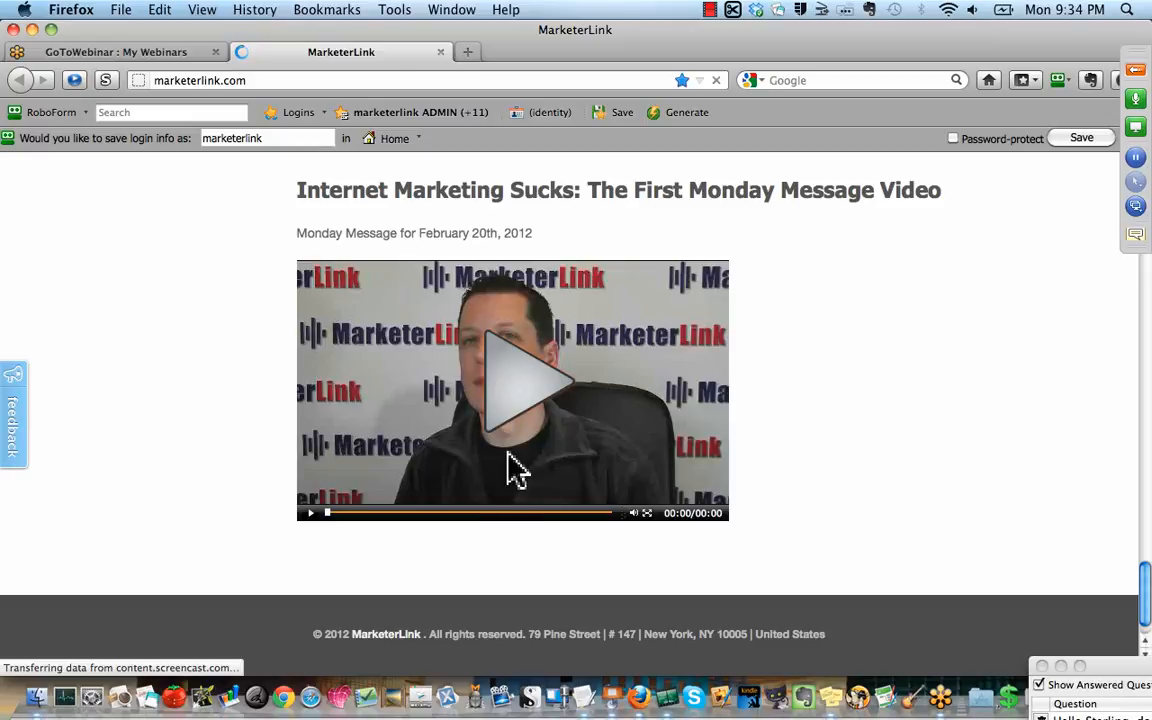
pyautogui.moveTo(520, 292)
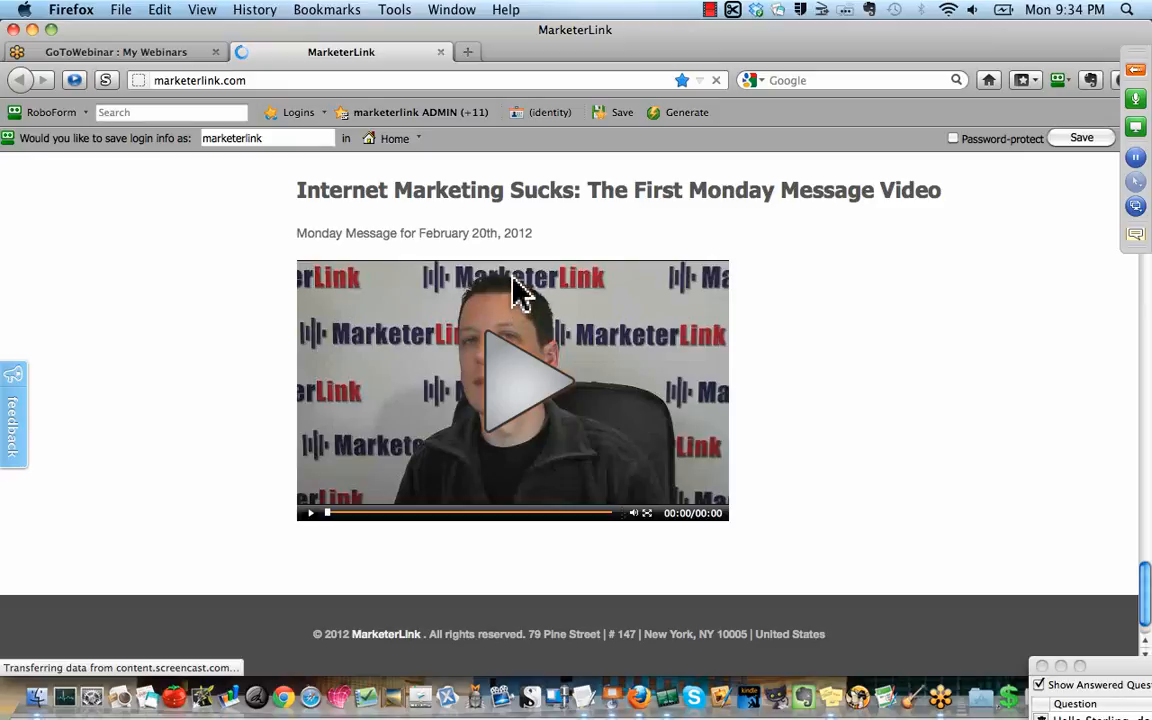
pyautogui.moveTo(500, 360)
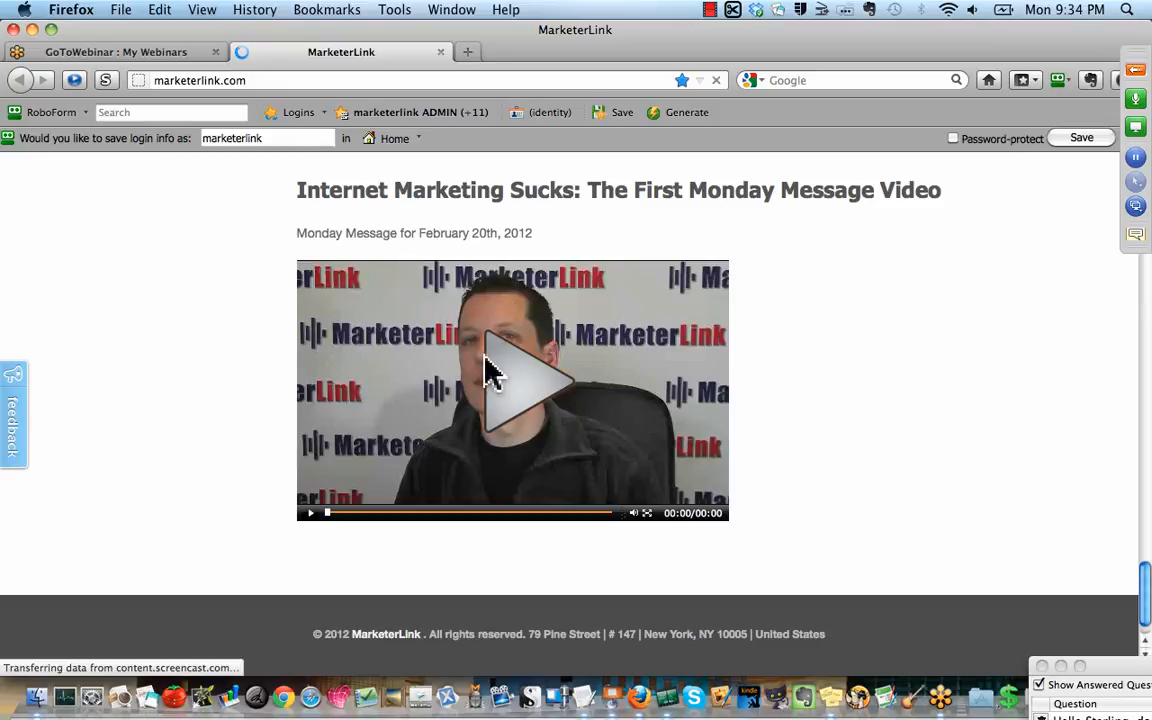
pyautogui.moveTo(584, 432)
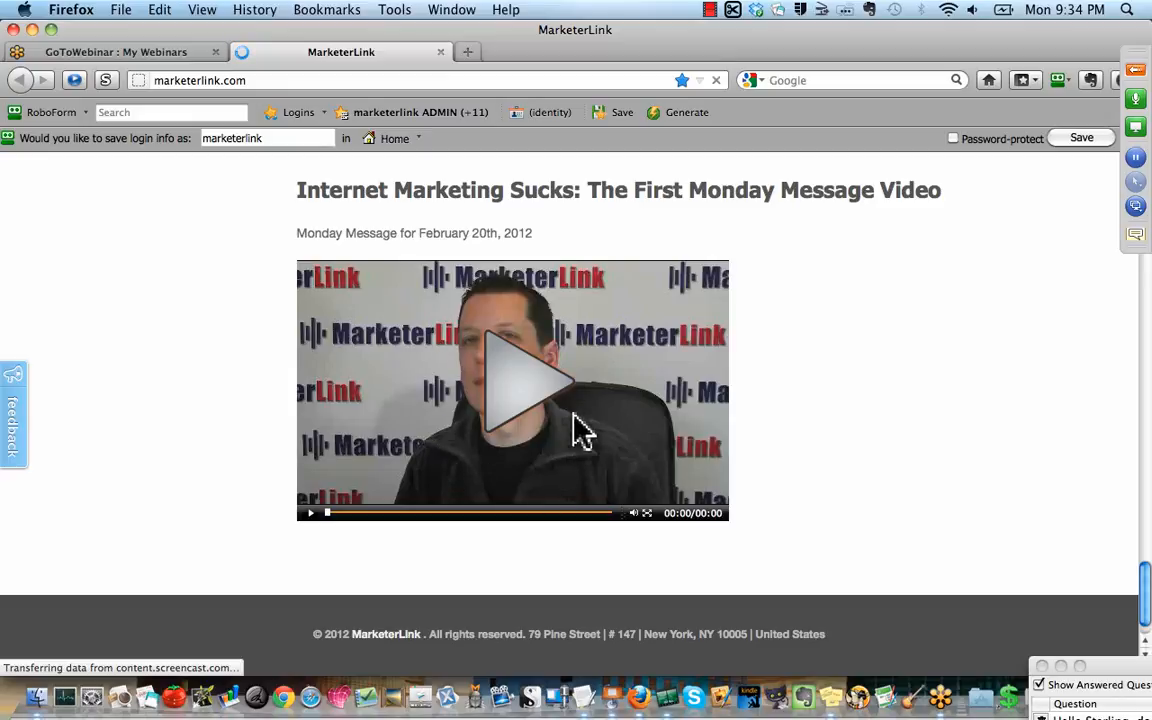
pyautogui.moveTo(510, 344)
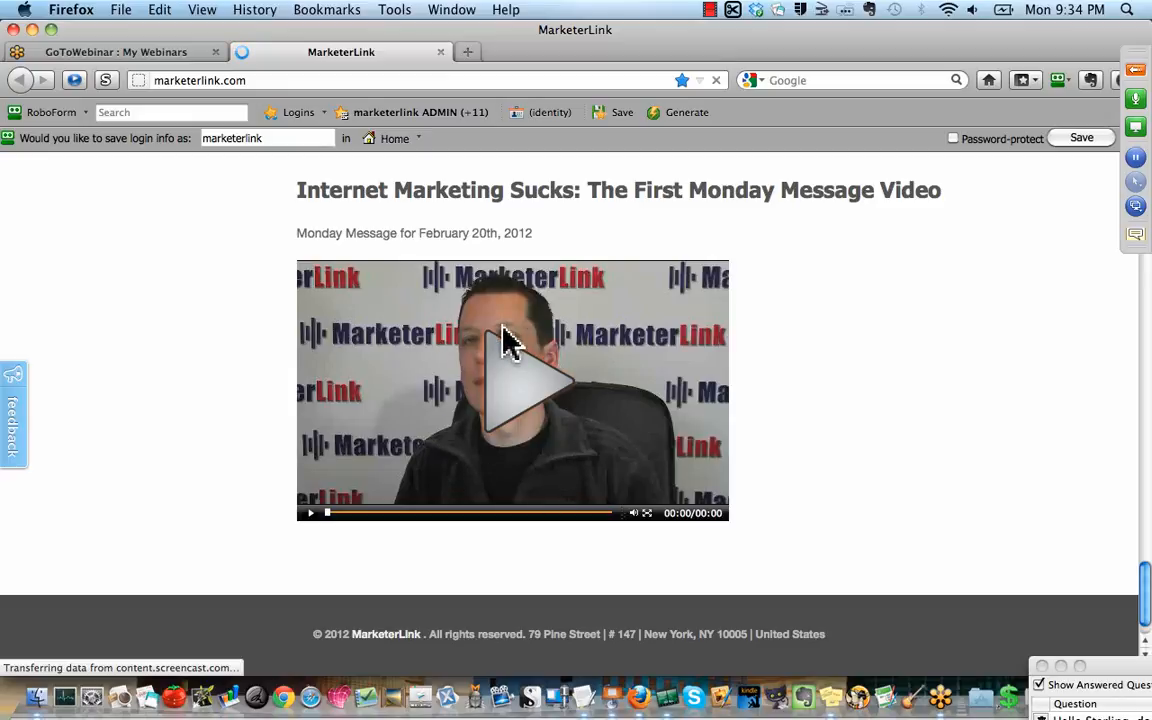
pyautogui.moveTo(618, 340)
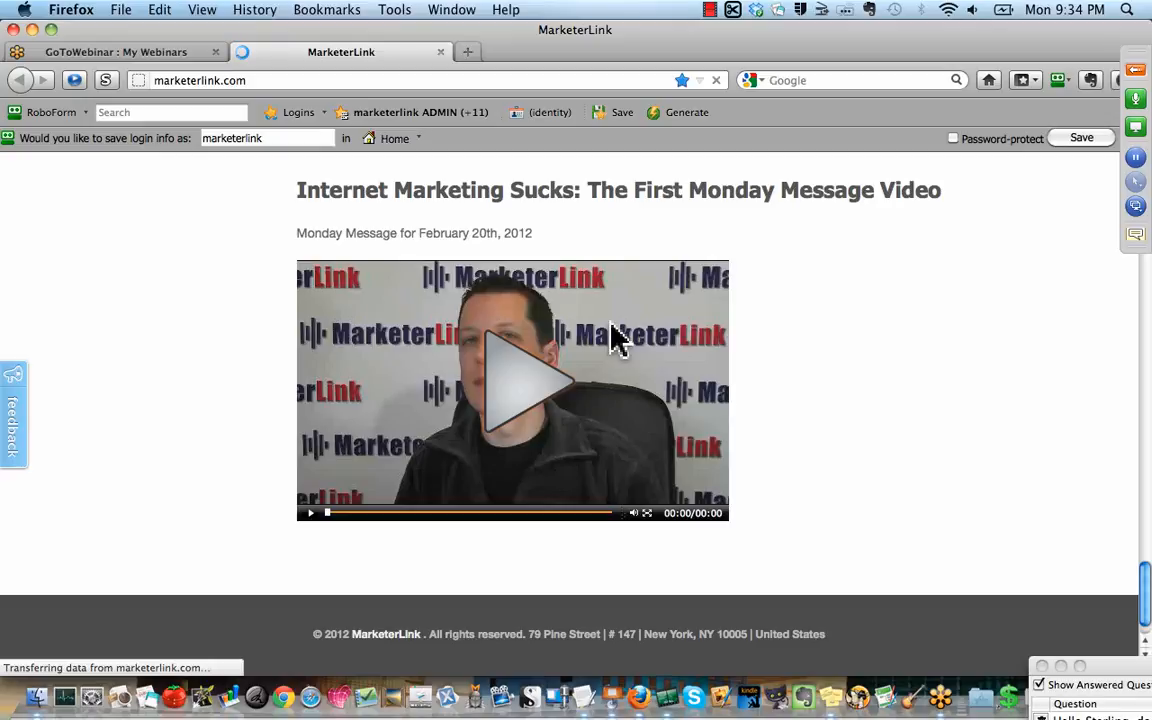
pyautogui.moveTo(764, 352)
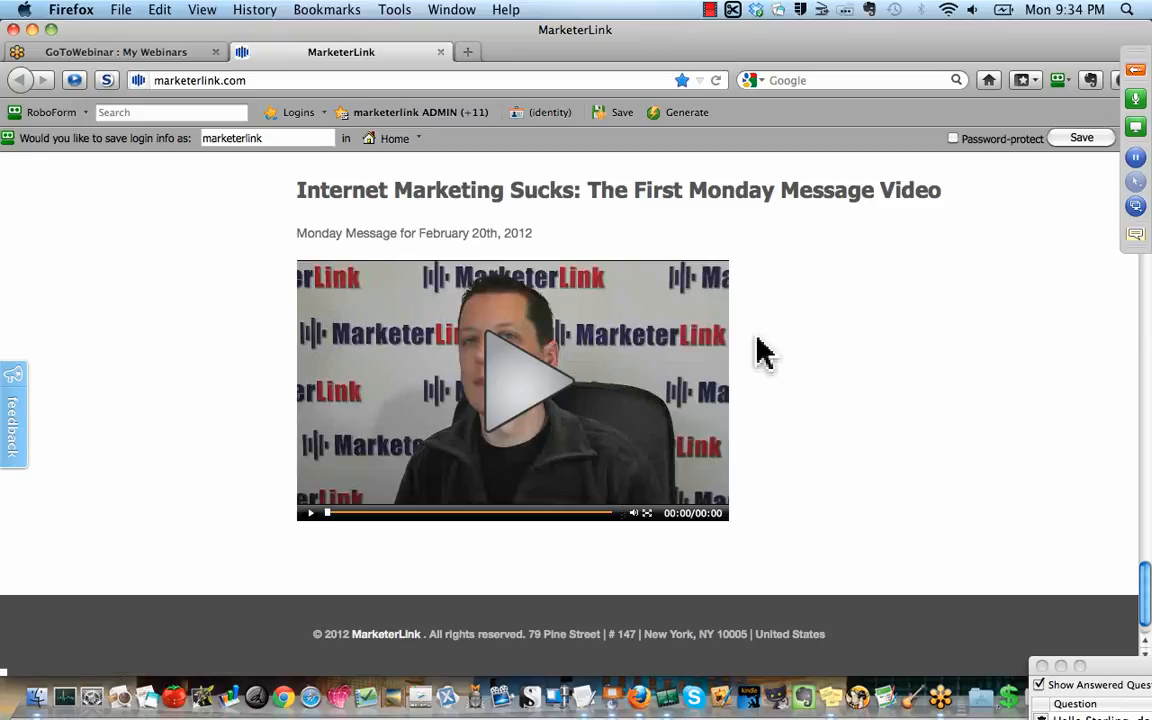
pyautogui.moveTo(664, 624)
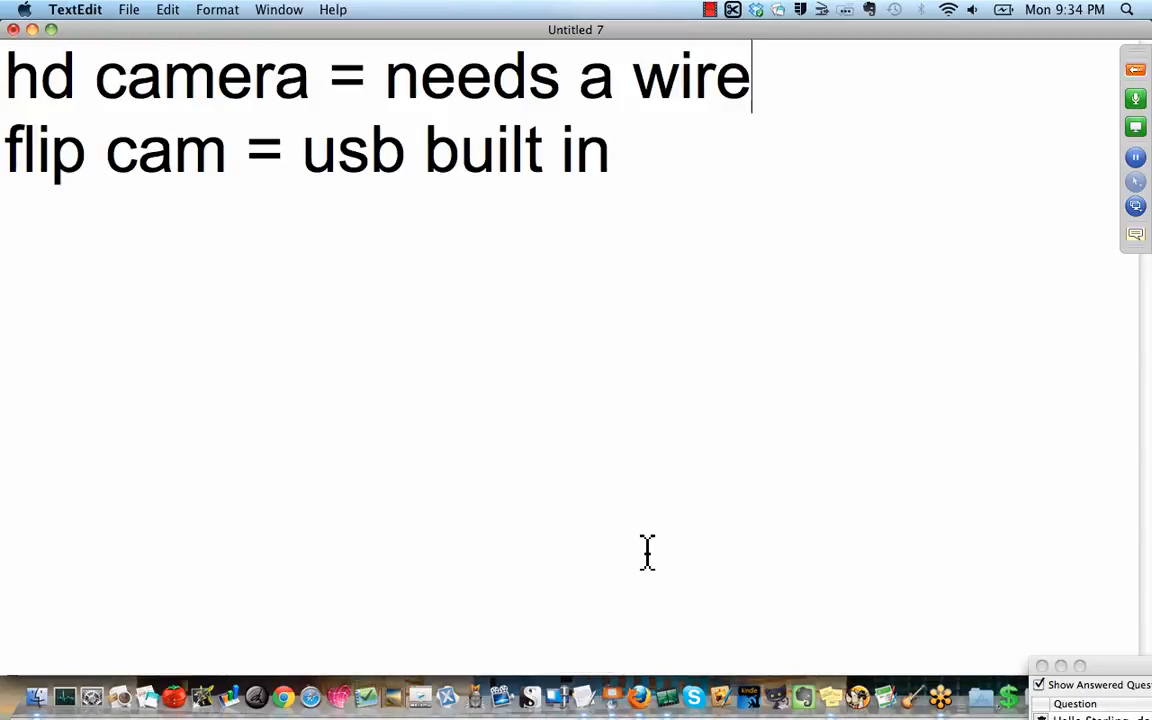
pyautogui.moveTo(672, 392)
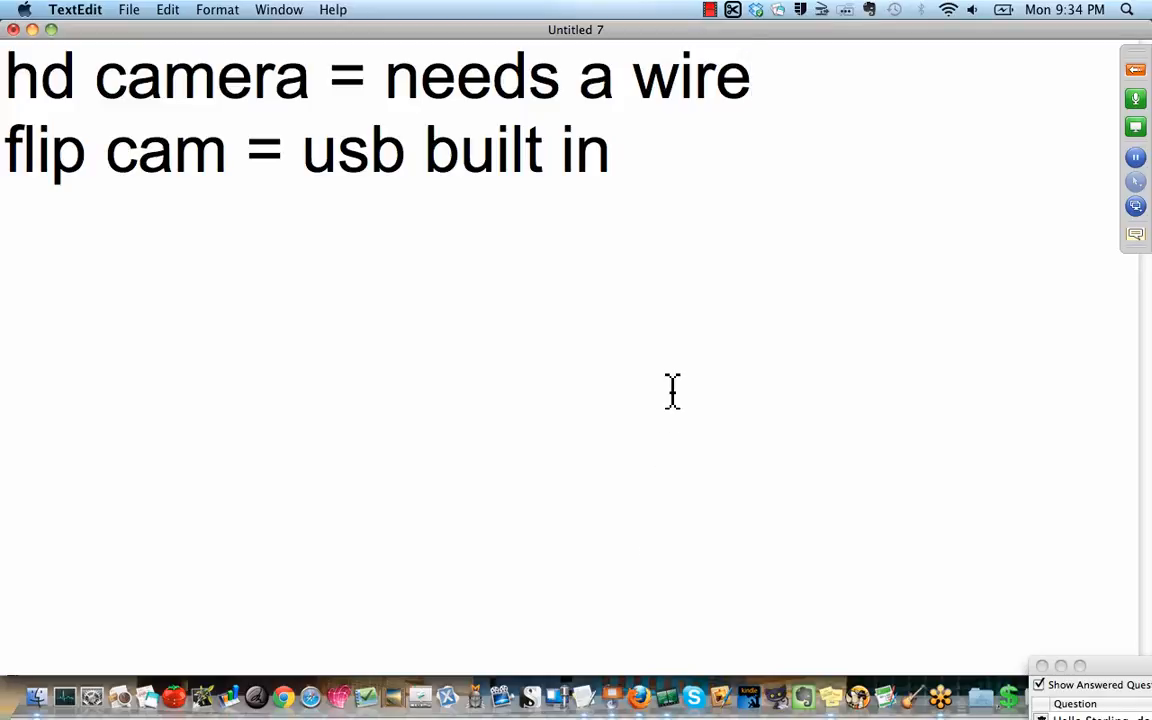
pyautogui.moveTo(788, 88)
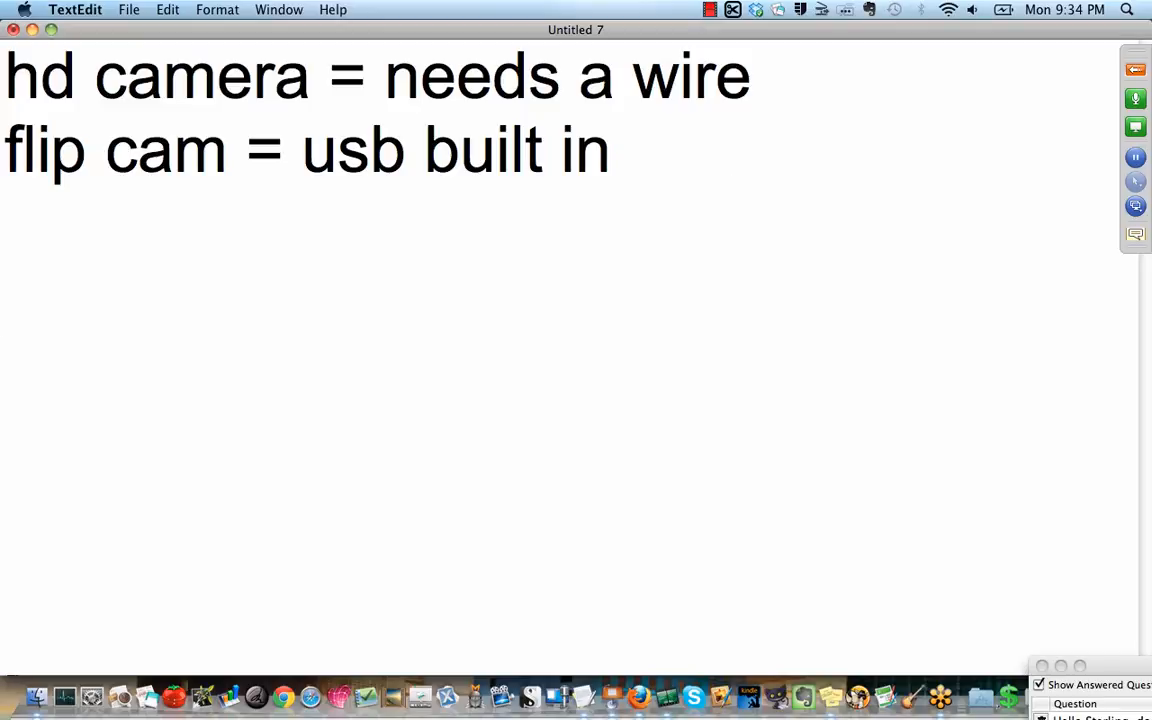
# - Add 'record to cam OR' and 'record to hard drive' below the camera lines
pyautogui.write('record to c')
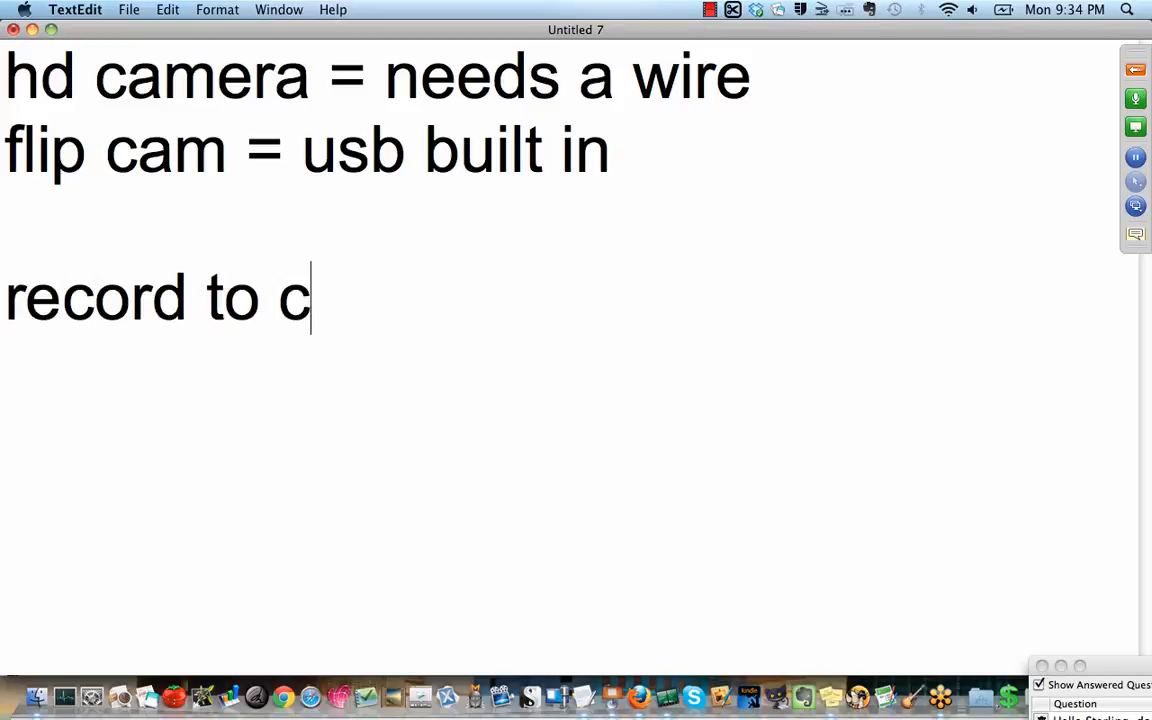
pyautogui.write('am OR')
pyautogui.write('record to hard ')
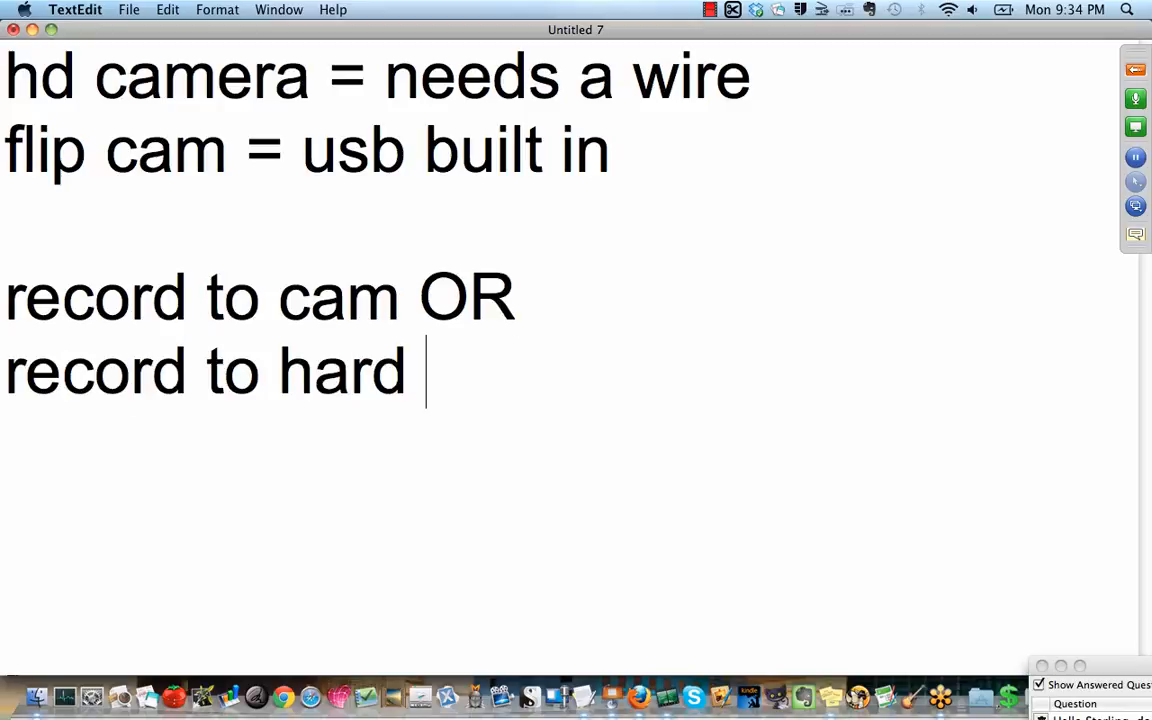
pyautogui.write('drive')
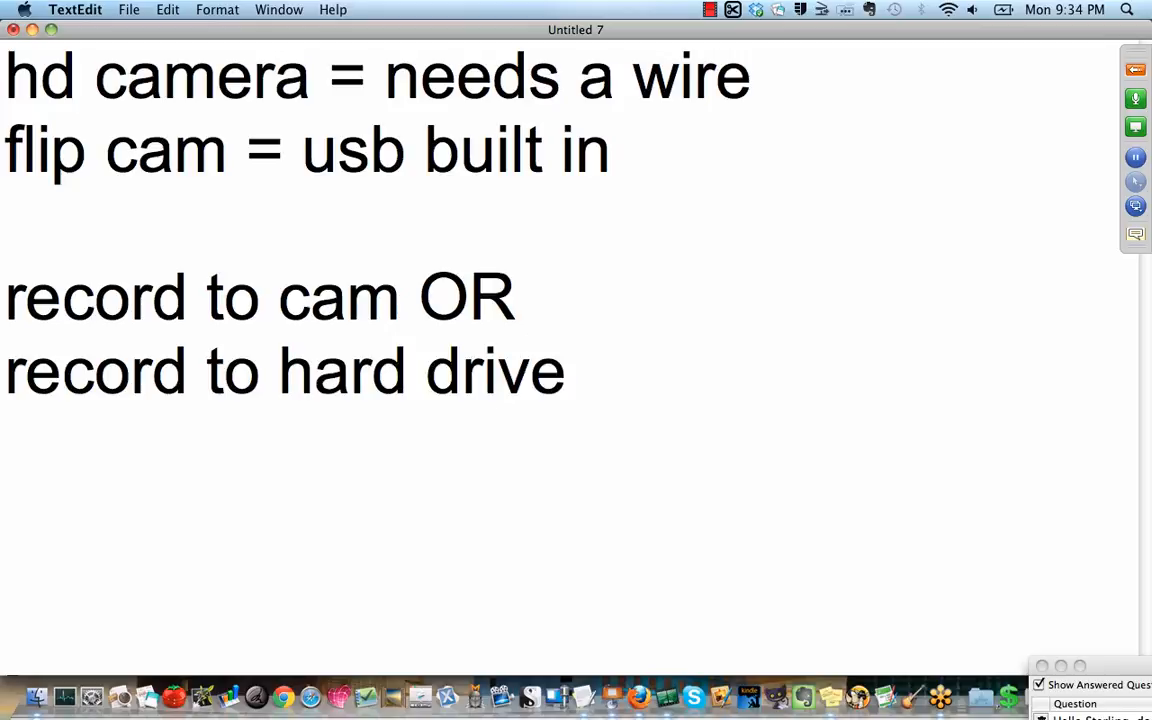
pyautogui.click(568, 372)
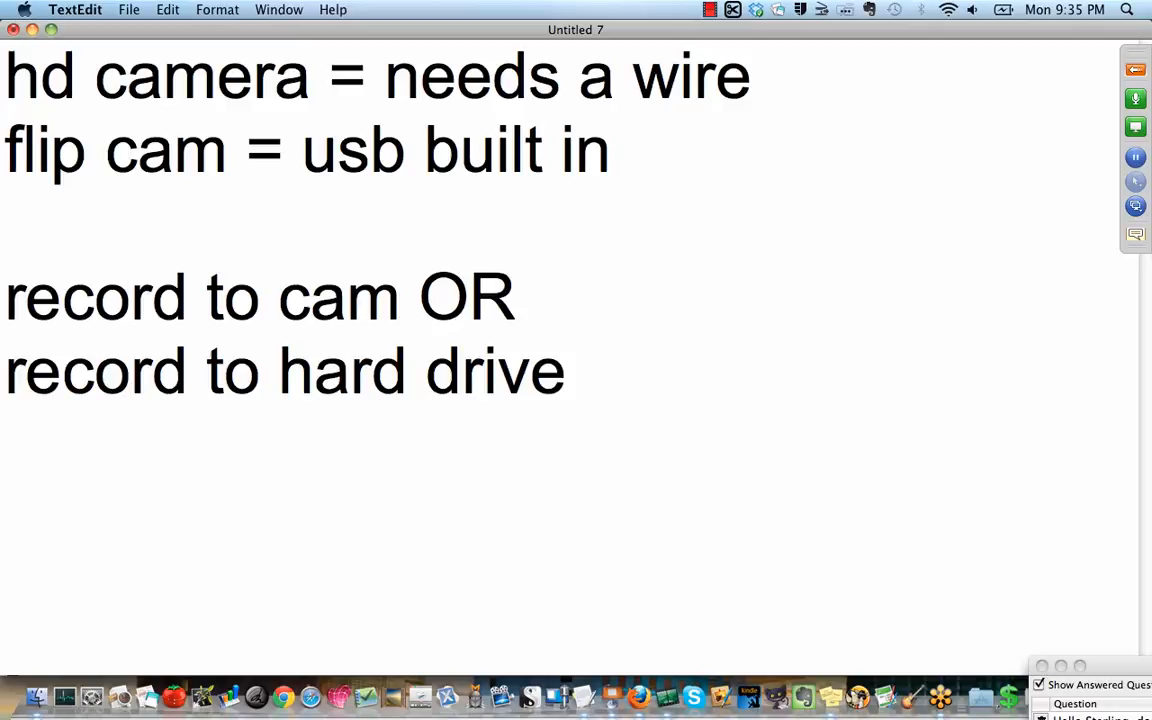
pyautogui.click(568, 370)
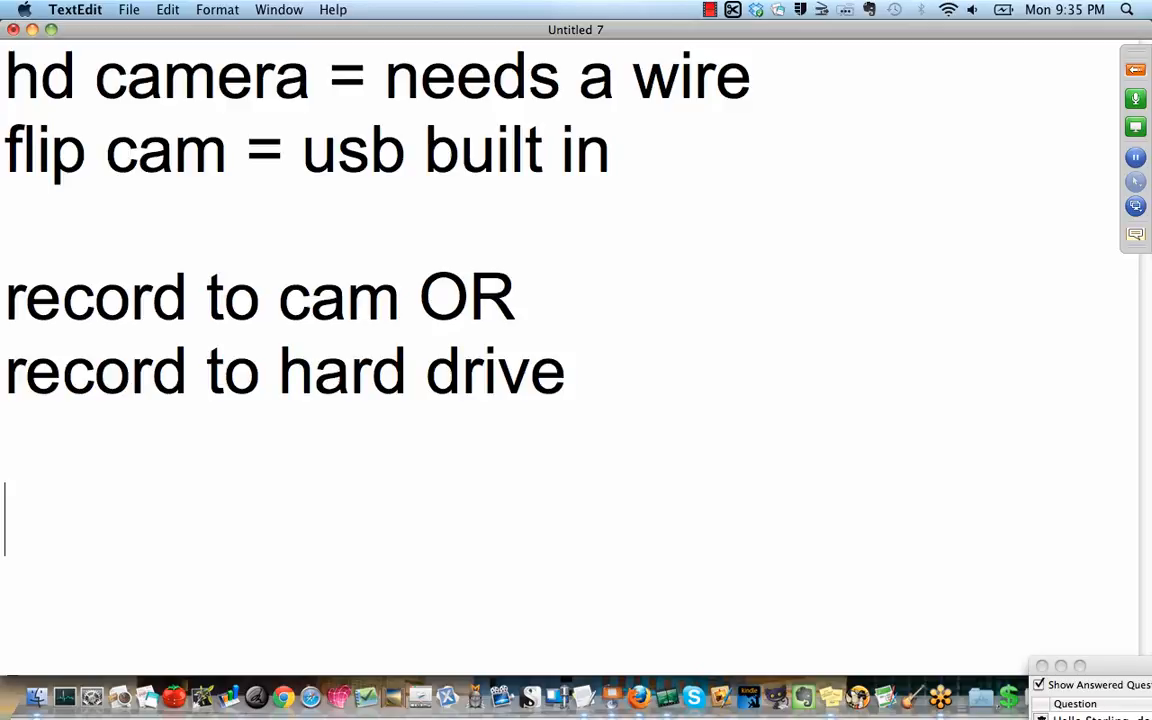
# - Add the line 'laptop cam - isight camera' at the bottom of the note
pyautogui.write('laptop cam')
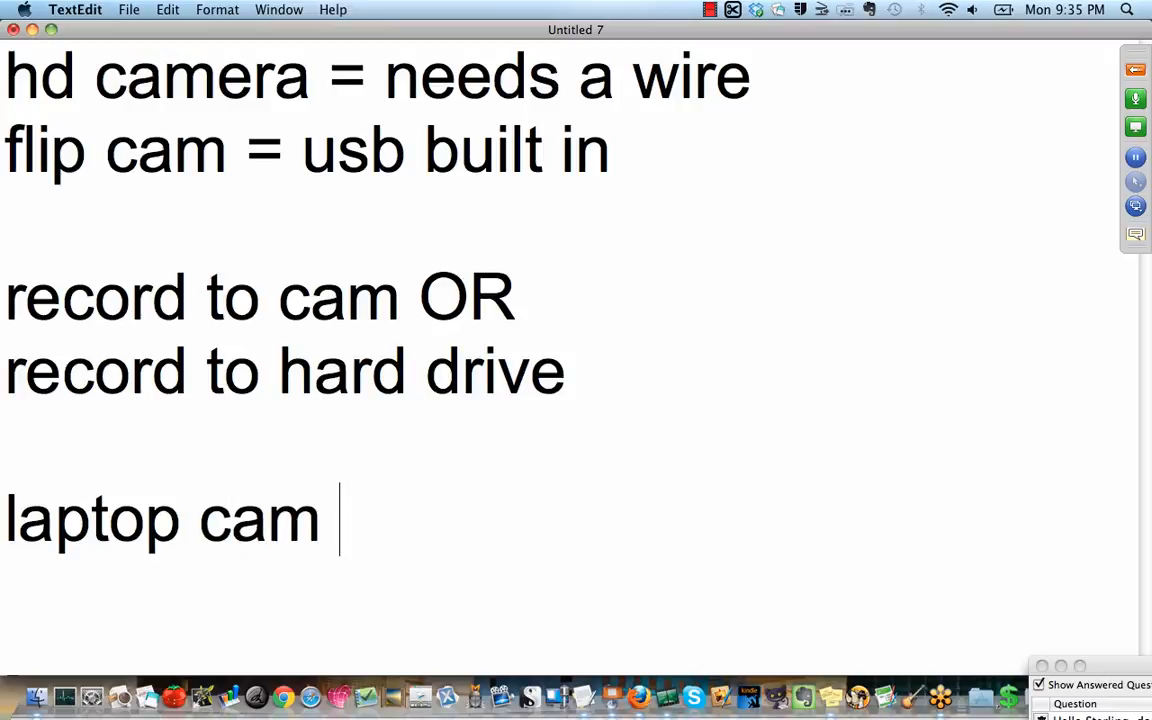
pyautogui.write('- isight c')
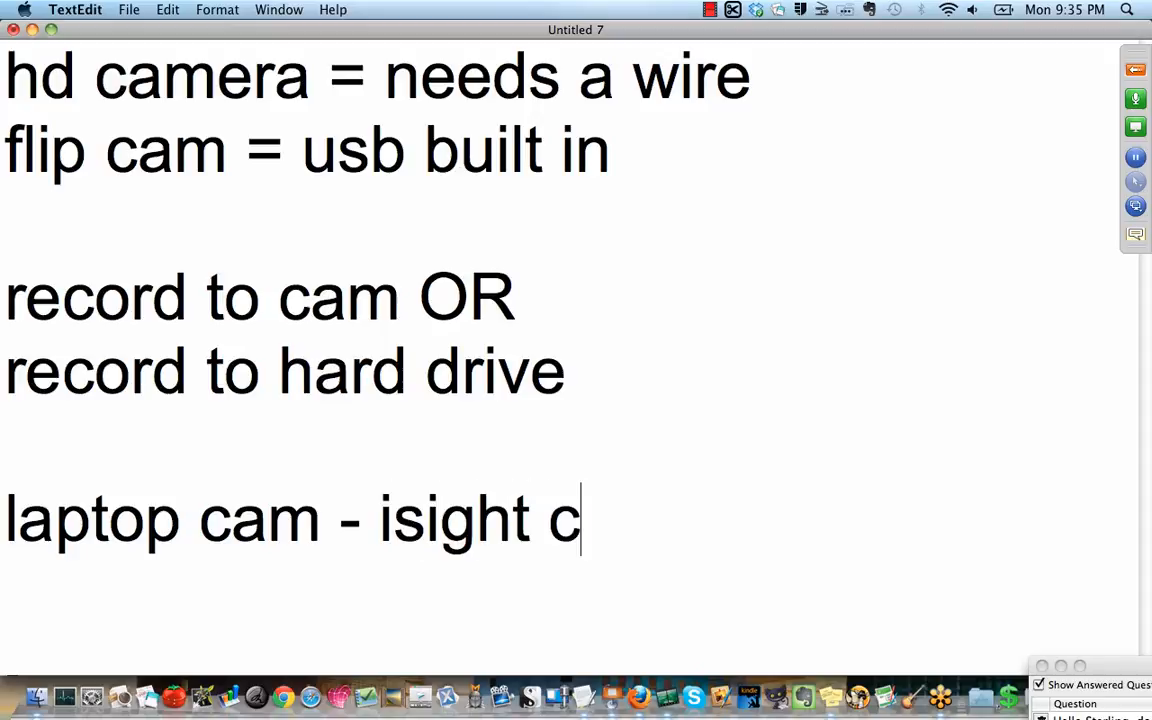
pyautogui.write('amera')
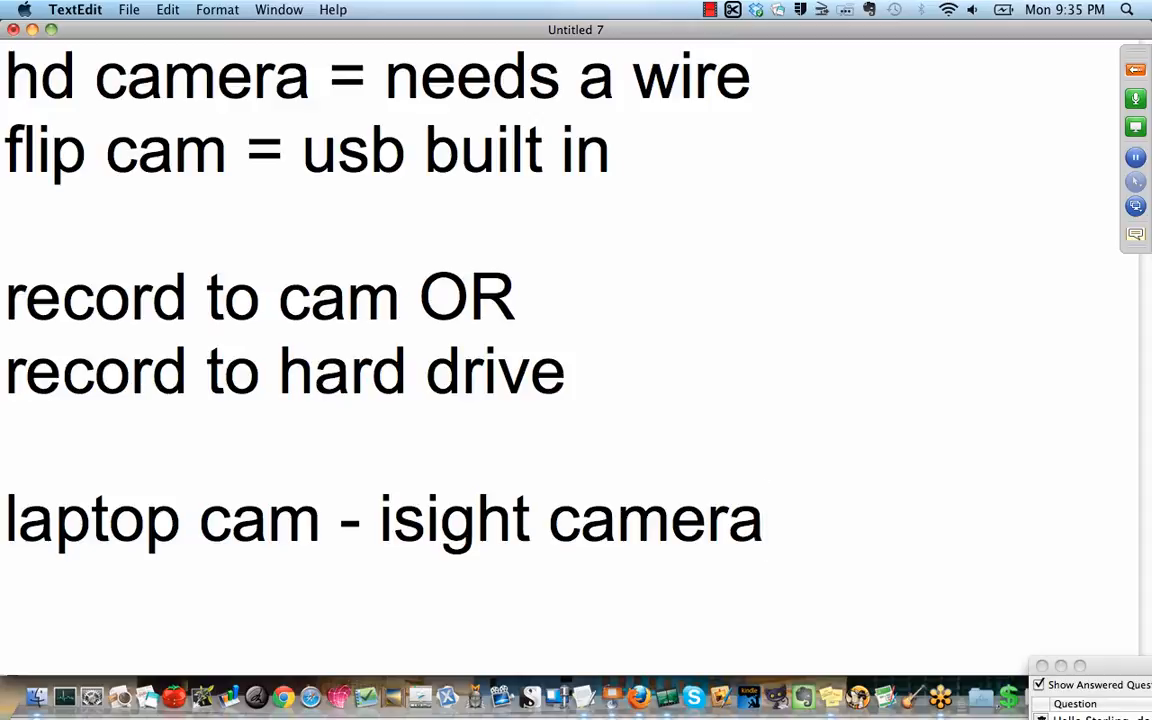
pyautogui.click(764, 520)
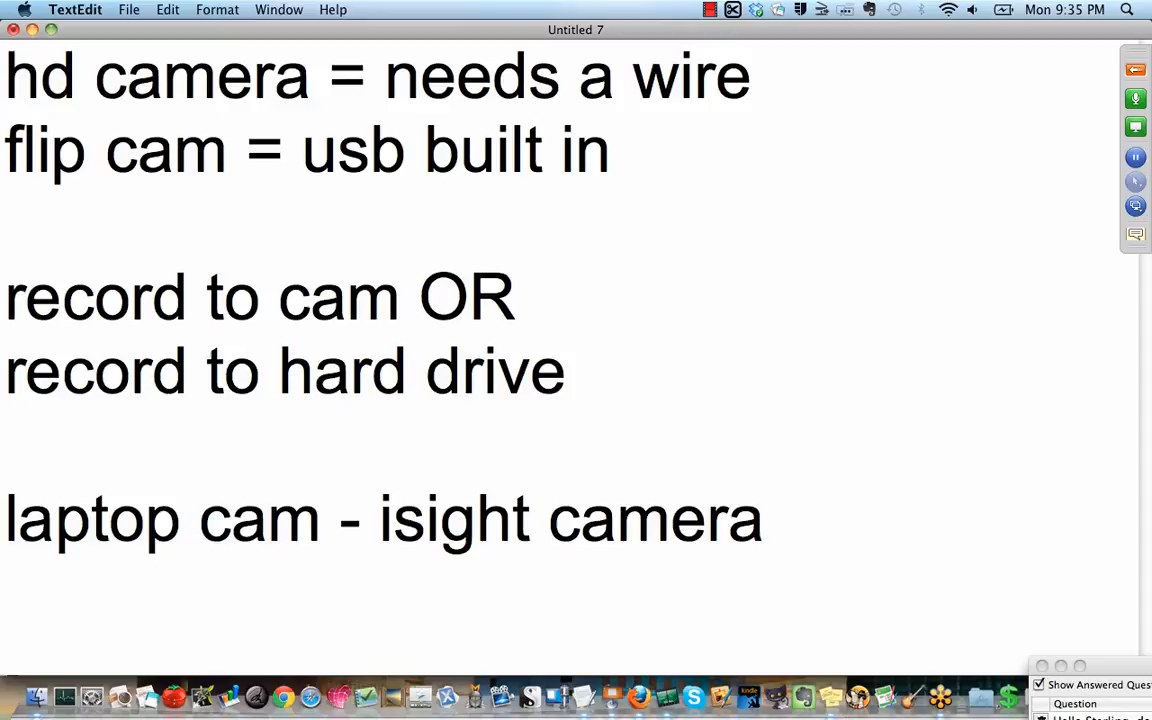
pyautogui.click(764, 520)
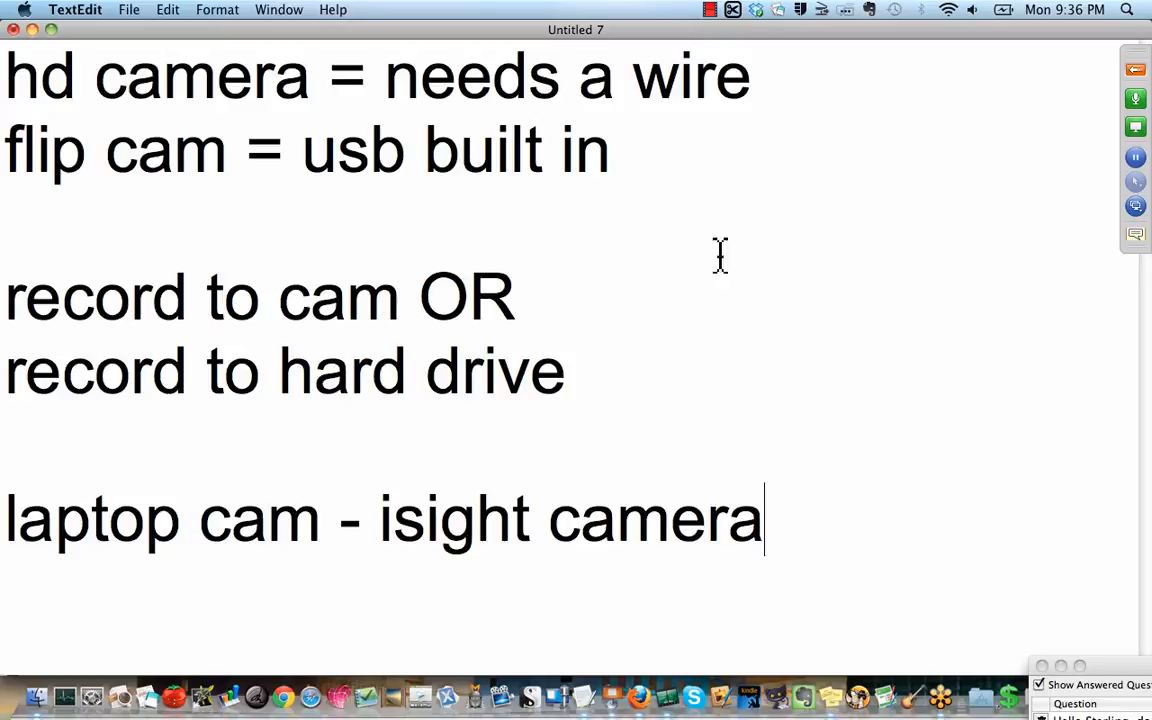
pyautogui.moveTo(612, 696)
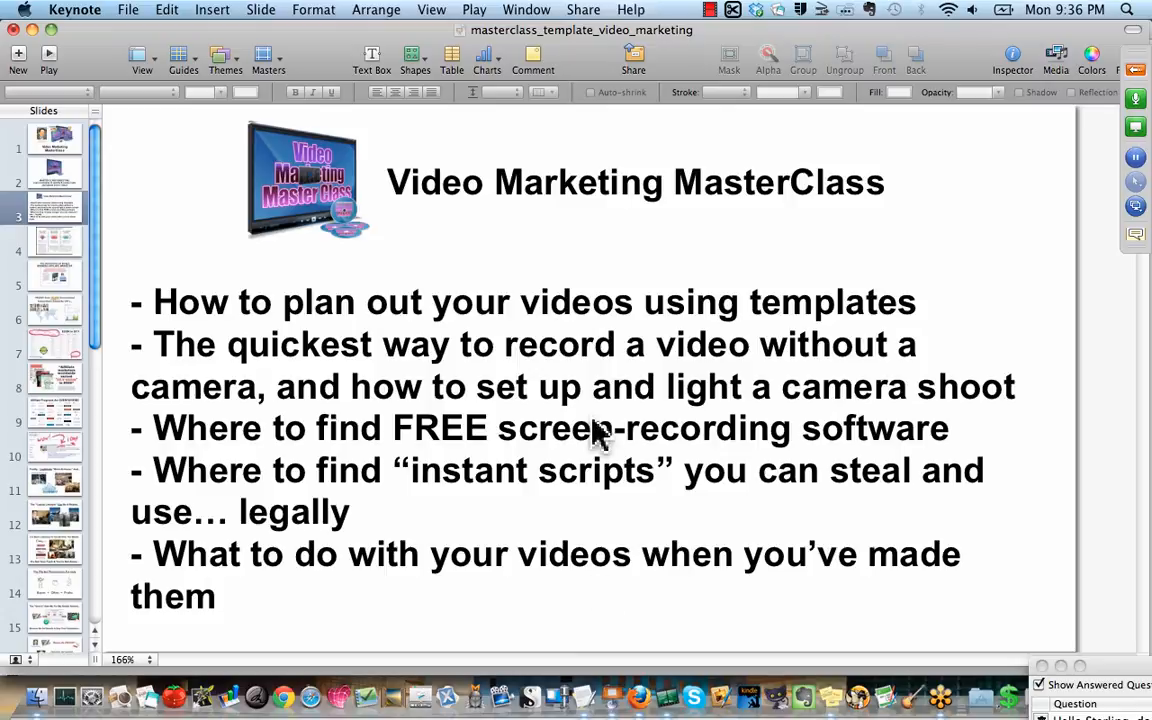
pyautogui.moveTo(616, 344)
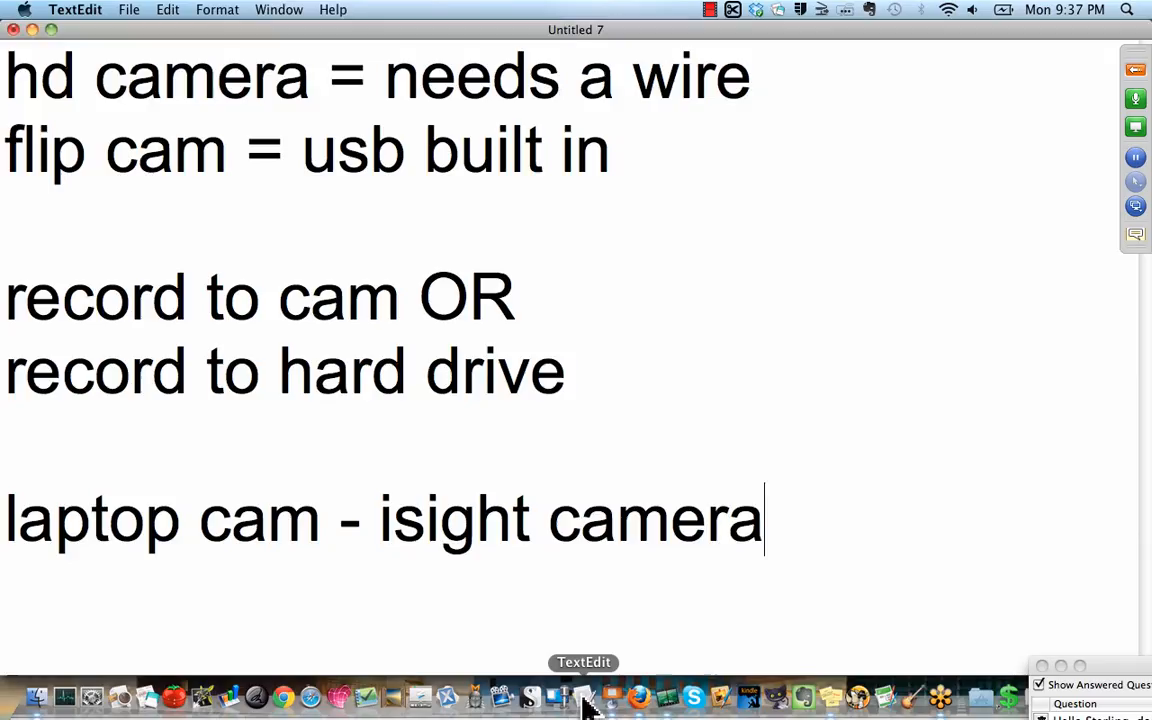
pyautogui.press('cmd+a')
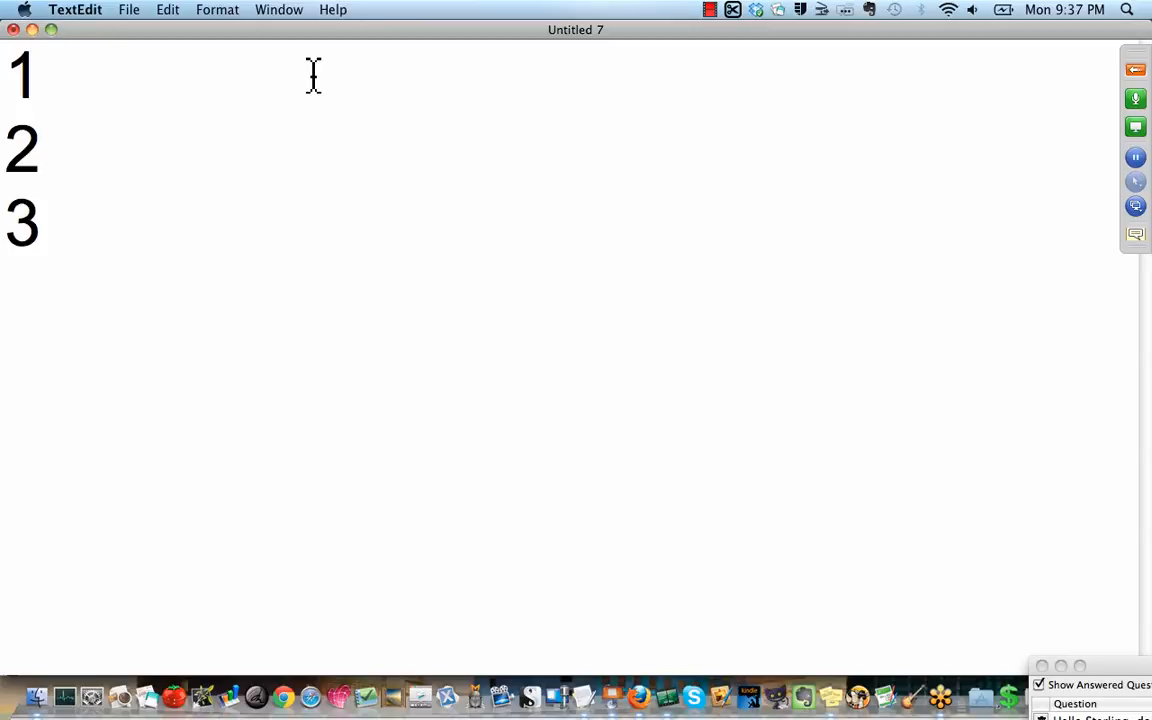
# - Write point one: 'tell them WHAT you're going to tell them'
pyautogui.write('tell the')
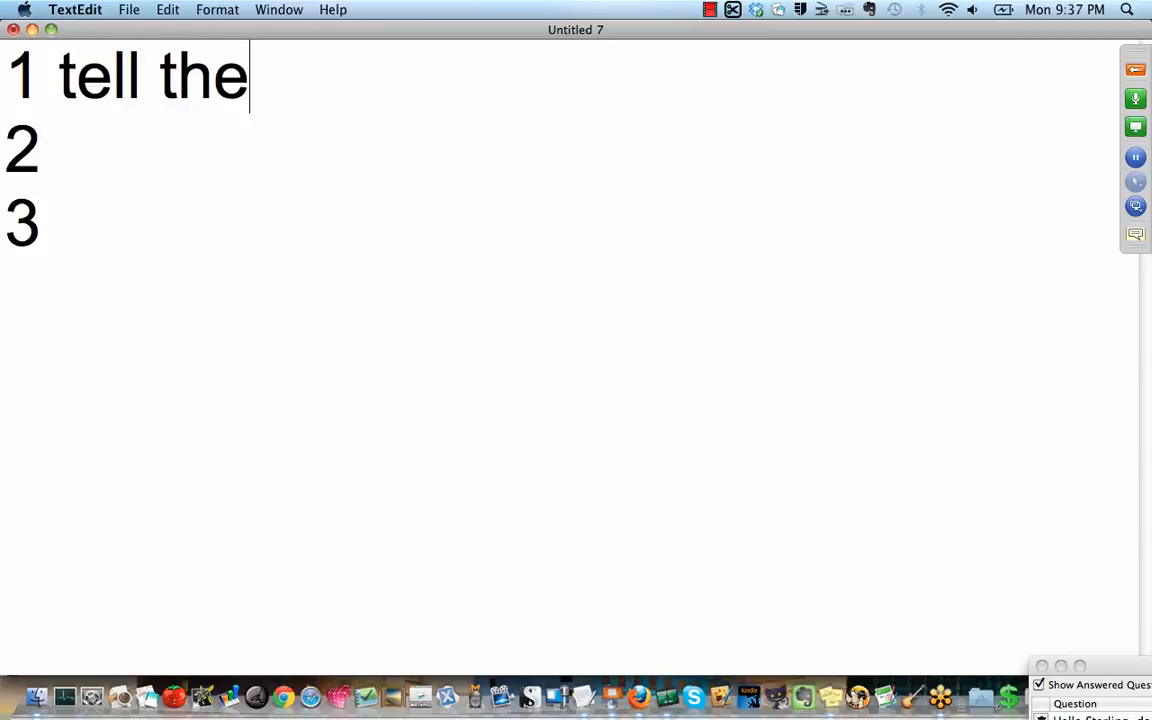
pyautogui.write('m WHAT y')
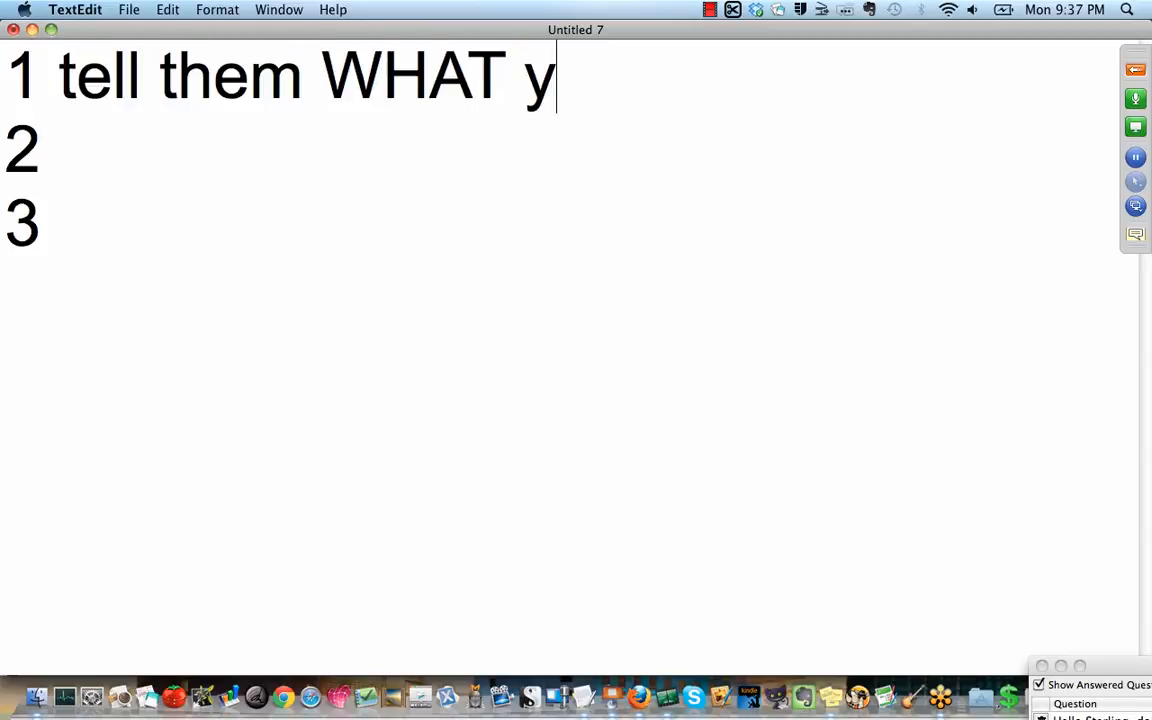
pyautogui.write("ou're g")
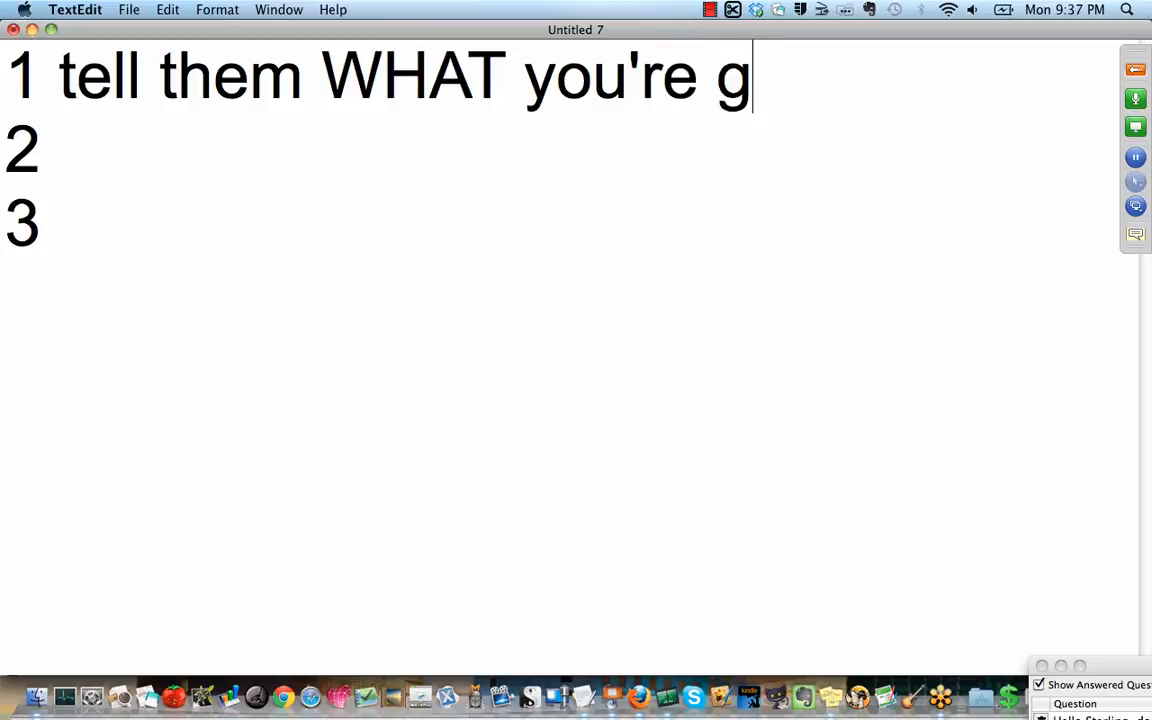
pyautogui.write('oing to tell')
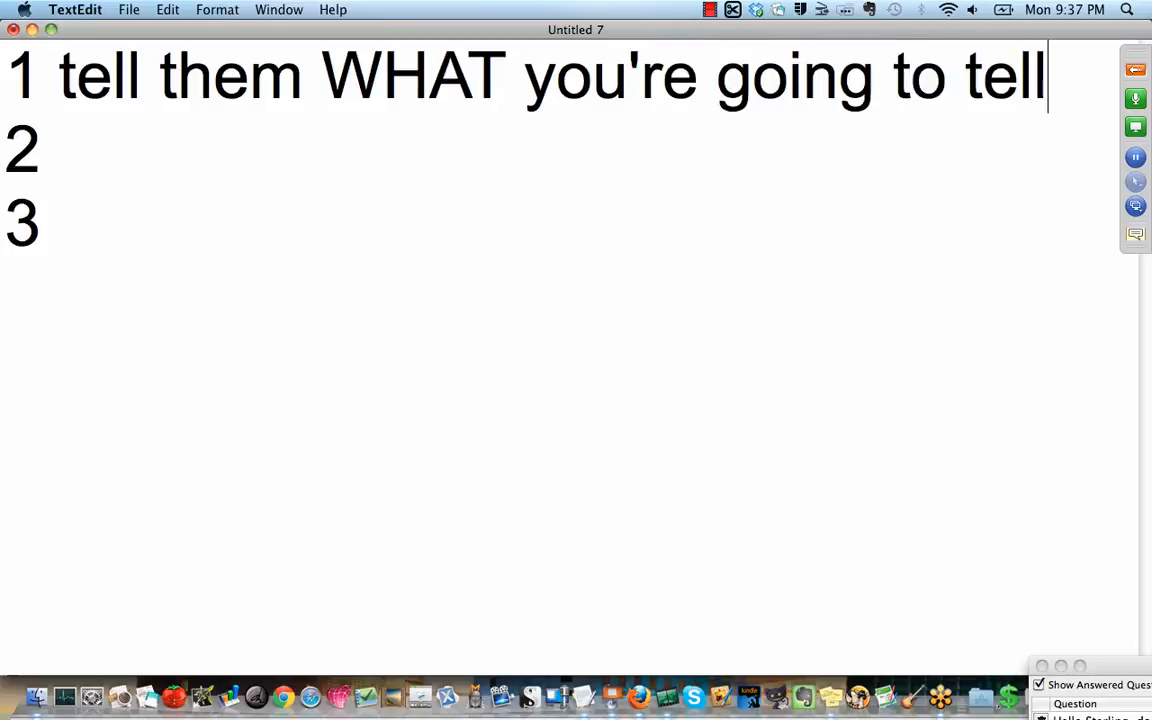
pyautogui.write('them')
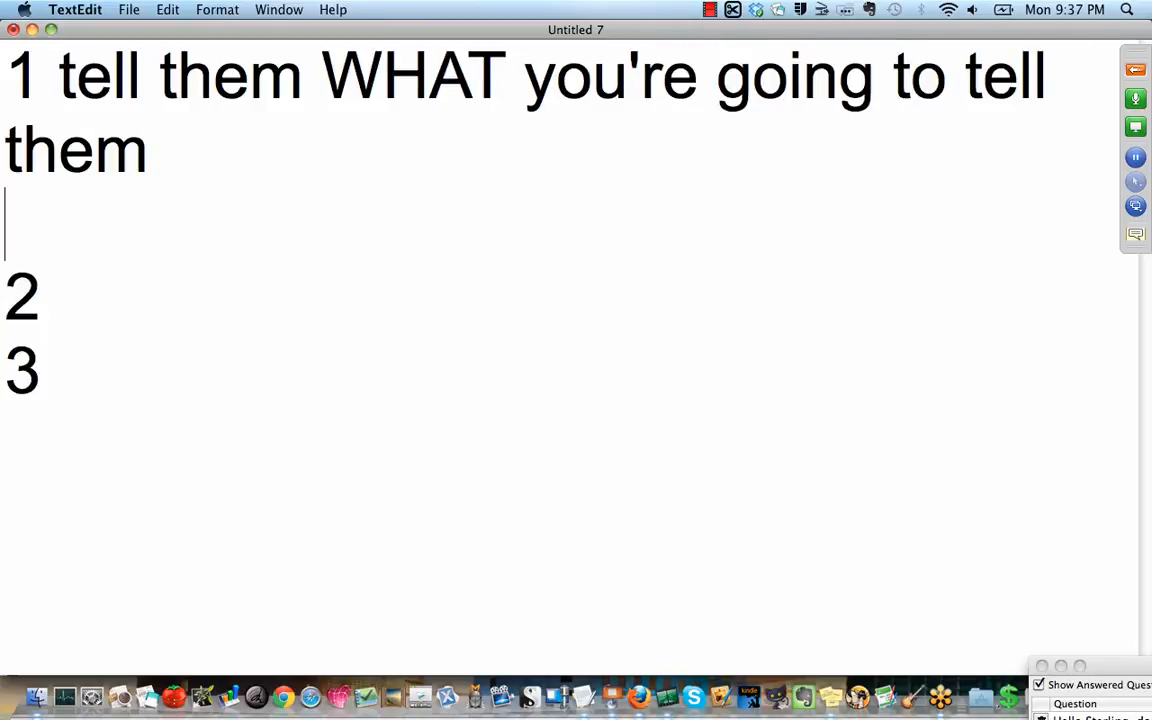
pyautogui.moveTo(274, 272)
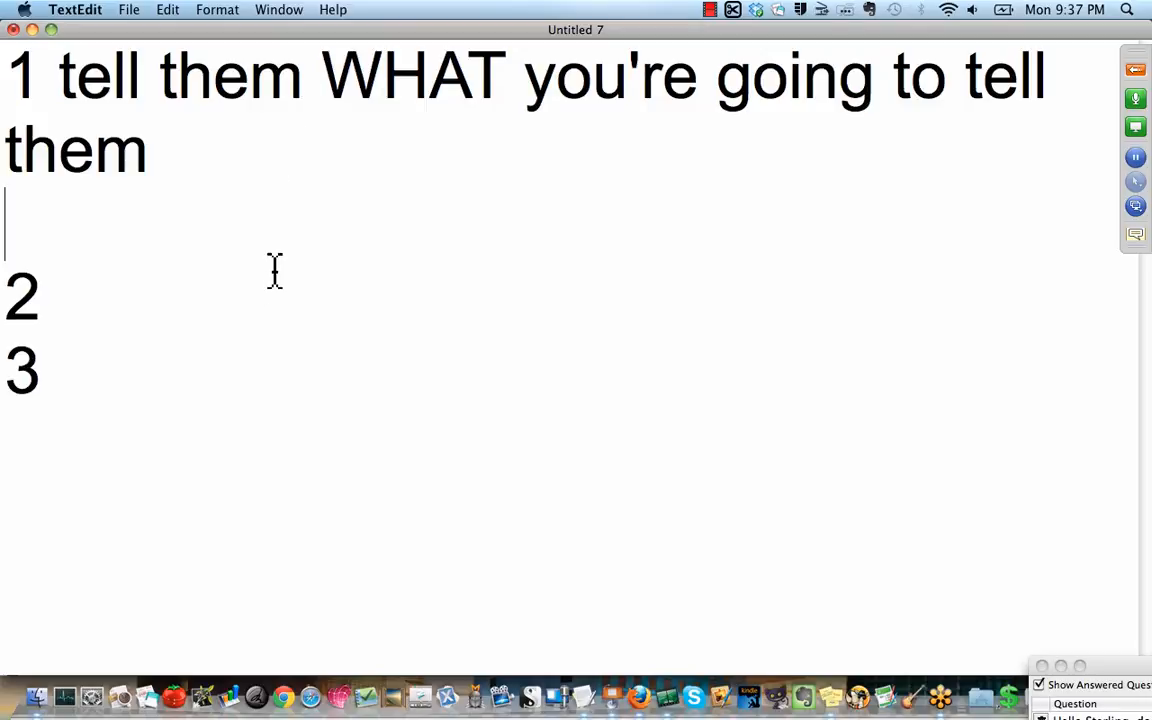
# - Write points two and three: 'TELL them' and 'Tell them what you TOLD them'
pyautogui.write('TELL')
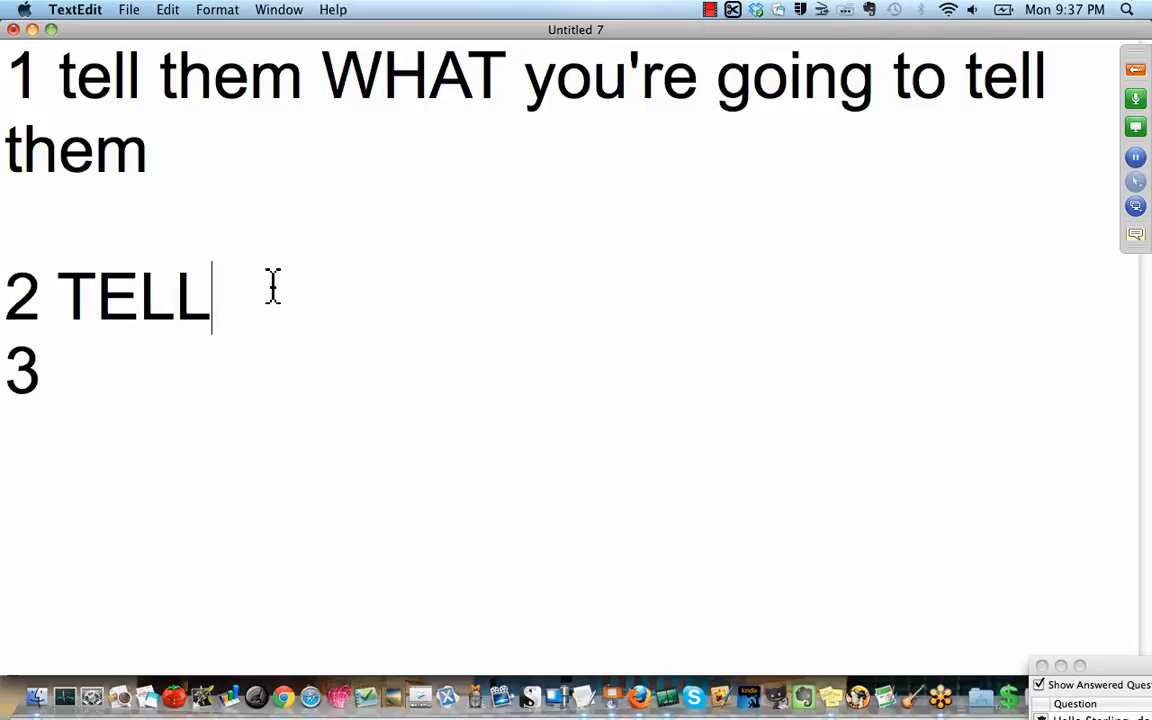
pyautogui.write('the')
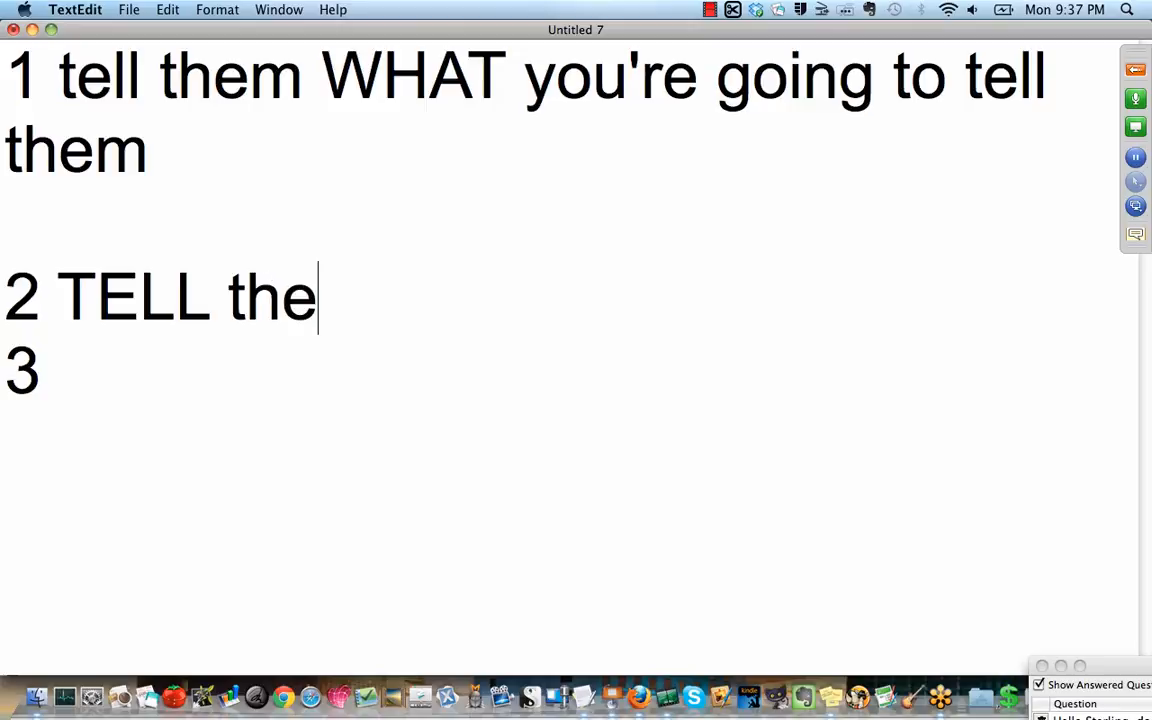
pyautogui.write('m')
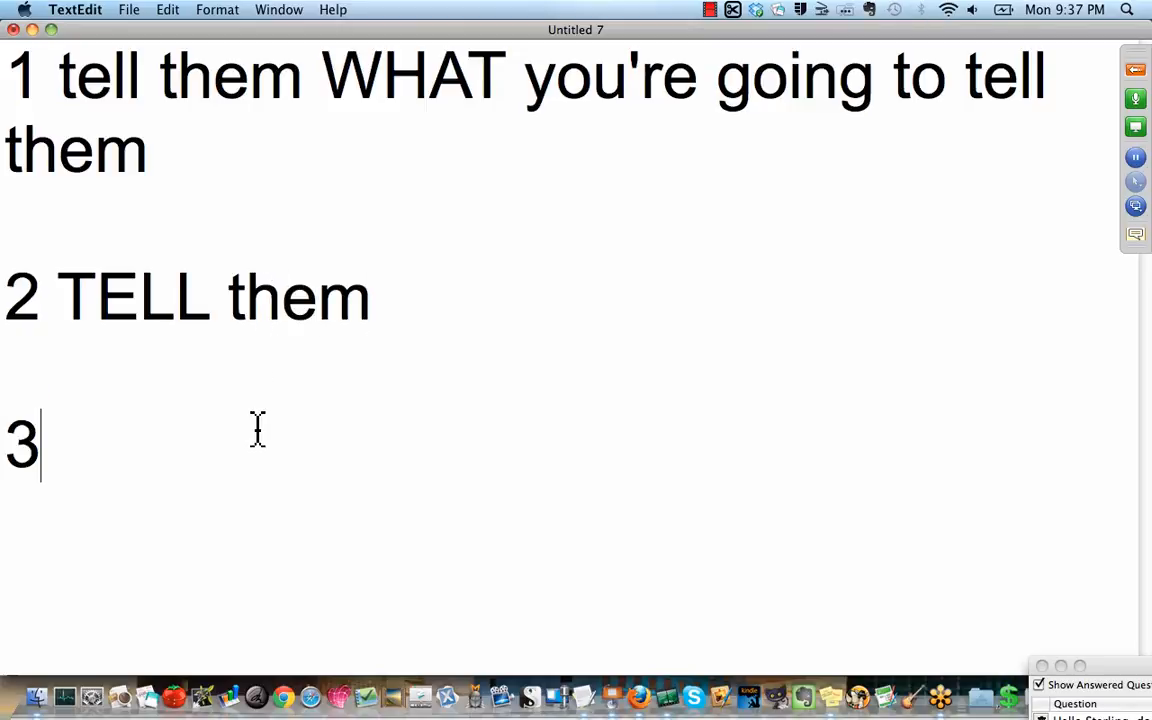
pyautogui.write('Tell the')
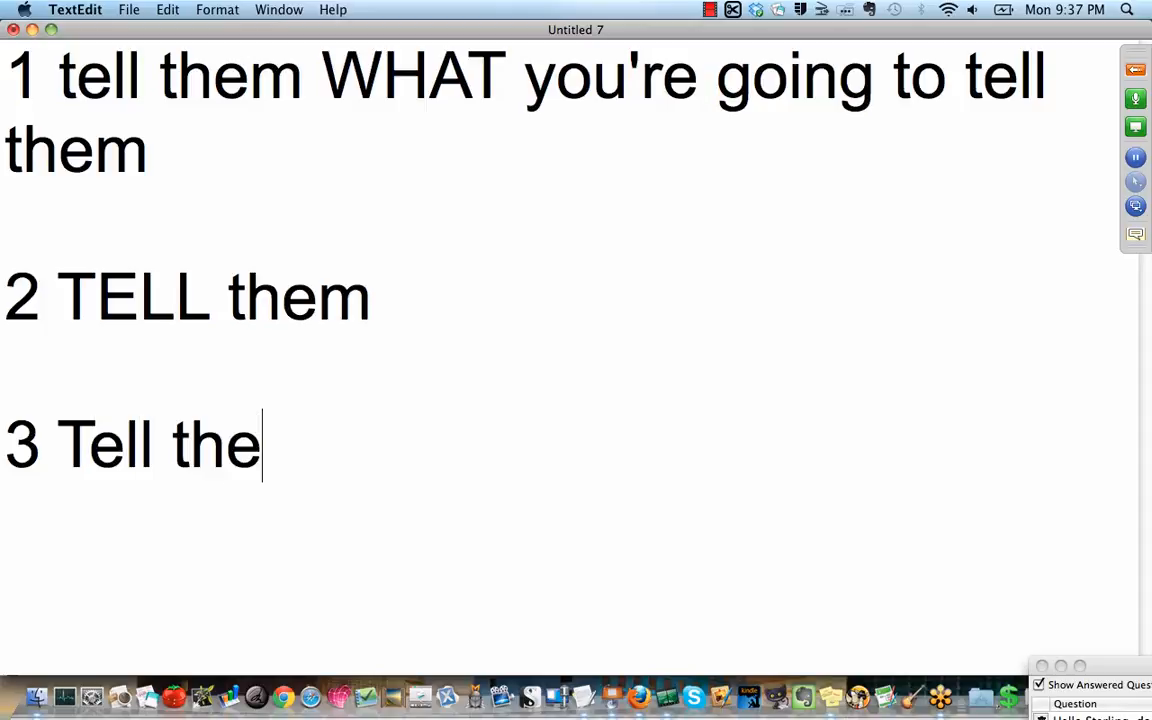
pyautogui.write('m what')
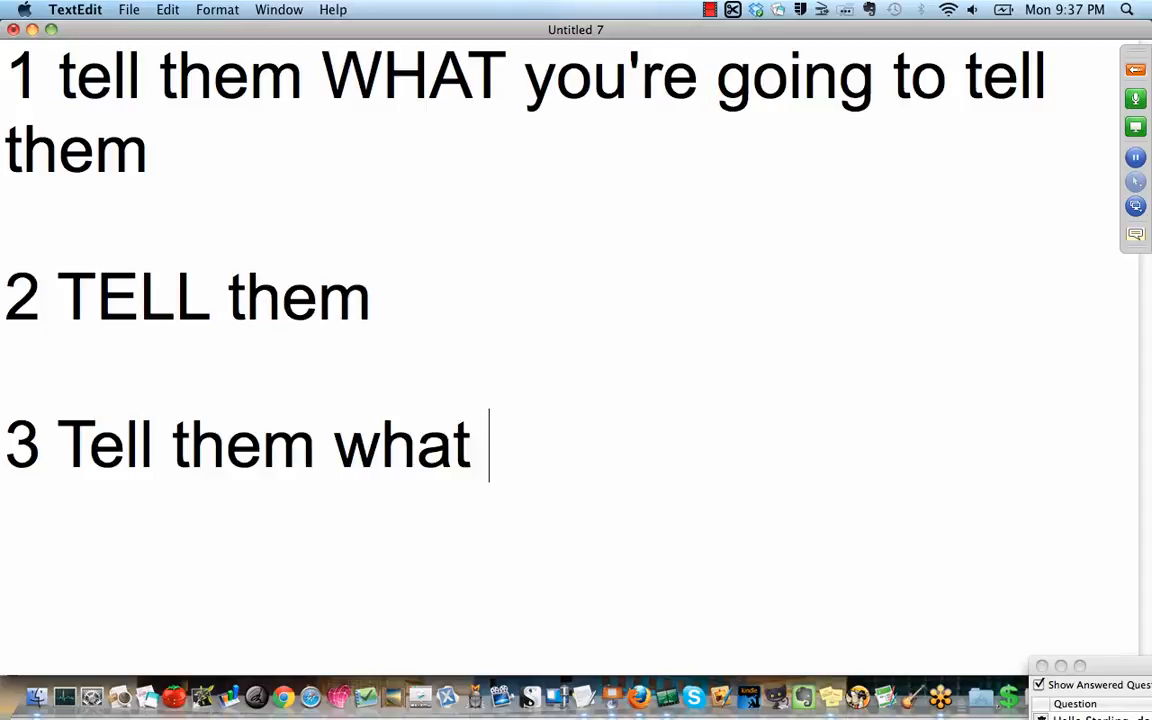
pyautogui.write('you TOLD t')
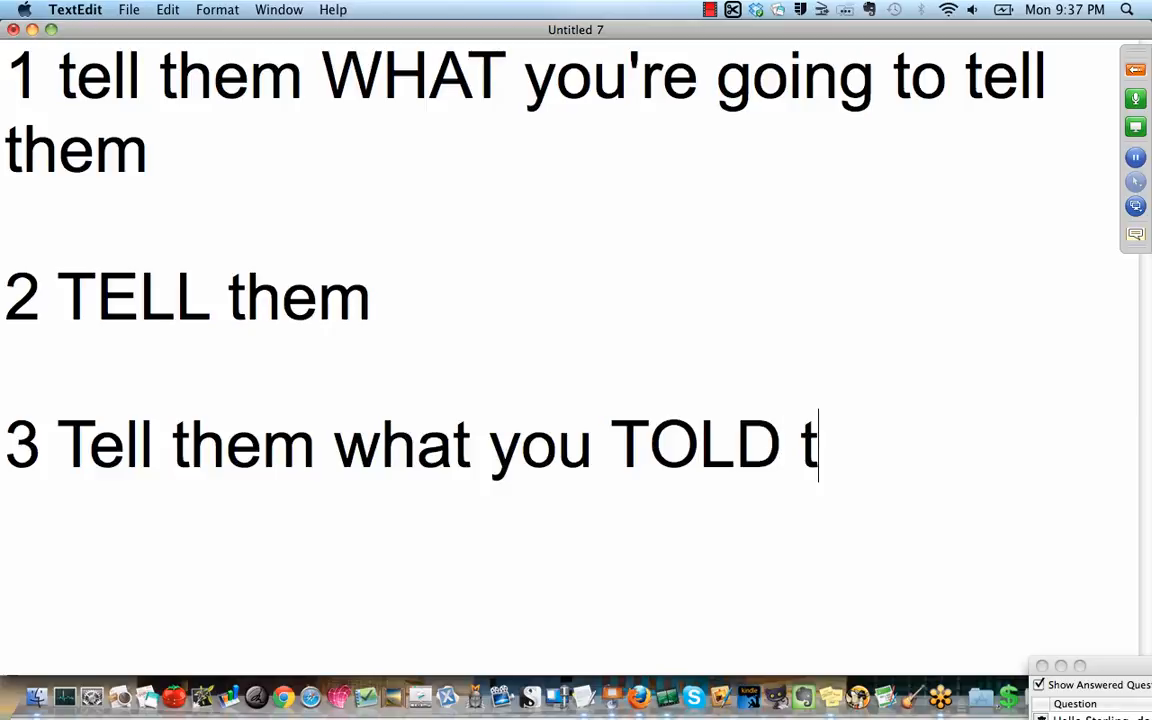
pyautogui.write('hem')
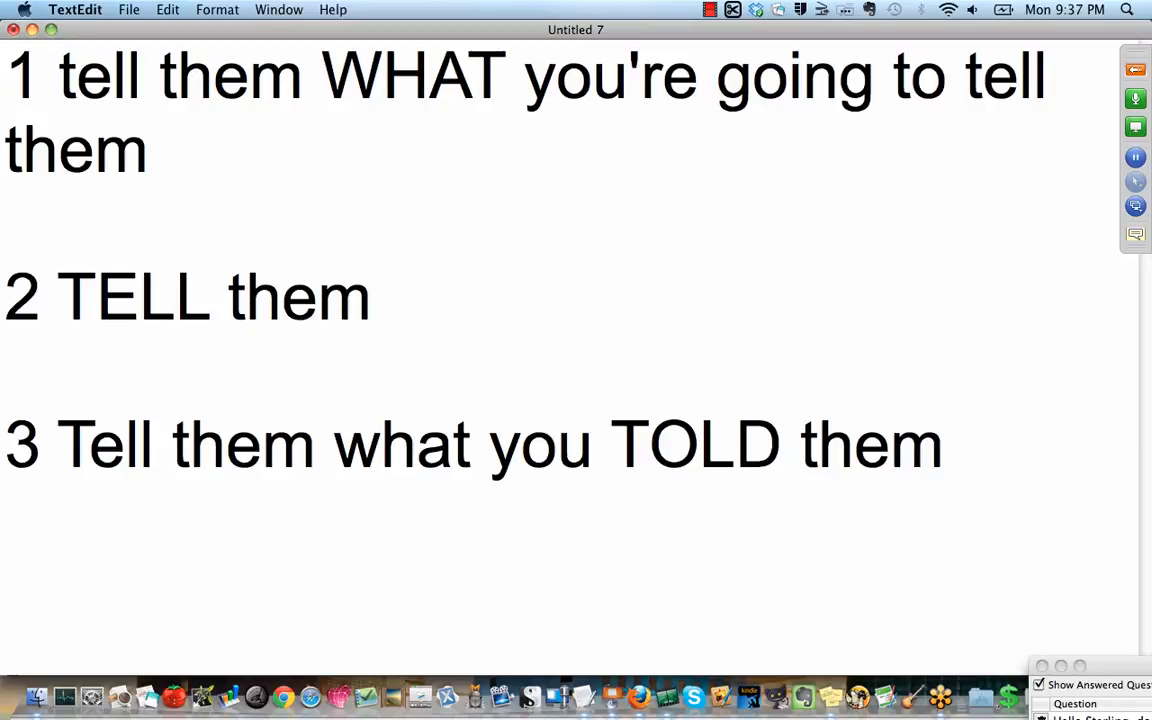
pyautogui.moveTo(608, 696)
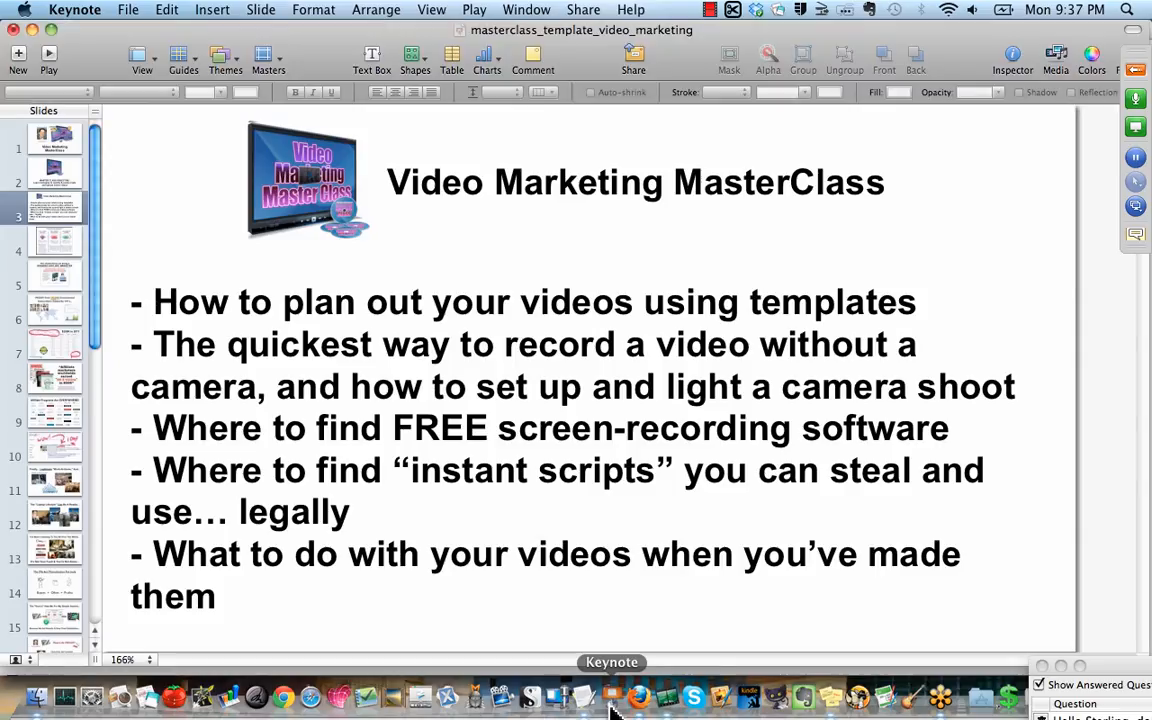
pyautogui.click(54, 144)
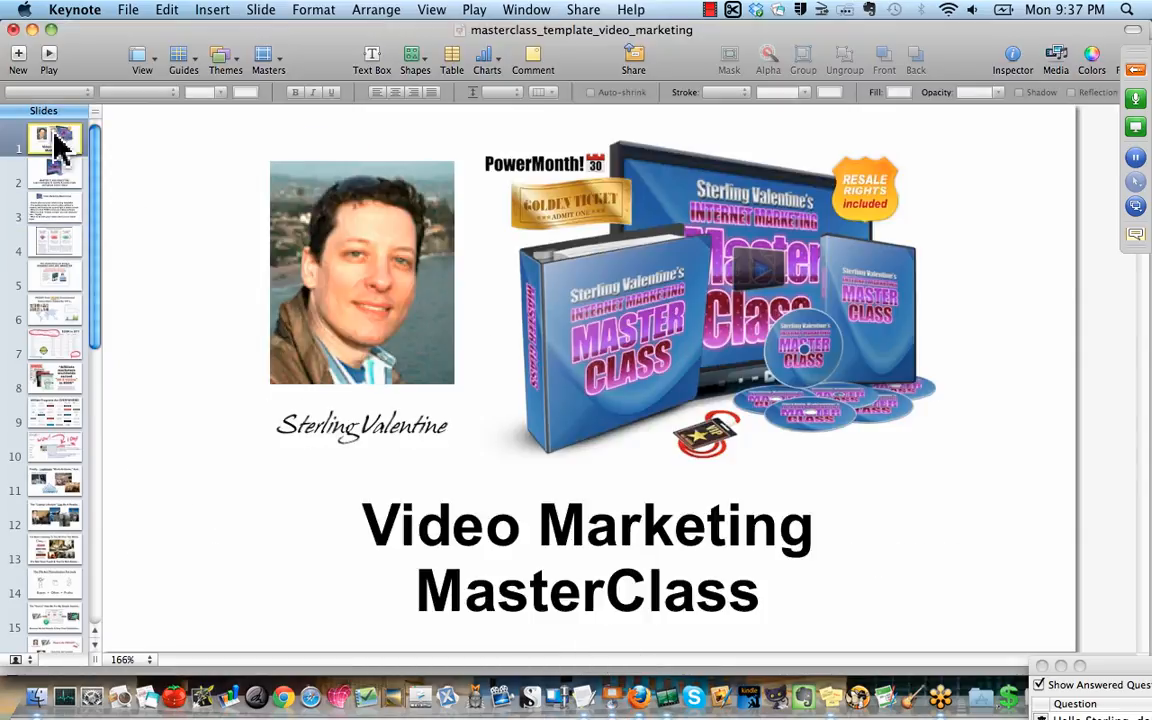
pyautogui.click(56, 184)
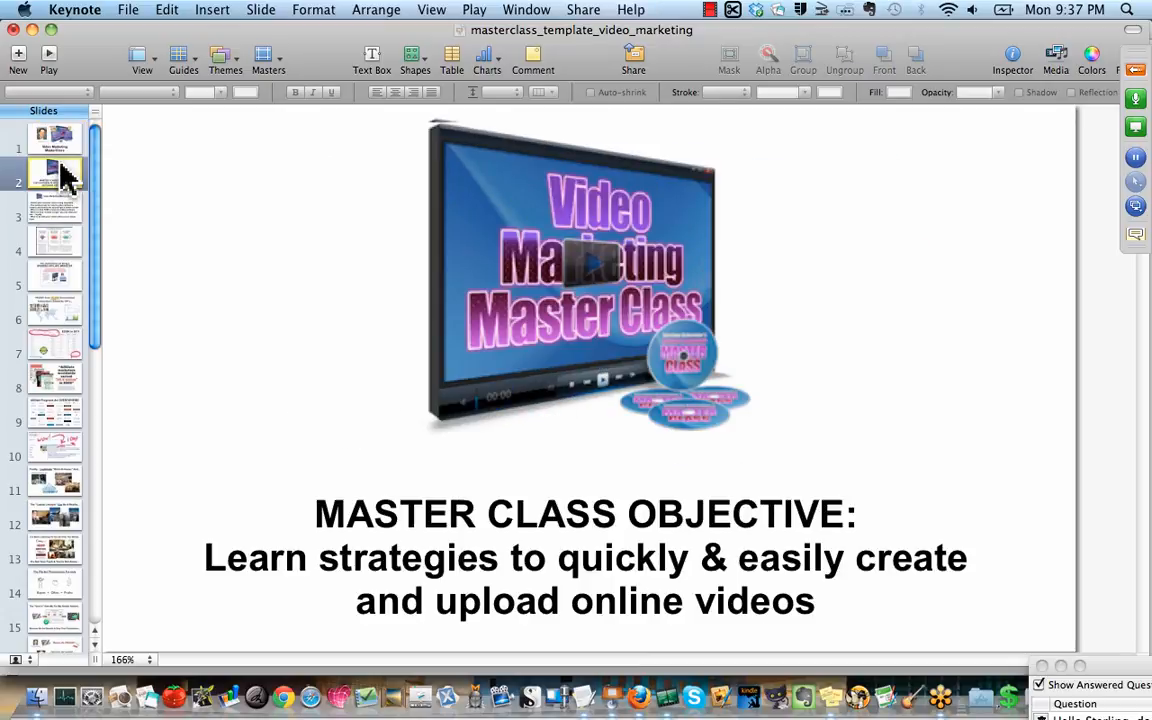
pyautogui.click(56, 216)
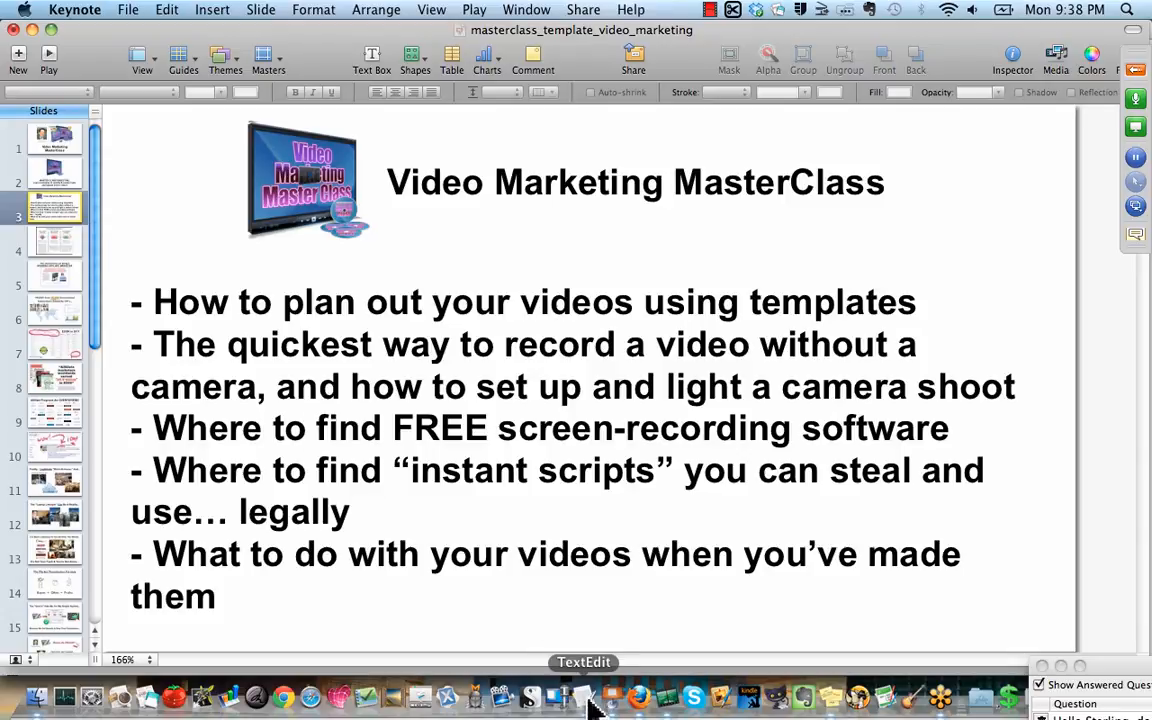
pyautogui.click(580, 700)
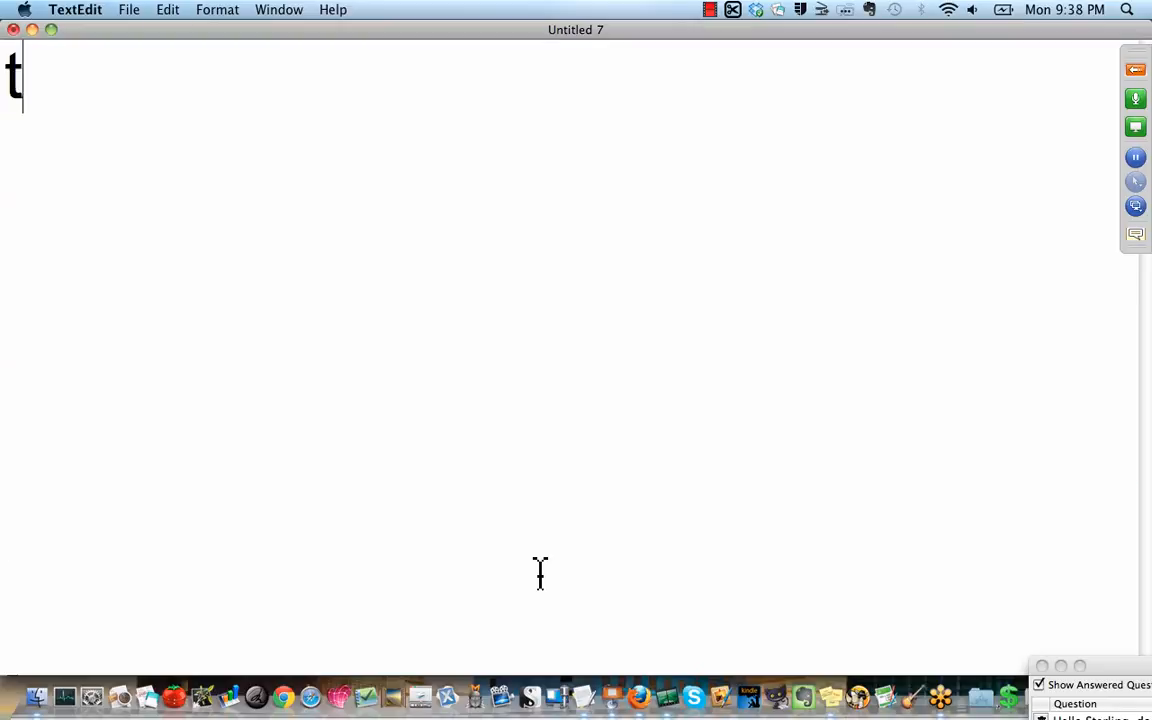
# - List 'title screen', 'objectives' and 'bullets/benefits' on separate lines
pyautogui.write('itle screen')
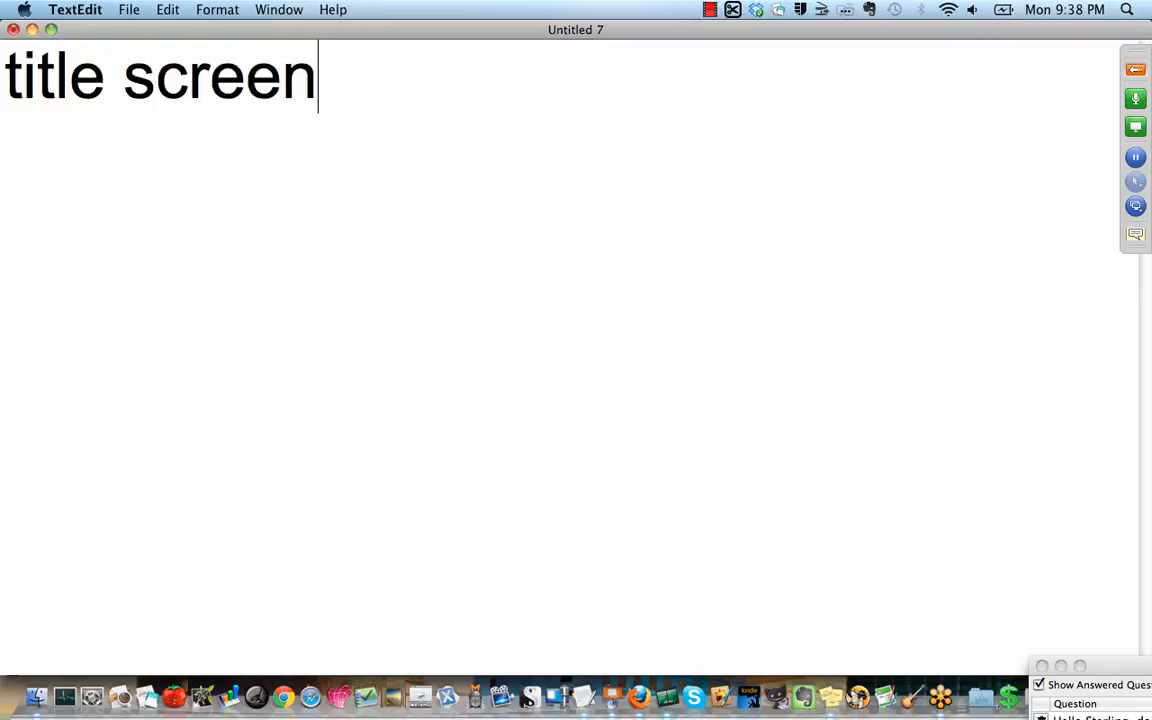
pyautogui.write('objecti')
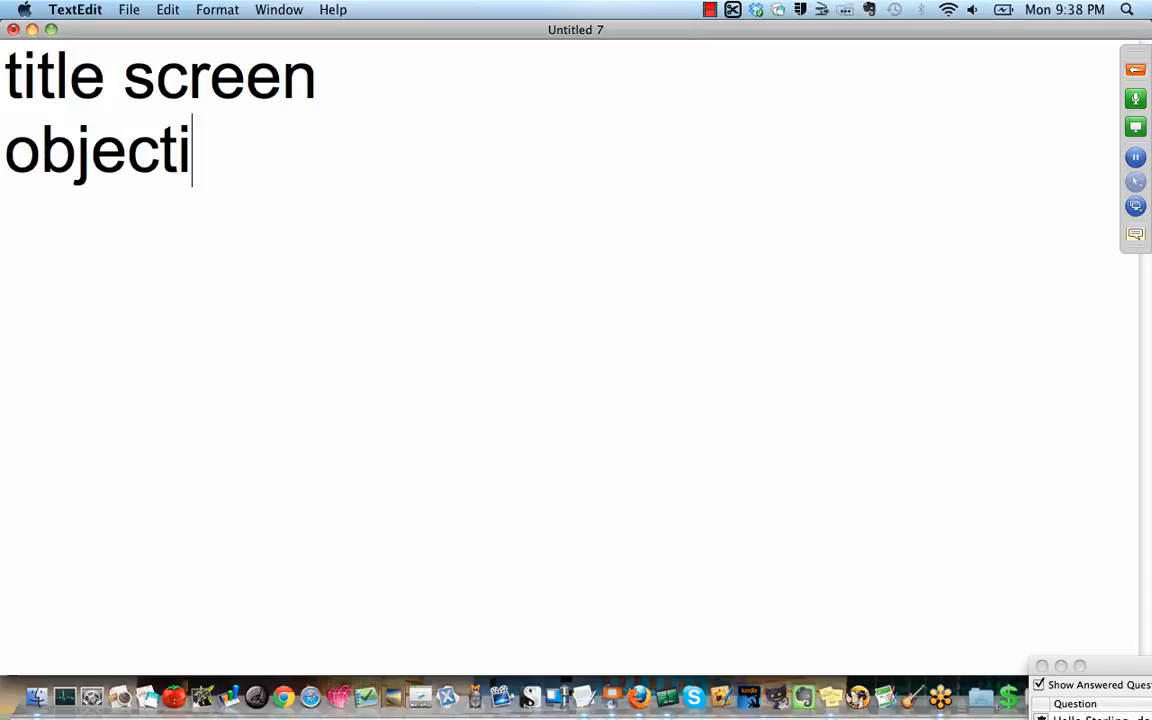
pyautogui.write('ves')
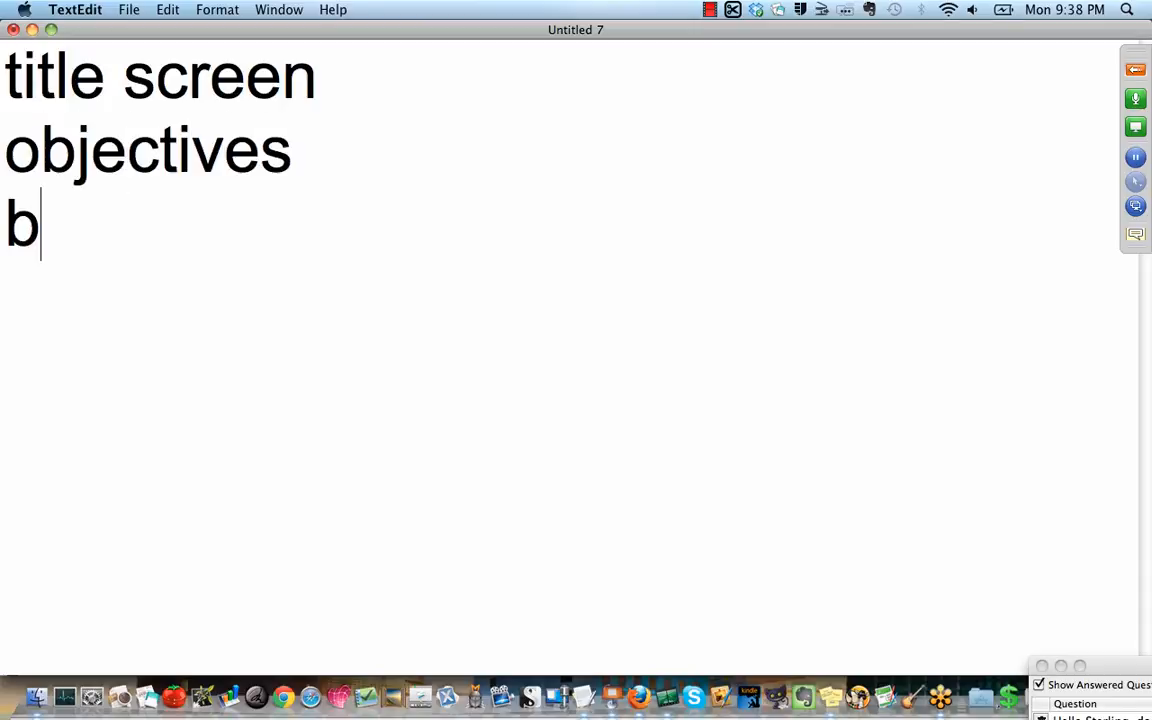
pyautogui.write('ullets')
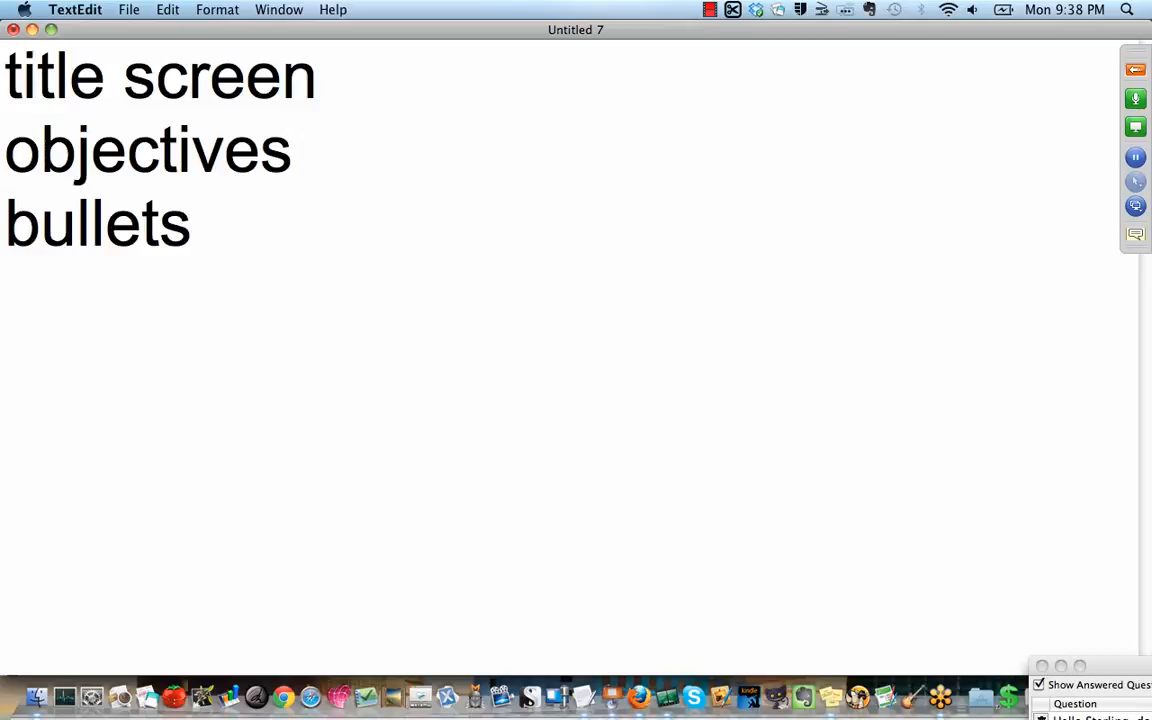
pyautogui.click(192, 222)
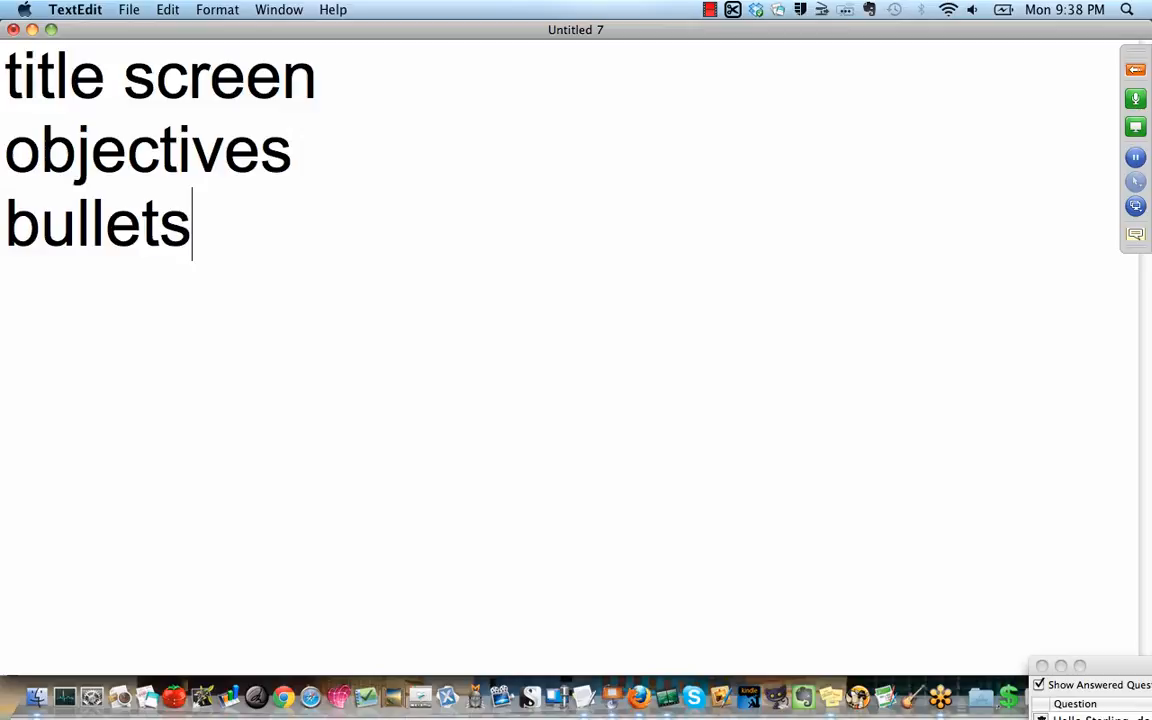
pyautogui.write('/benefit')
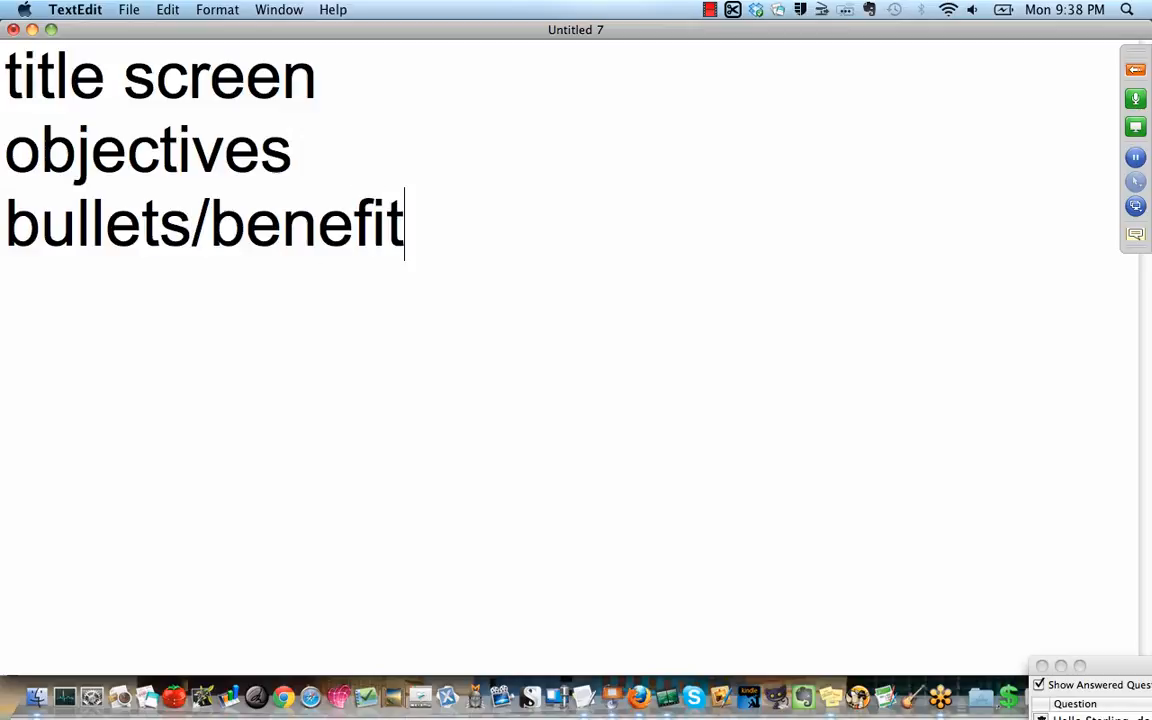
pyautogui.write('s')
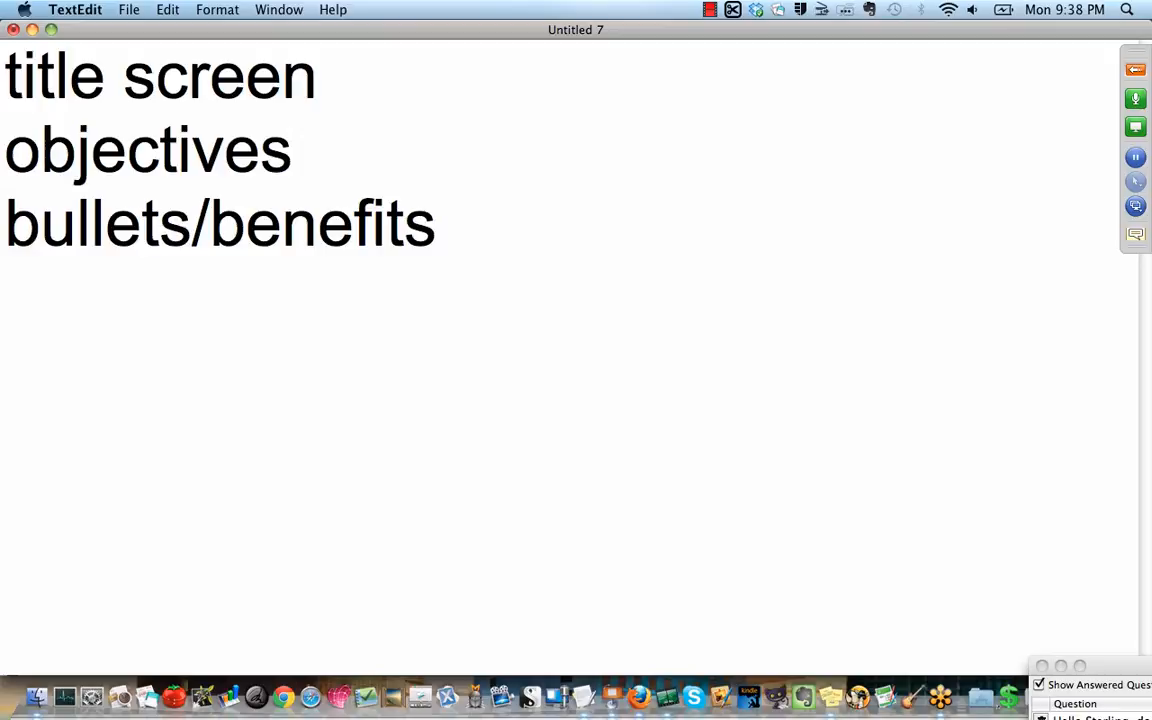
pyautogui.click(434, 224)
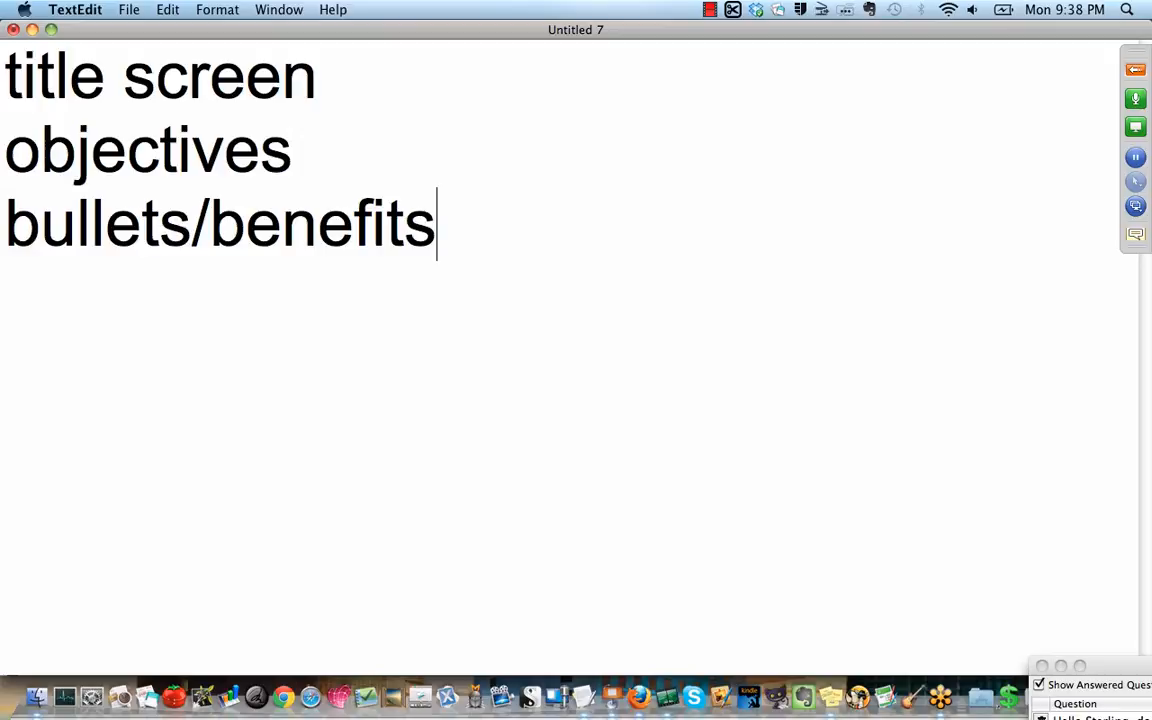
pyautogui.moveTo(668, 708)
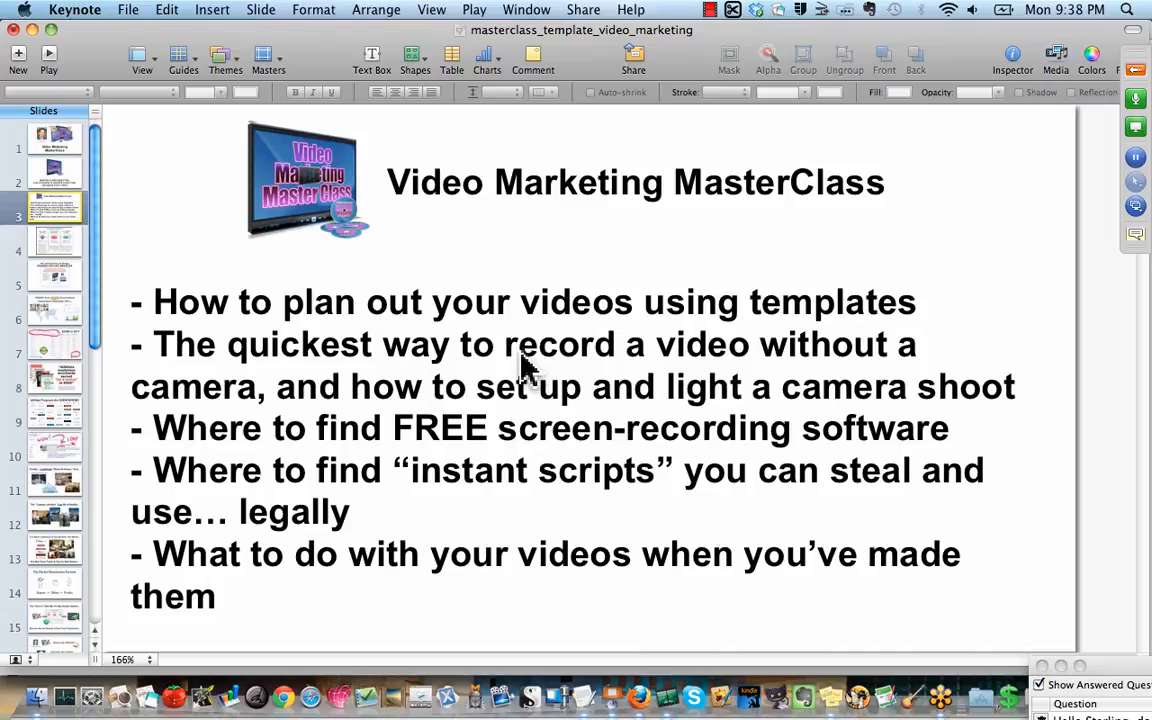
pyautogui.click(528, 364)
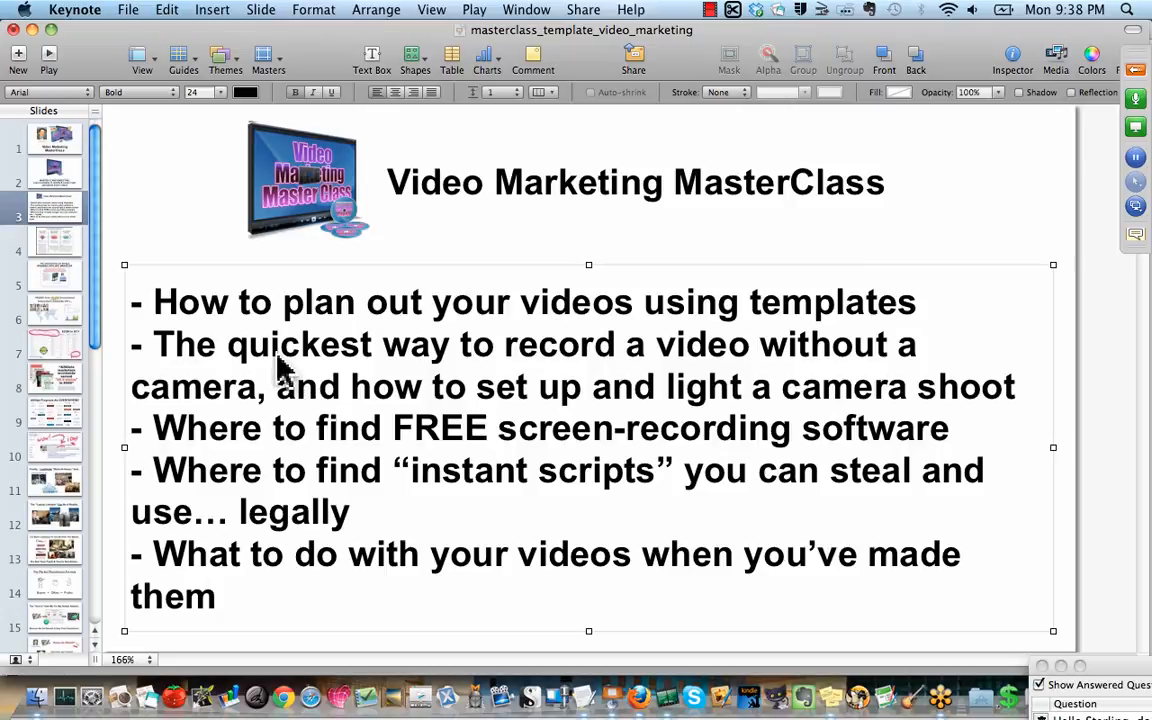
pyautogui.doubleClick(418, 344)
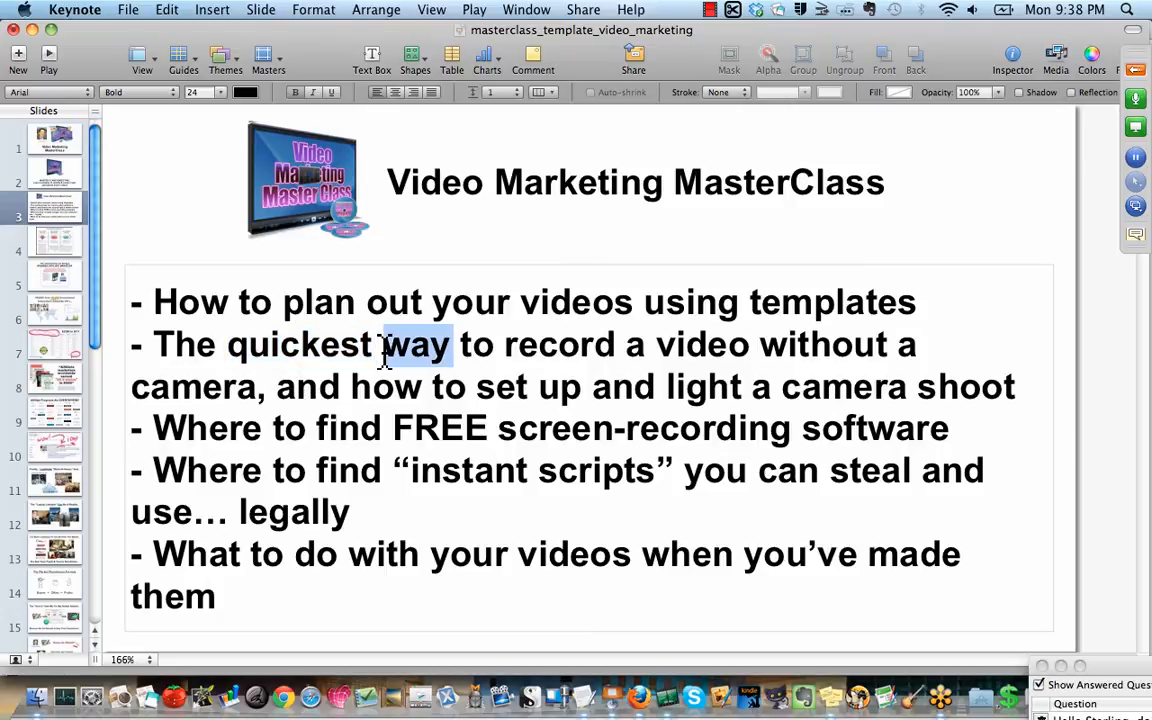
pyautogui.doubleClick(296, 344)
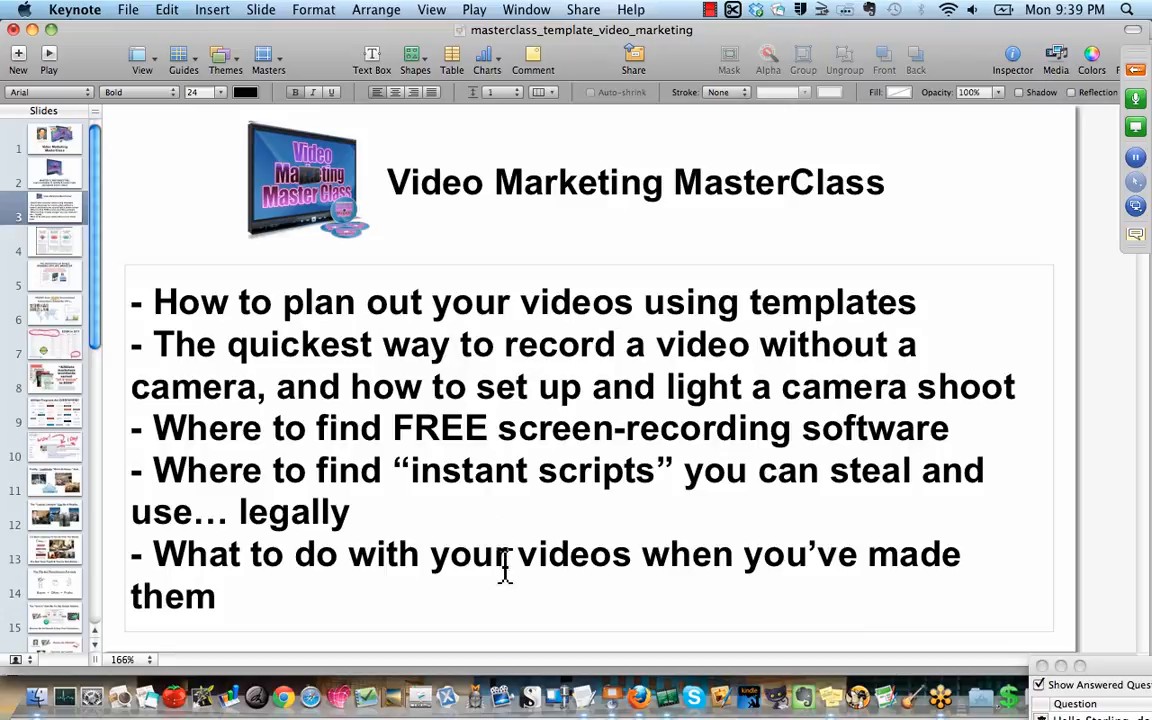
pyautogui.moveTo(430, 504)
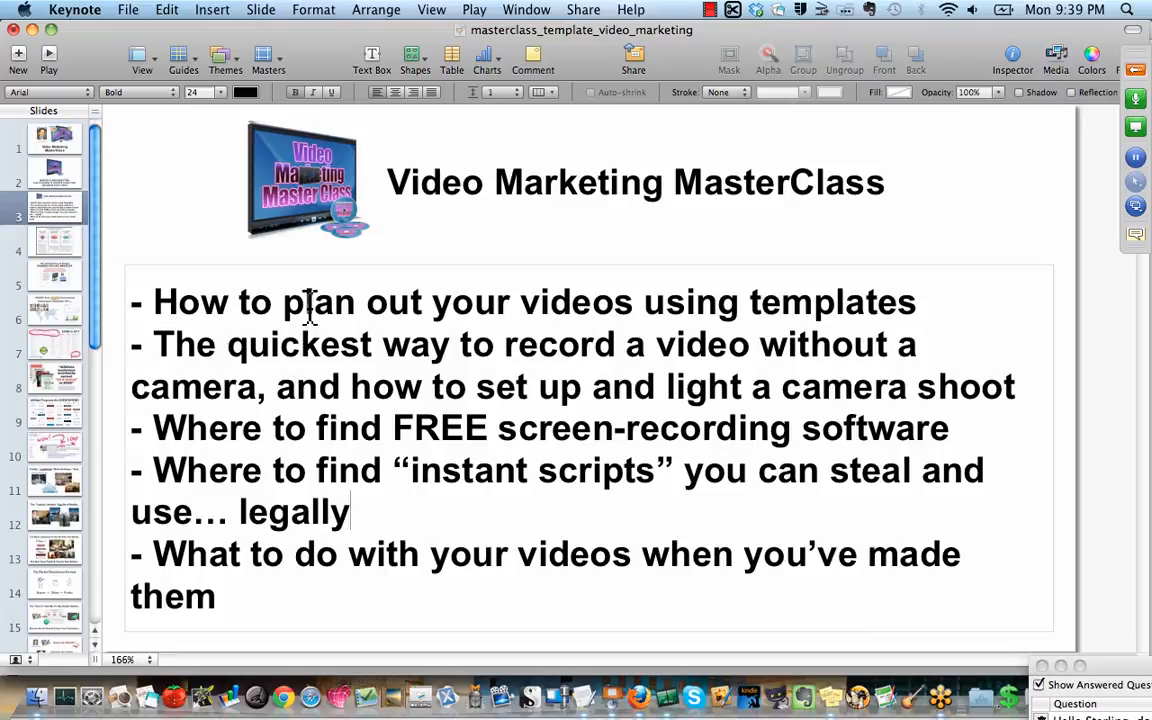
pyautogui.moveTo(396, 330)
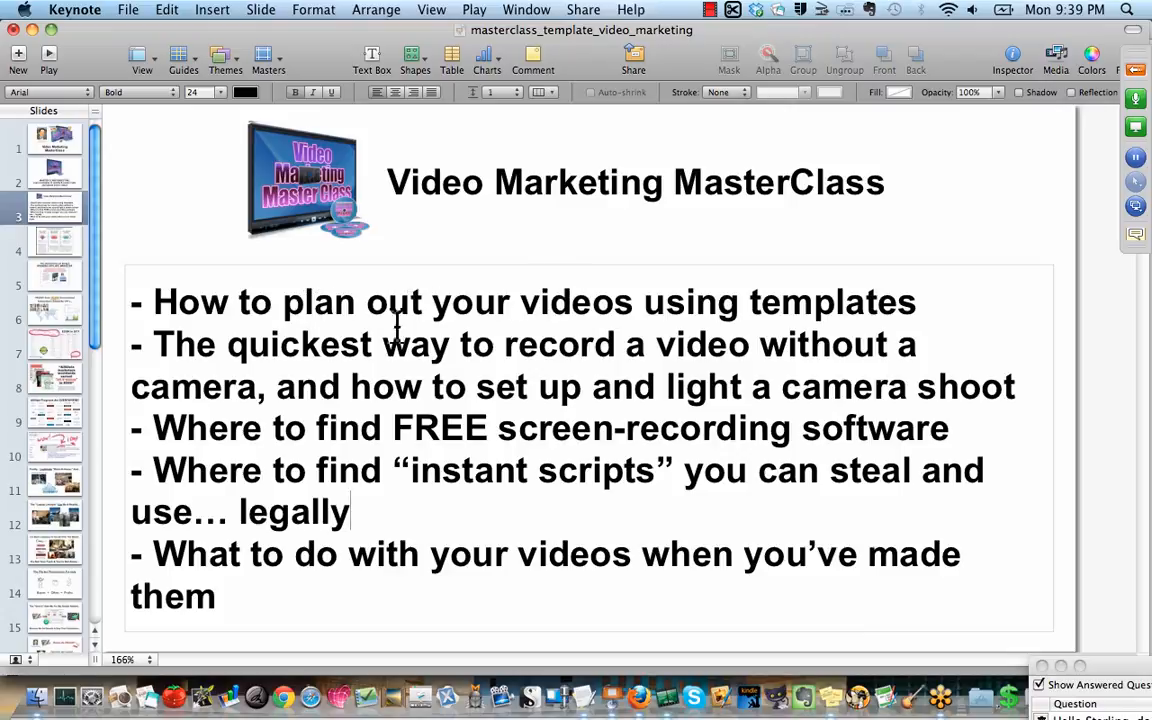
pyautogui.moveTo(452, 344)
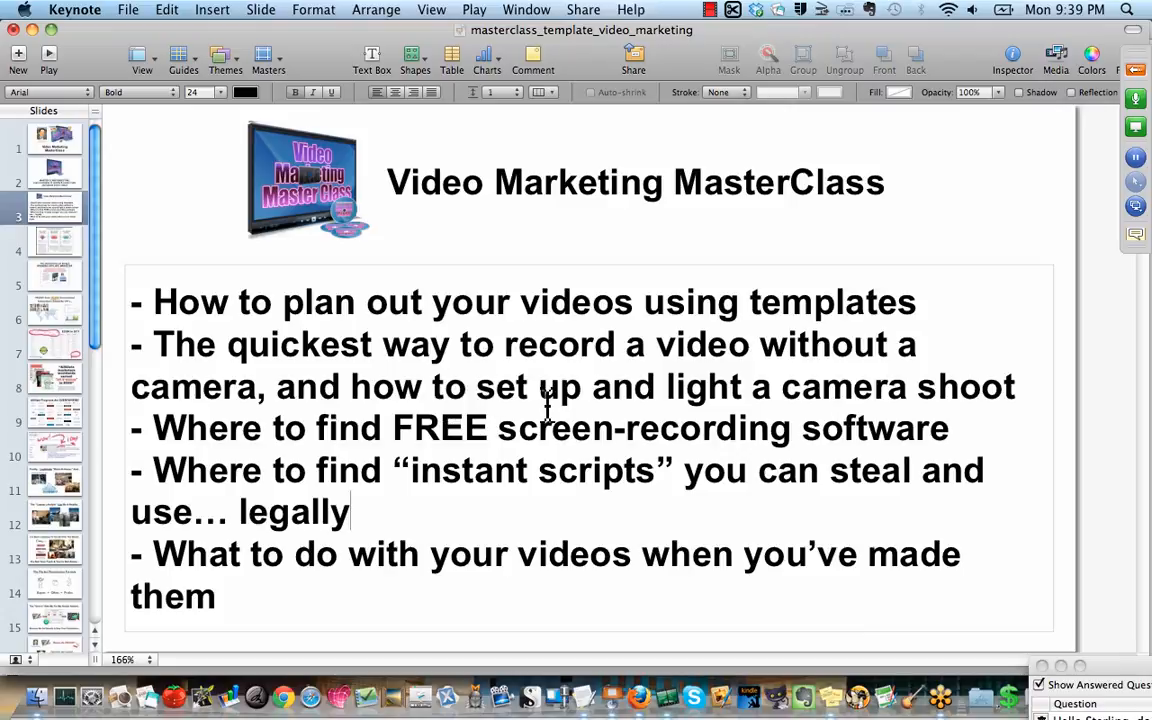
pyautogui.moveTo(500, 324)
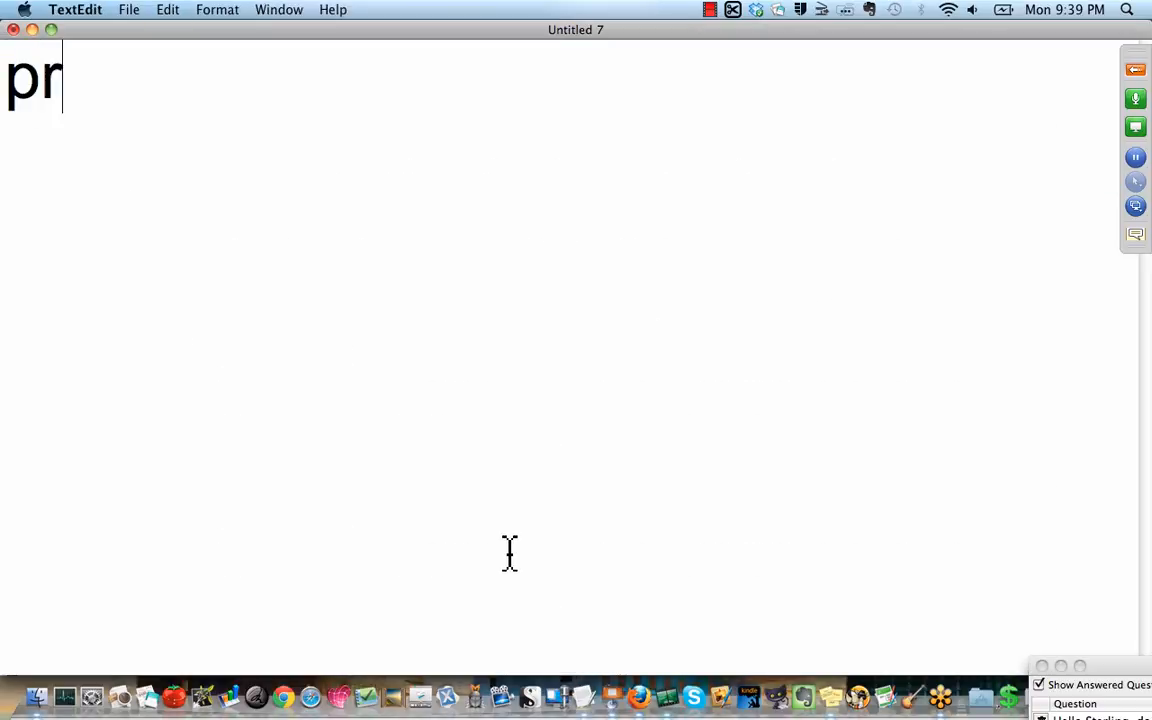
# - List 'product', 'process' and 'provider' on separate lines
pyautogui.write('oduct')
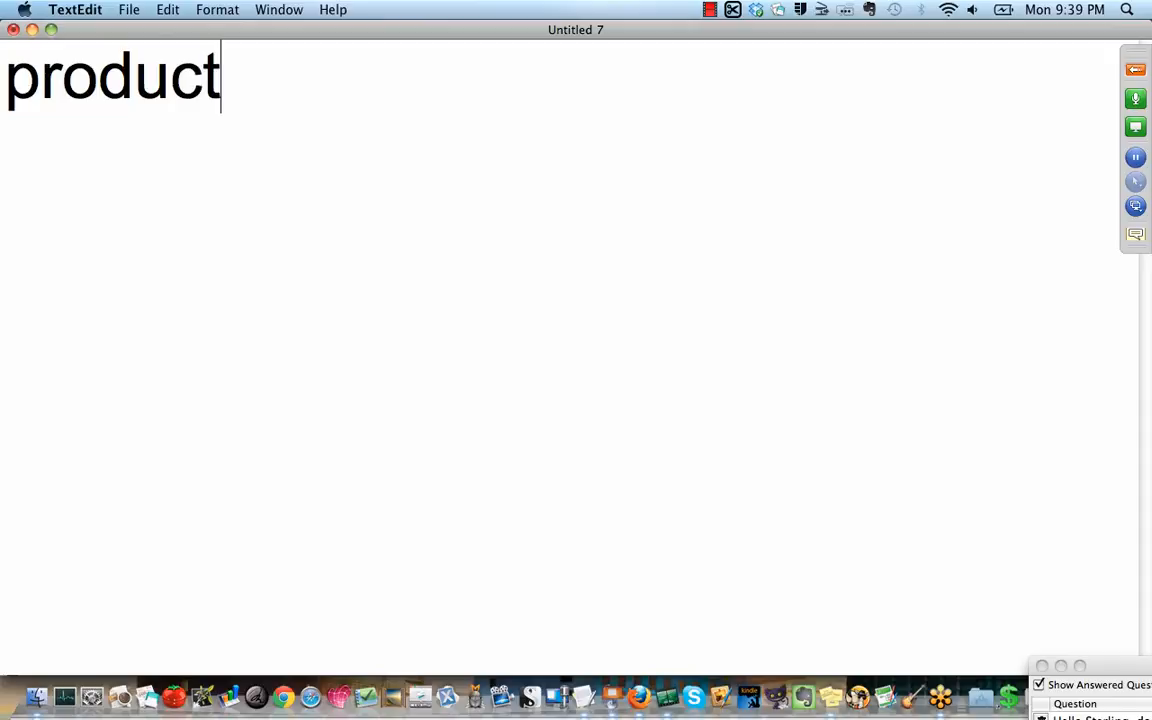
pyautogui.press('Return')
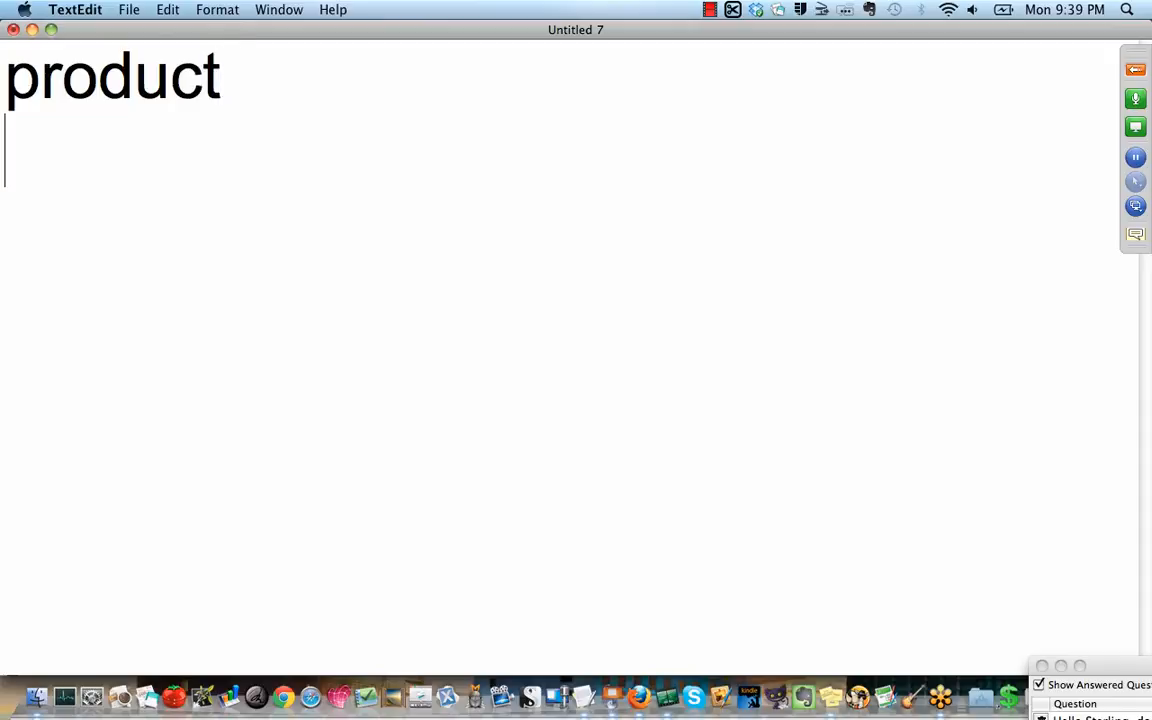
pyautogui.write('process')
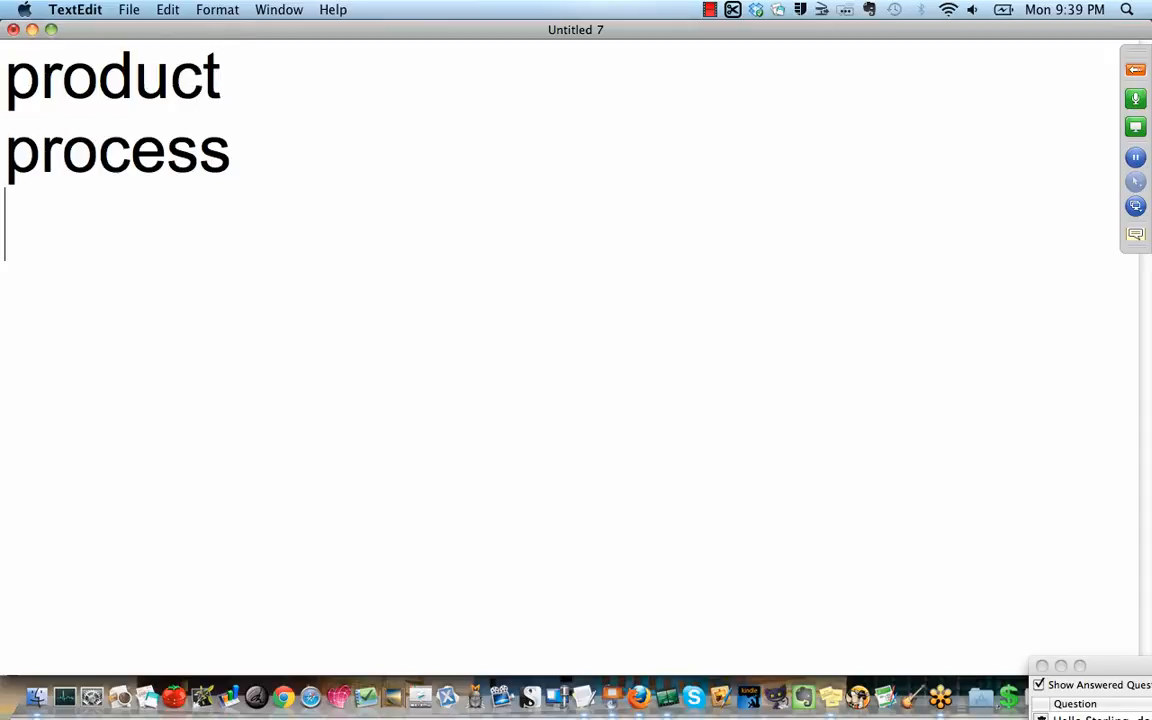
pyautogui.write('privde')
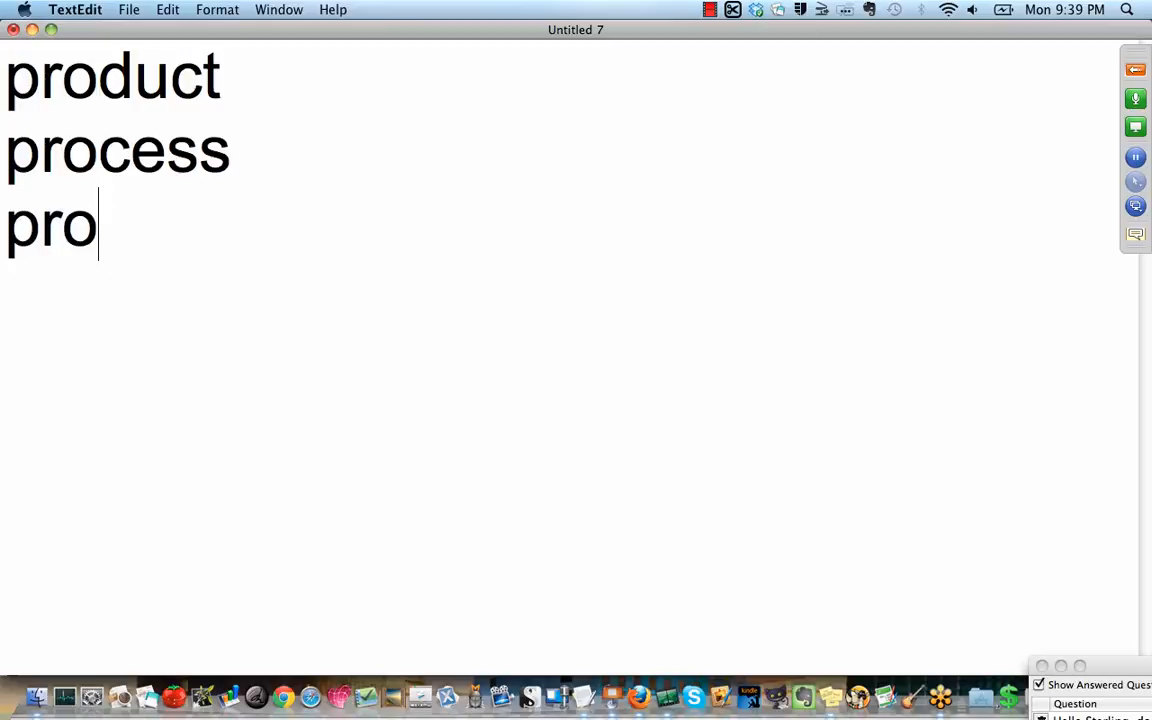
pyautogui.write('vider')
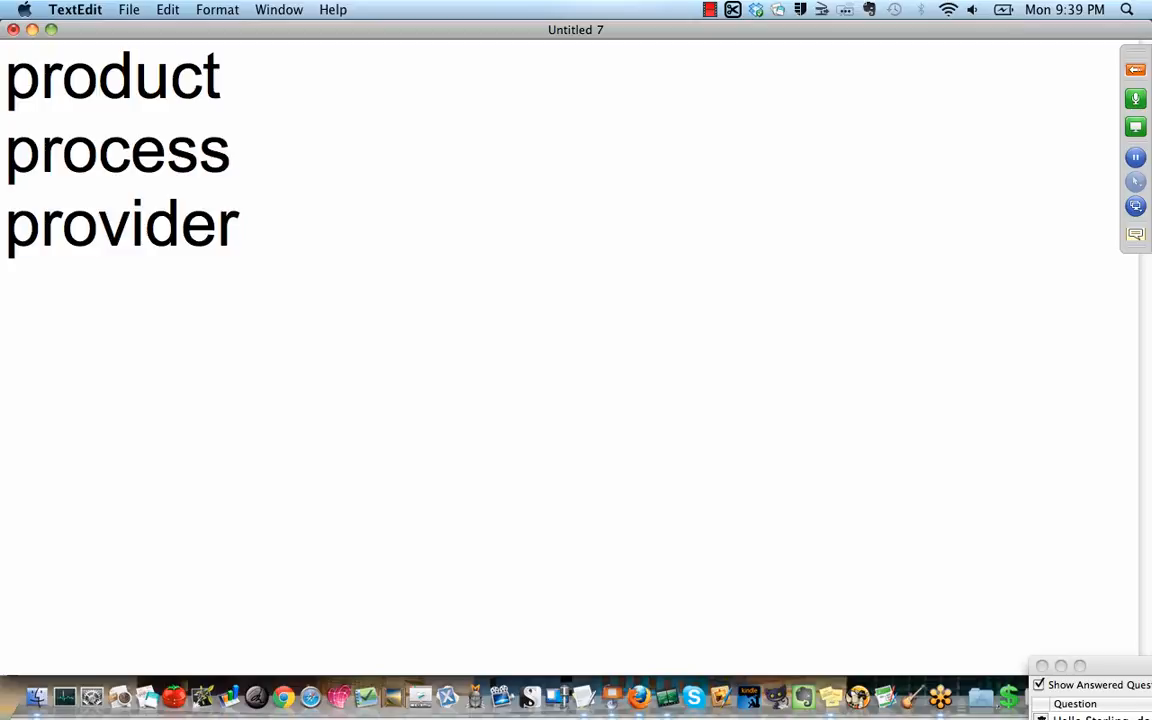
# - Add 'PROSPECT', 'benefits' and 'YOU' after a blank line
pyautogui.write('PROSPECT')
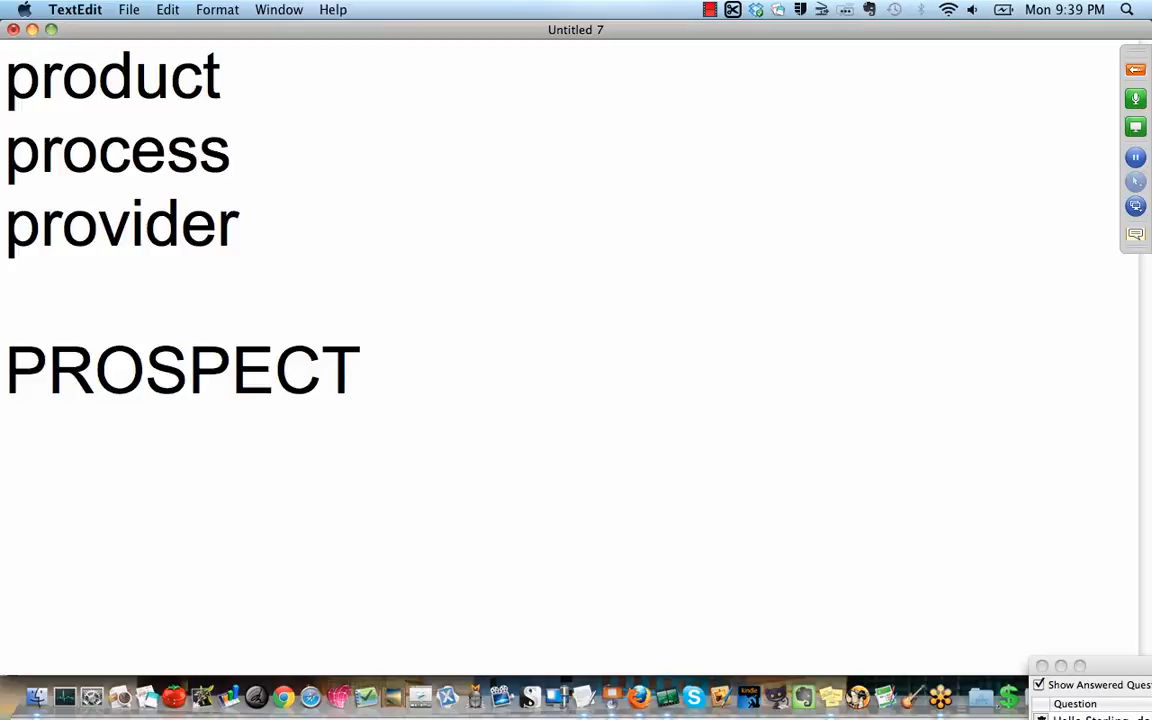
pyautogui.click(374, 370)
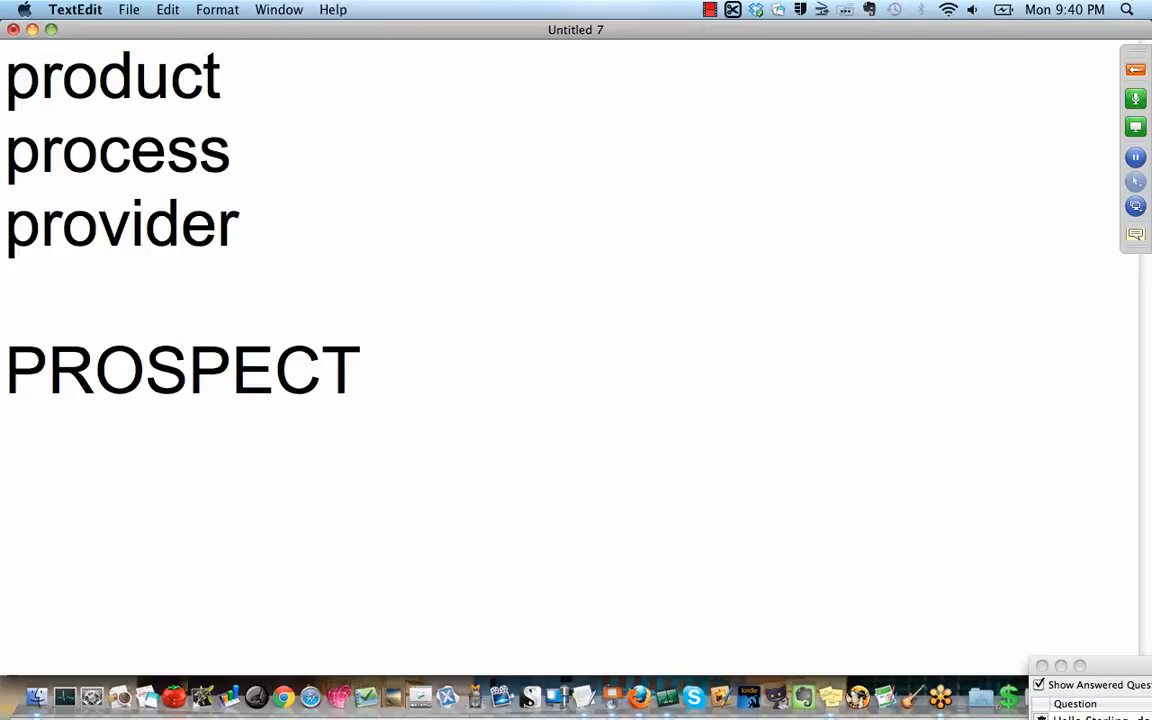
pyautogui.click(376, 370)
pyautogui.write('be')
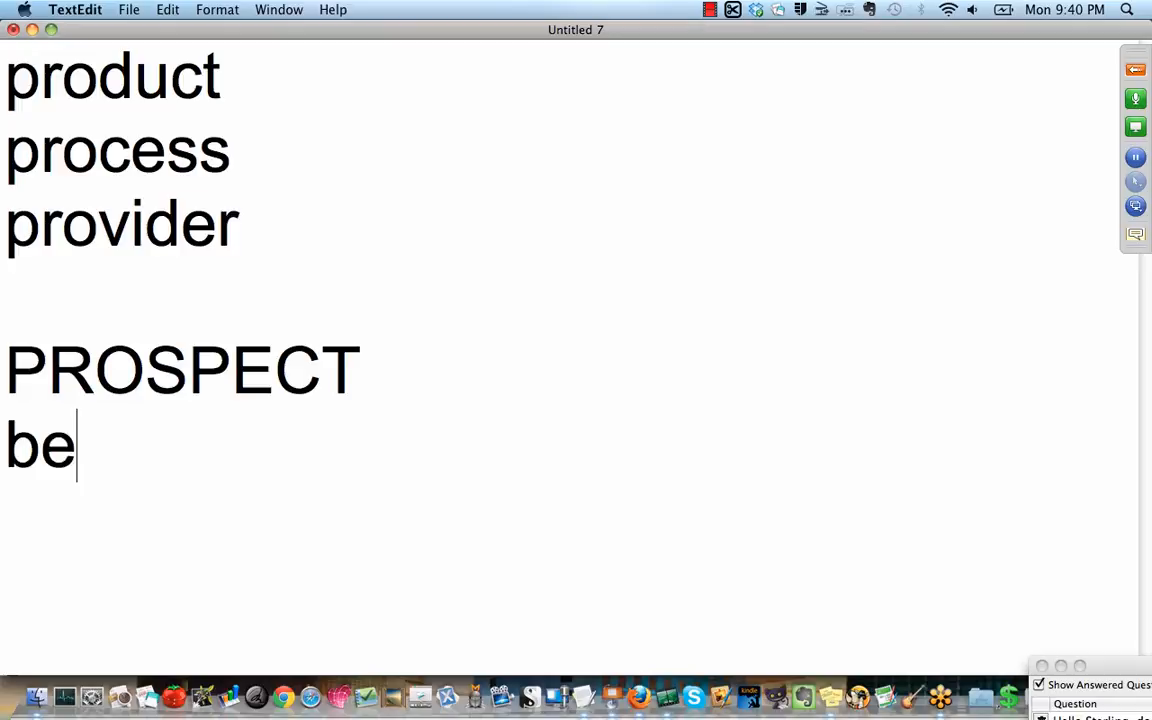
pyautogui.write('nefits')
pyautogui.write('Y')
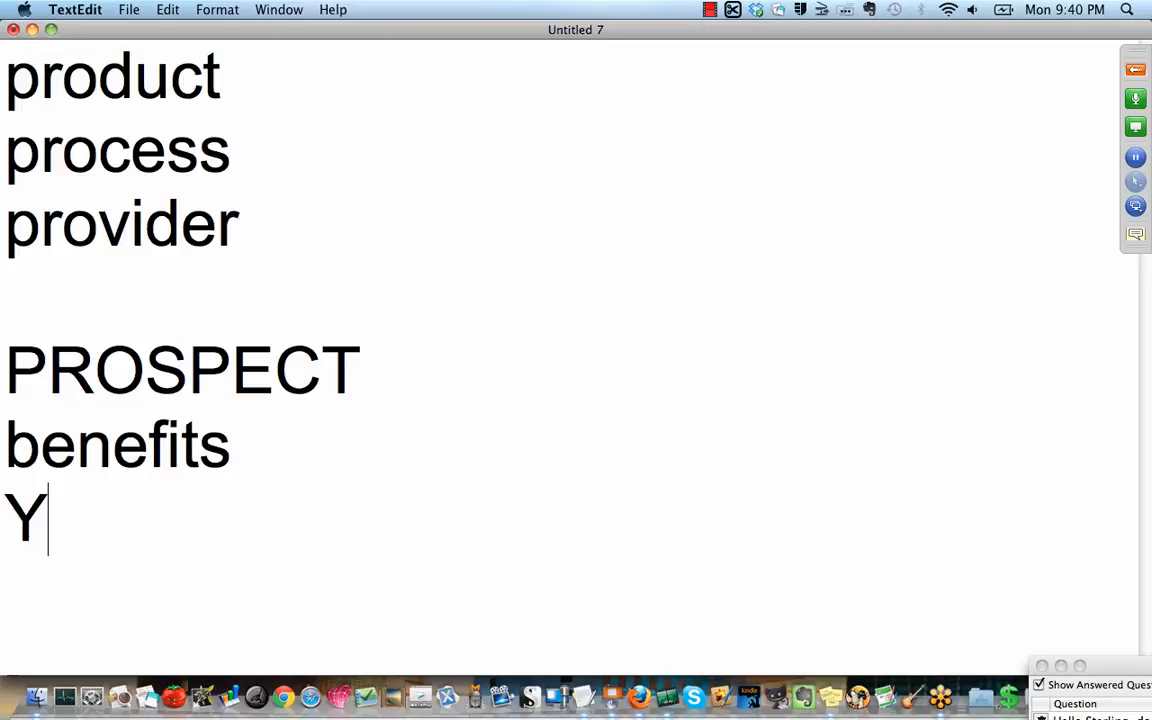
pyautogui.write('OU')
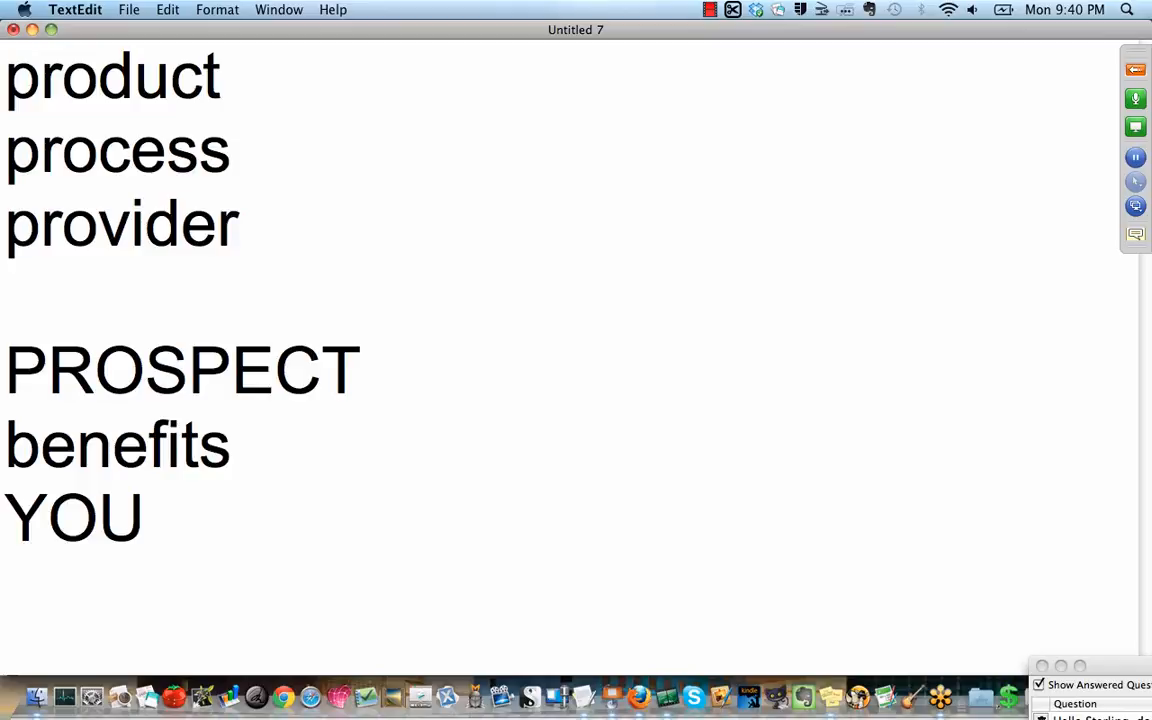
# - Replace all notes with '5 points' and '3-6 bullets for each', then start a 'title' line
pyautogui.press('cmd+a')
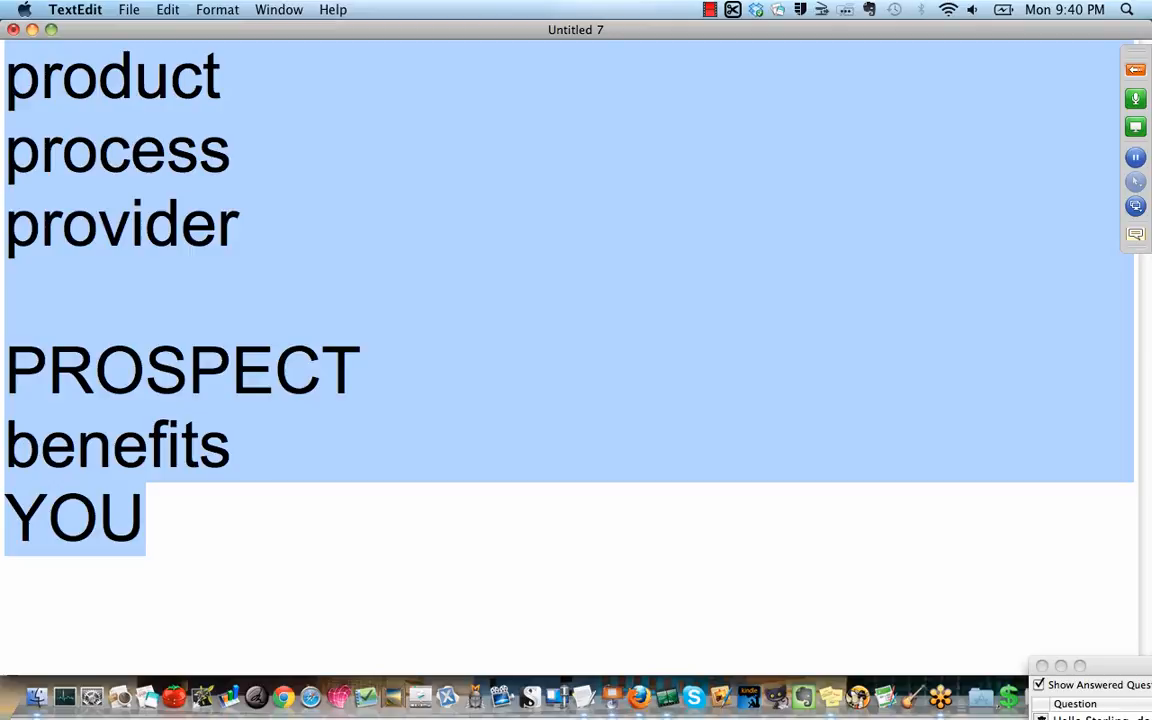
pyautogui.write('5 poi')
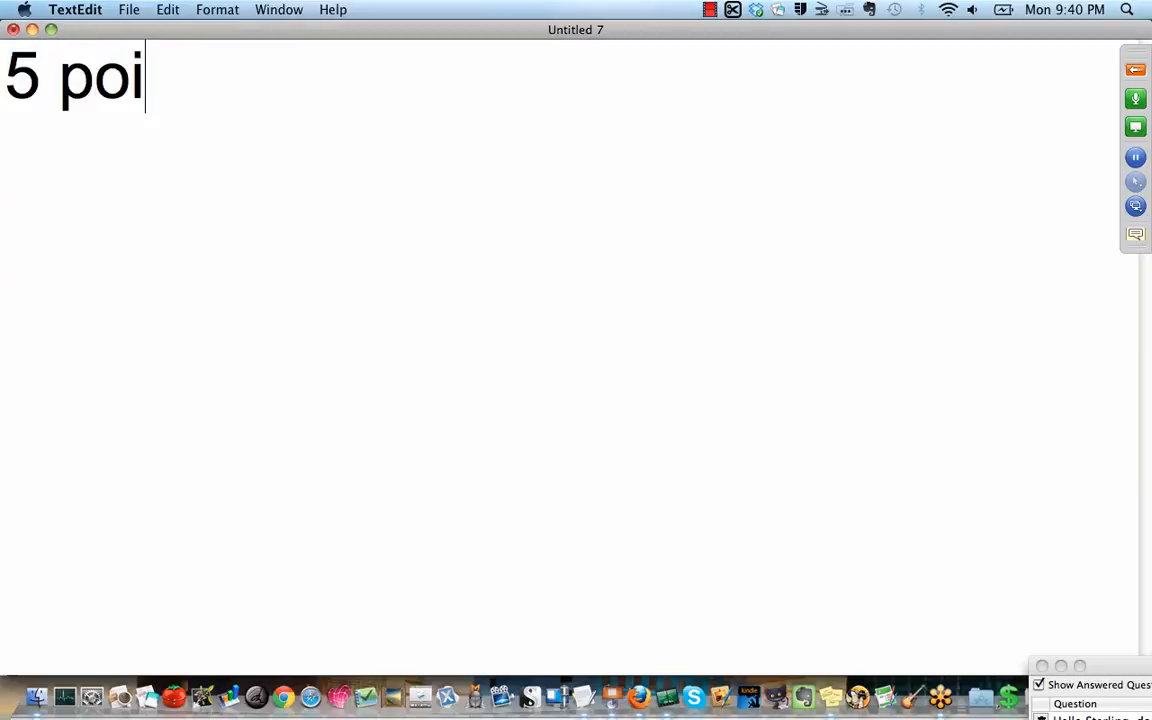
pyautogui.write('nts')
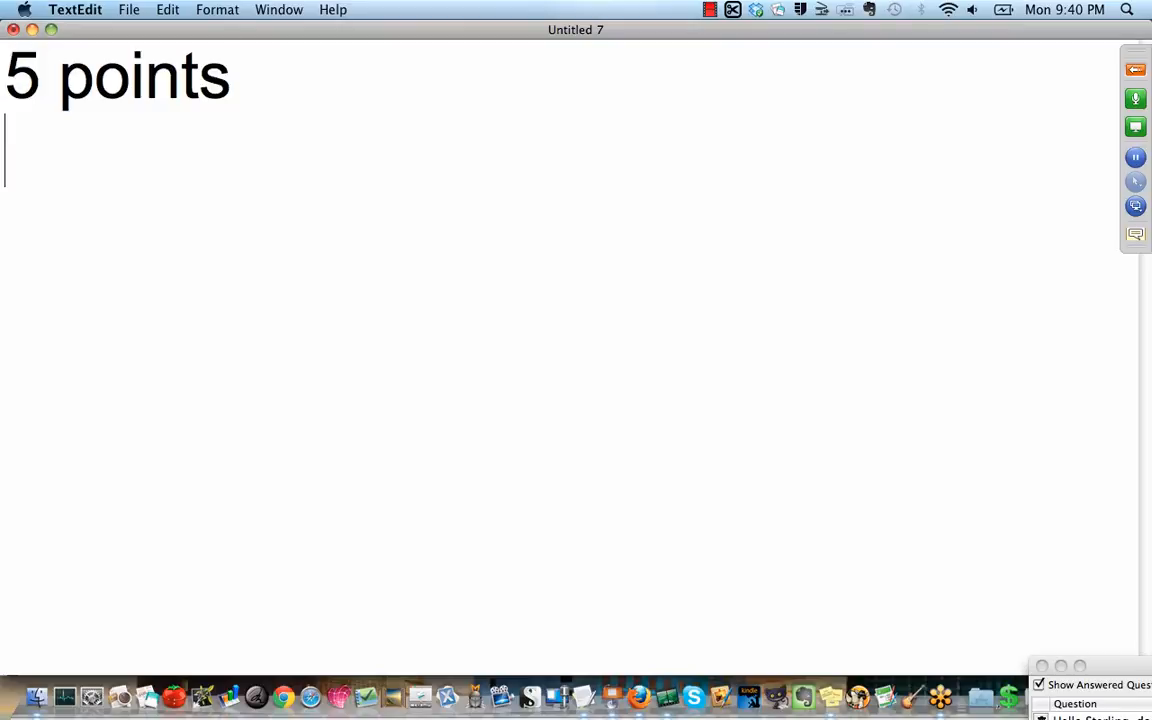
pyautogui.write('3-6 b')
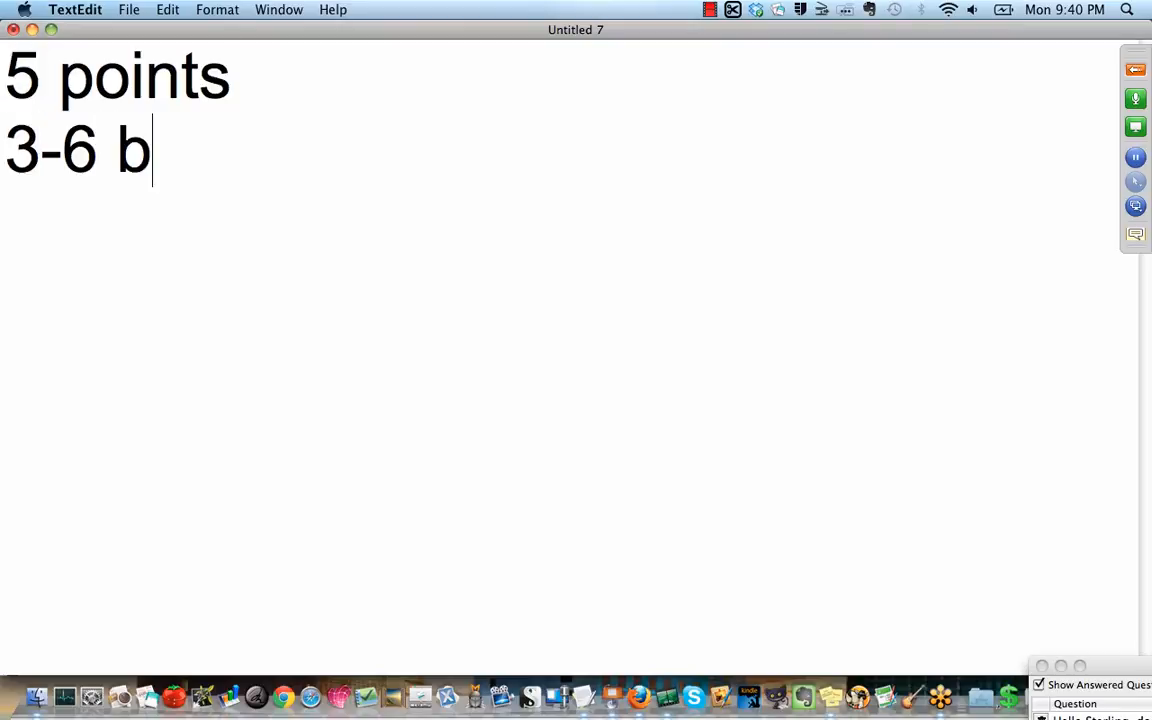
pyautogui.write('ullets')
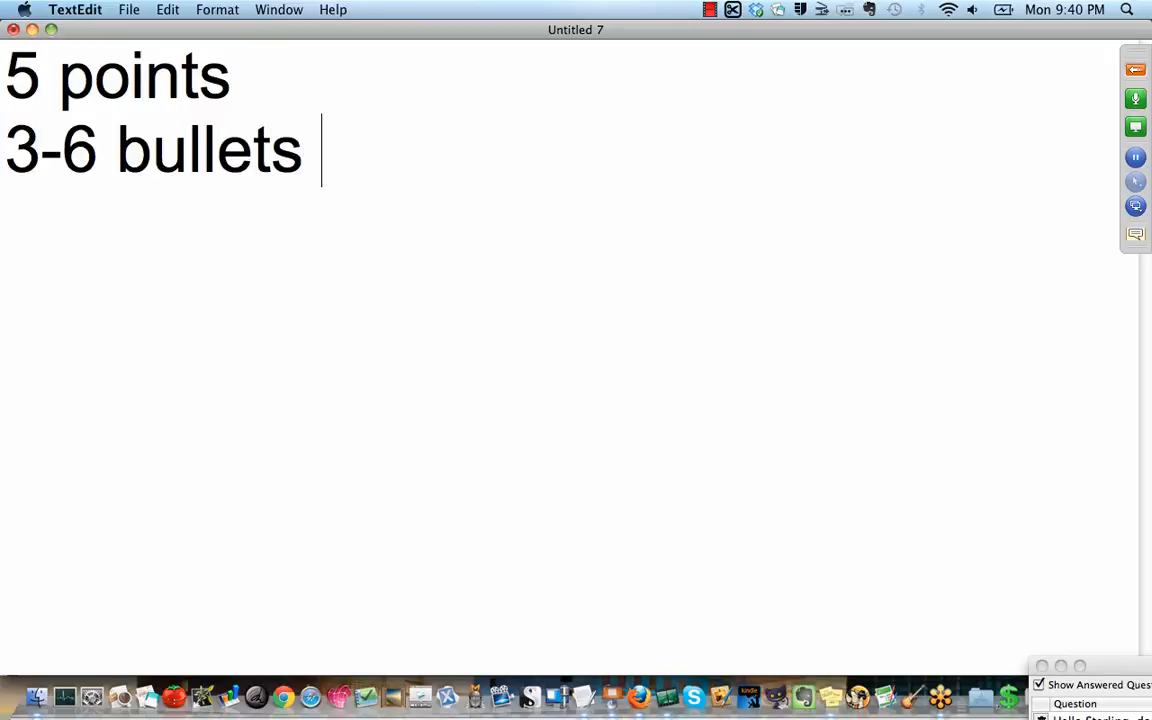
pyautogui.write('for each')
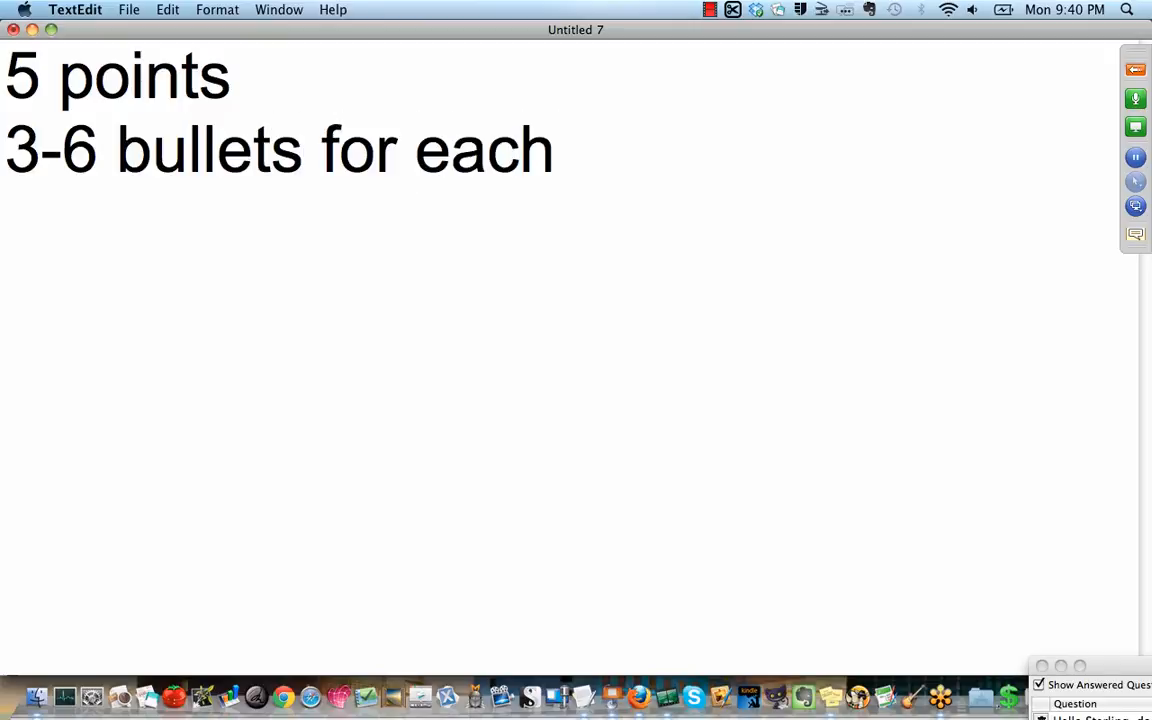
pyautogui.write('title slide')
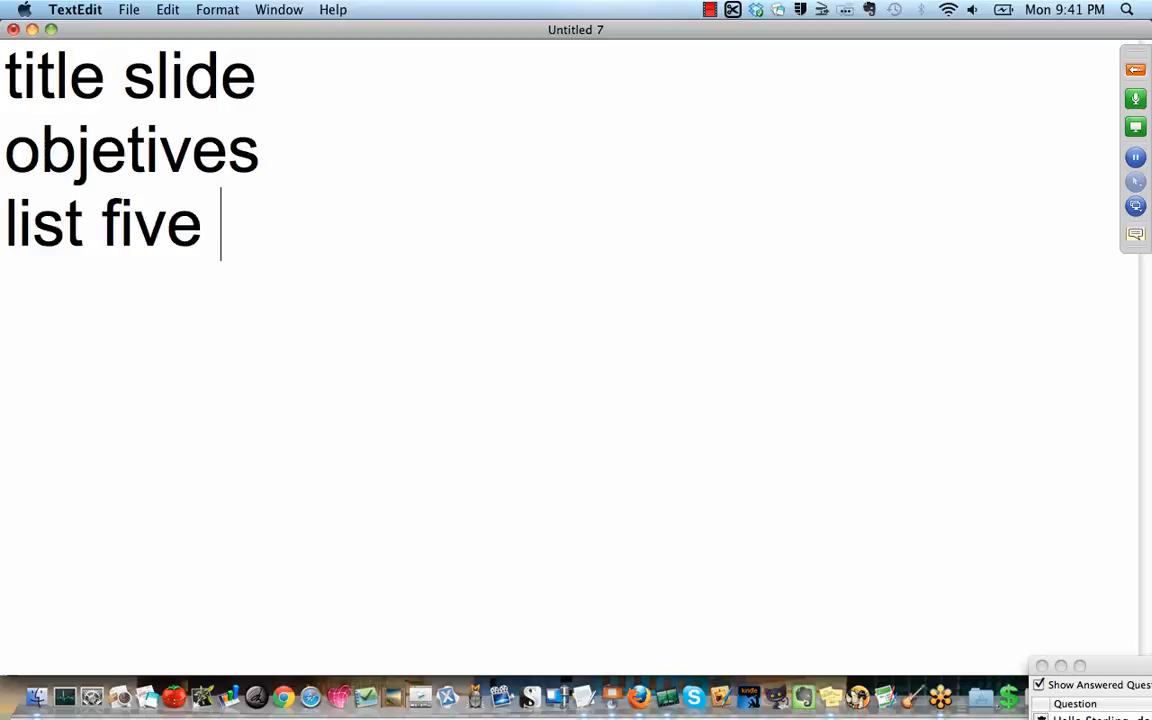
# - Add outline lines 'main points', 'point one: bullets', 'point 2' and 'etc'
pyautogui.write('main pa')
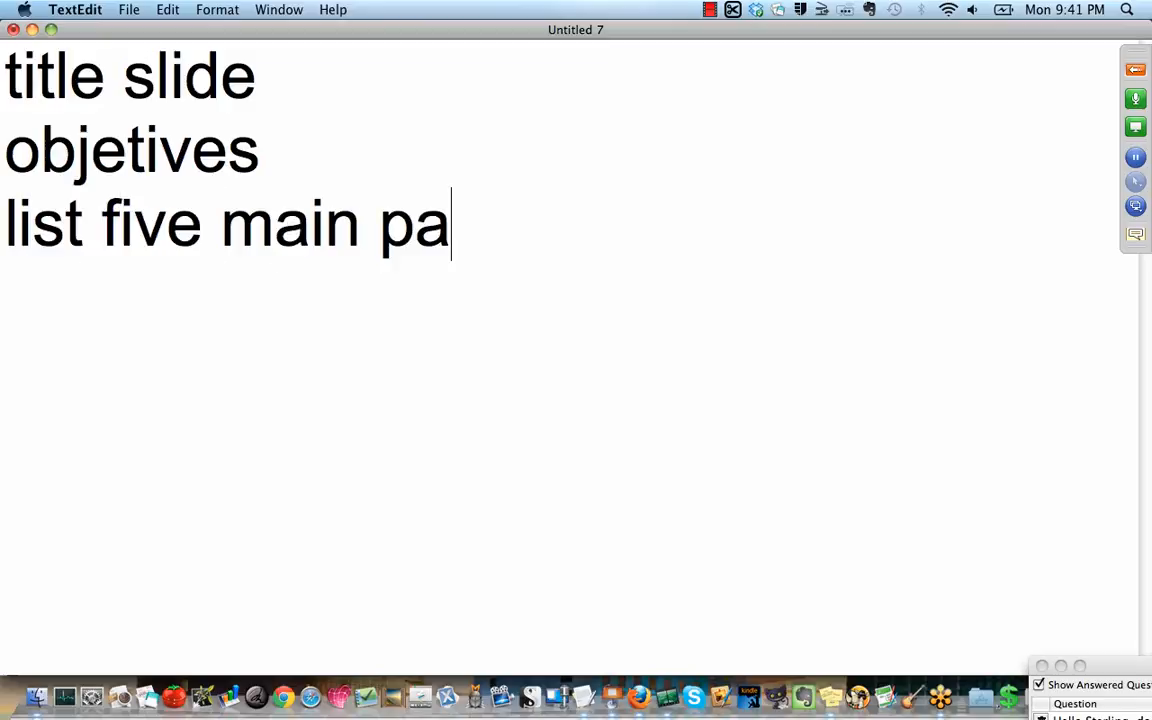
pyautogui.press('Backspace')
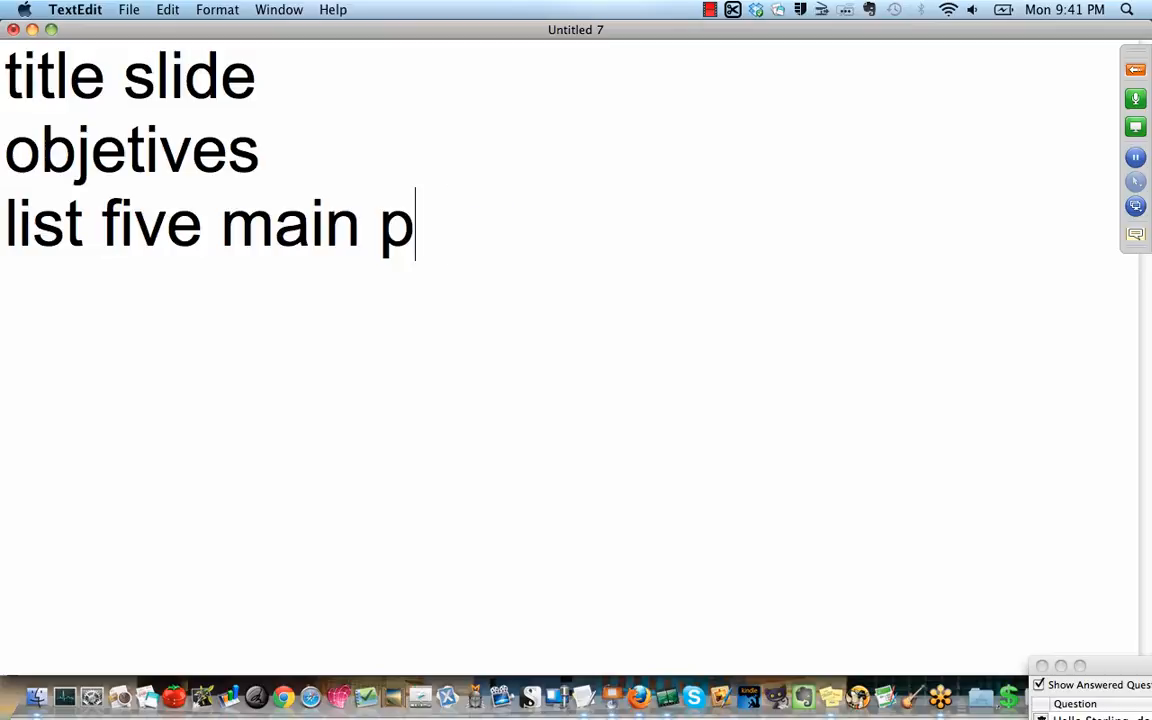
pyautogui.write('oint')
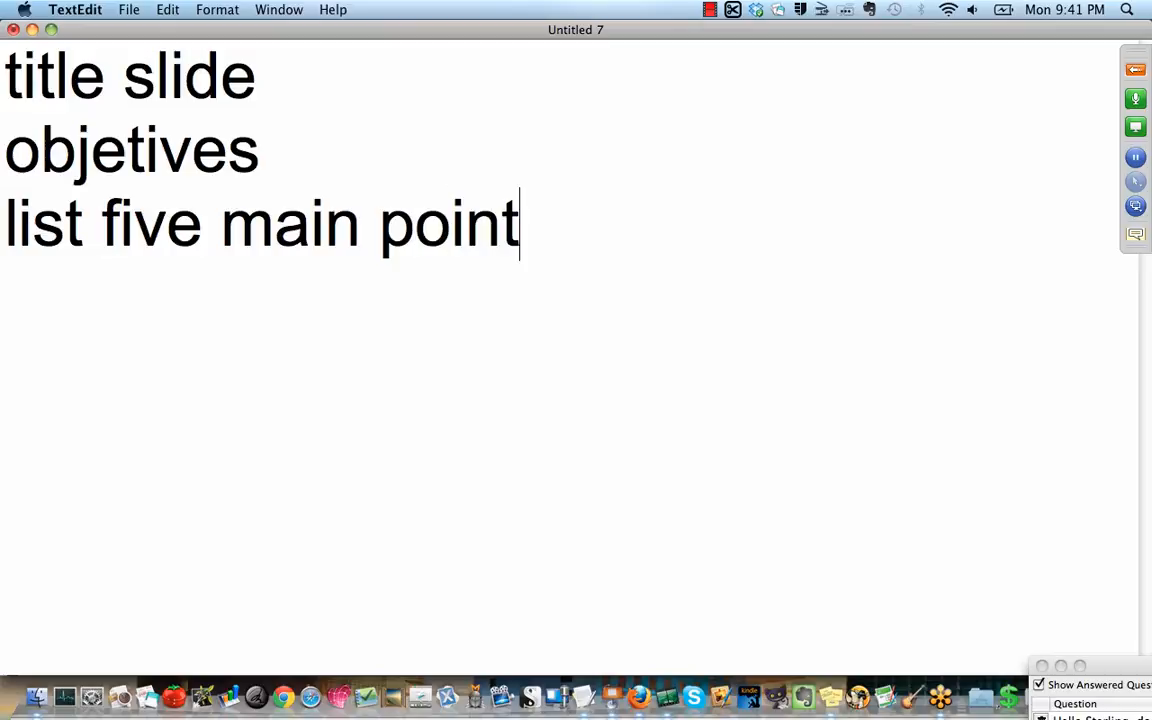
pyautogui.write('s')
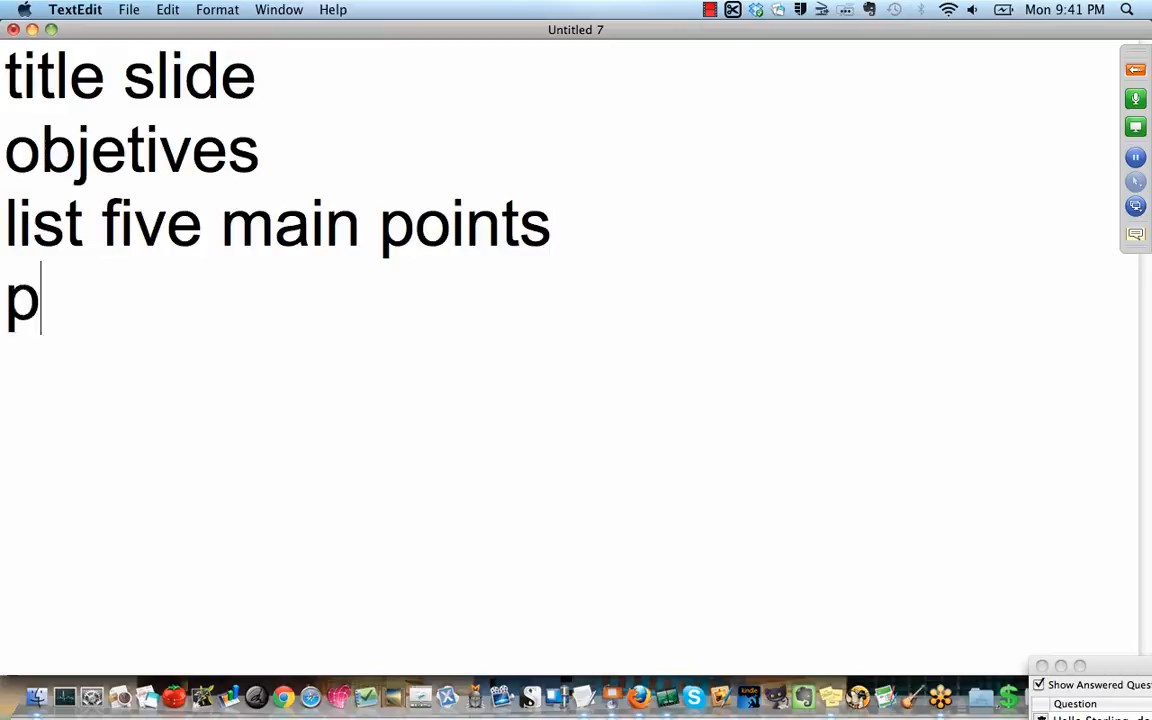
pyautogui.write('oint on')
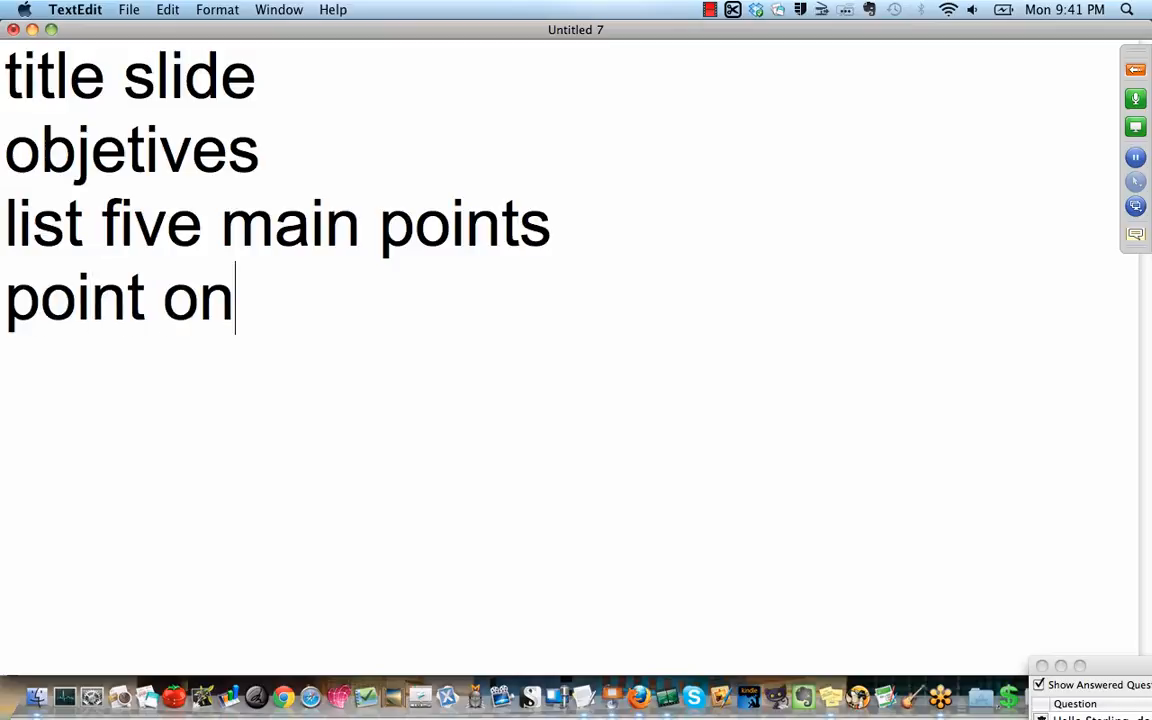
pyautogui.write('e:')
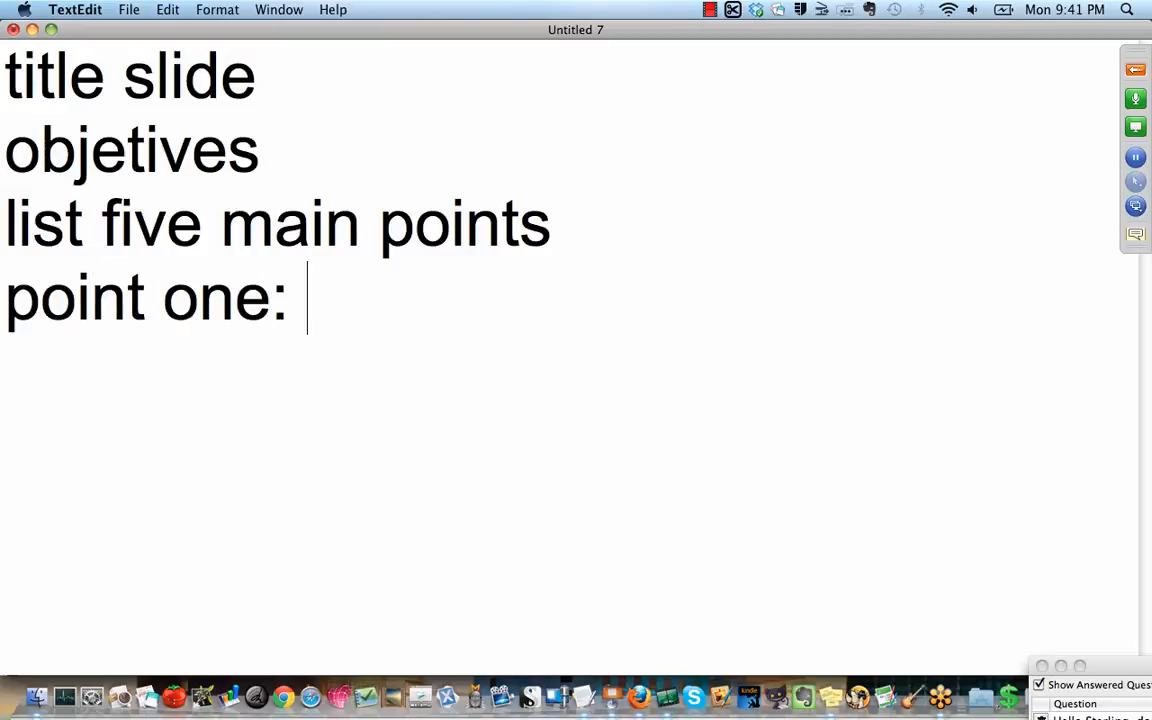
pyautogui.write('bullets')
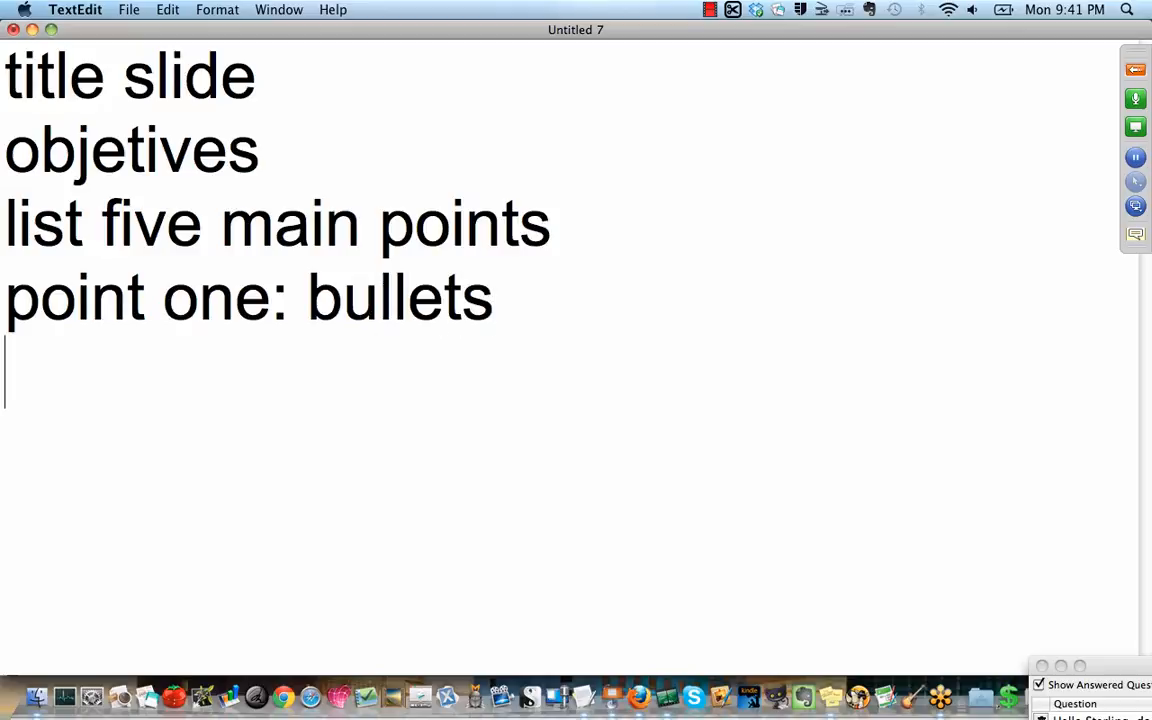
pyautogui.write('p')
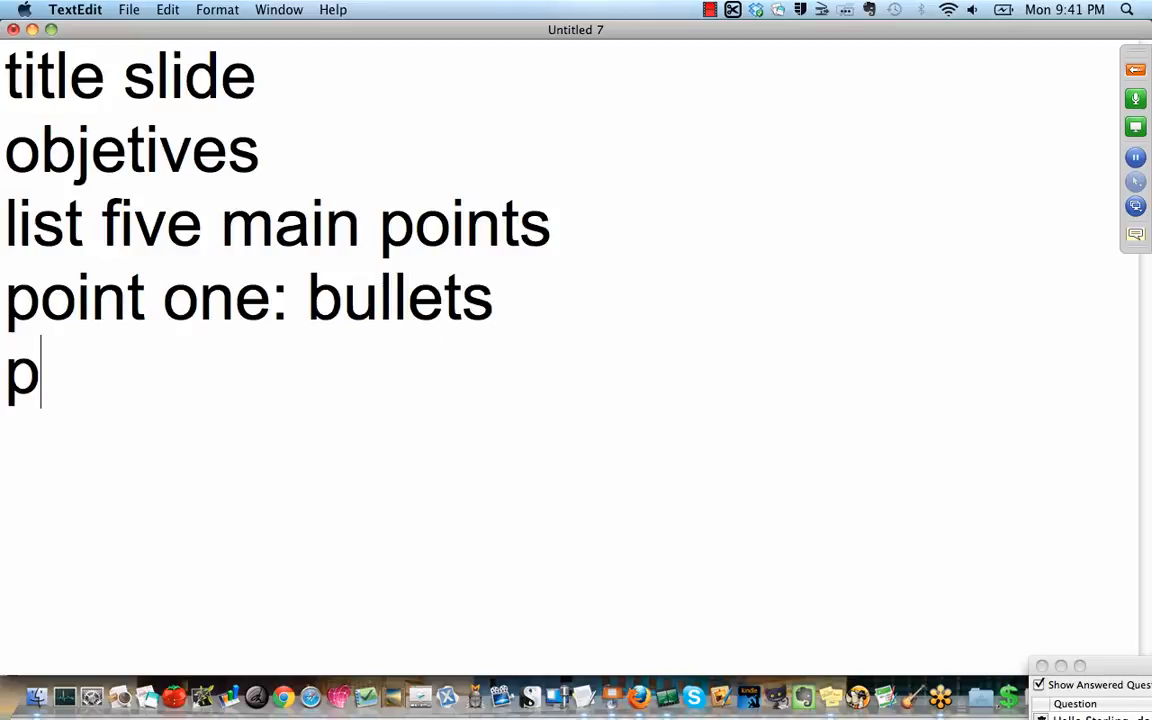
pyautogui.write('oint 2 :')
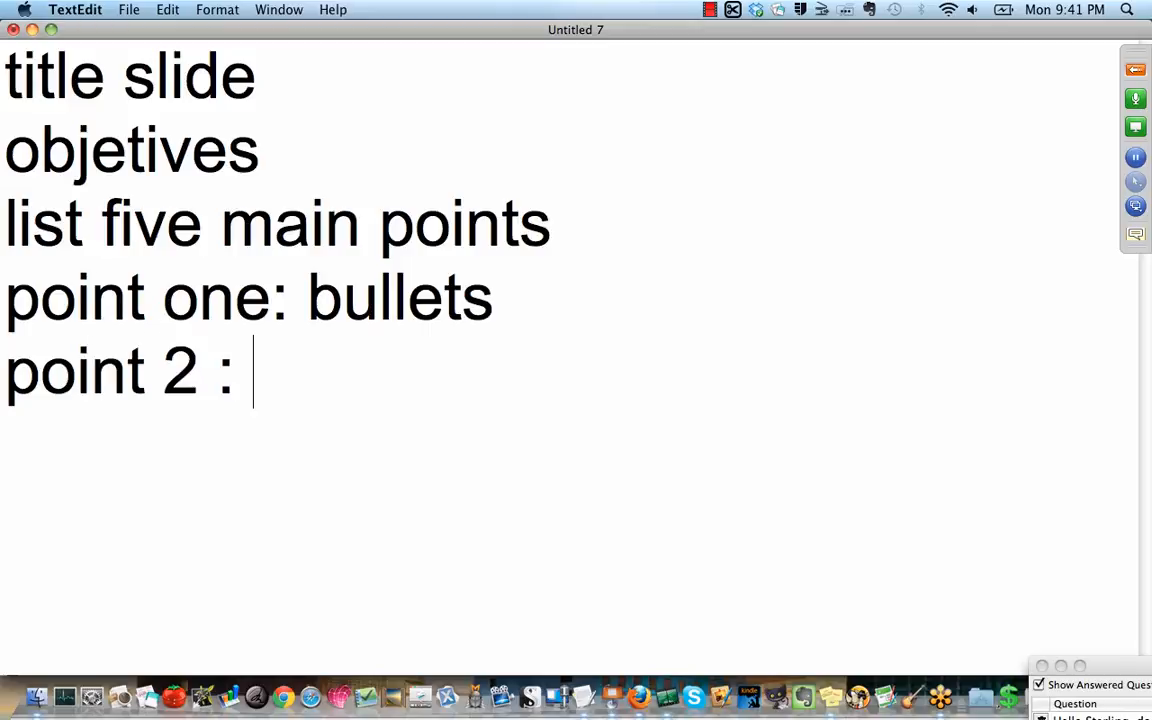
pyautogui.write('etc')
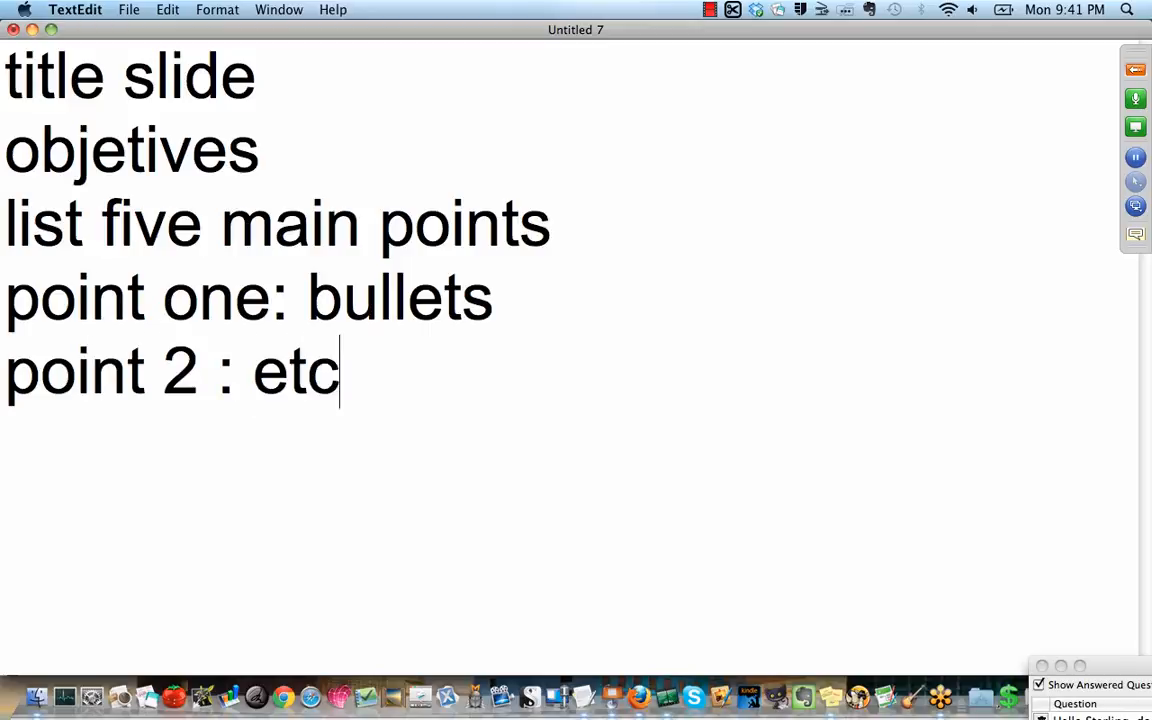
# - Add 'summary slide' and 'CTA = call to action - INVITATION'
pyautogui.write('s')
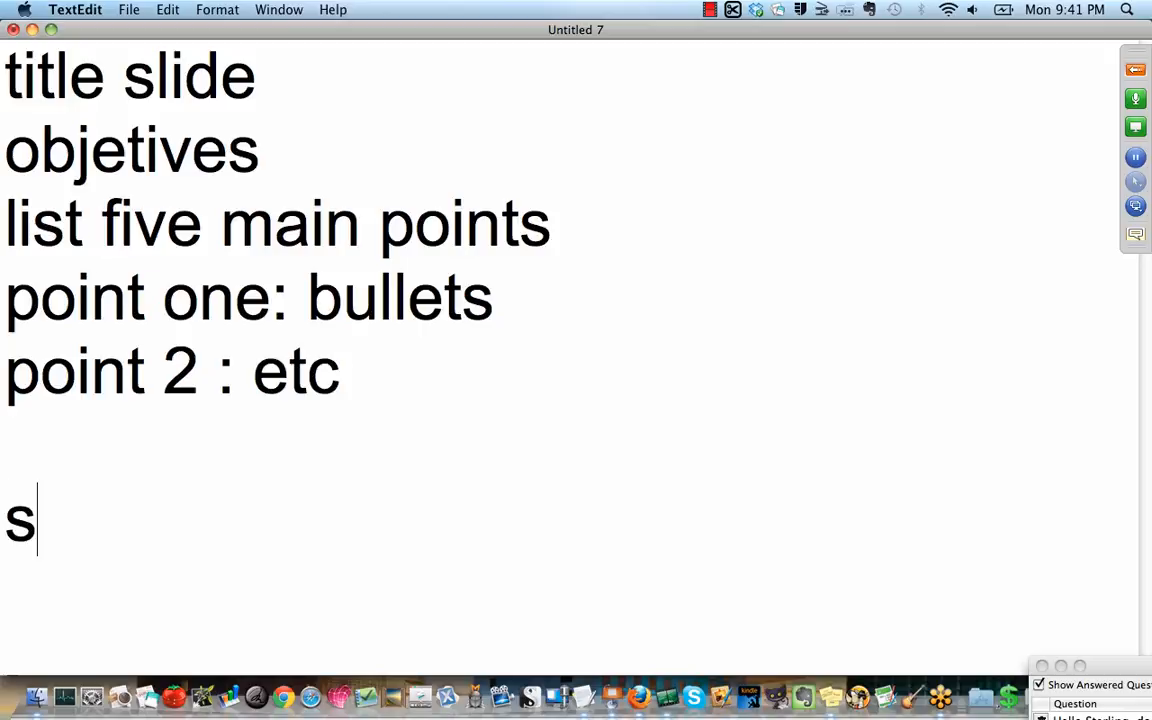
pyautogui.write('ummary')
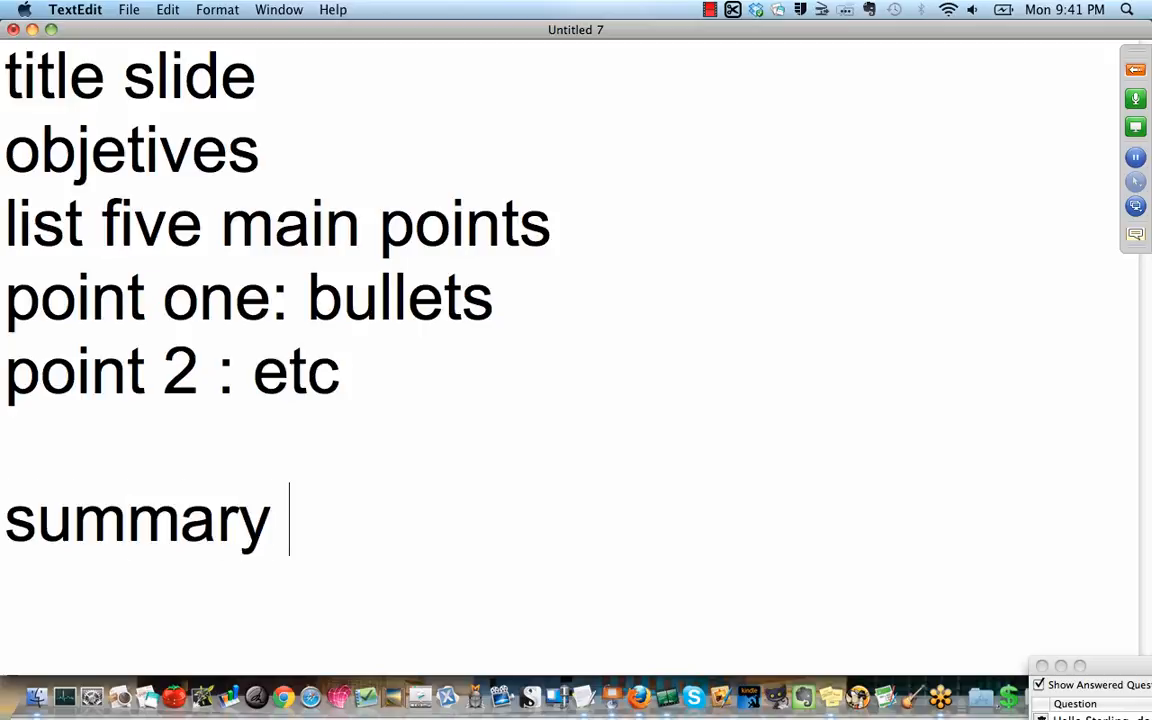
pyautogui.write('slide')
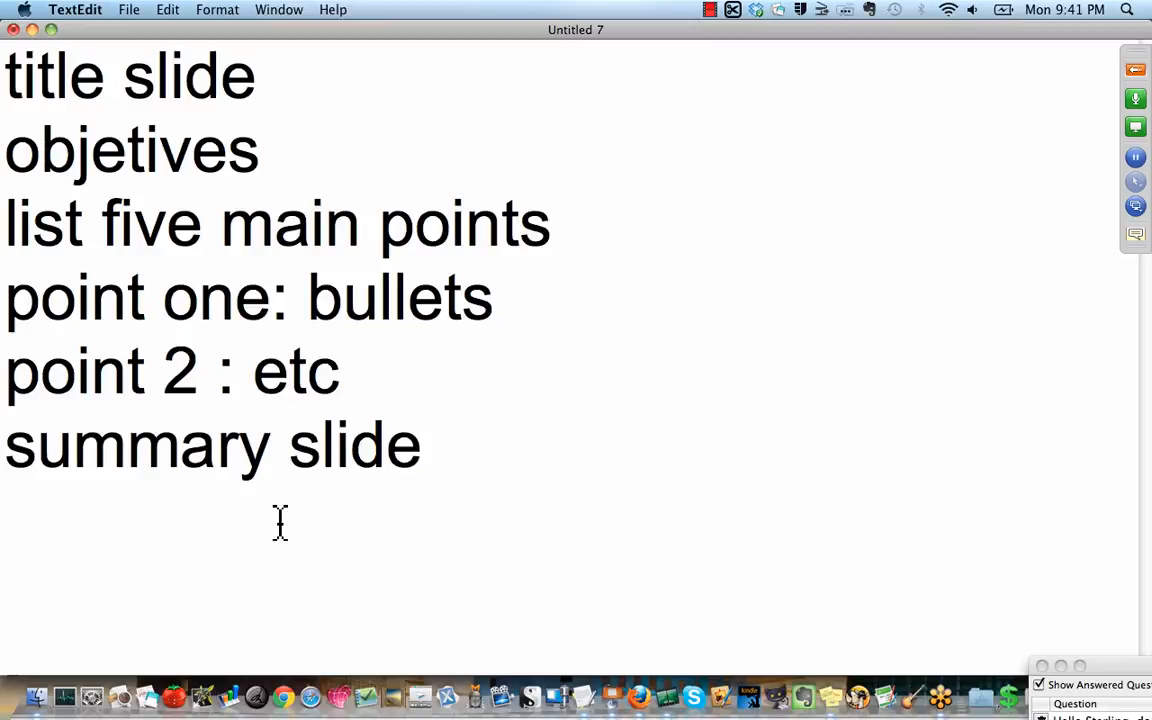
pyautogui.write('CTA =')
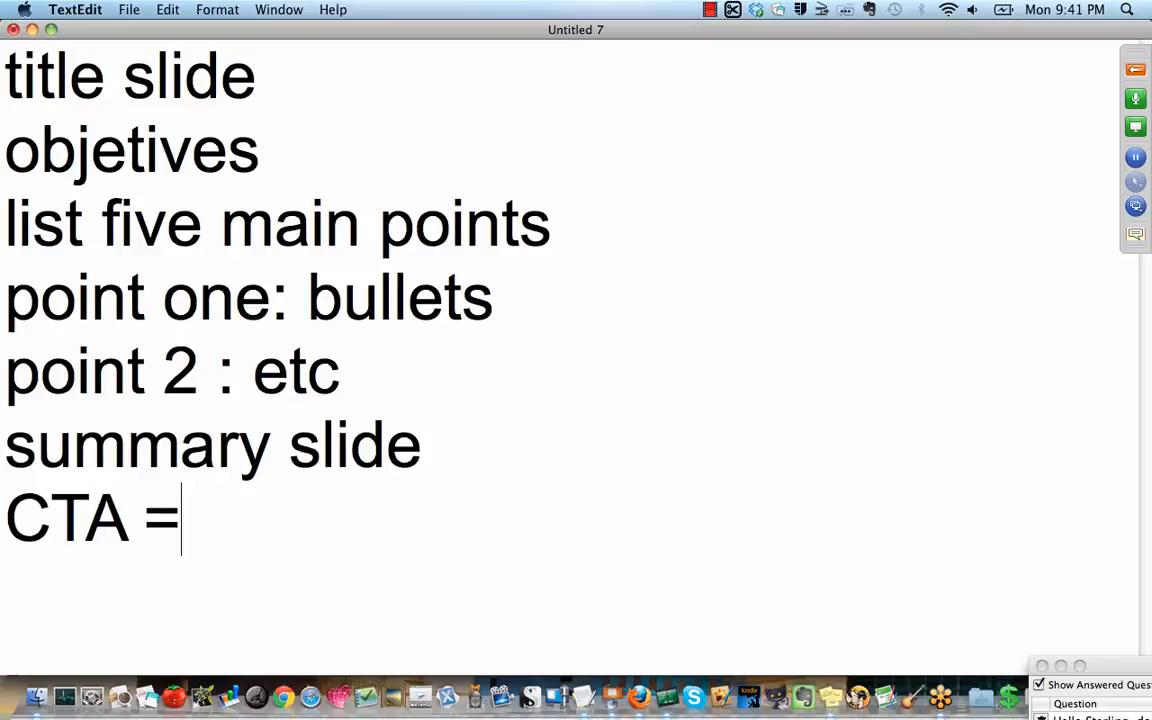
pyautogui.write('call t')
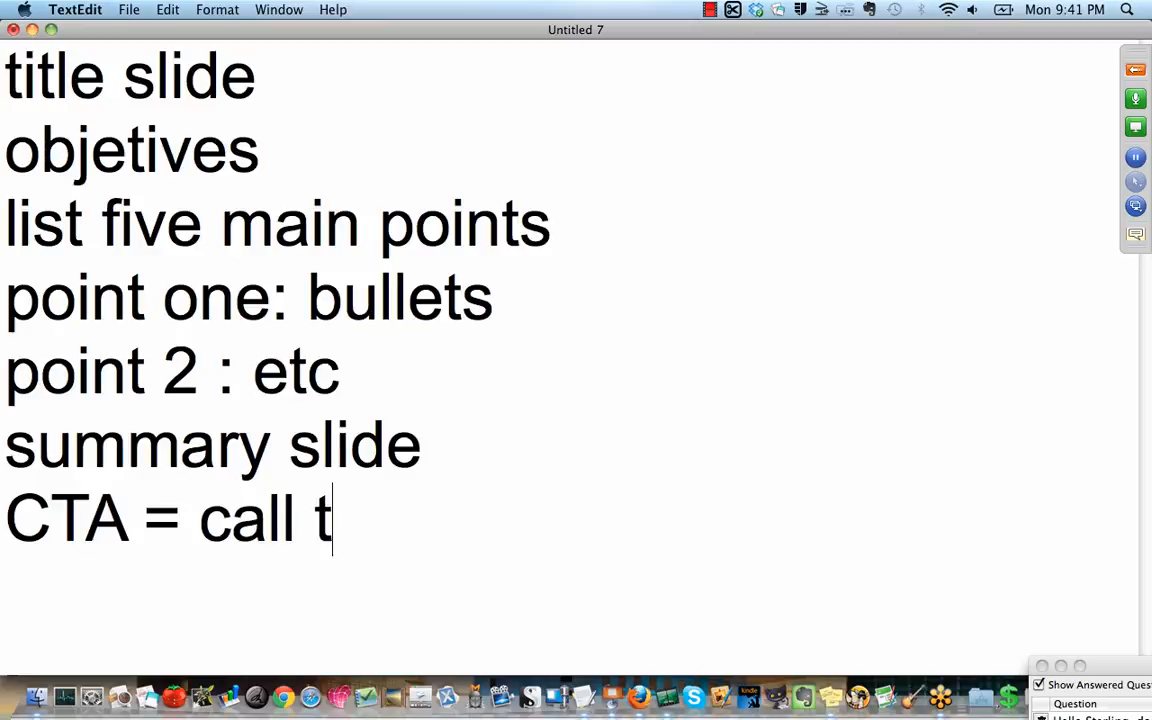
pyautogui.write('o action')
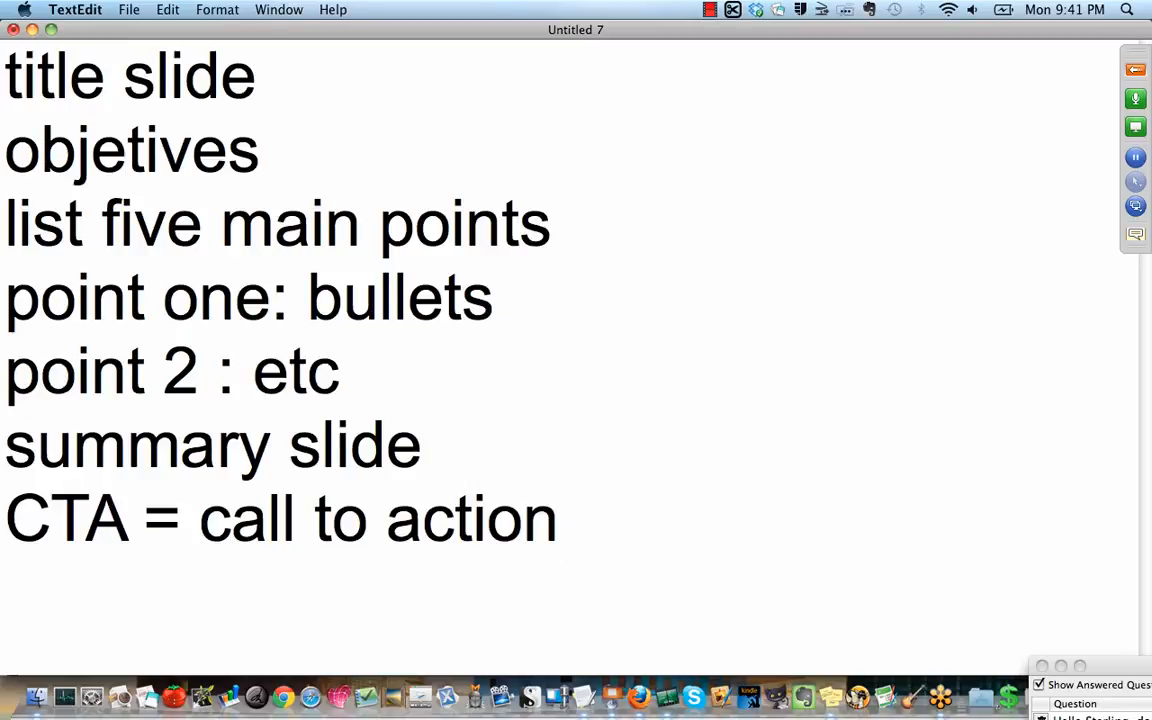
pyautogui.click(578, 518)
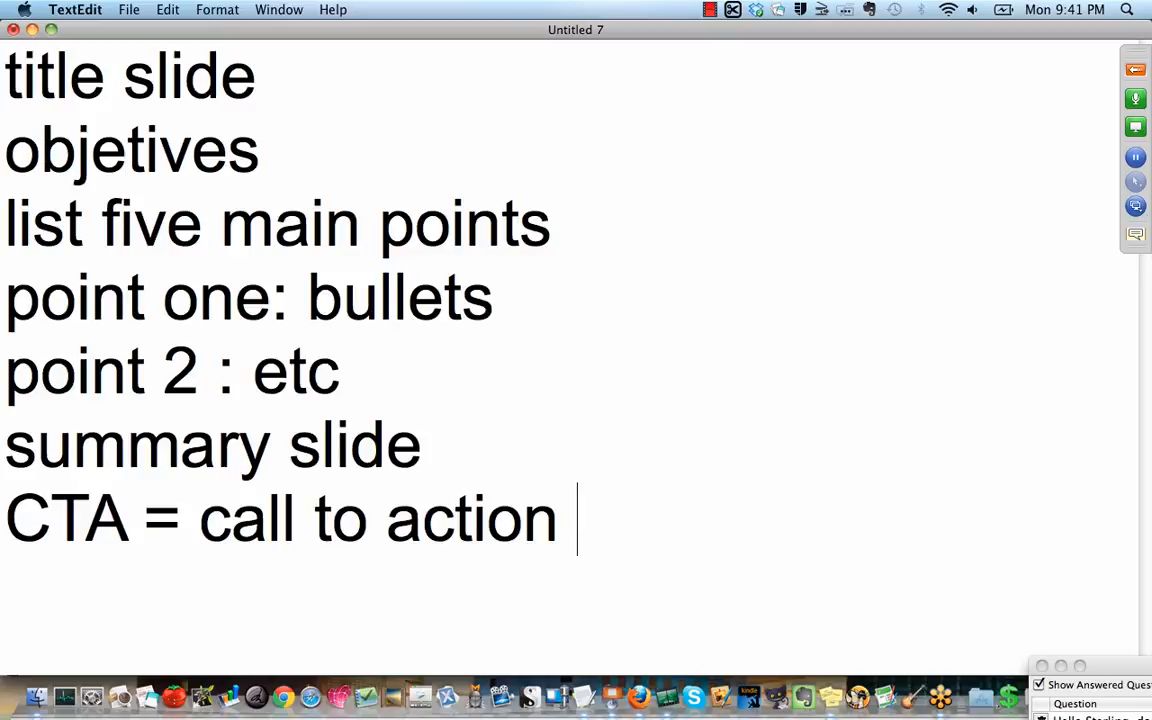
pyautogui.write('- INV')
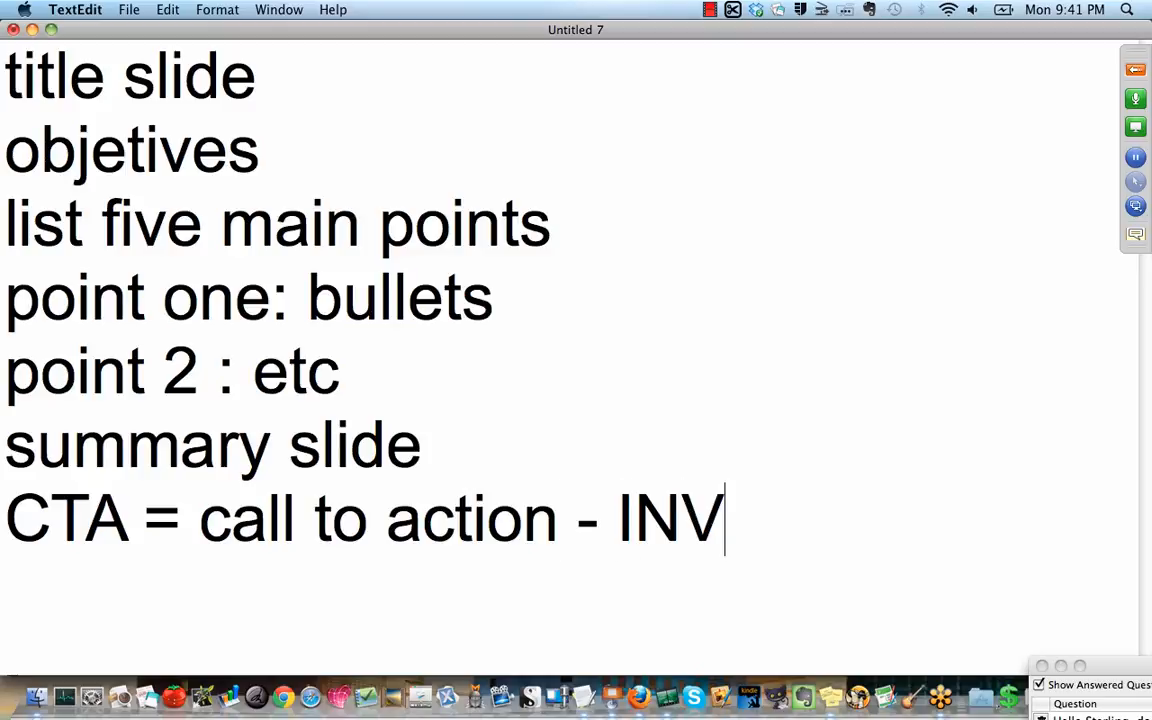
pyautogui.write('ITATIO')
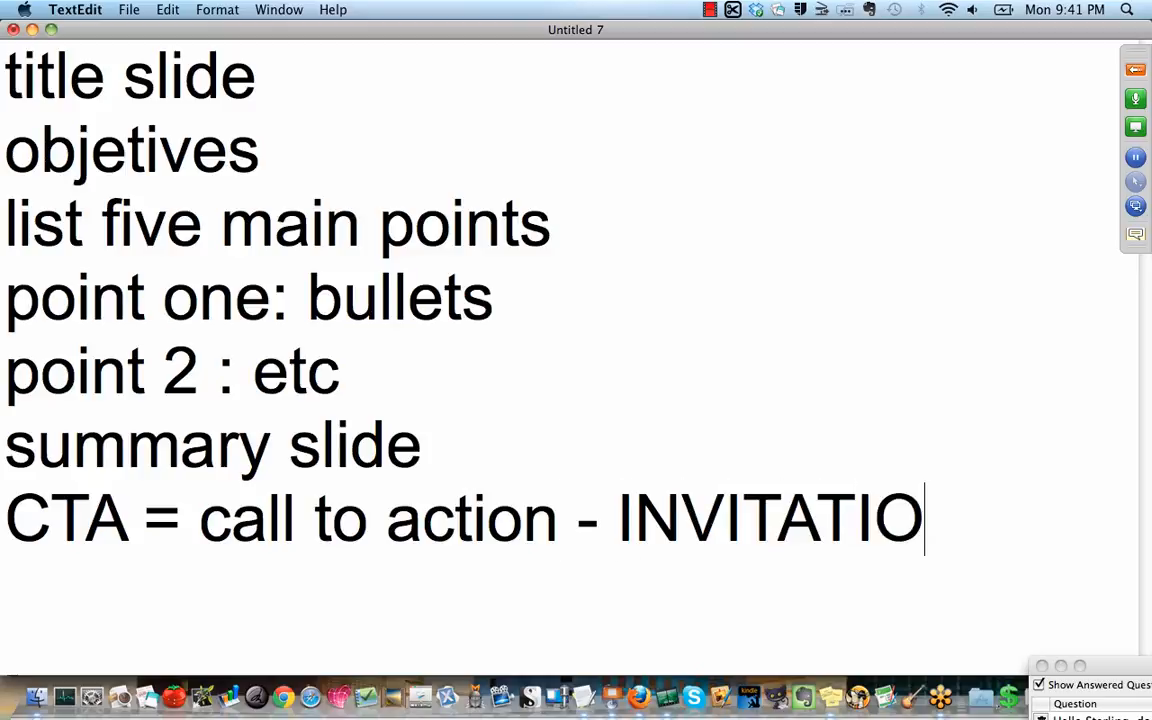
pyautogui.write('N')
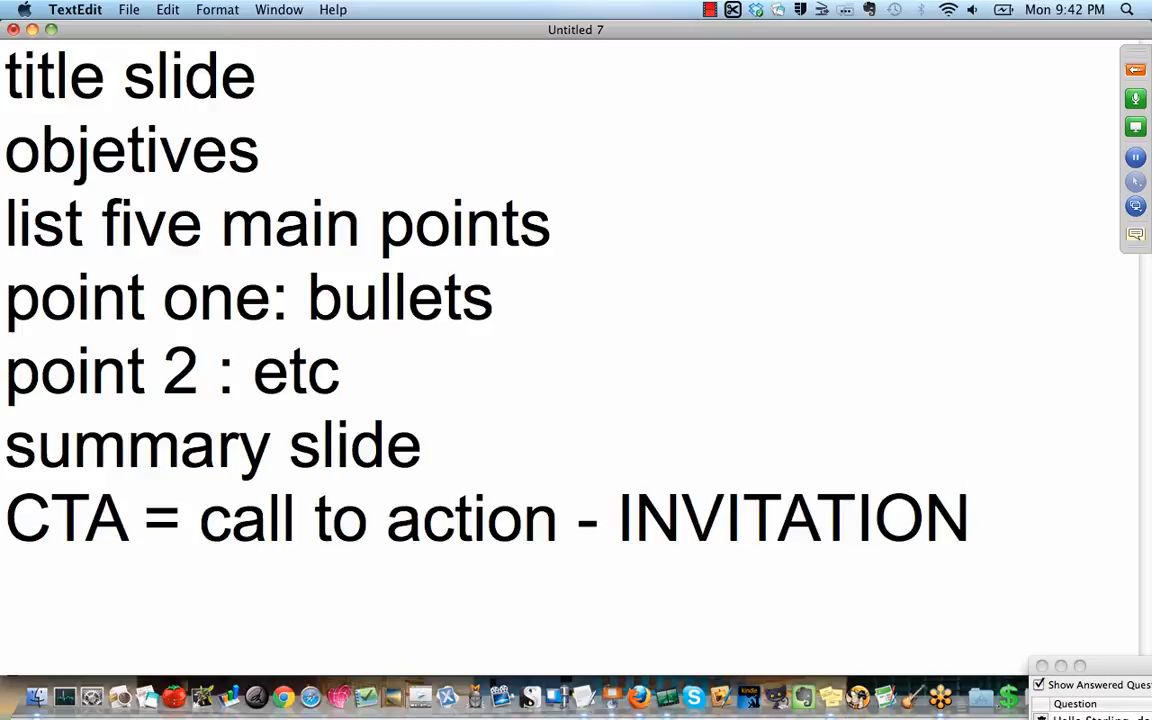
# - Switch from TextEdit to Keynote showing the Video Marketing MasterClass outline slide
pyautogui.click(972, 518)
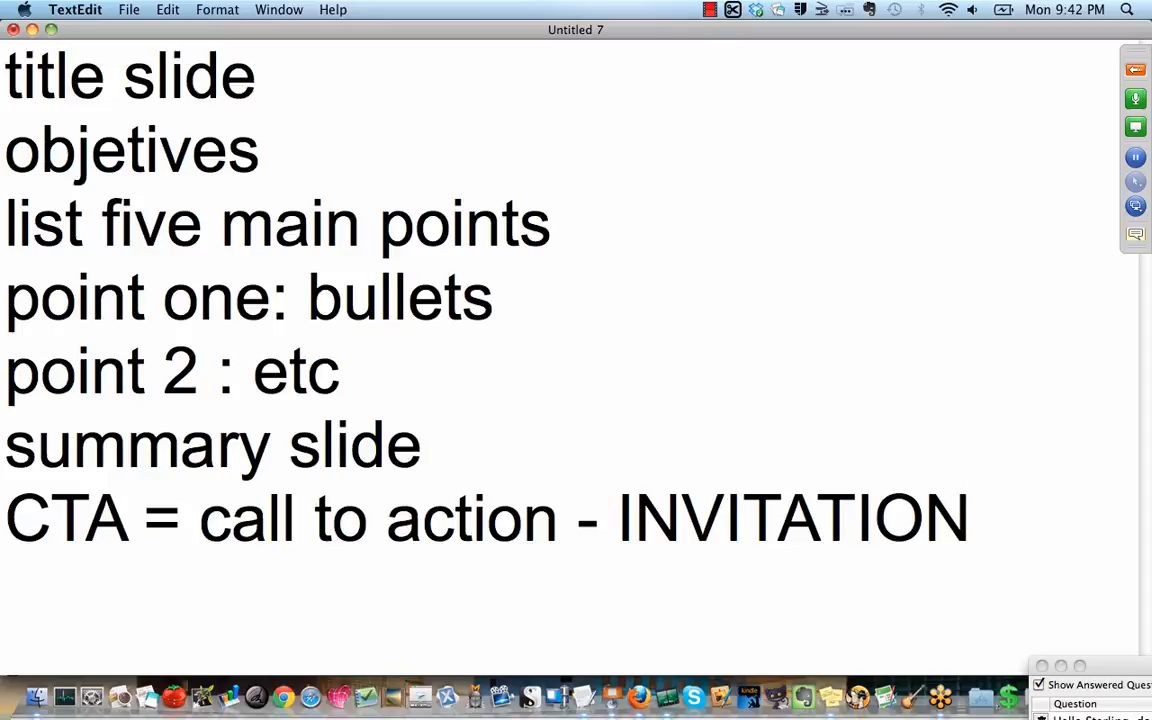
pyautogui.click(972, 518)
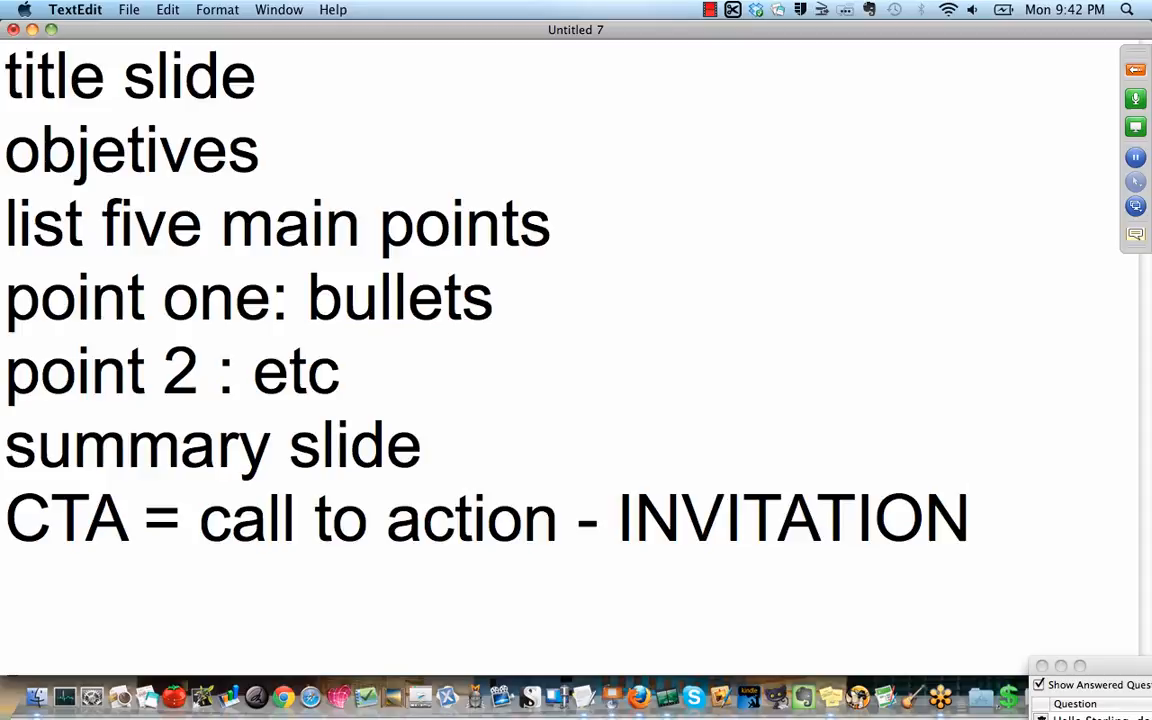
pyautogui.click(970, 520)
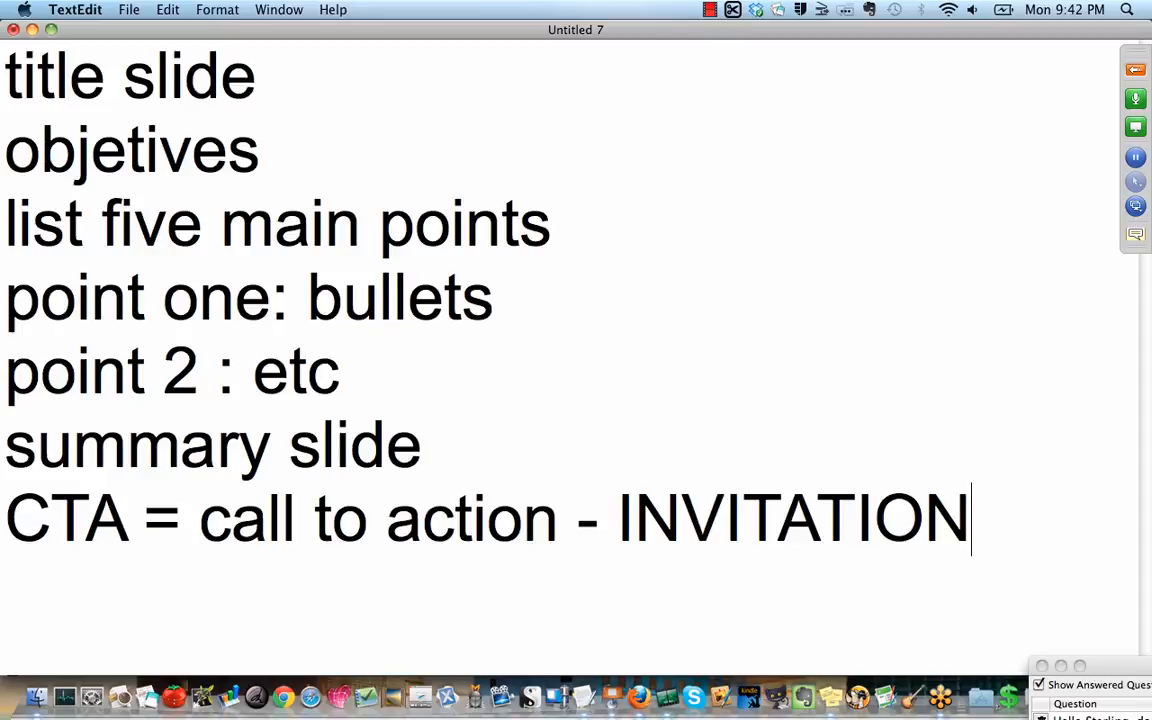
pyautogui.click(612, 700)
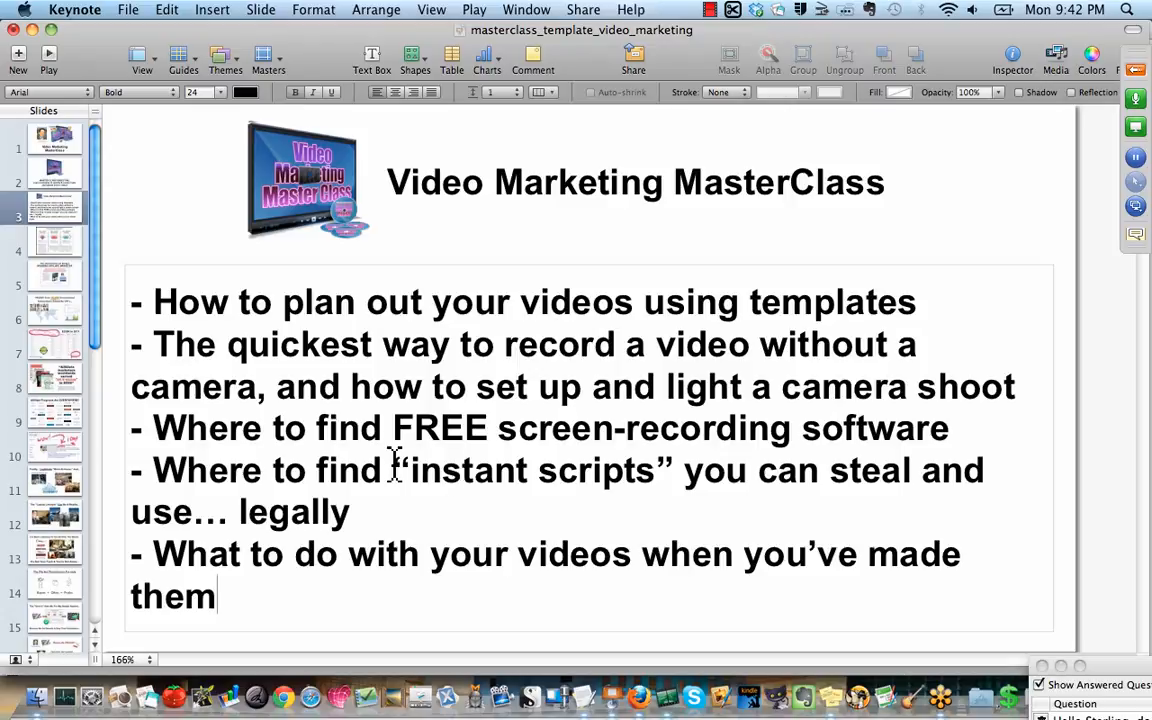
pyautogui.moveTo(398, 470); pyautogui.dragTo(664, 470)
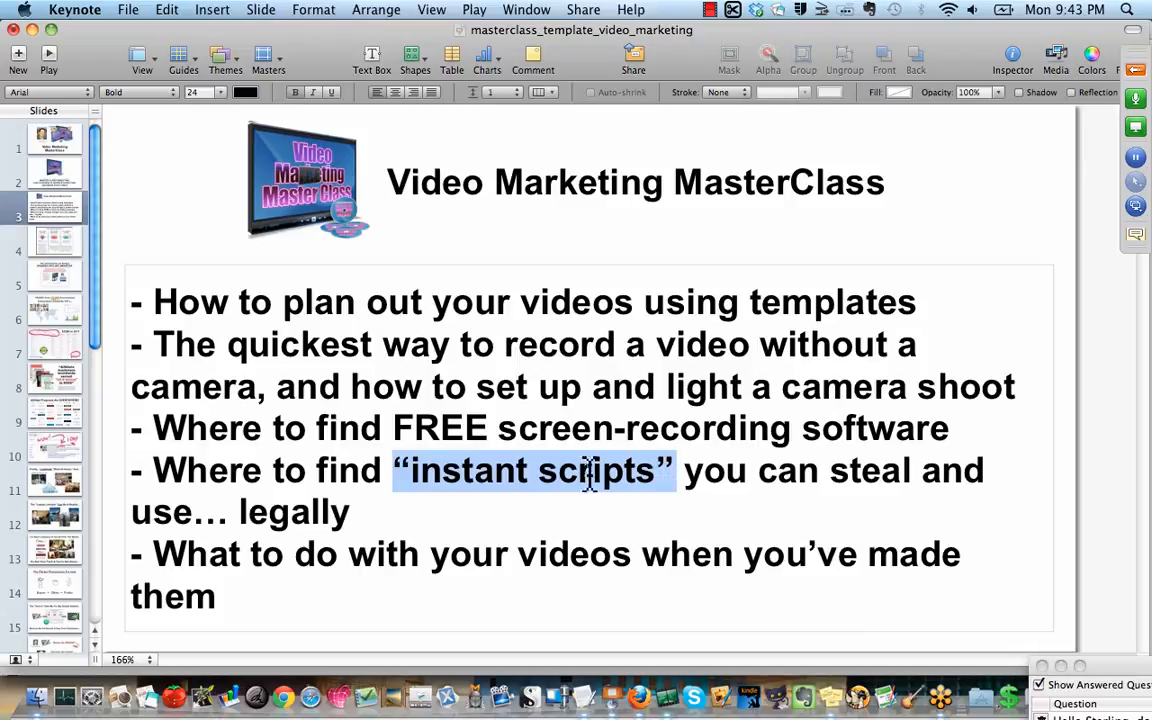
pyautogui.click(530, 490)
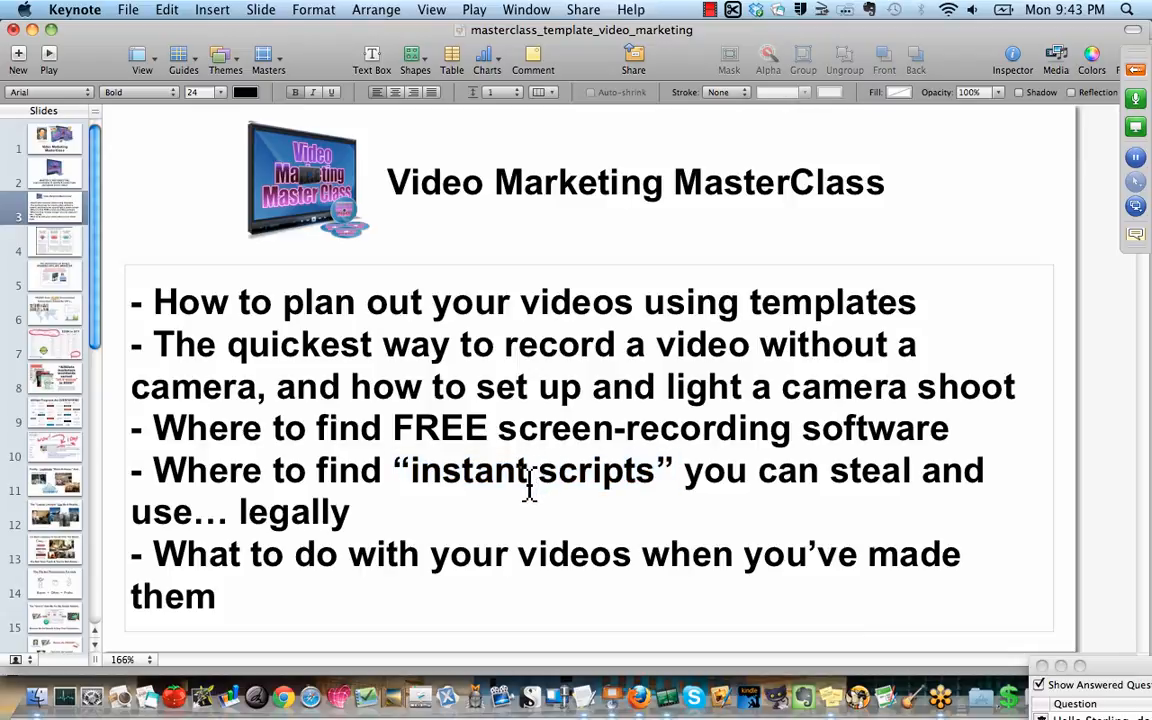
pyautogui.click(580, 694)
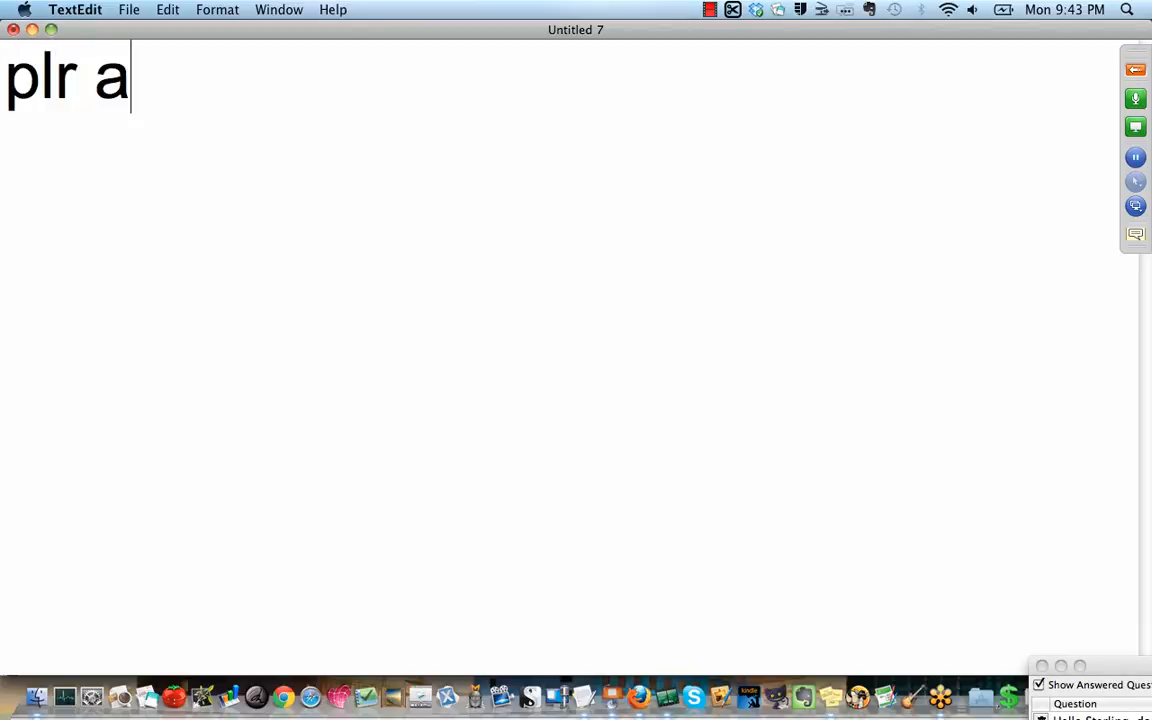
# - Note 'plr articles', '250 wpm' and '500 words = 2 minutes' on separate lines
pyautogui.write('rticle')
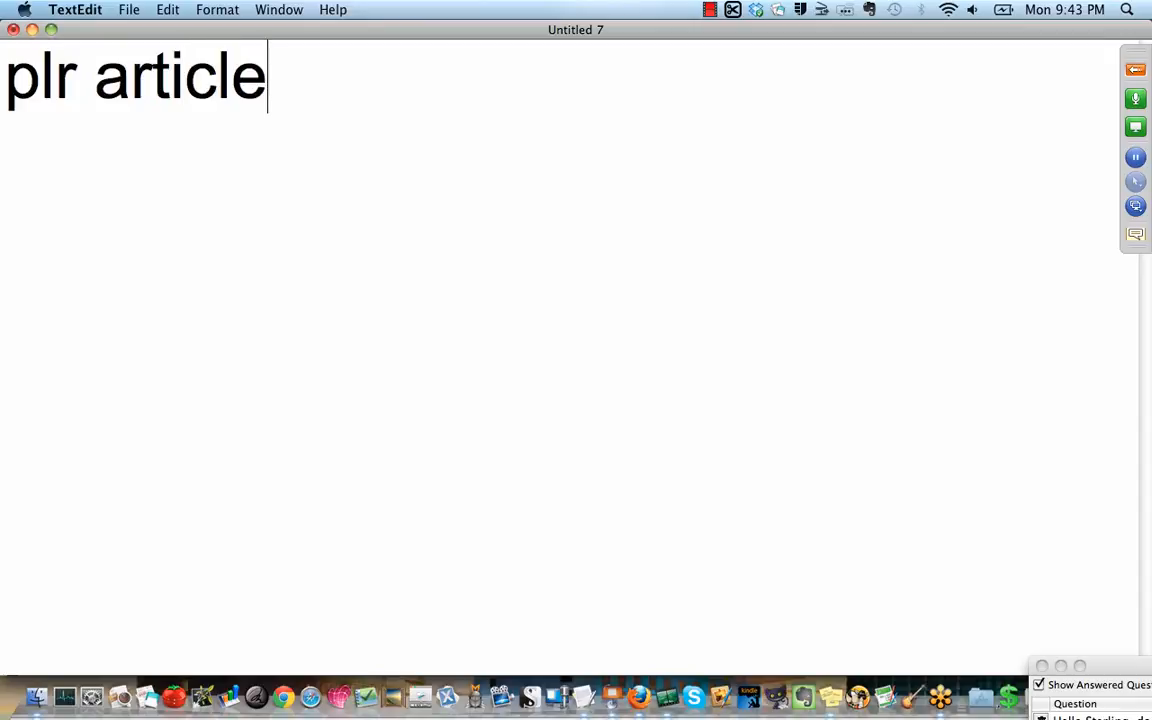
pyautogui.write('s')
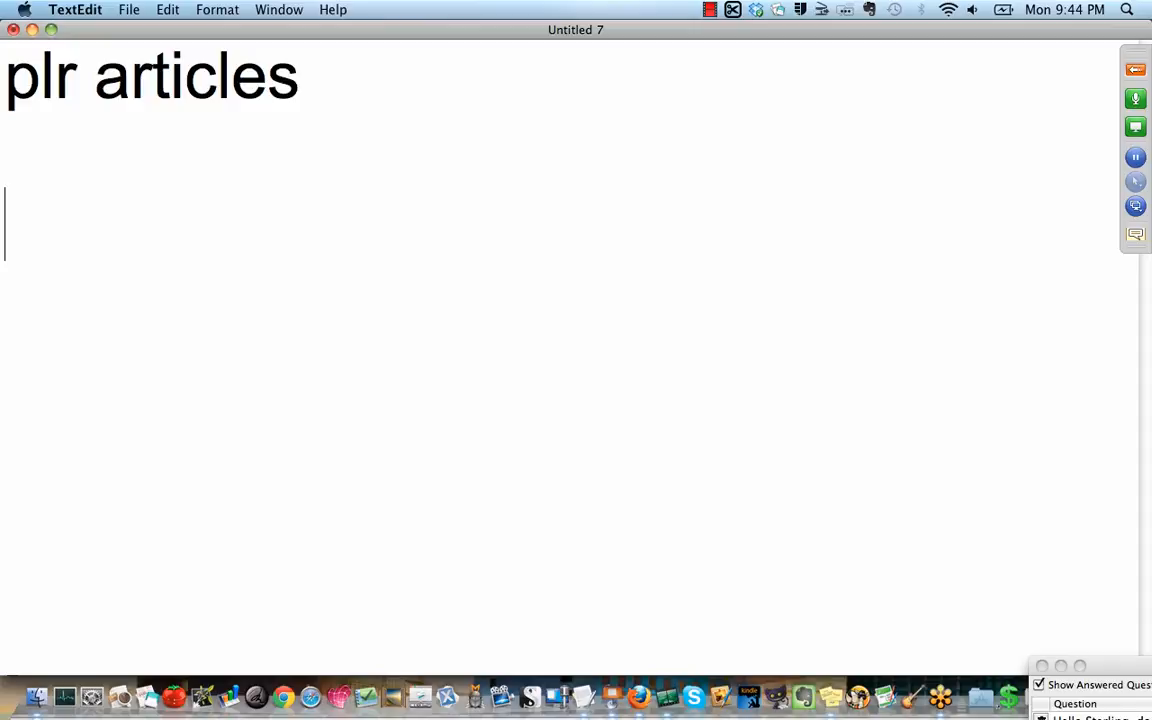
pyautogui.write('250')
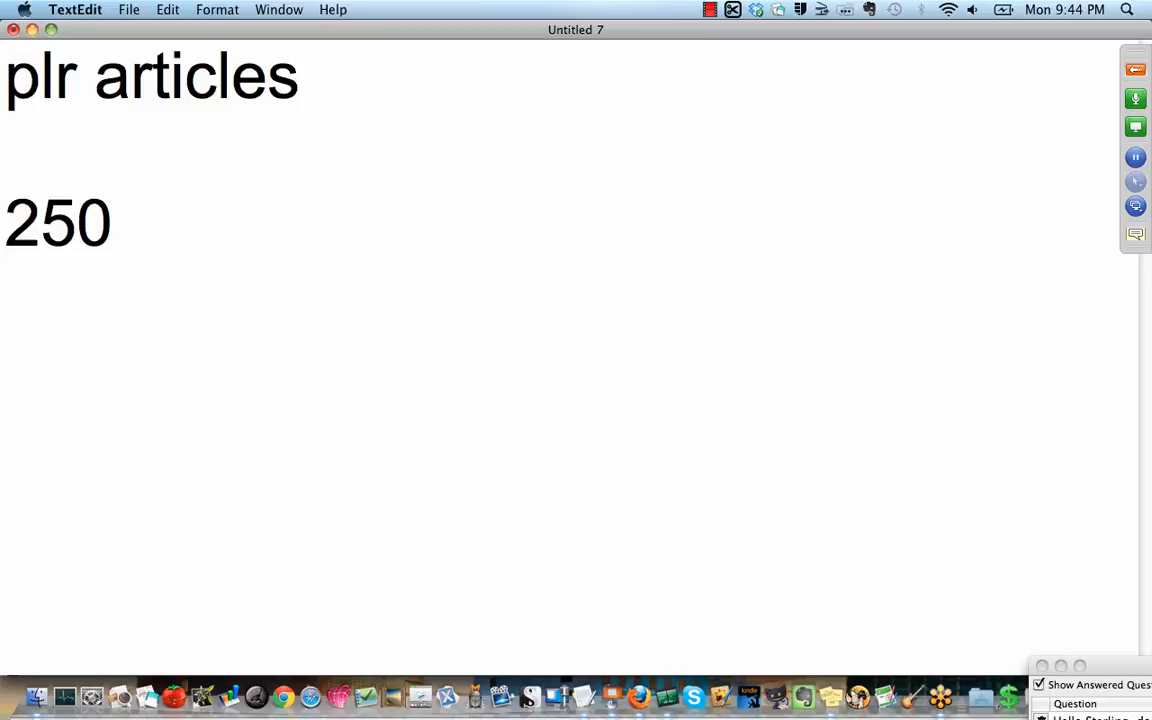
pyautogui.write('wpm')
pyautogui.write('500')
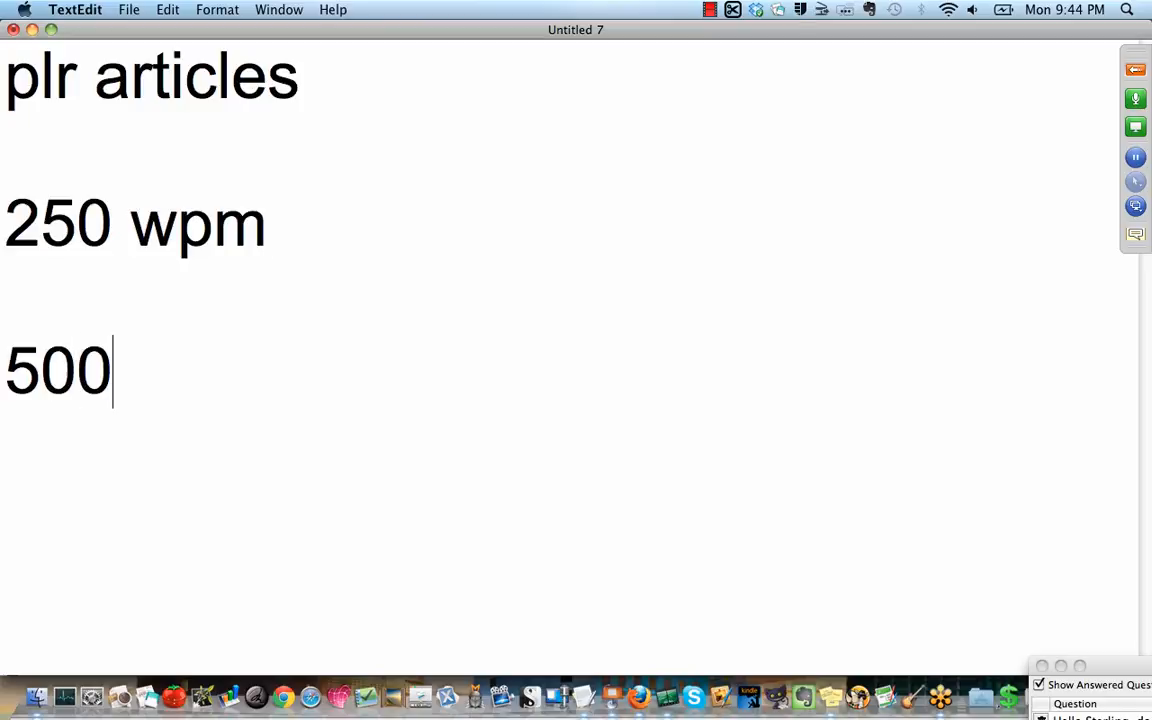
pyautogui.write('" "')
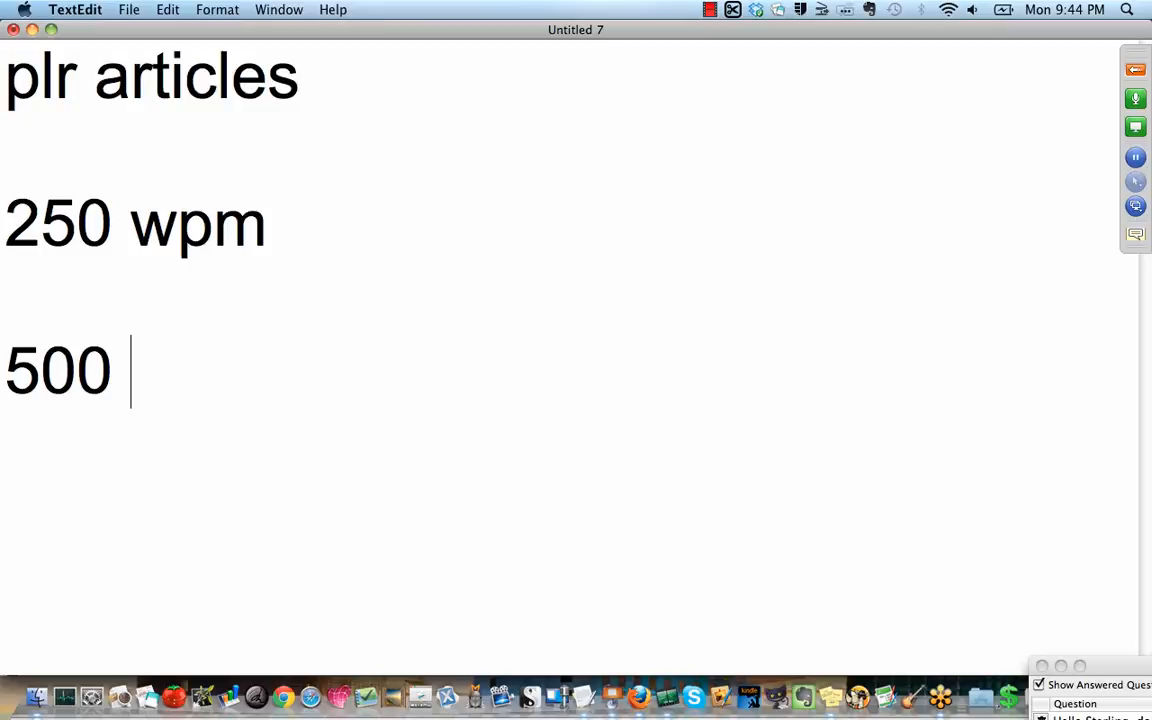
pyautogui.write('words')
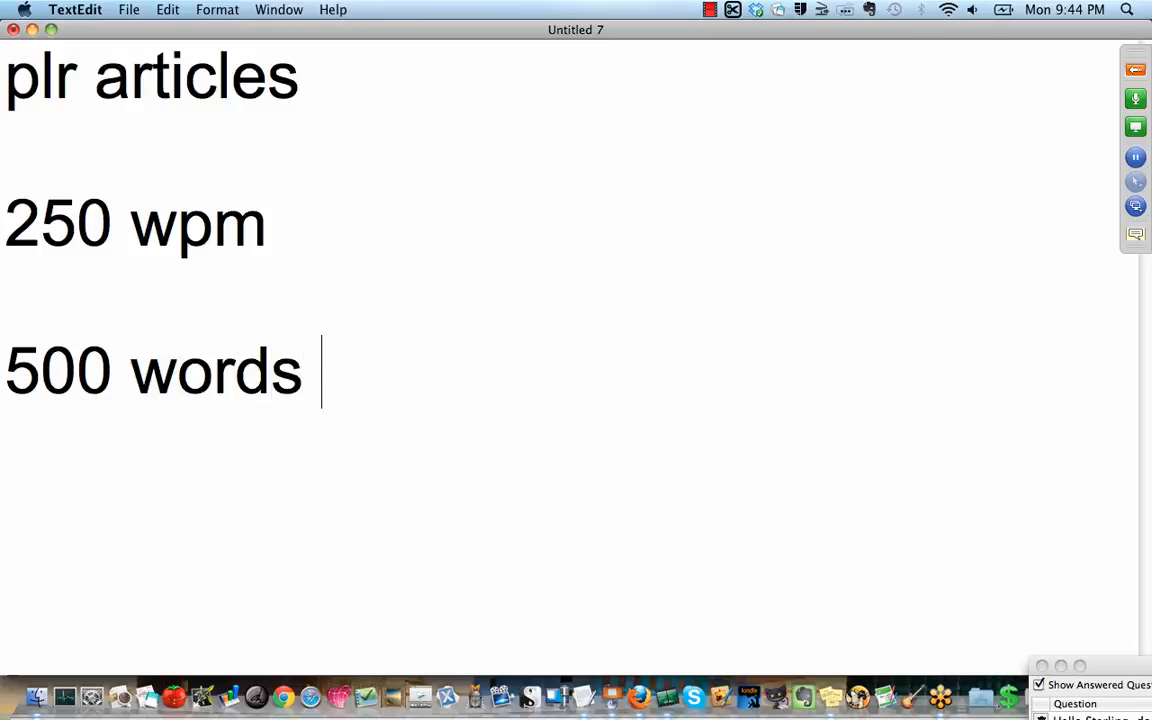
pyautogui.write('= 2 mi')
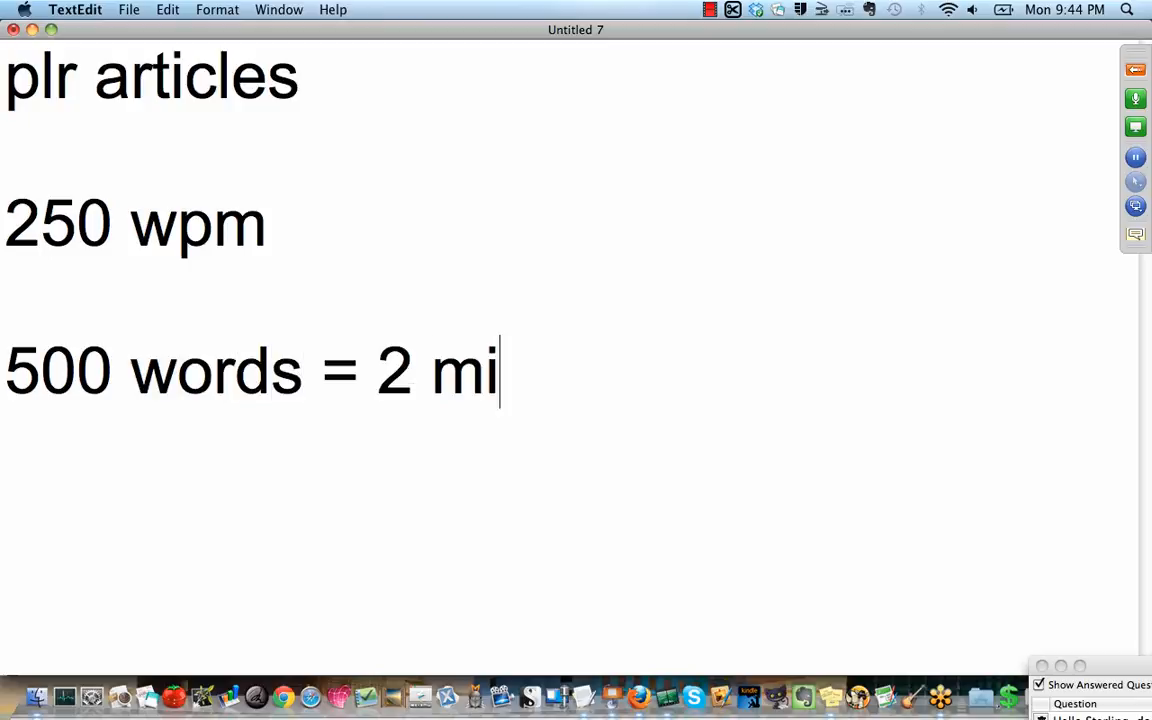
pyautogui.write('nute')
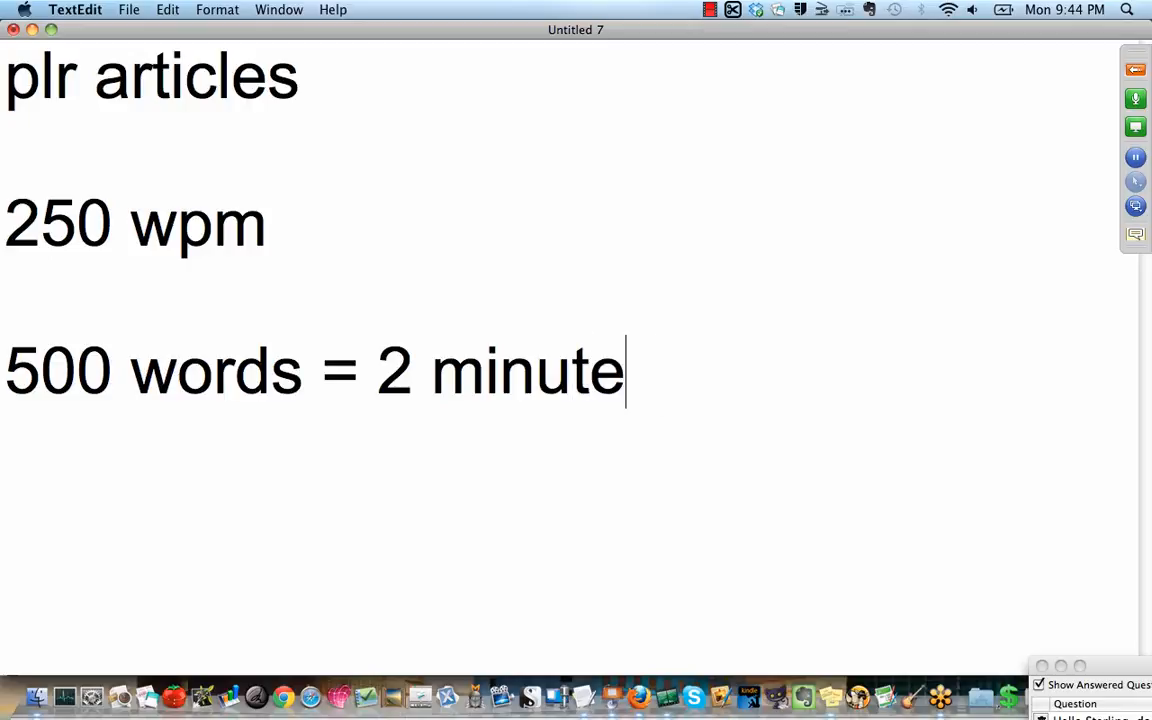
pyautogui.write('s')
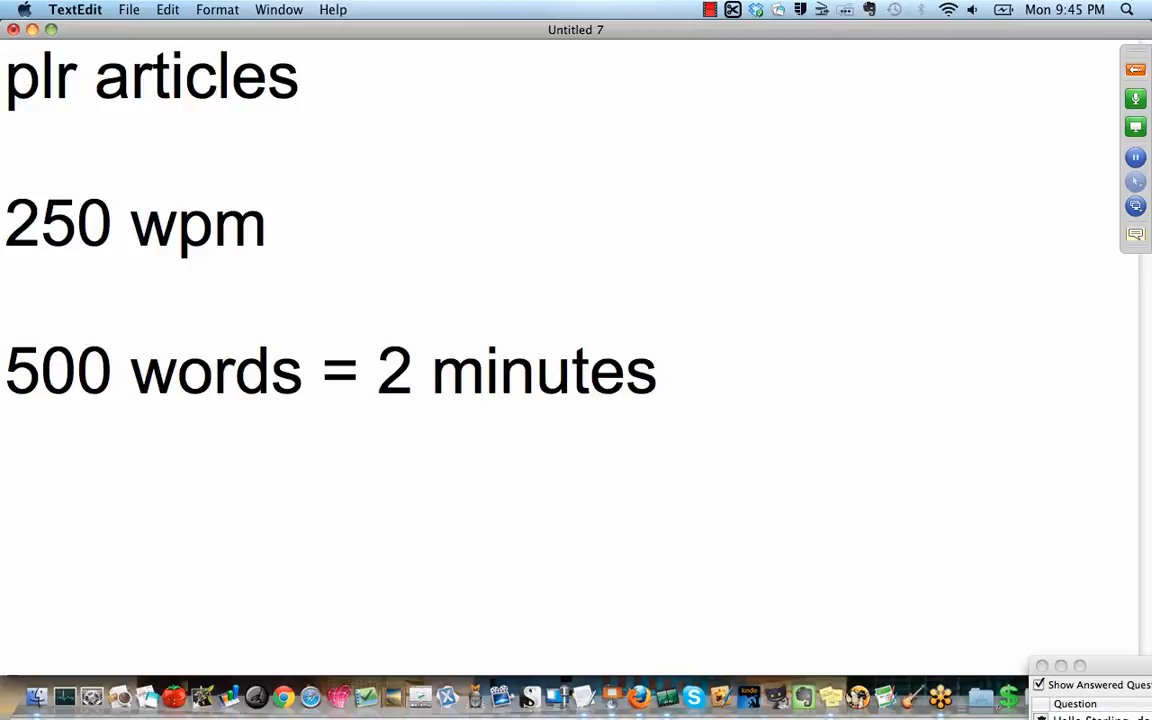
pyautogui.click(658, 372)
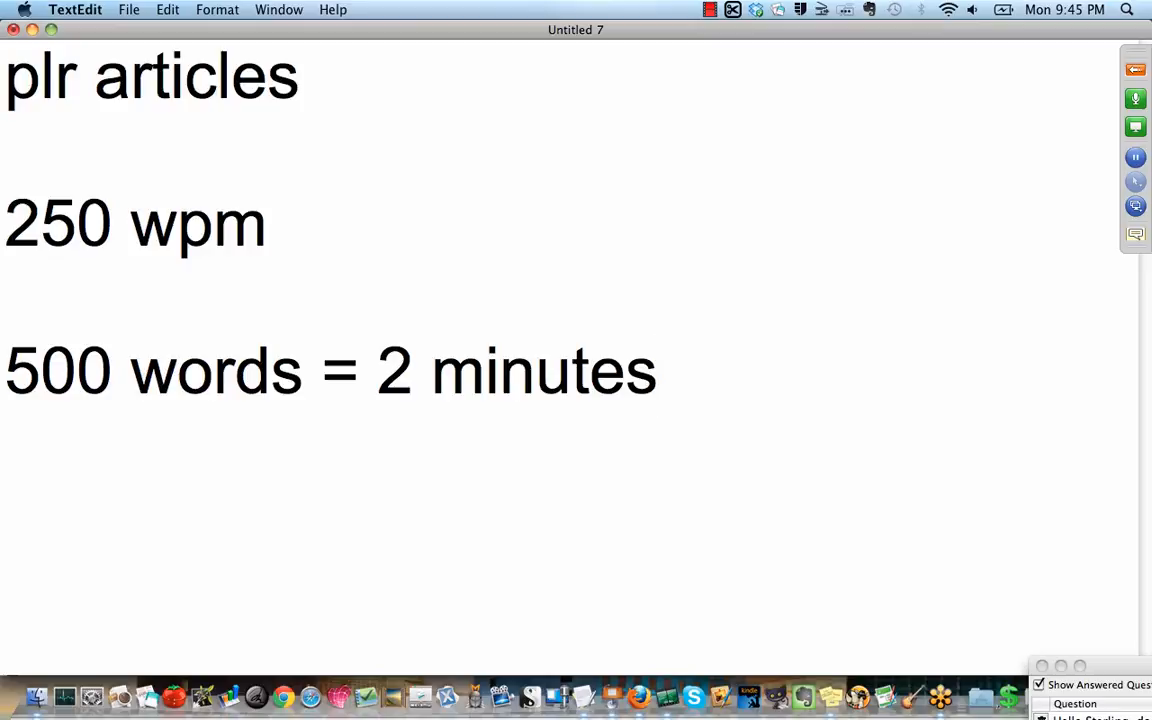
pyautogui.click(658, 370)
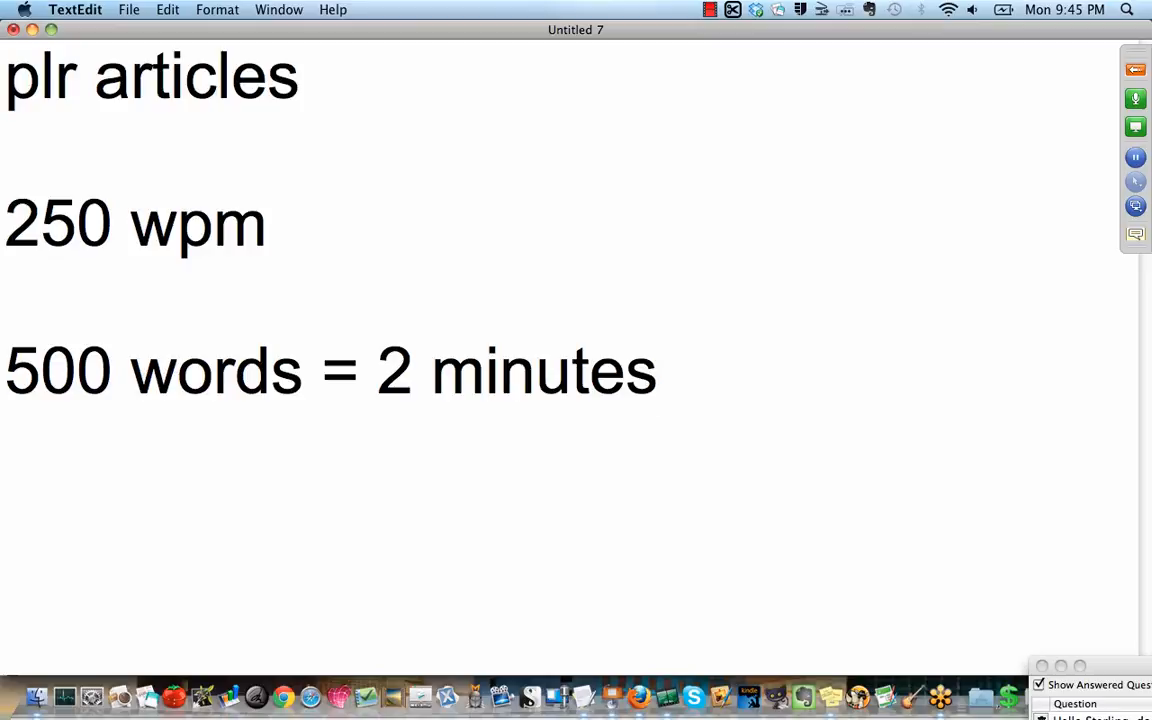
pyautogui.click(658, 374)
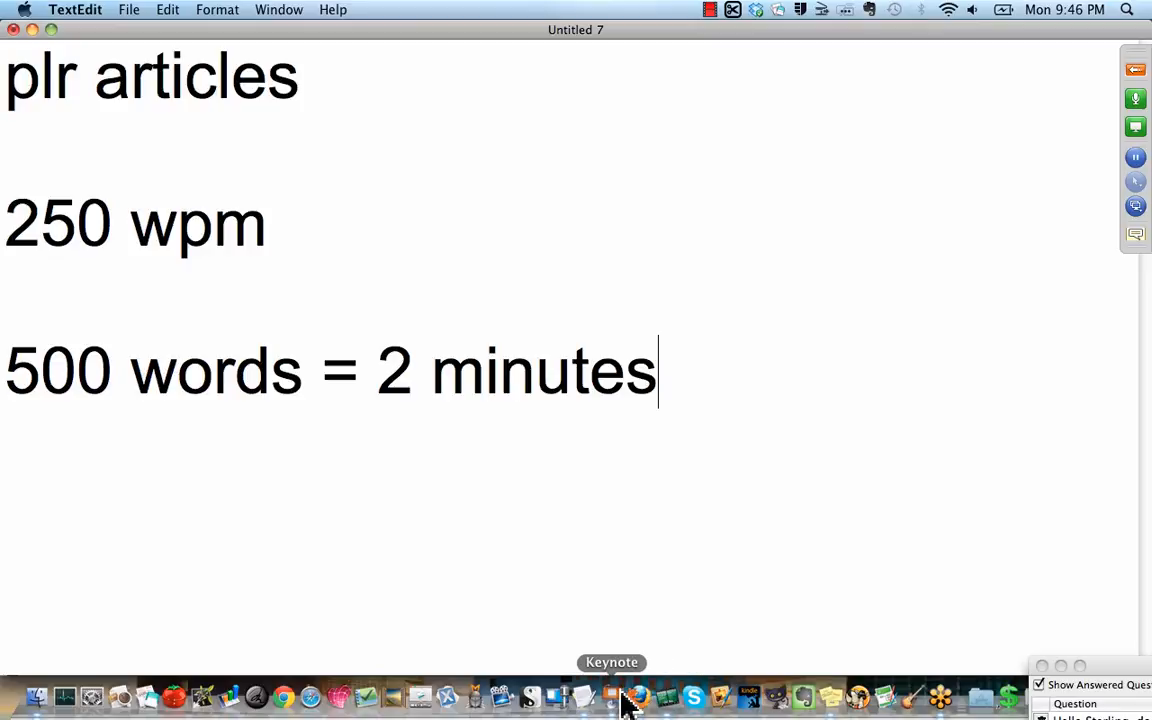
# - Switch to Keynote and reveal the presenter notes under the MasterClass outline slide via the View menu
pyautogui.click(612, 692)
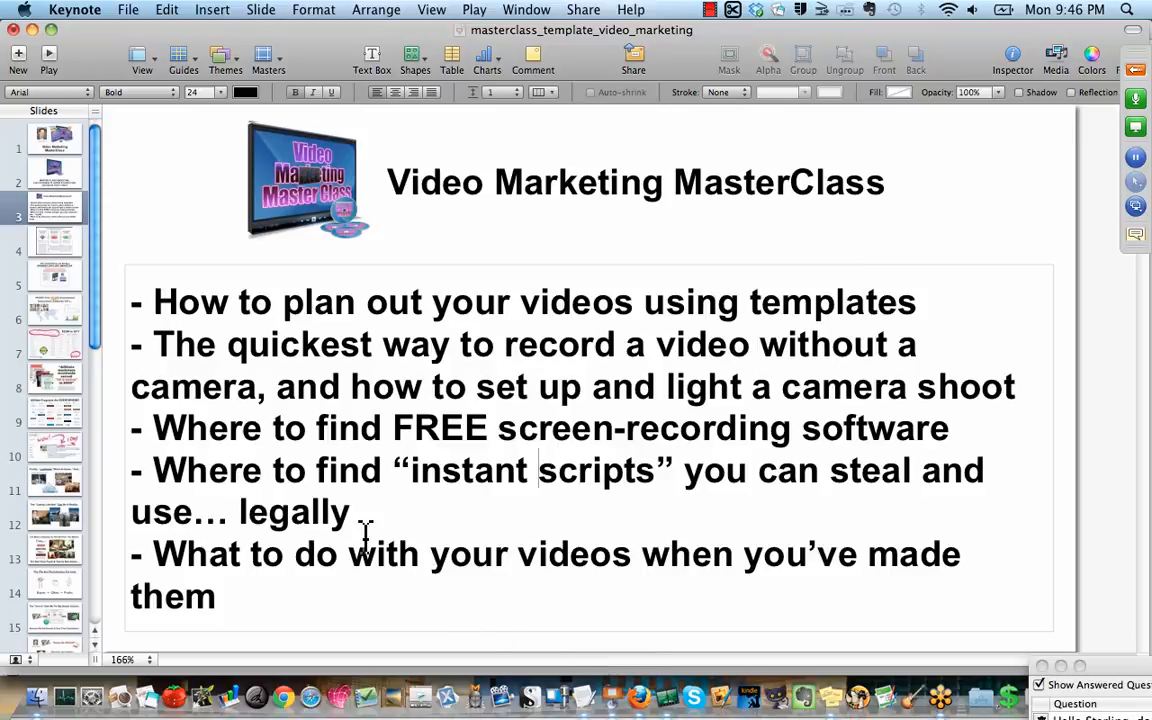
pyautogui.click(430, 8)
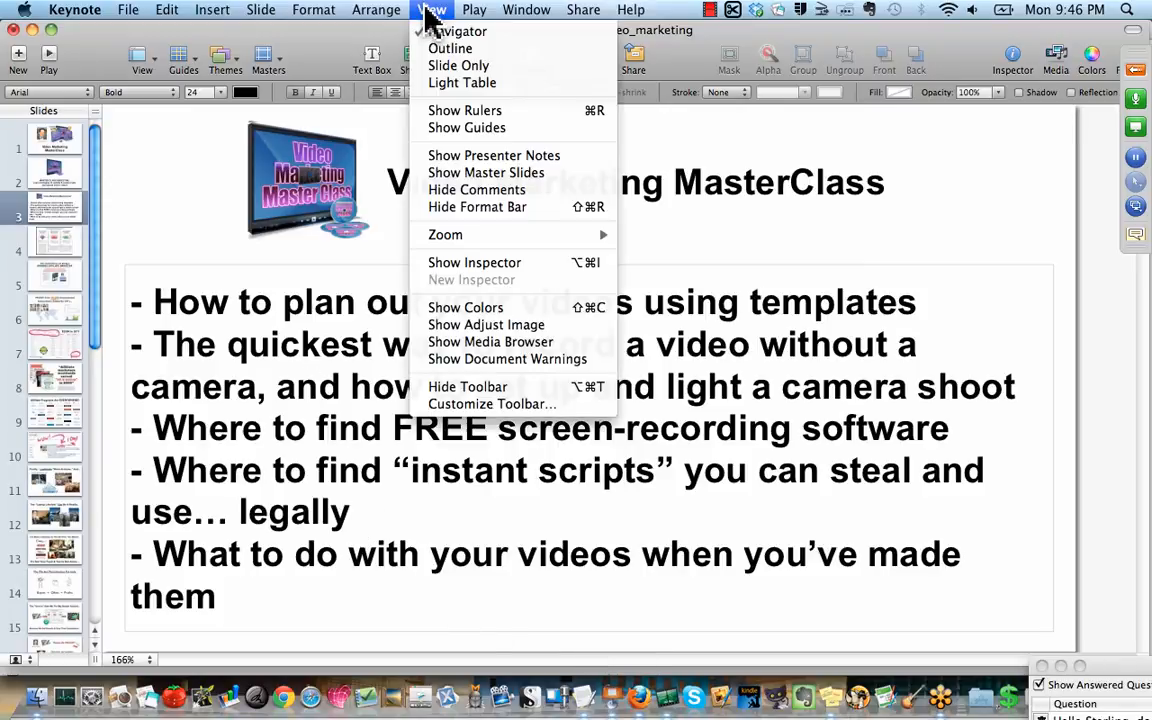
pyautogui.click(476, 8)
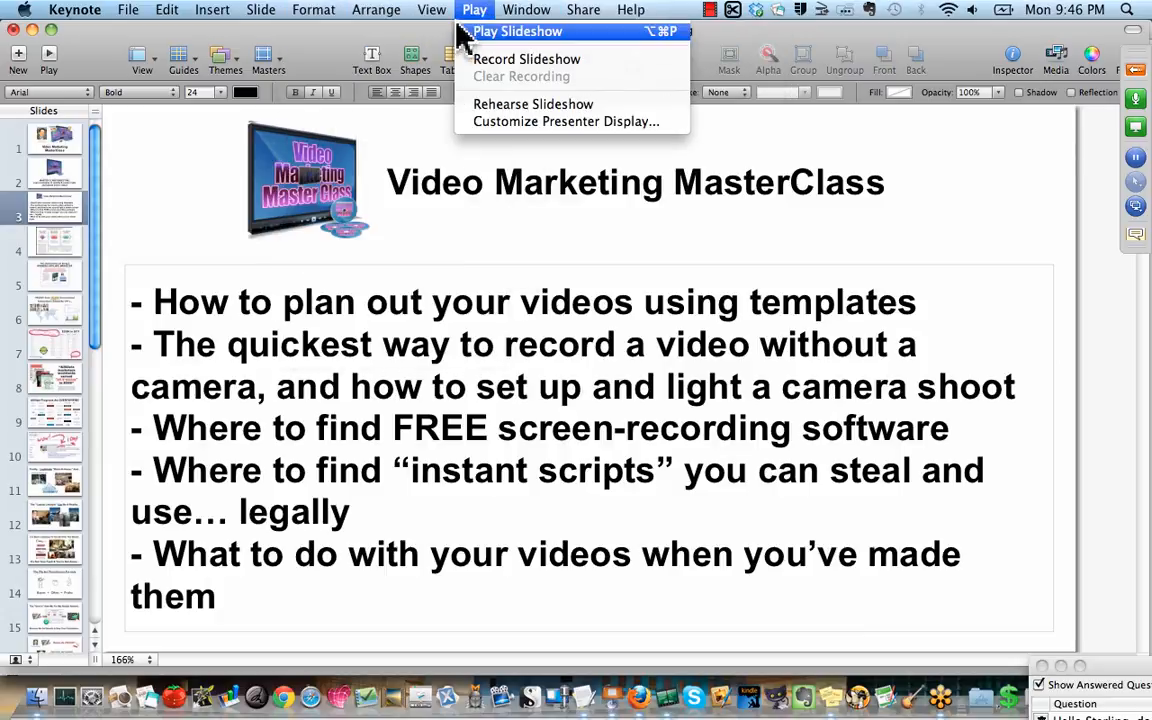
pyautogui.click(430, 8)
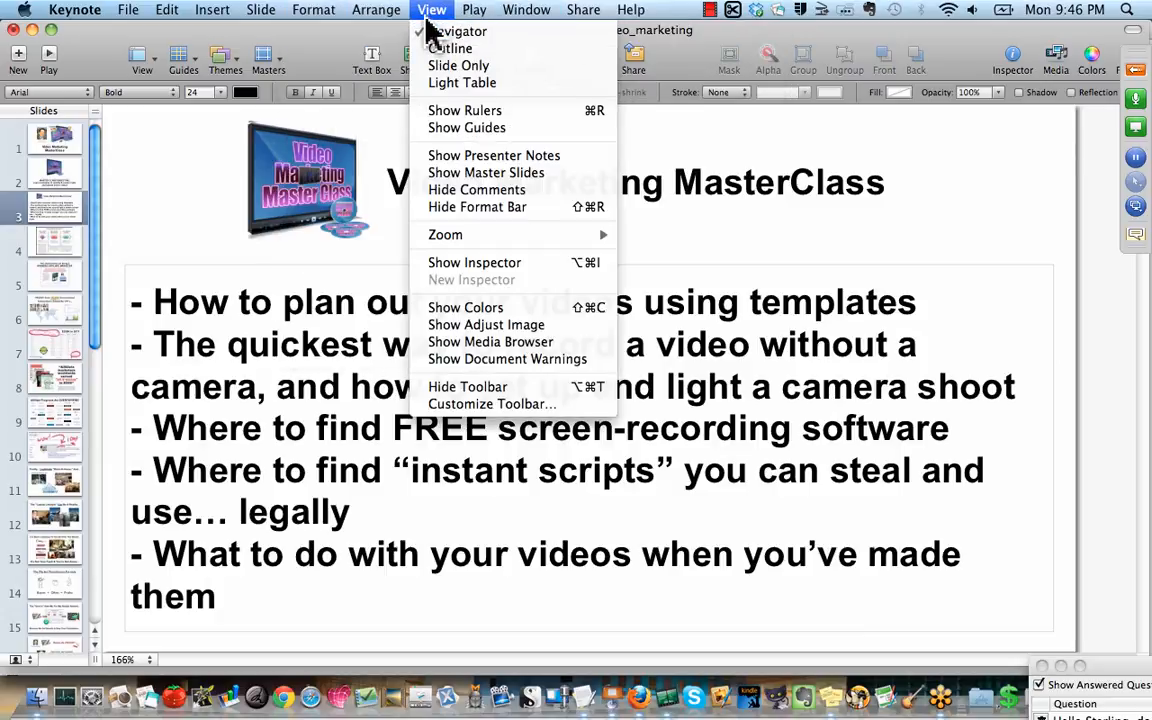
pyautogui.moveTo(458, 64)
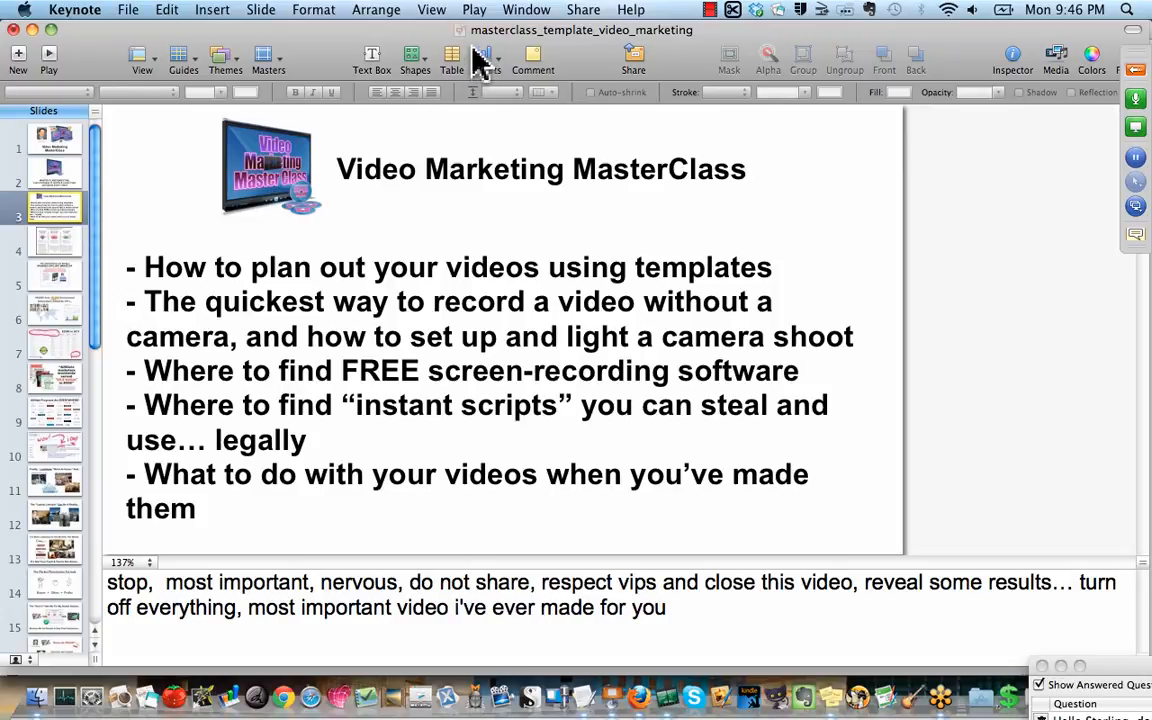
pyautogui.click(468, 8)
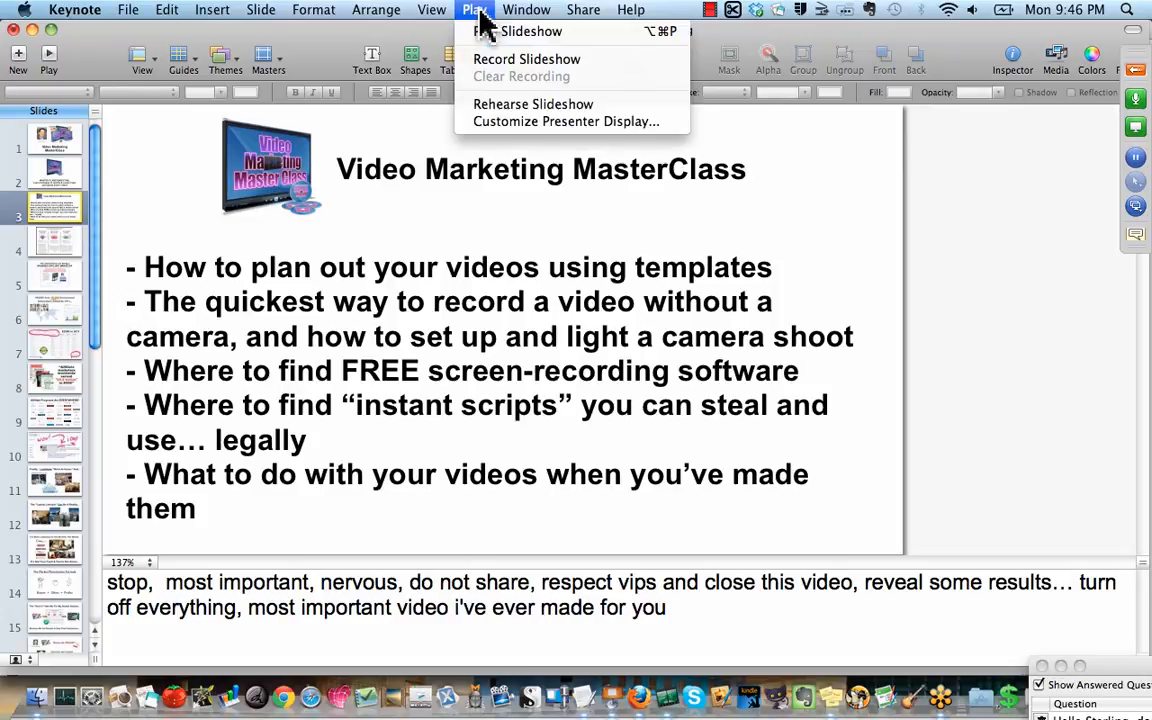
pyautogui.moveTo(104, 344)
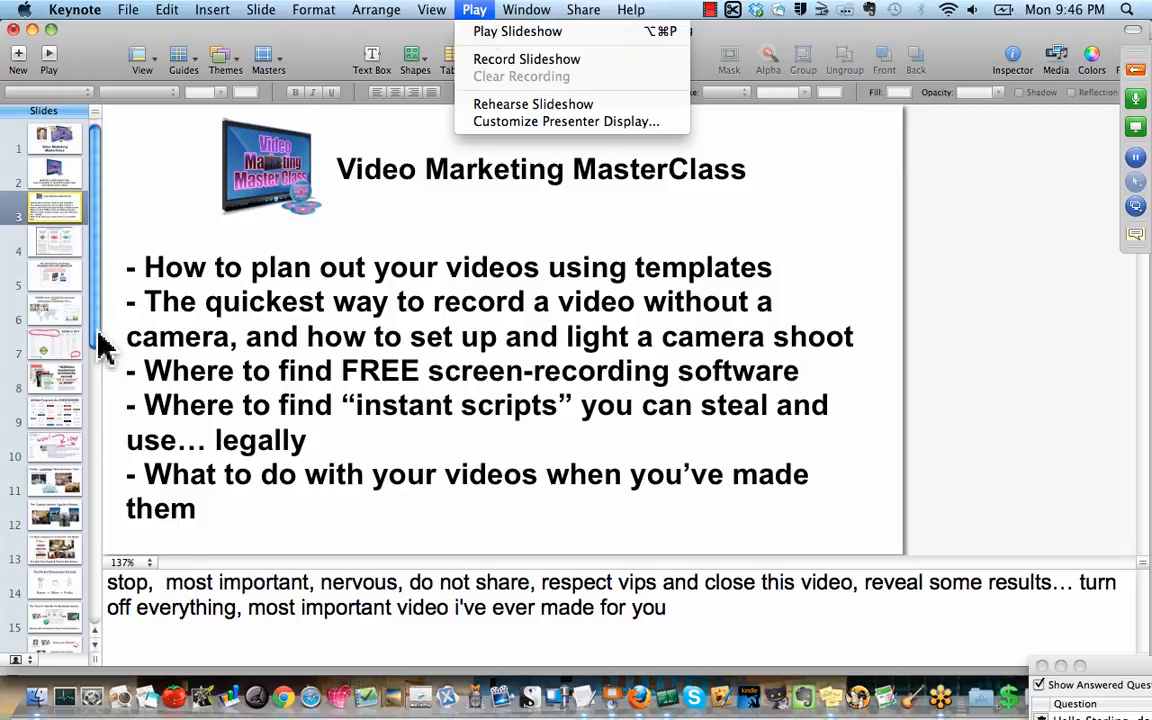
pyautogui.moveTo(78, 496)
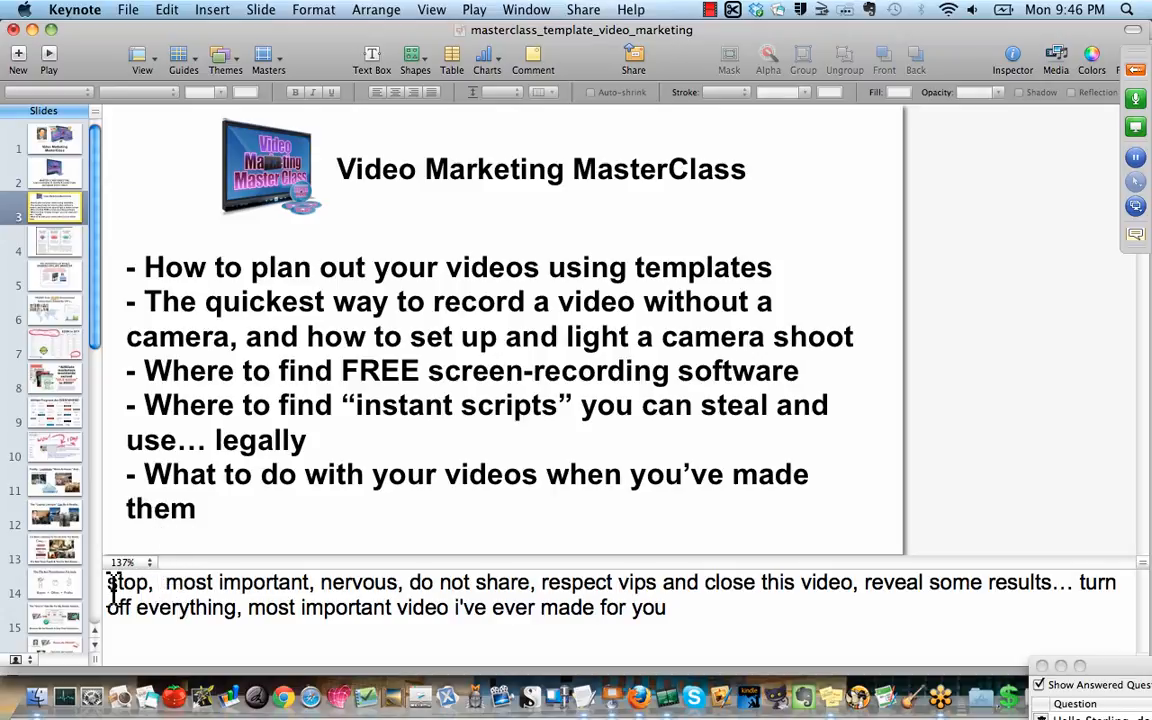
pyautogui.doubleClick(130, 584)
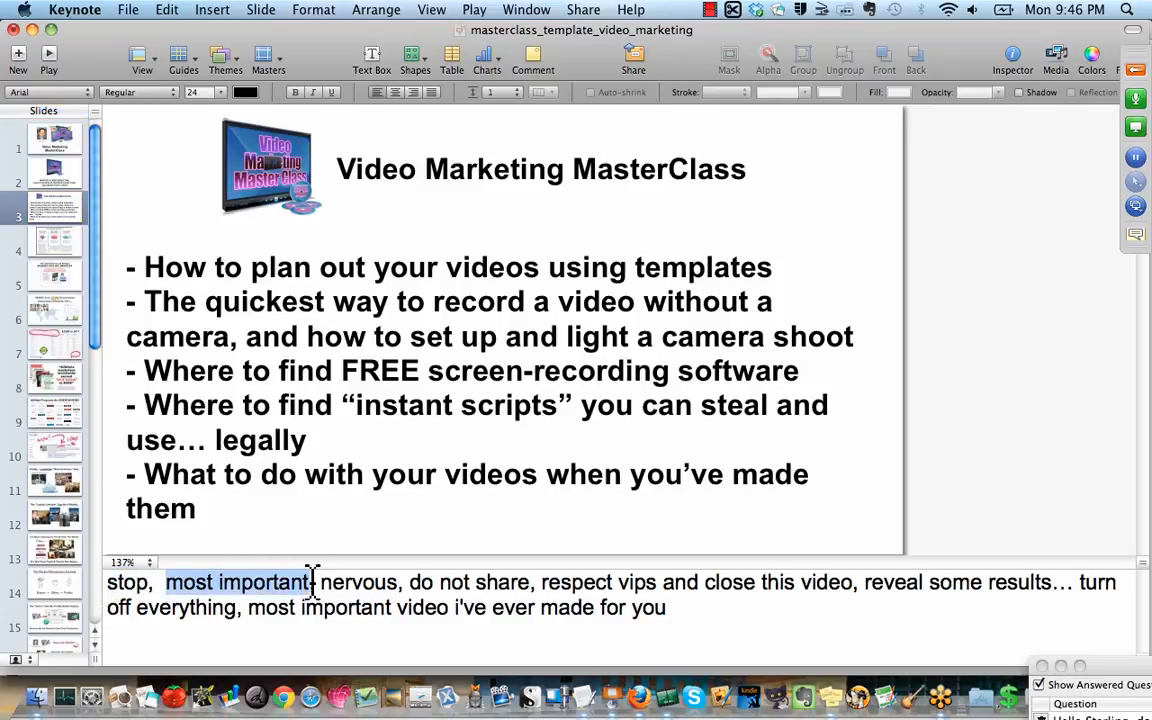
pyautogui.doubleClick(364, 582)
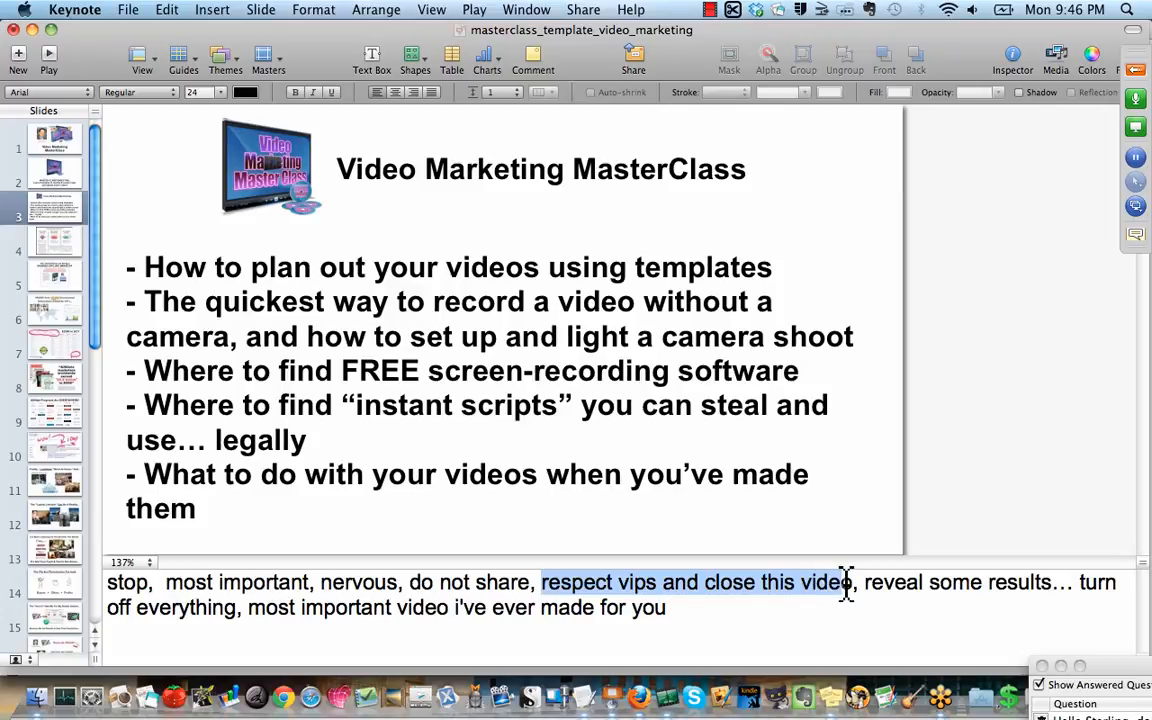
pyautogui.click(808, 584)
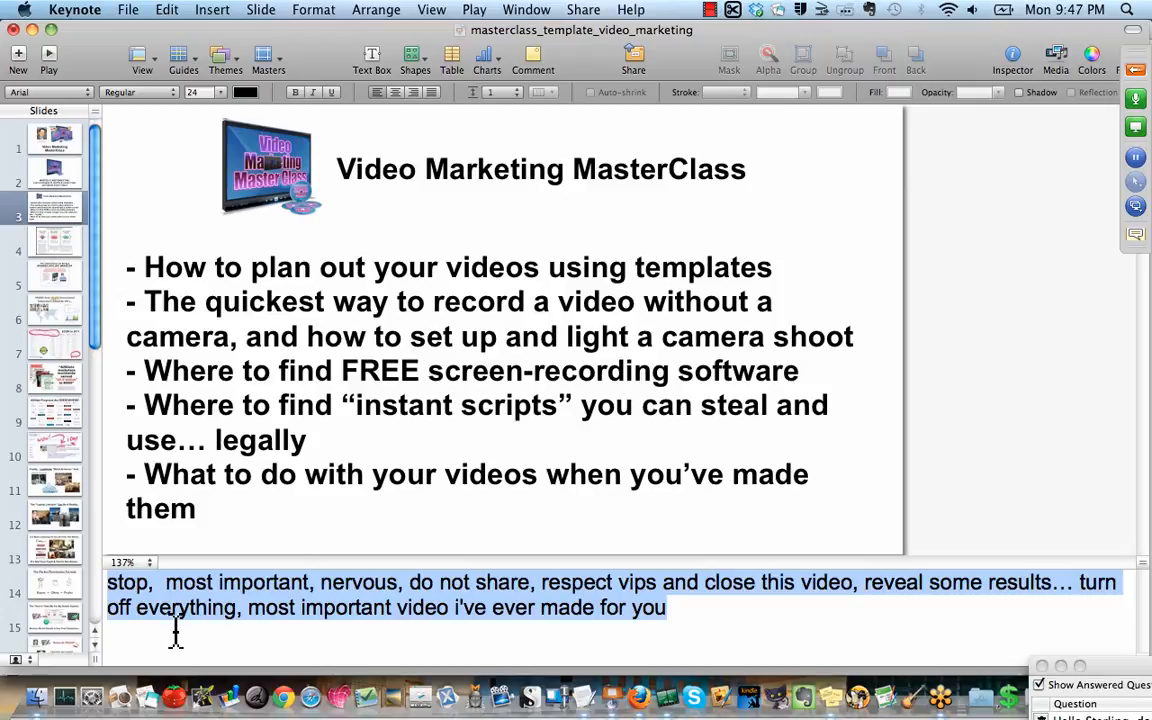
pyautogui.moveTo(150, 442)
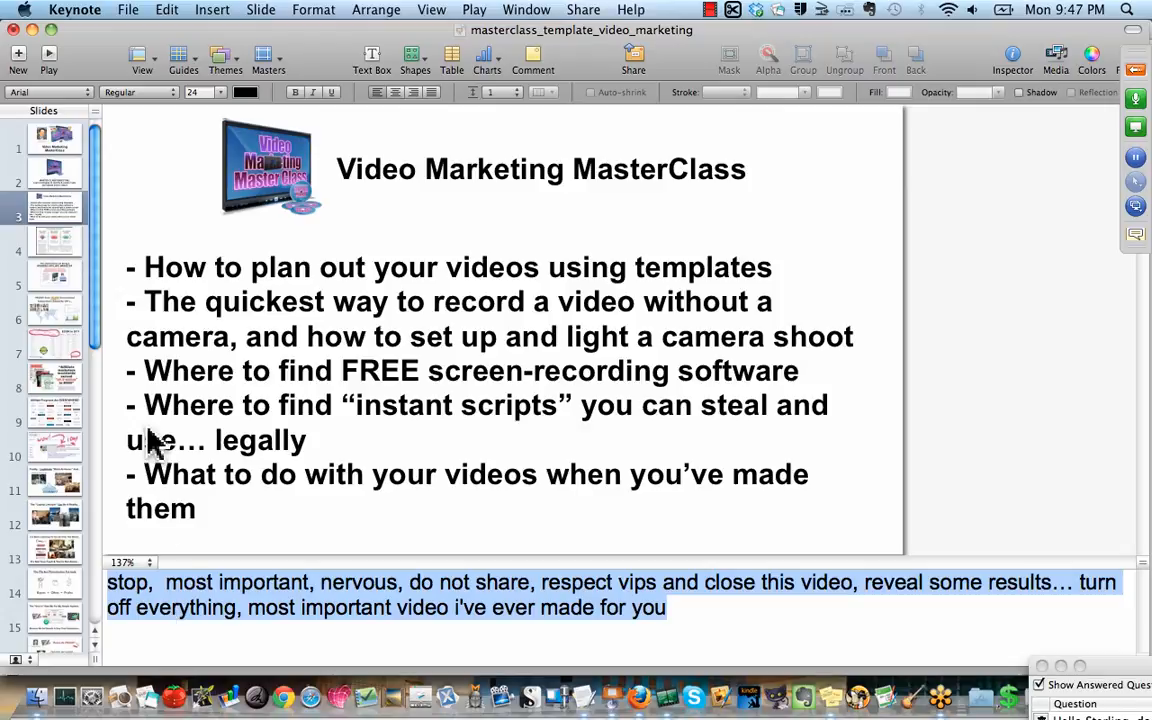
pyautogui.moveTo(576, 680)
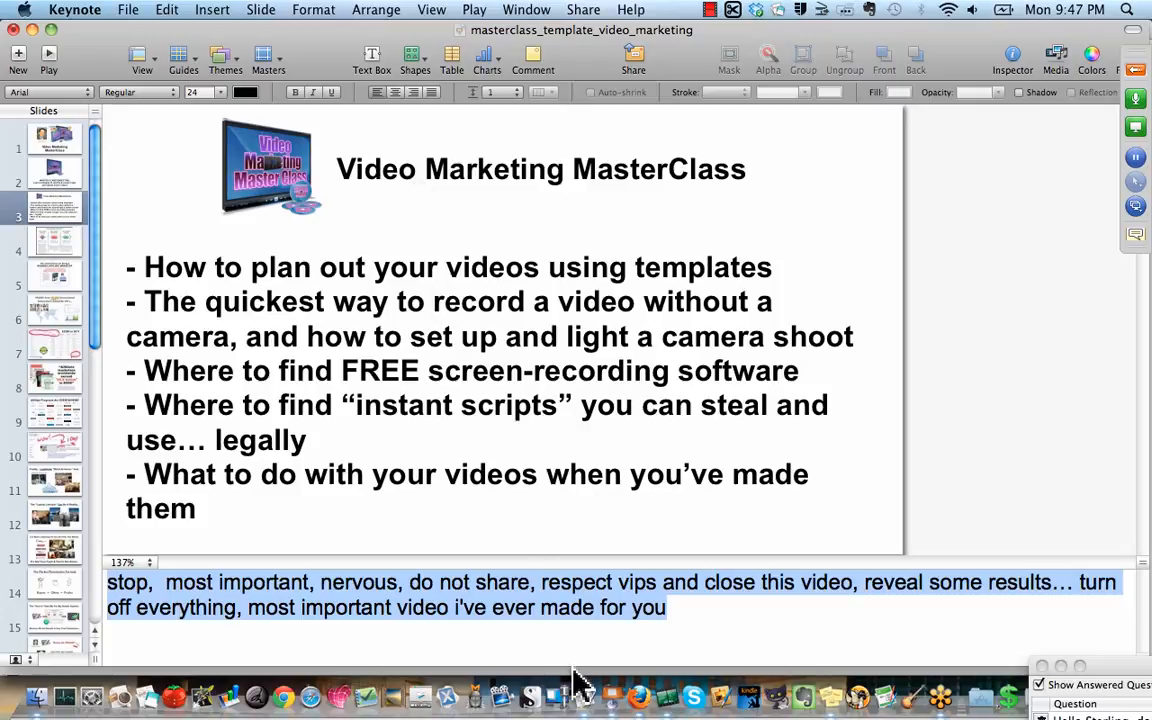
# - Join the PLR note into one line 'plr article 250 wpm 500 words = 2 minutes', then switch back to Keynote
pyautogui.click(580, 696)
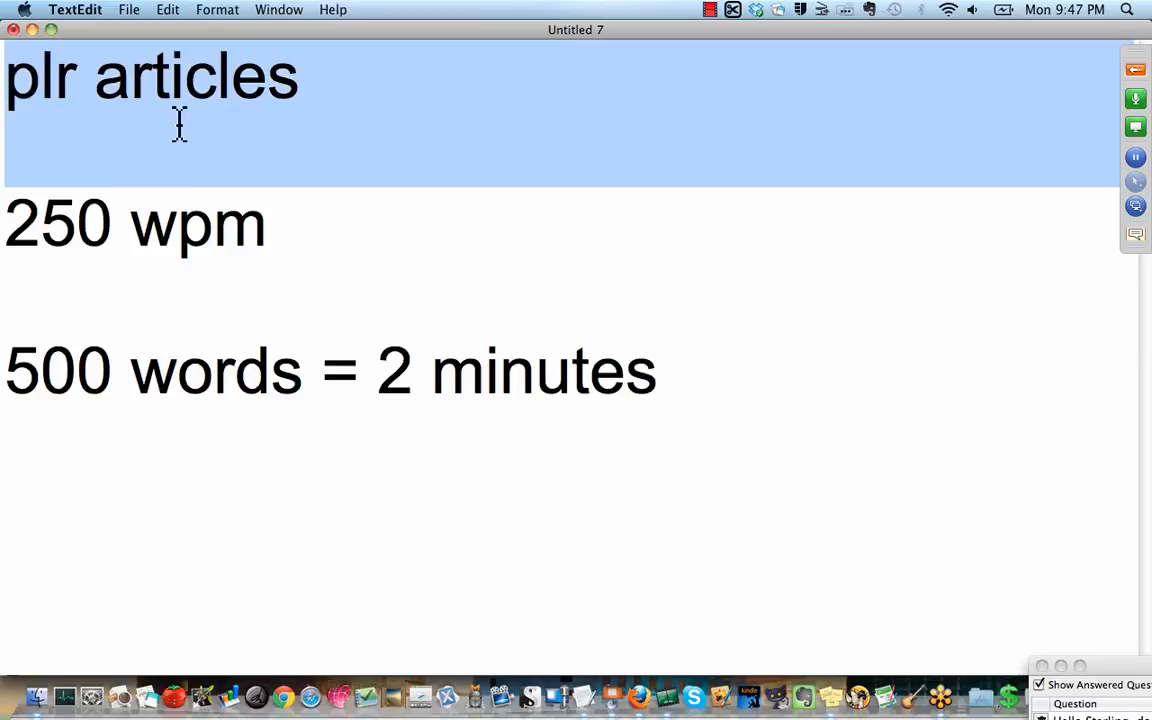
pyautogui.click(14, 224)
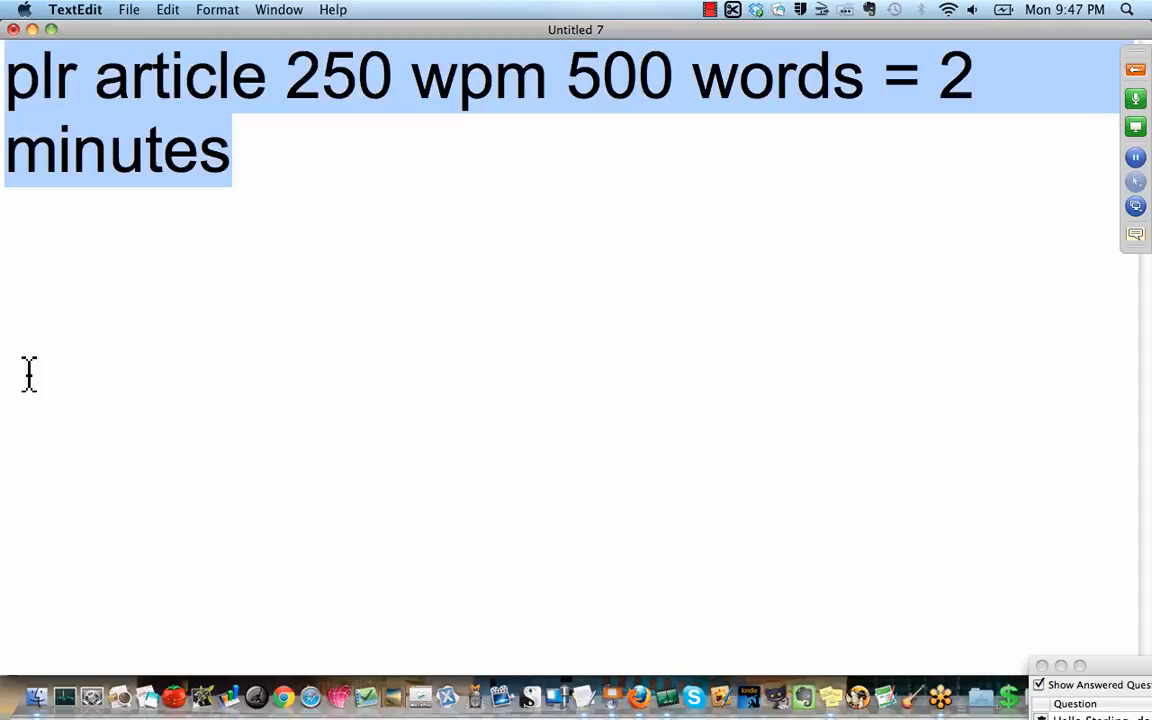
pyautogui.click(608, 696)
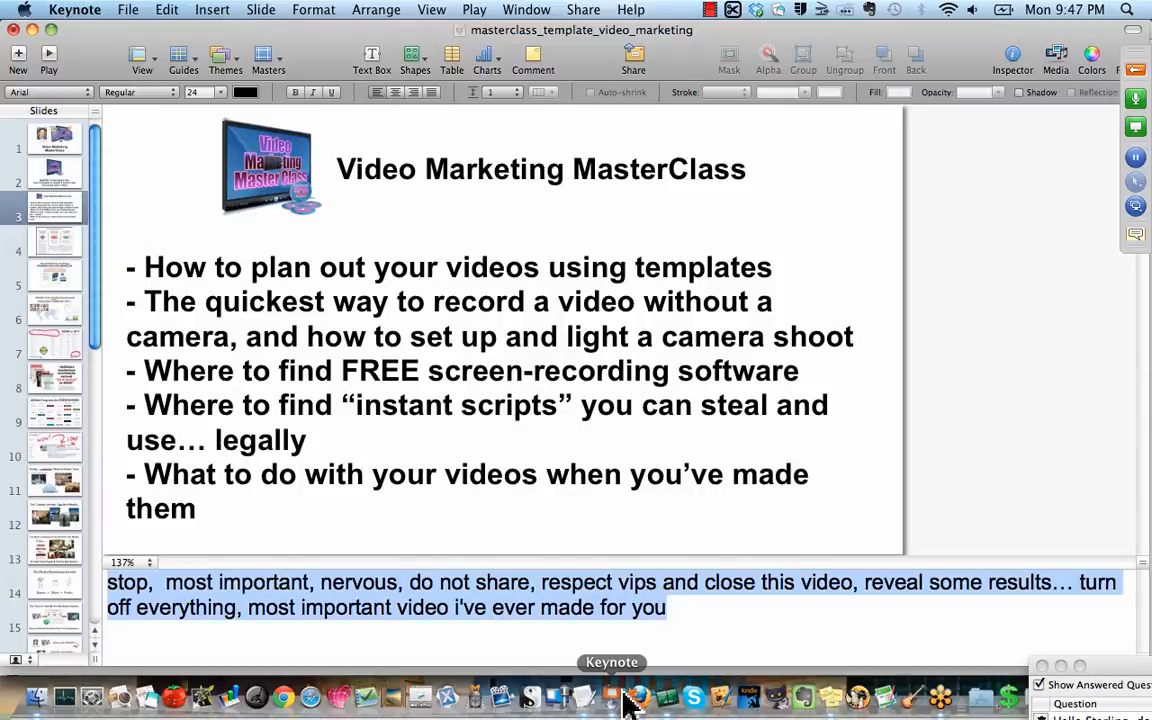
# - Put 'plr article 250 wpm 500 words = 2 minutes' in the agenda slide's presenter notes and select its bullet list
pyautogui.write('plr article 250 wpm 500 words = 2 minutes')
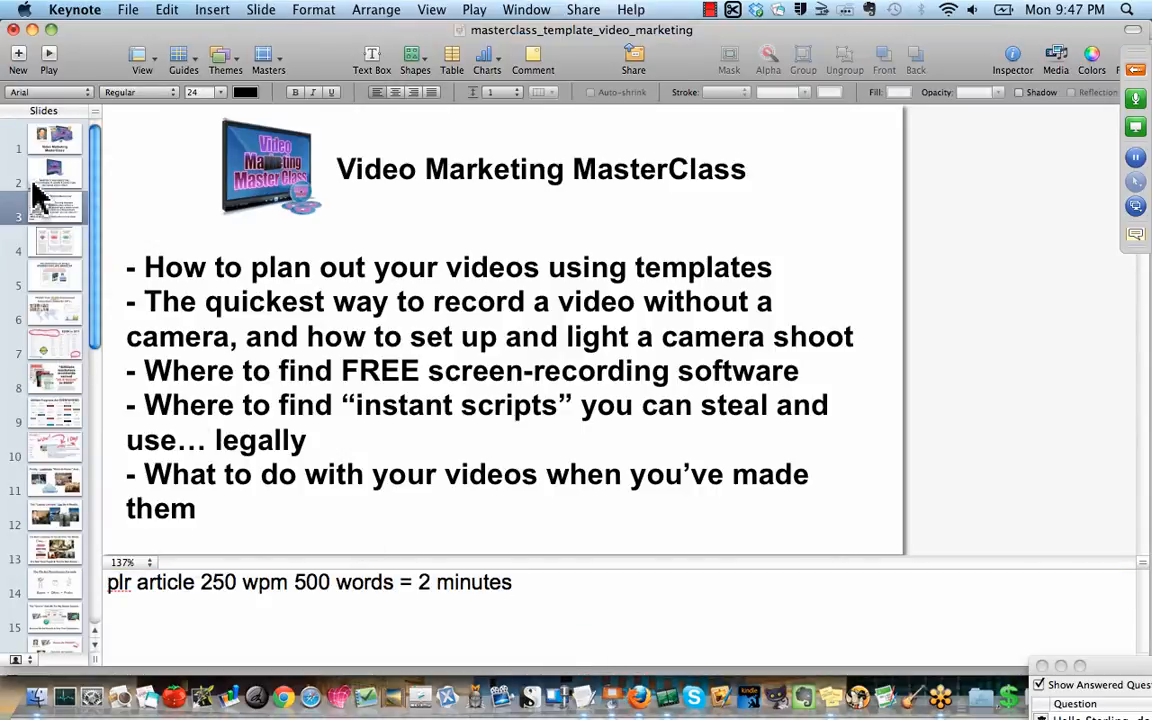
pyautogui.click(56, 178)
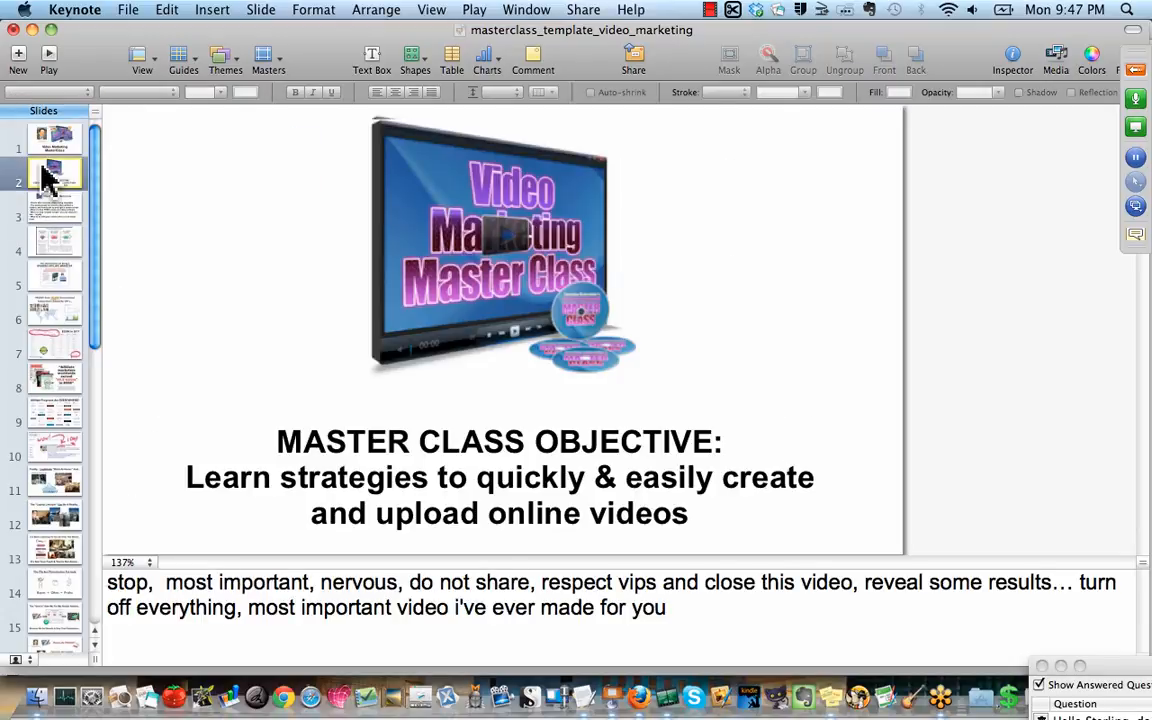
pyautogui.click(52, 244)
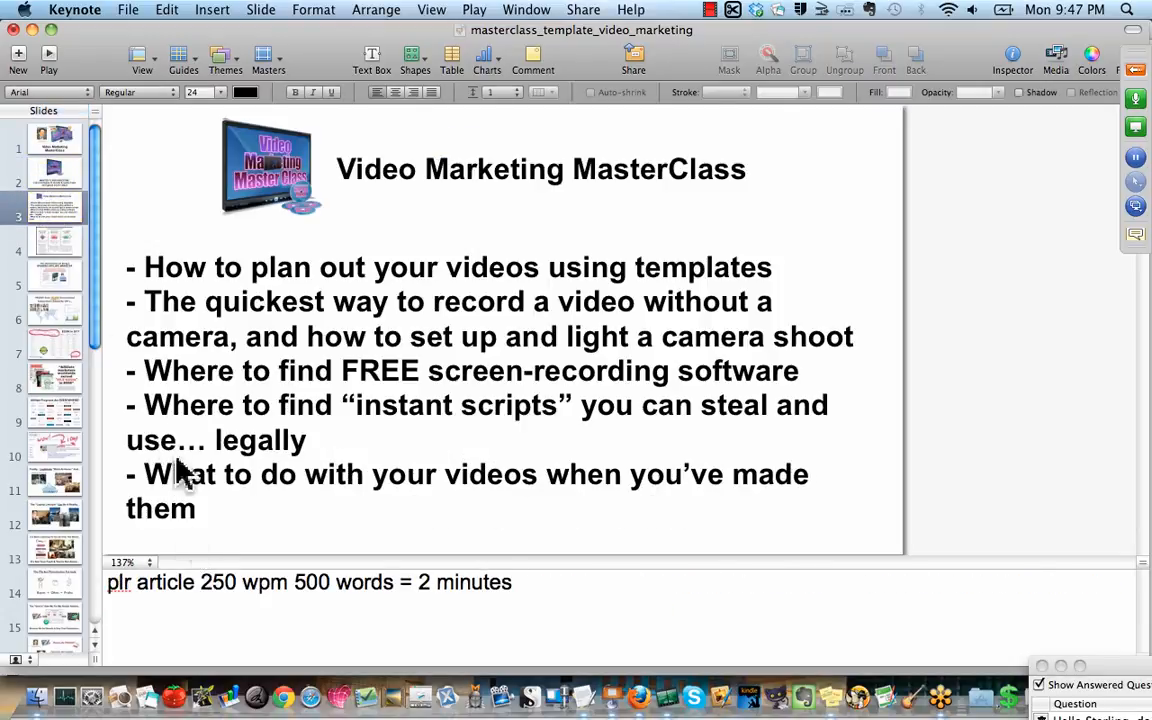
pyautogui.click(150, 584)
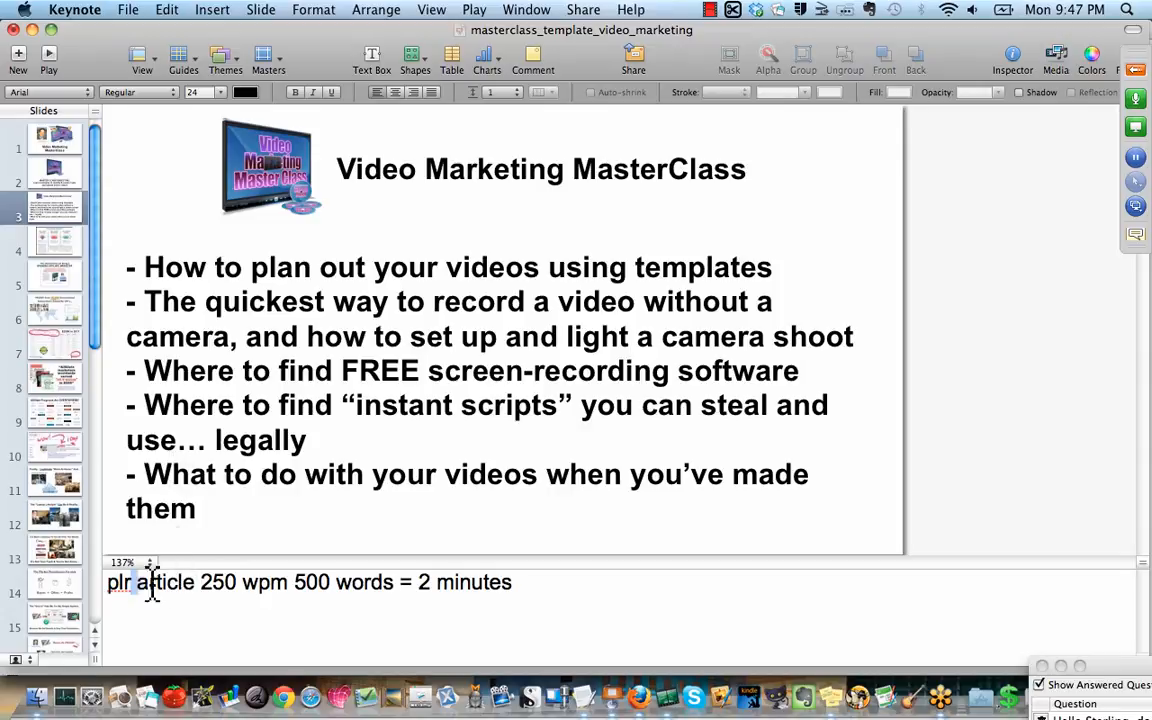
pyautogui.click(308, 346)
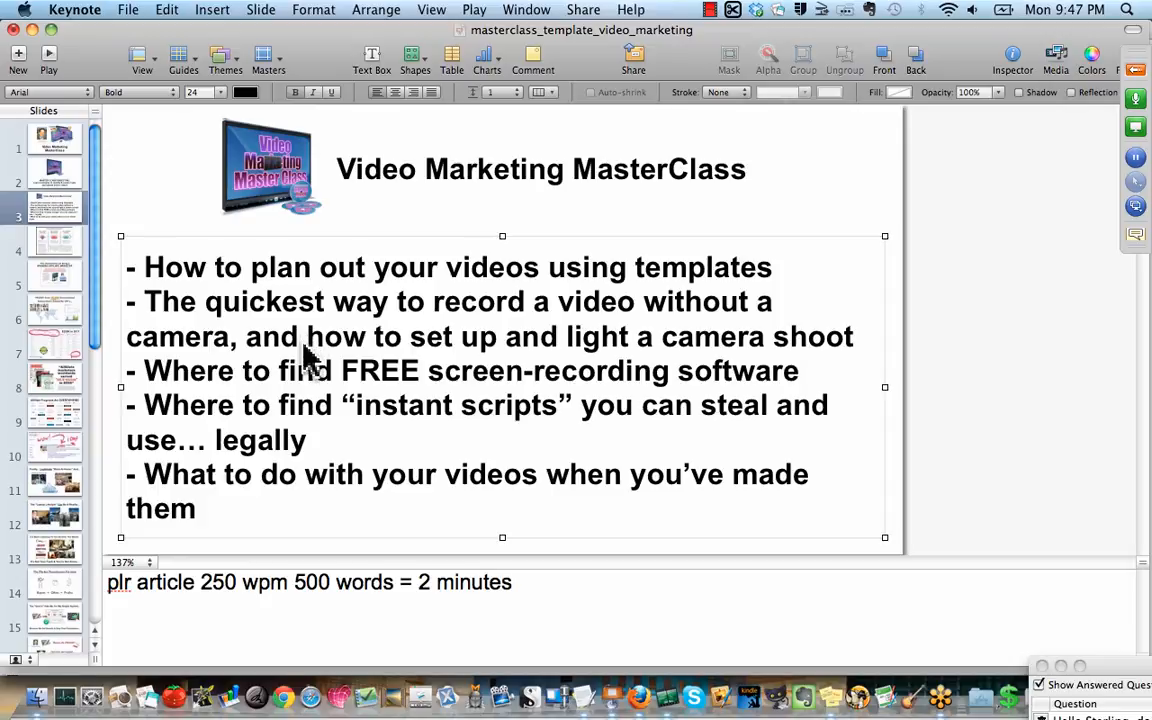
pyautogui.moveTo(248, 360)
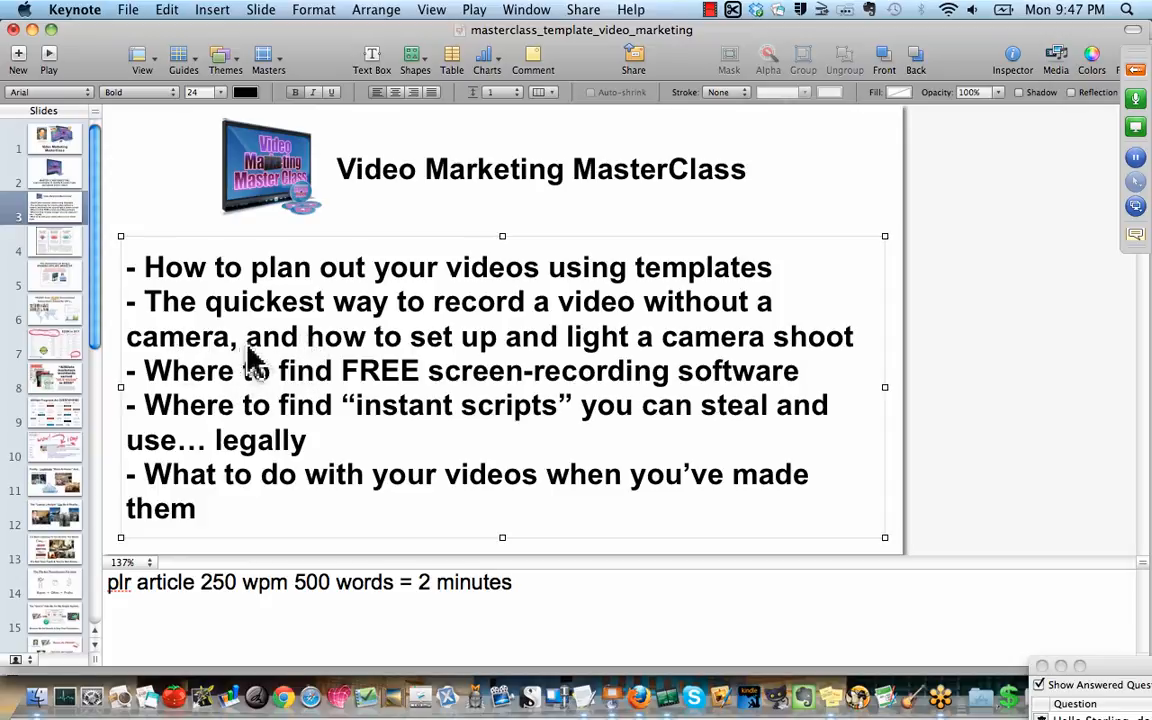
# - Copy 'templates' and 'without a camera' from the bullets into the notes as 'templates, without a camera,'
pyautogui.doubleClick(700, 268)
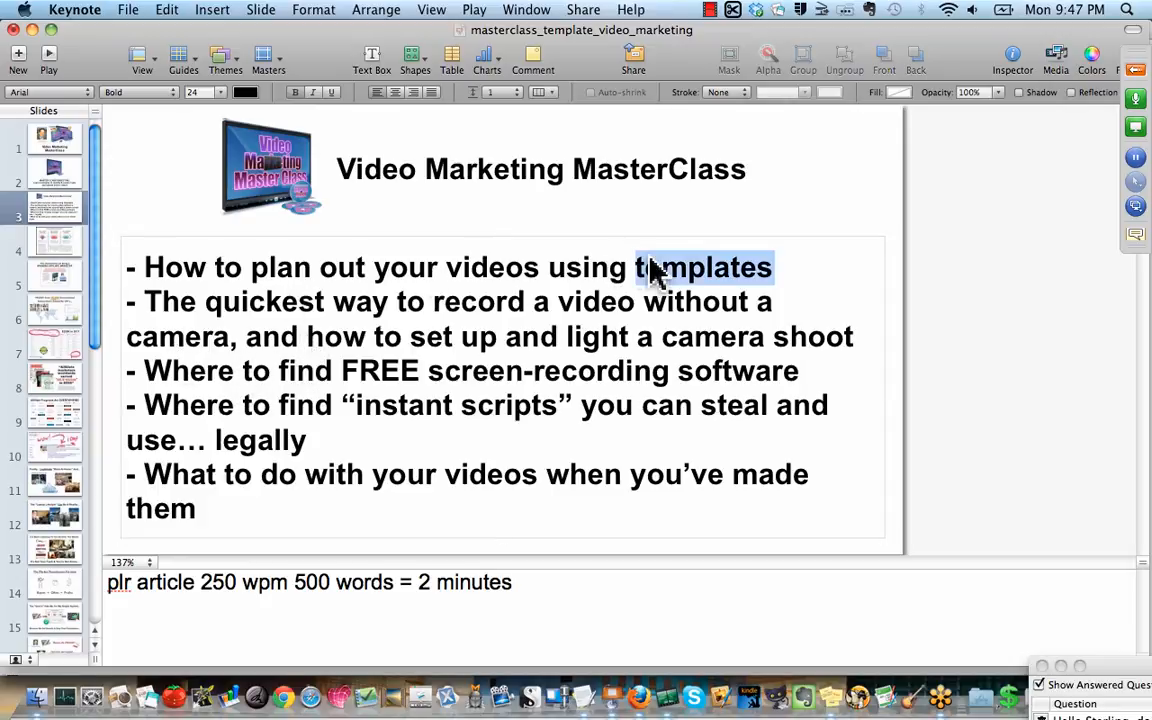
pyautogui.click(532, 584)
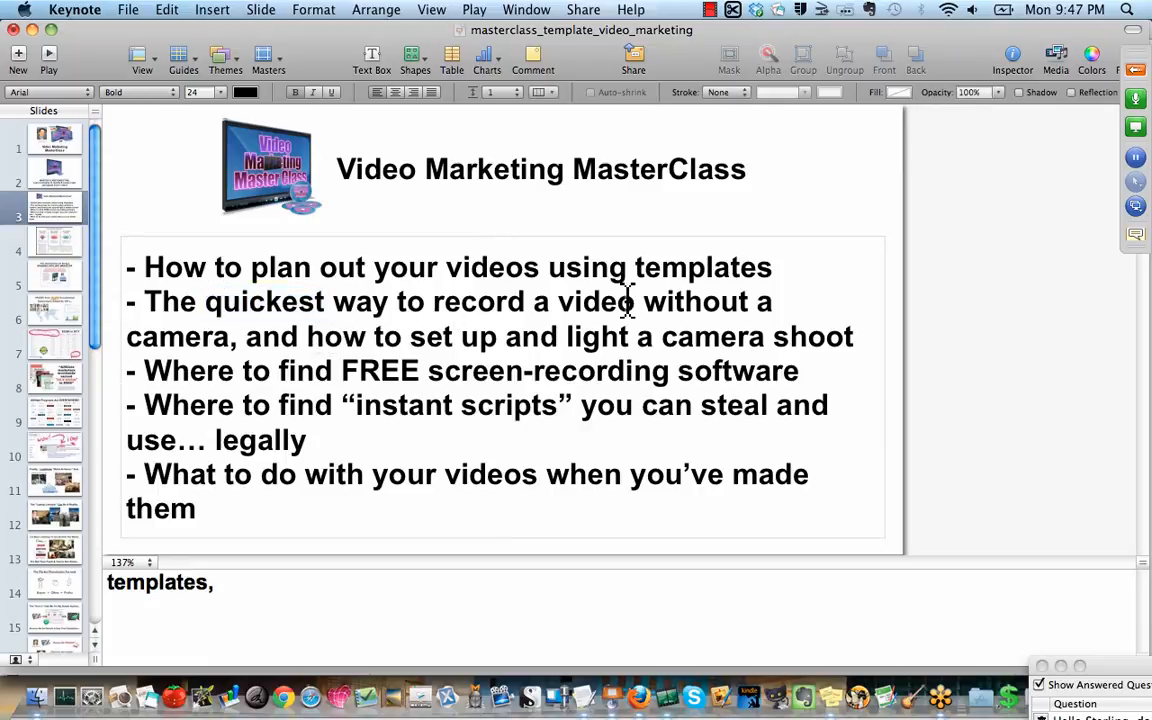
pyautogui.moveTo(644, 300); pyautogui.dragTo(230, 336)
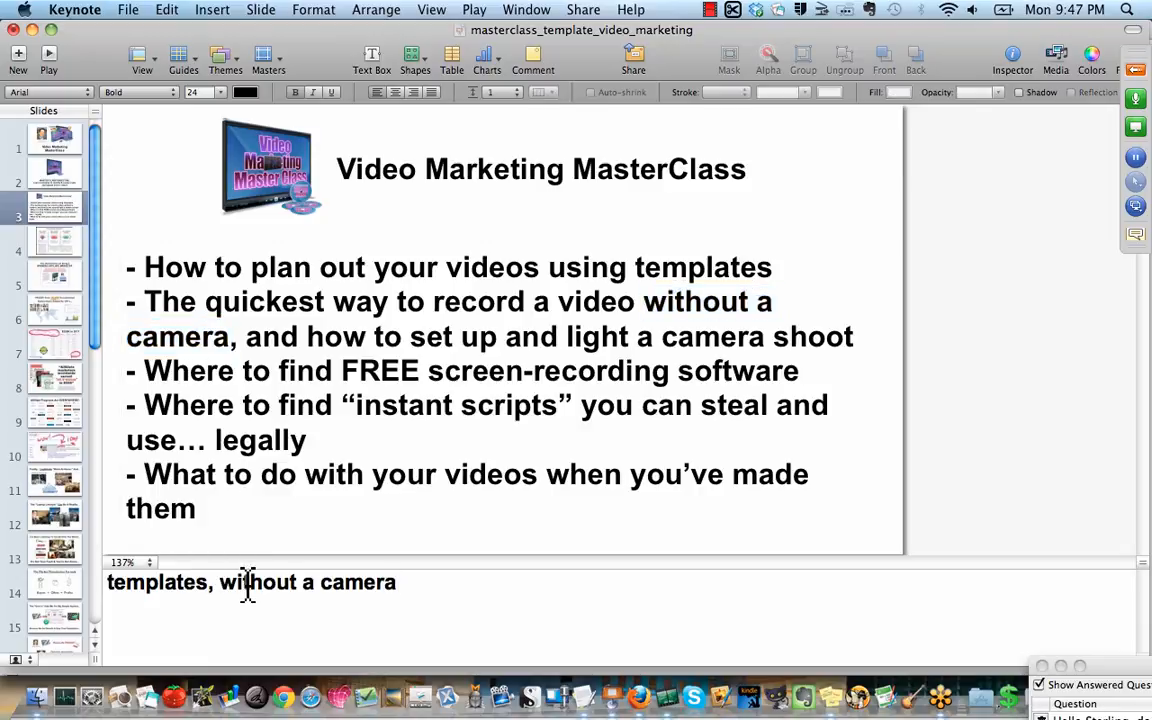
pyautogui.write(',')
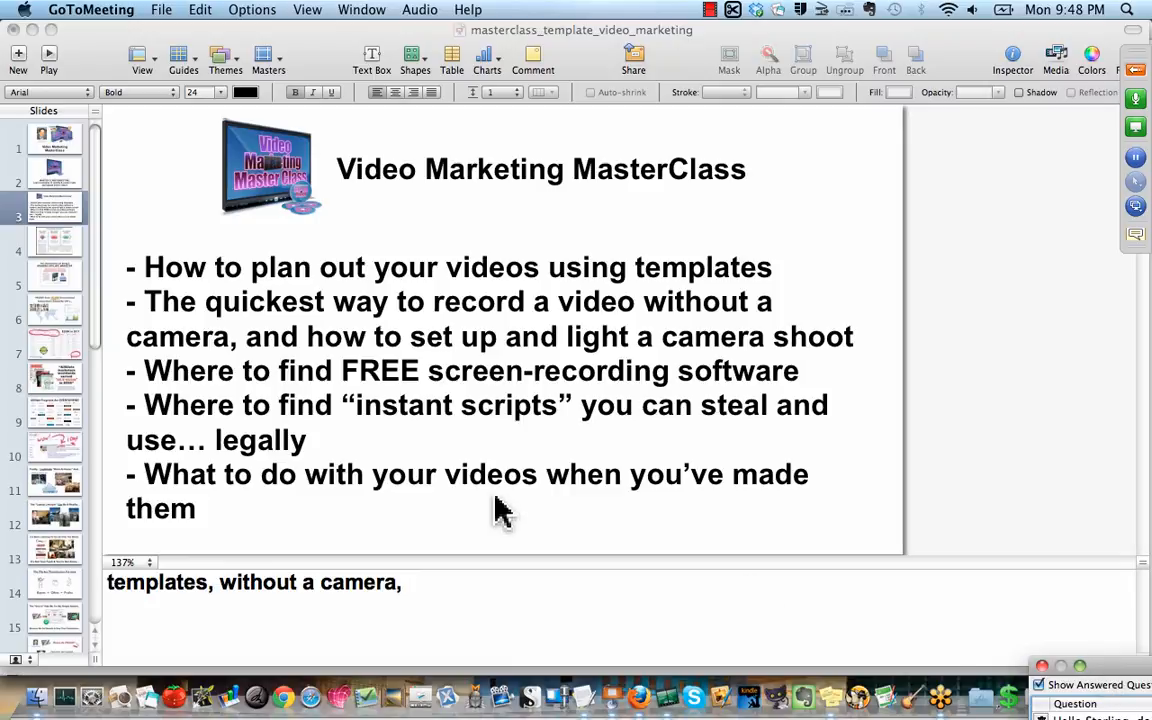
pyautogui.moveTo(322, 24)
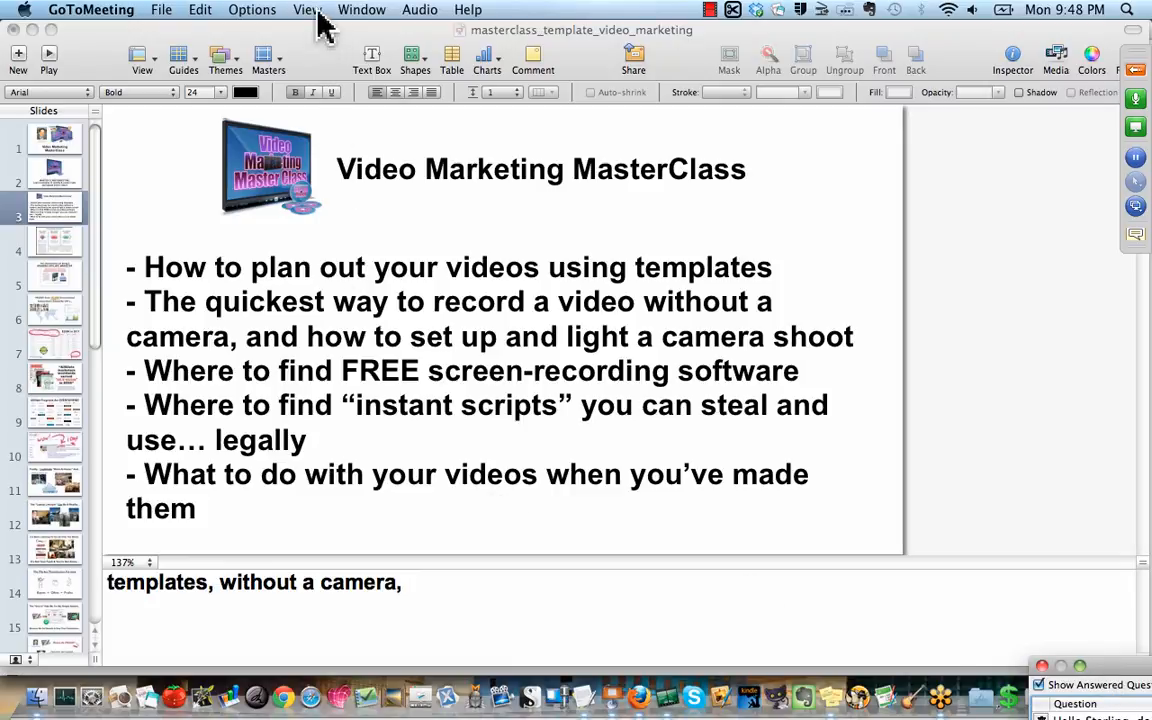
pyautogui.moveTo(362, 150)
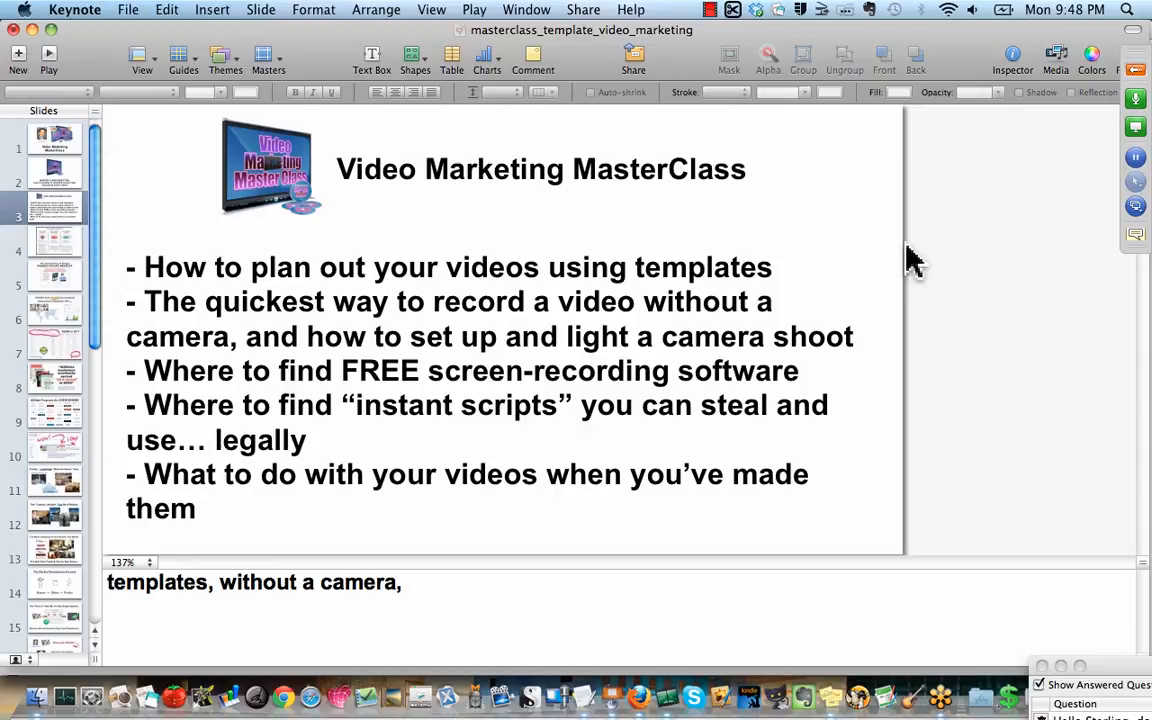
pyautogui.moveTo(270, 168); pyautogui.dragTo(848, 218)
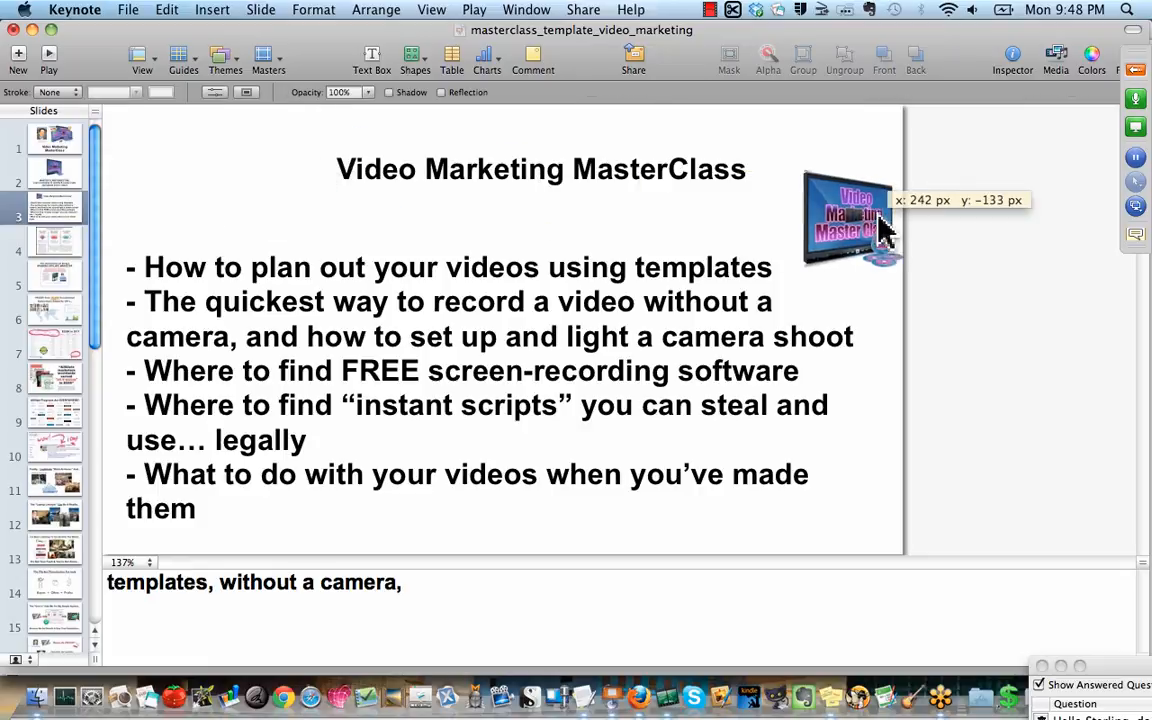
pyautogui.moveTo(848, 216); pyautogui.dragTo(264, 184)
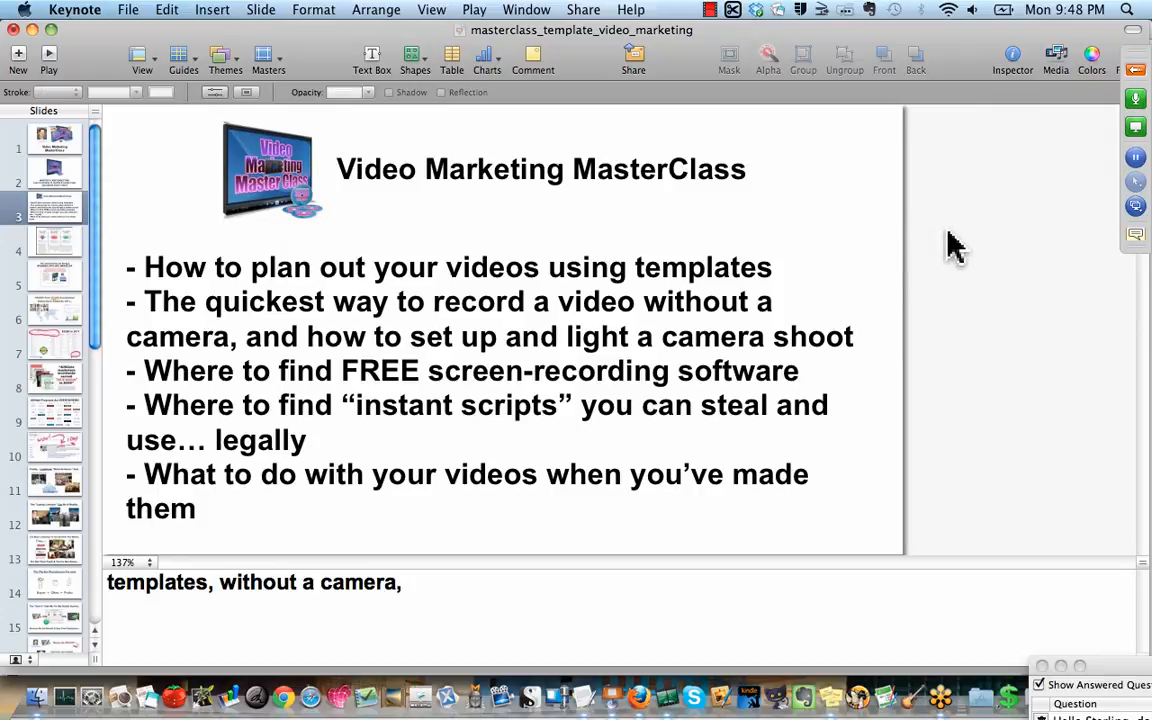
pyautogui.moveTo(640, 704)
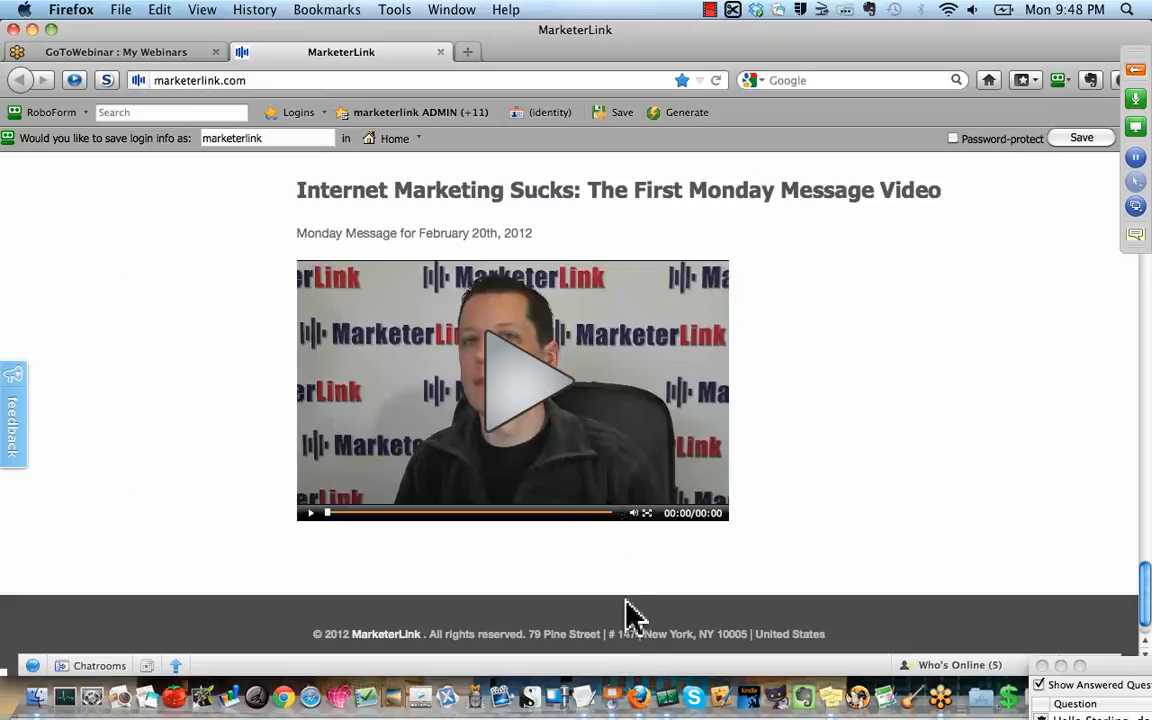
pyautogui.moveTo(612, 694)
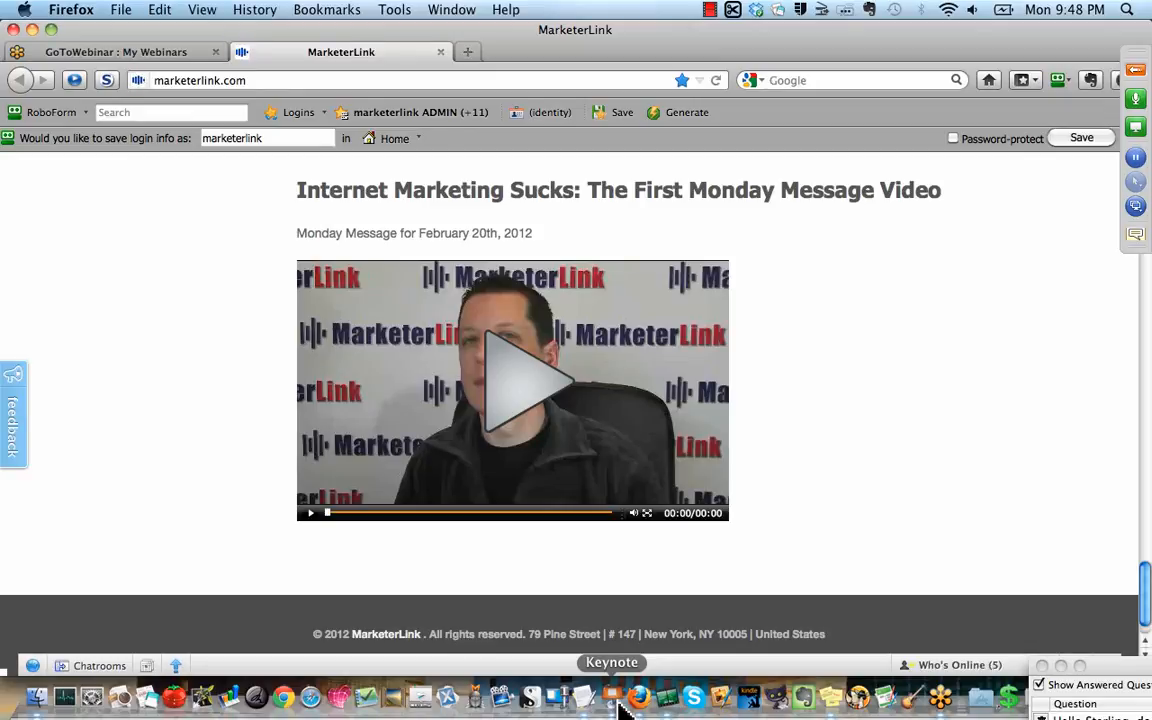
pyautogui.moveTo(860, 472)
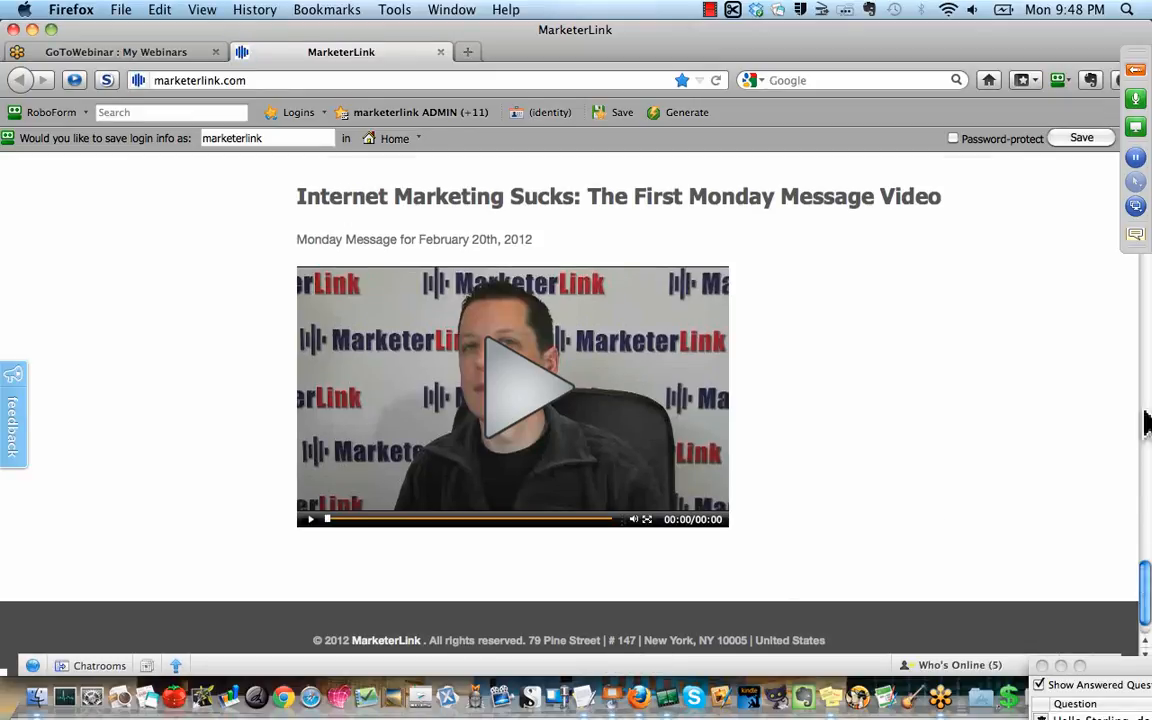
# - Load the MarketerLink member home page from the Monday Message video page
pyautogui.click(680, 248)
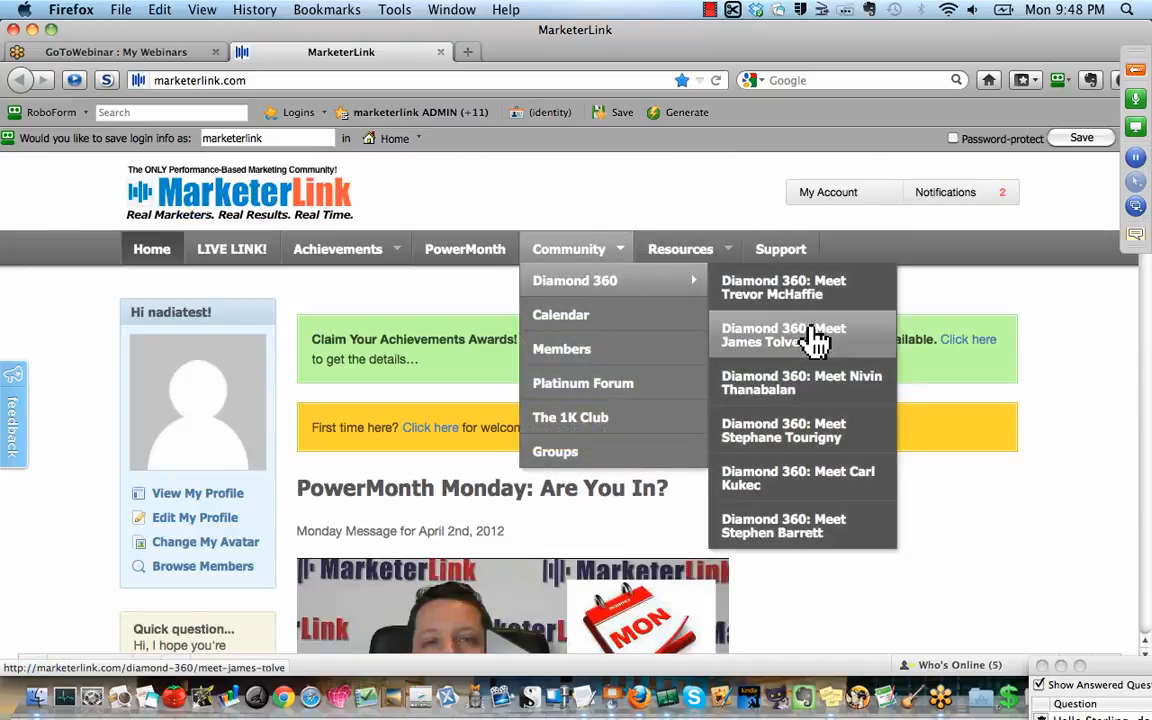
pyautogui.moveTo(1068, 358)
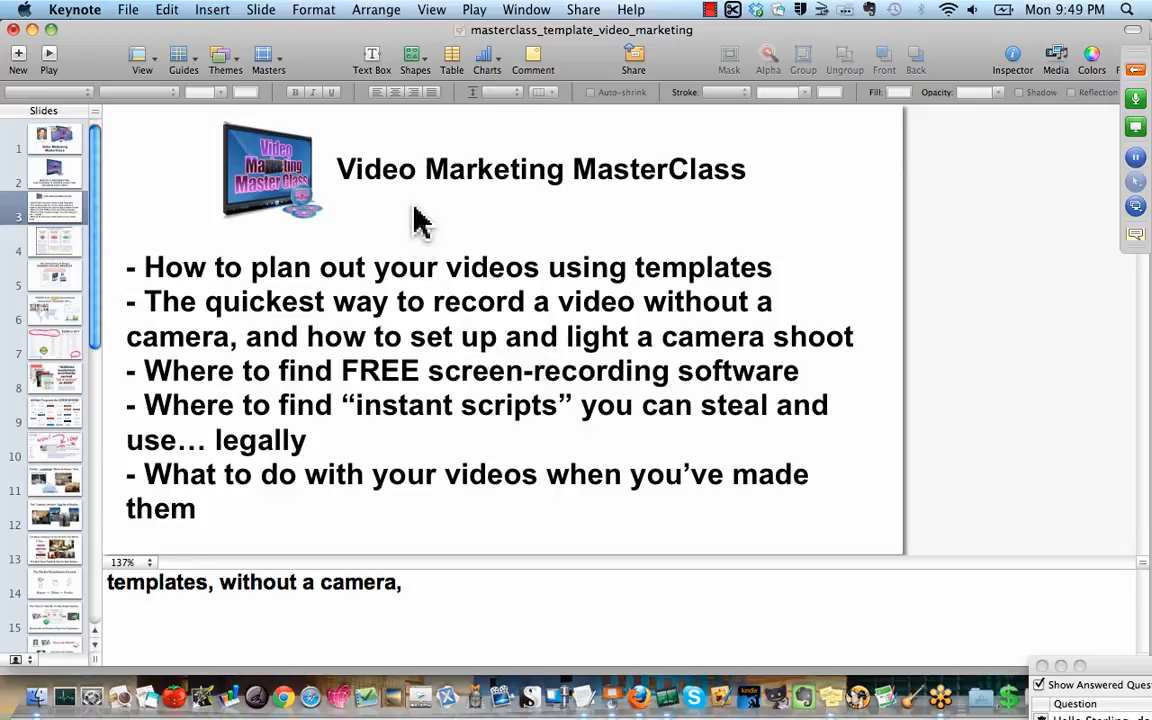
pyautogui.moveTo(390, 48)
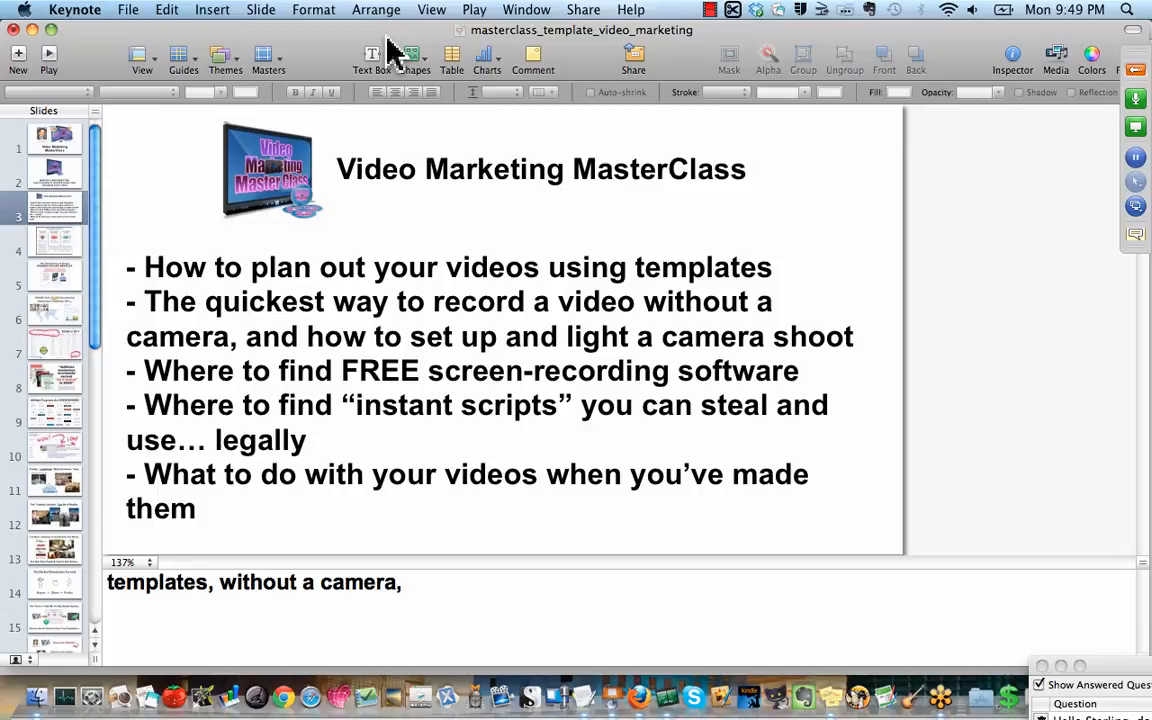
# - Hide the presenter notes so the MasterClass topics slide fills the Keynote window
pyautogui.click(430, 8)
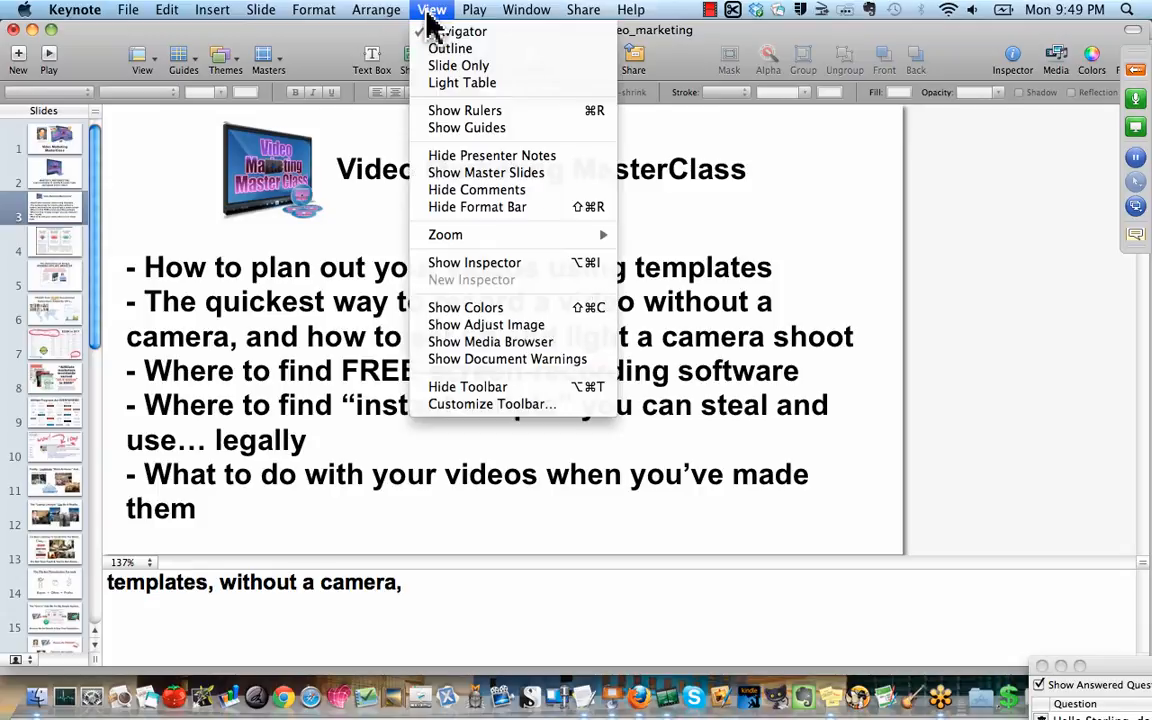
pyautogui.moveTo(492, 156)
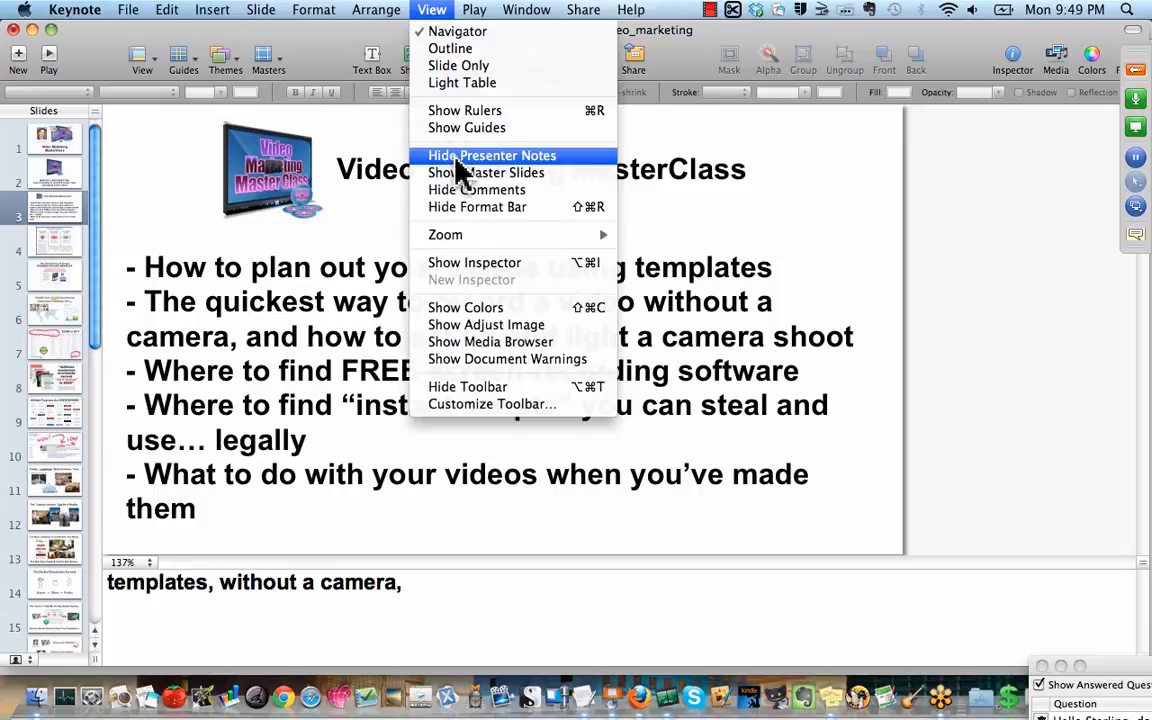
pyautogui.click(492, 156)
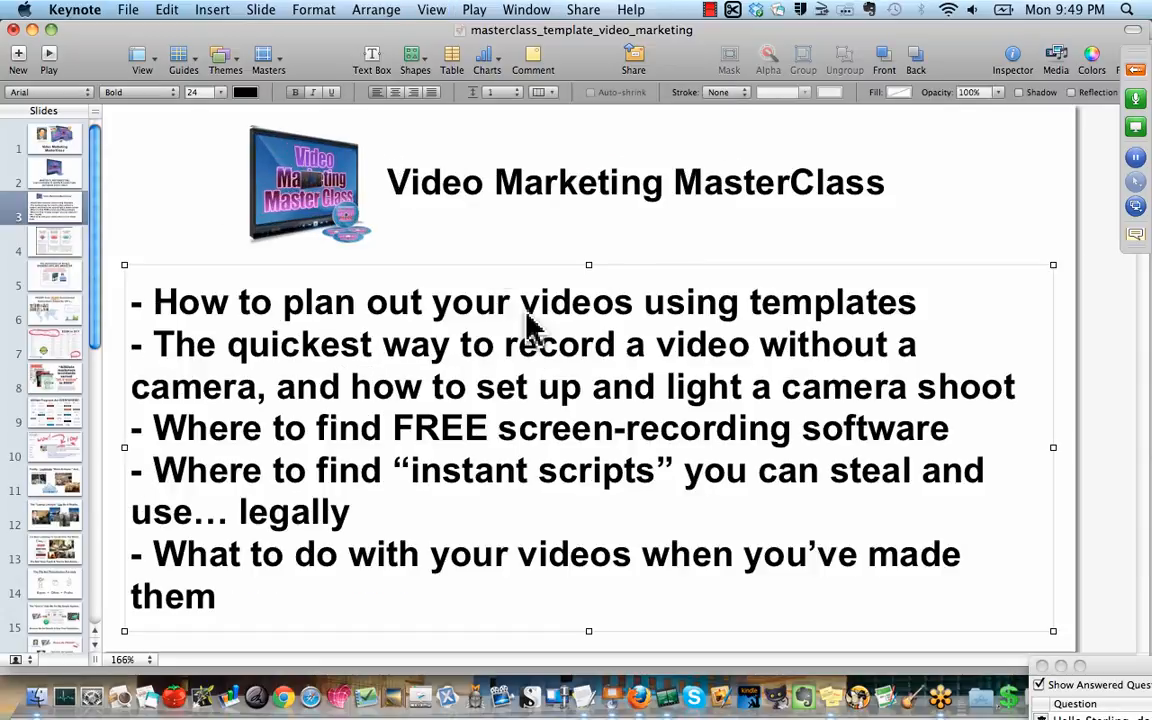
pyautogui.moveTo(444, 620)
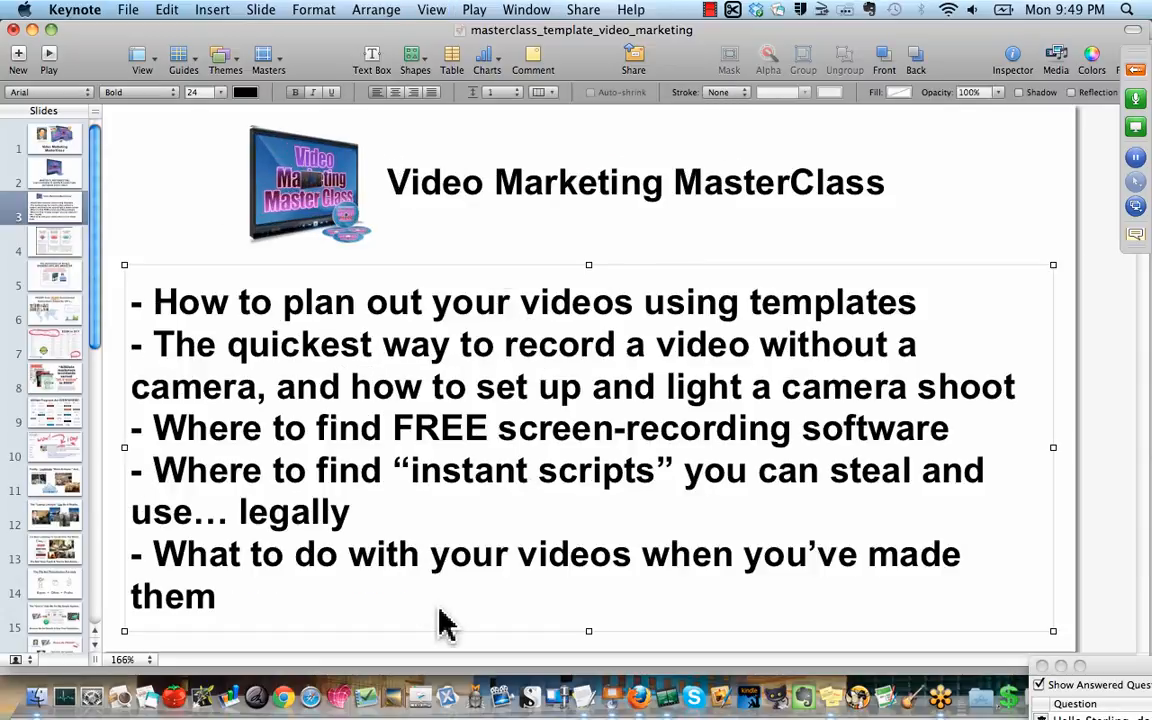
pyautogui.moveTo(620, 708)
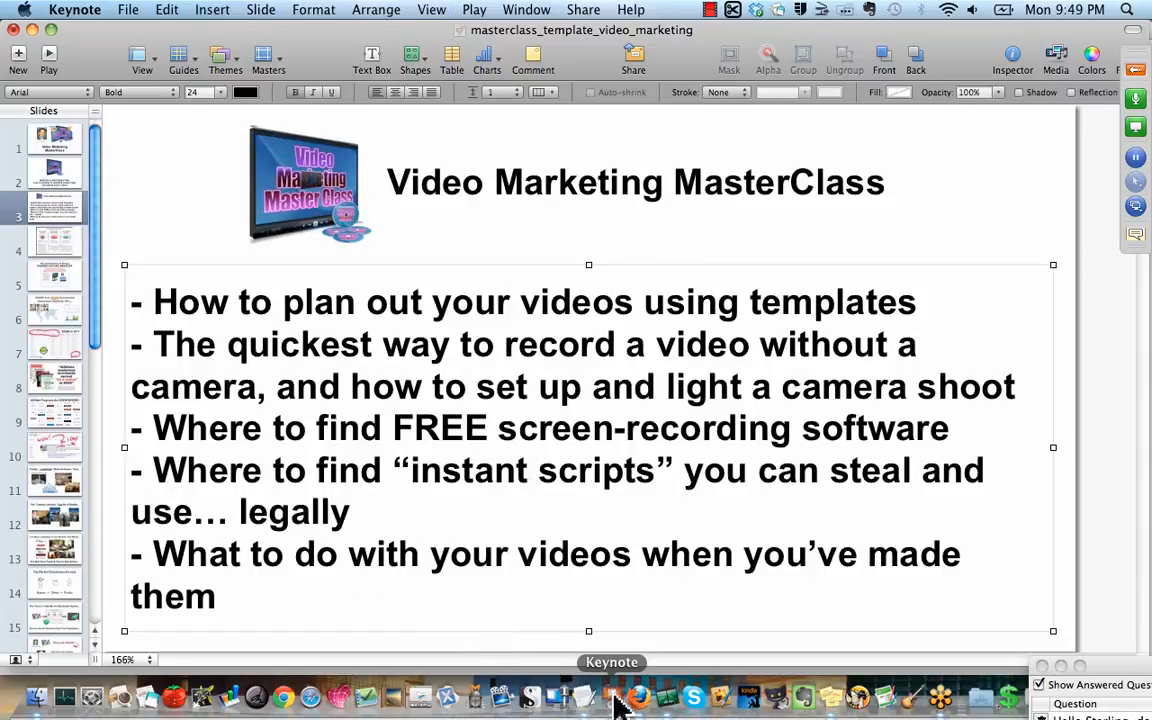
pyautogui.moveTo(596, 636)
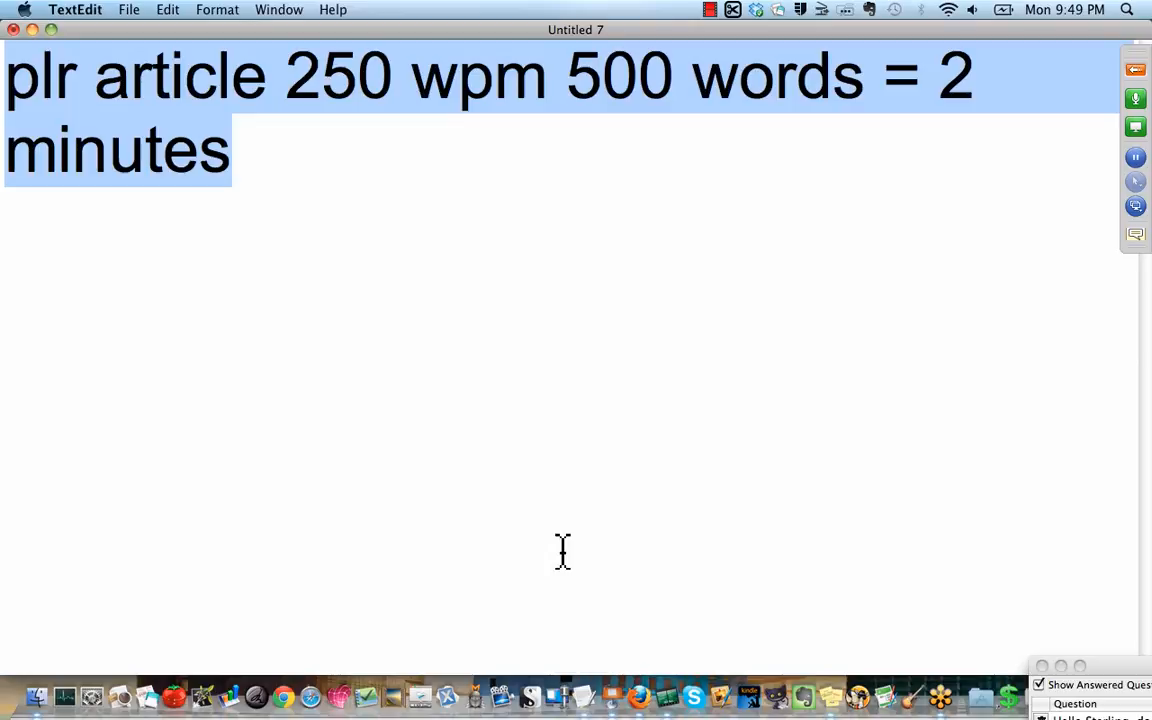
# - Draft 'how to?' and 'how do i', clear them, and write 'how to make a cheesecake'
pyautogui.write('ho')
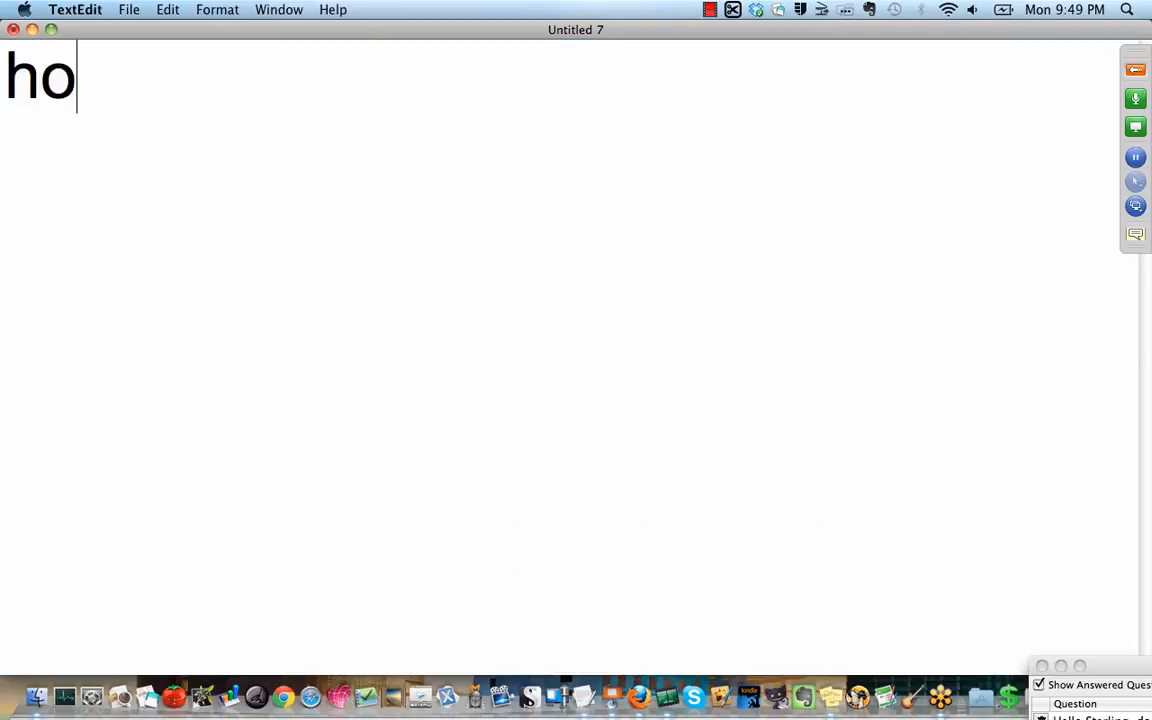
pyautogui.write('w to?')
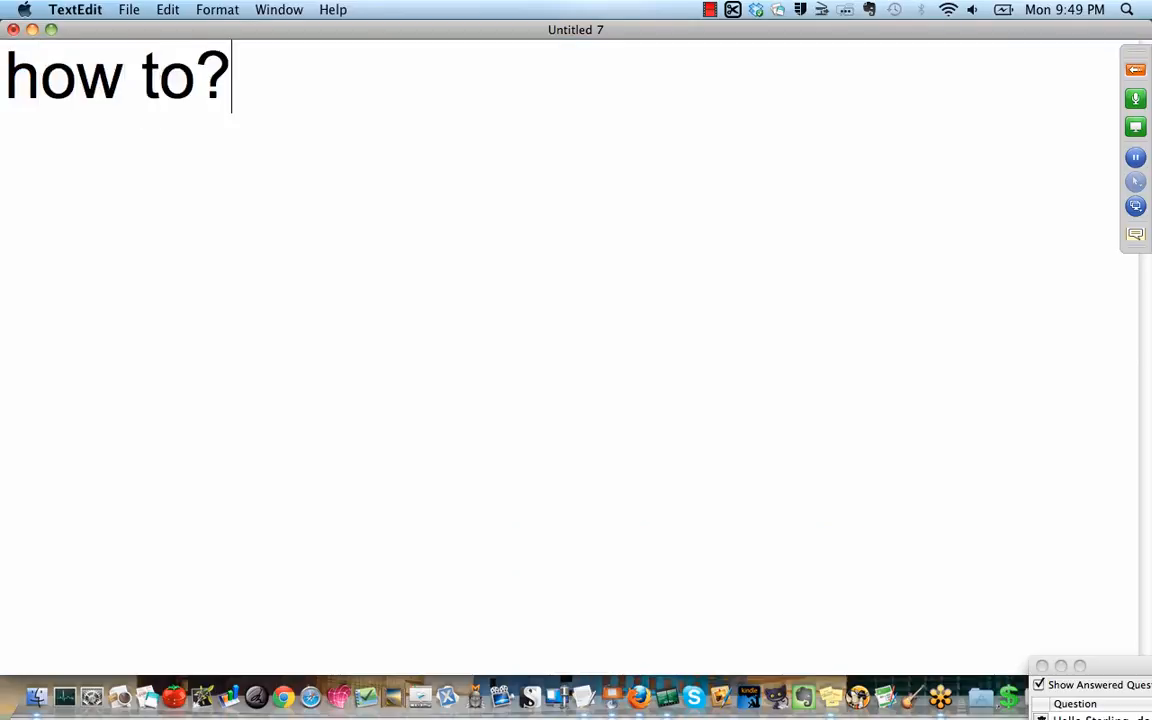
pyautogui.press('Return')
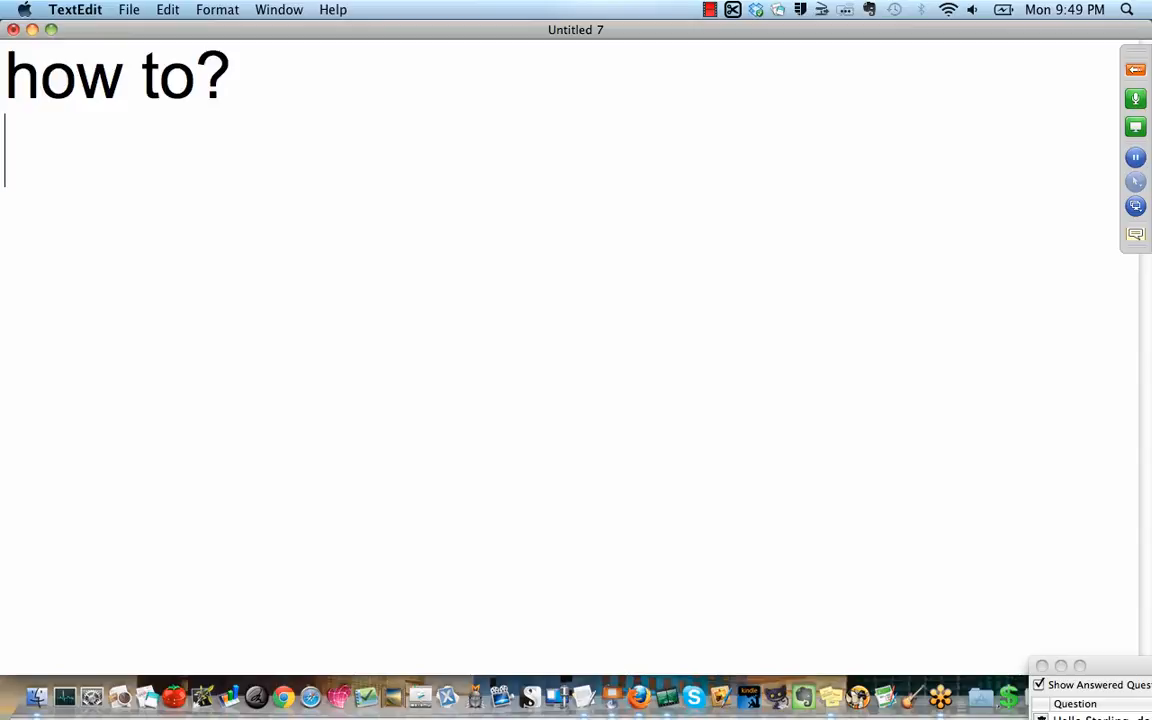
pyautogui.write('how')
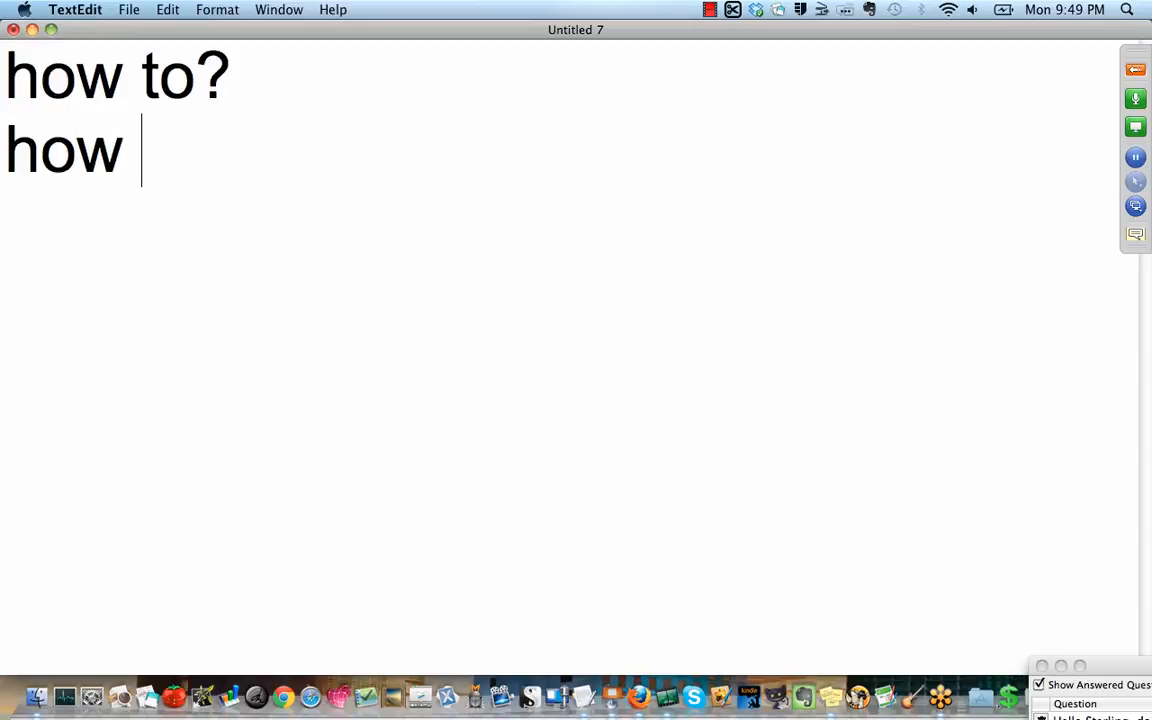
pyautogui.write('do i?')
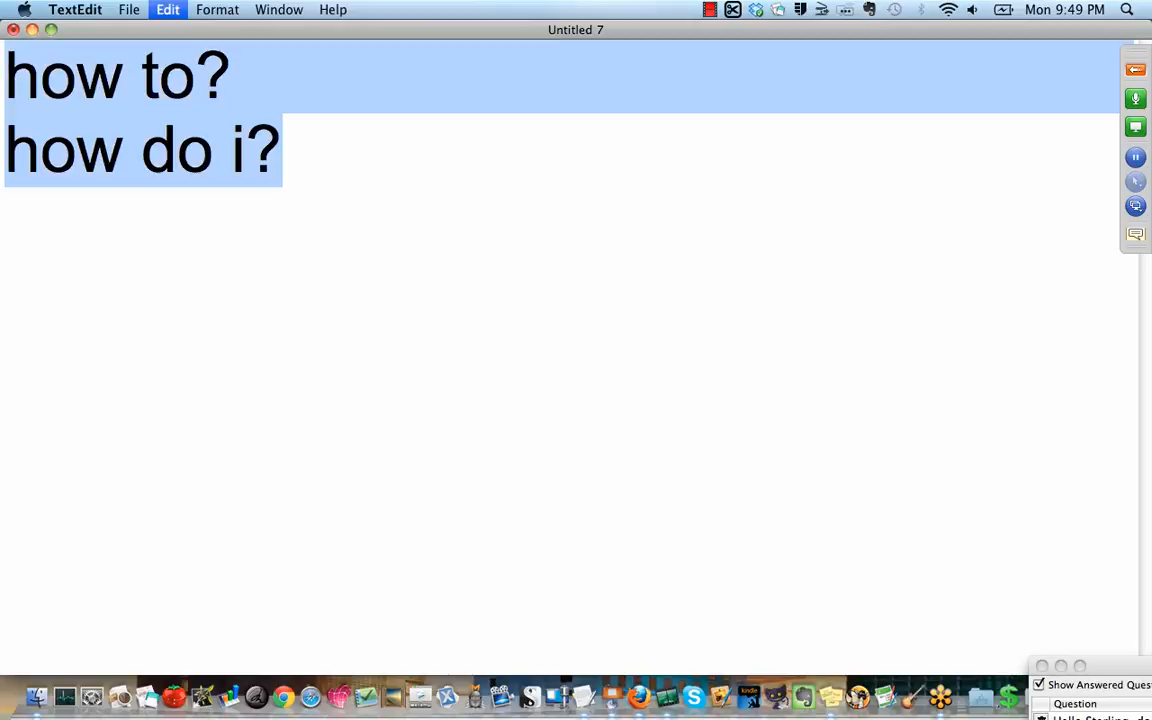
pyautogui.press('Delete')
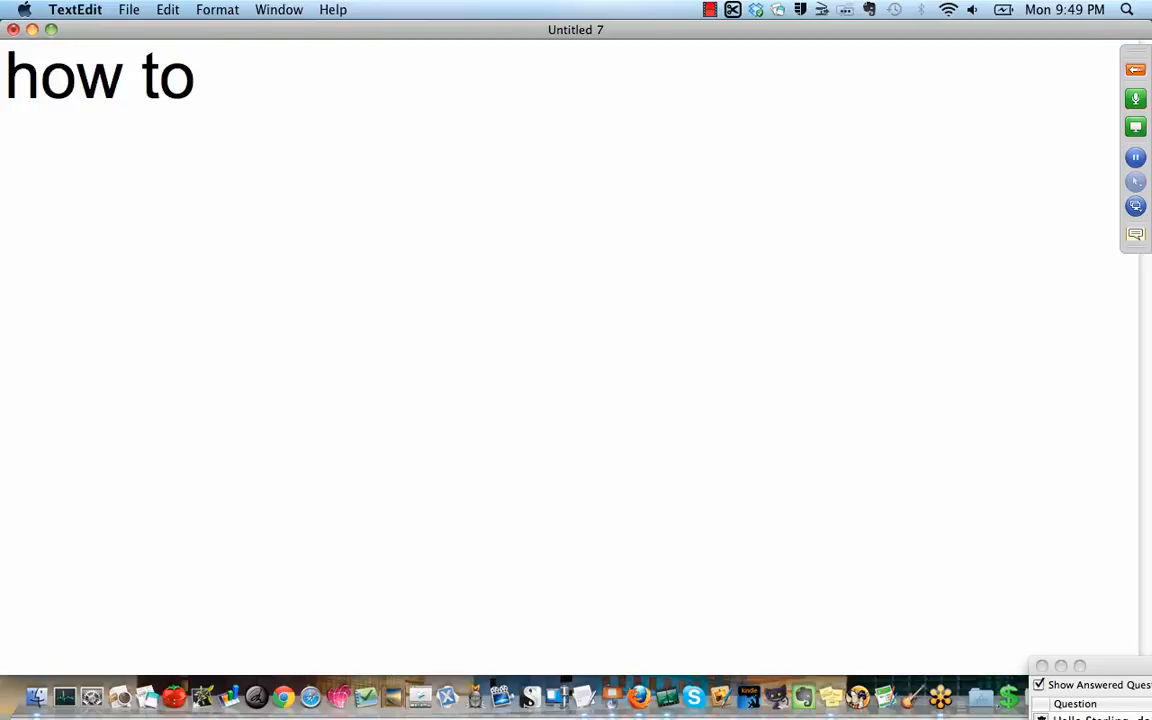
pyautogui.write('make a cheese')
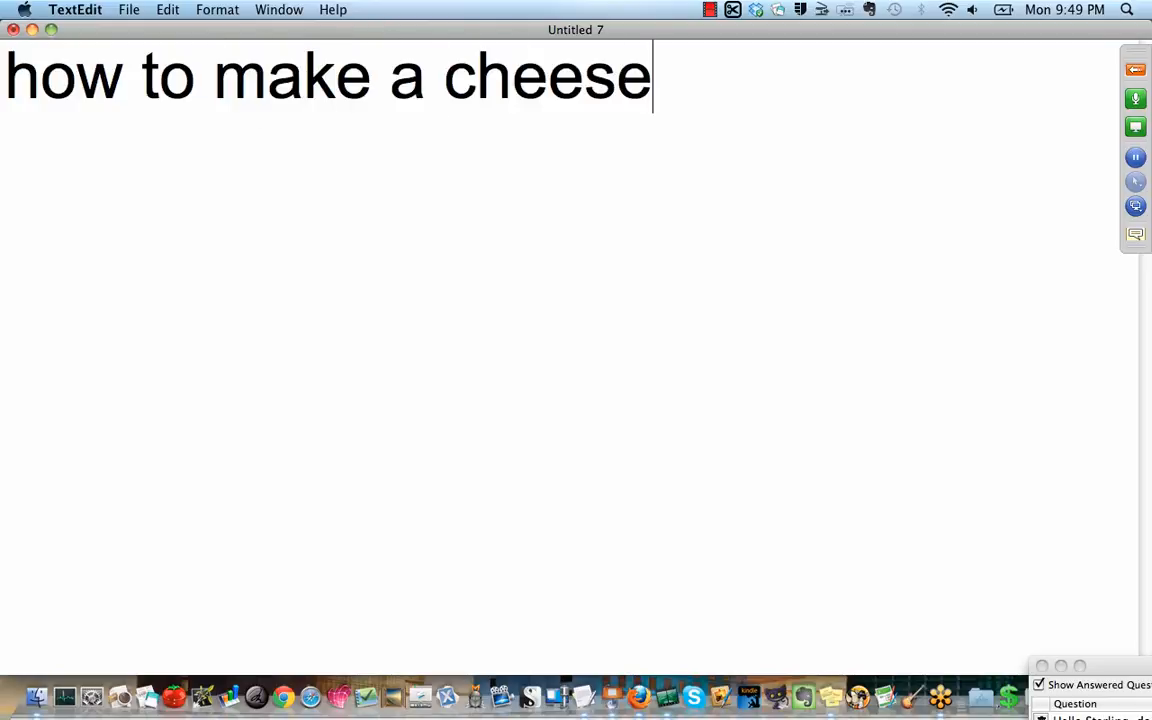
pyautogui.write('cake')
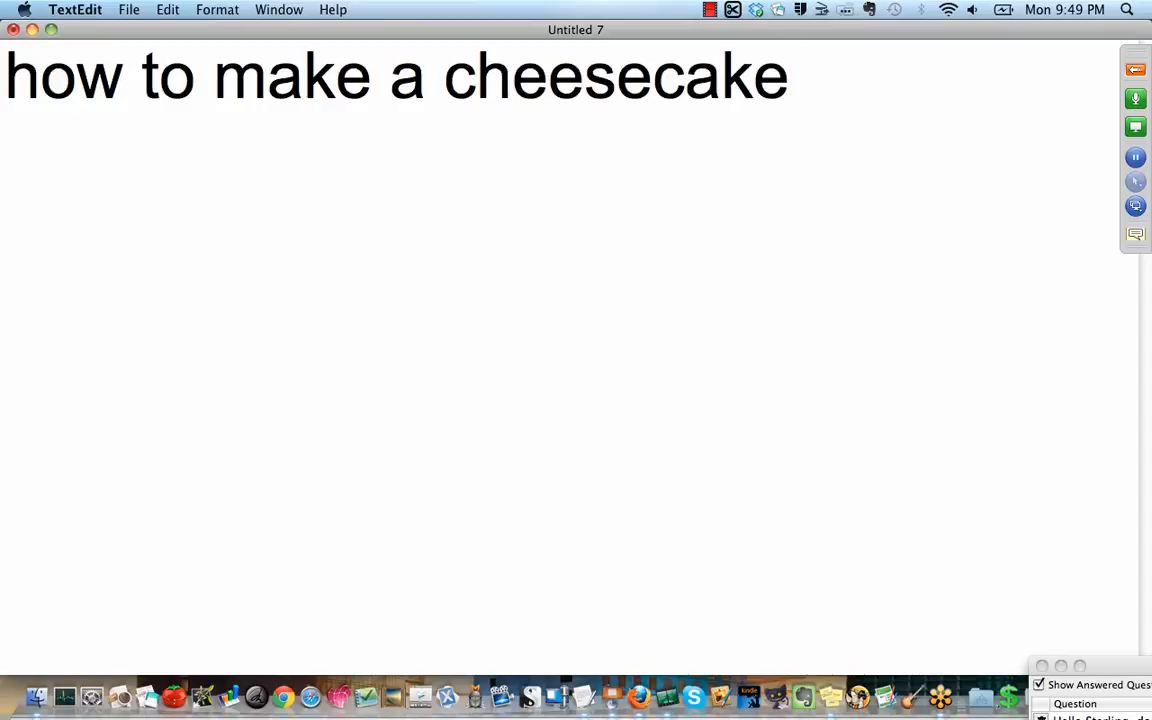
# - Add the outline line 'obj, bullets, slides, wrapup, etc' and select all the text
pyautogui.write('obj')
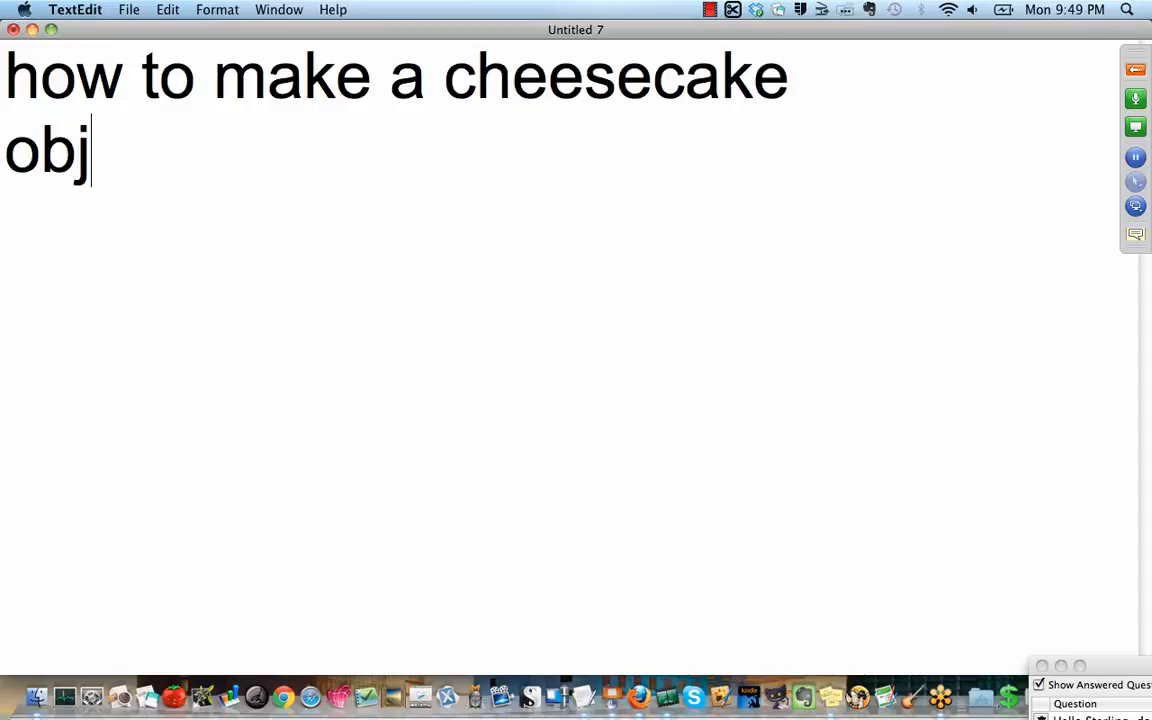
pyautogui.write(', bul')
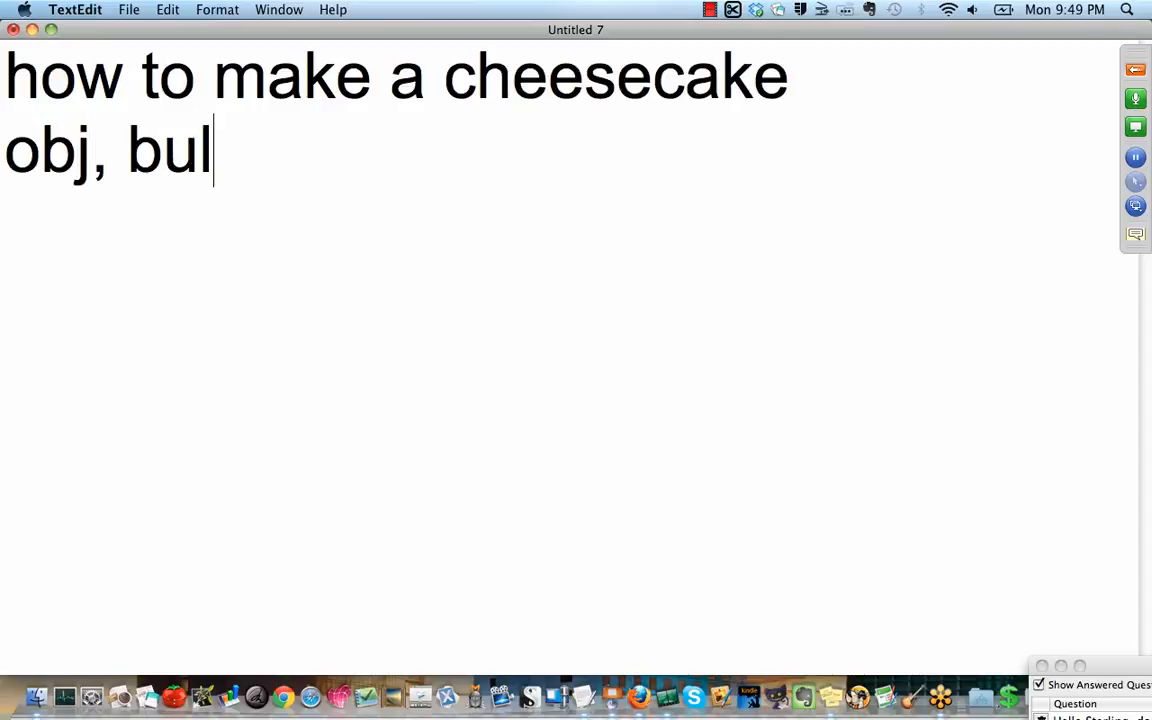
pyautogui.write('lets,')
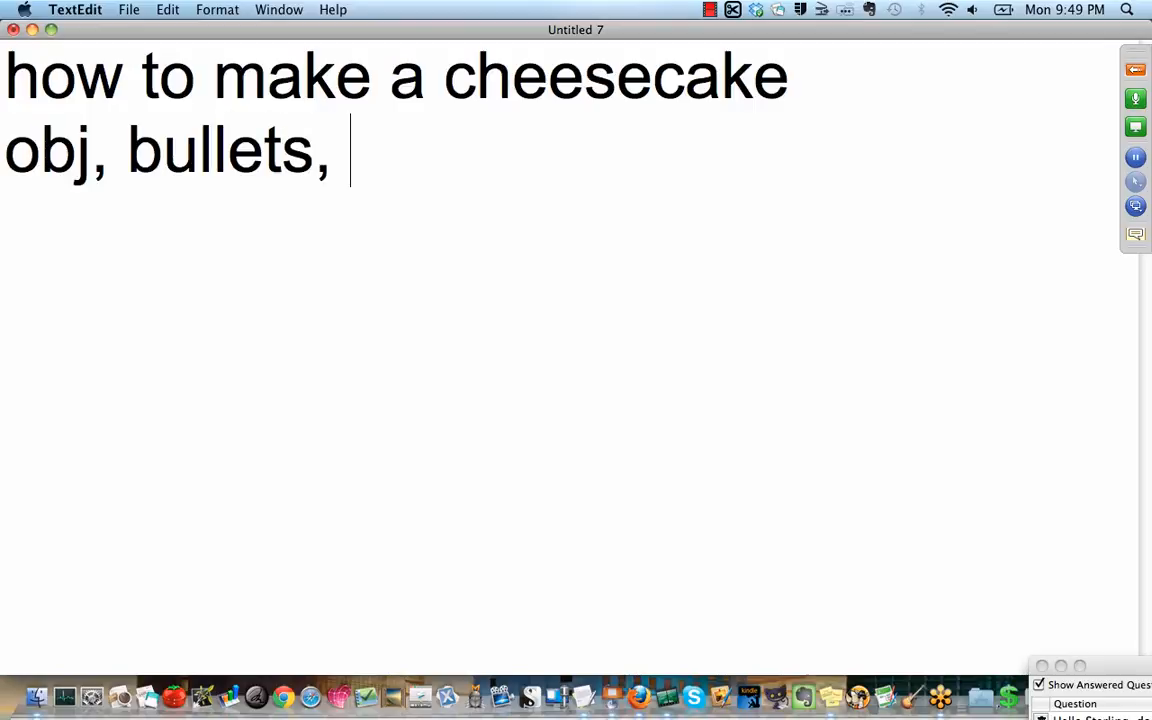
pyautogui.write('slides')
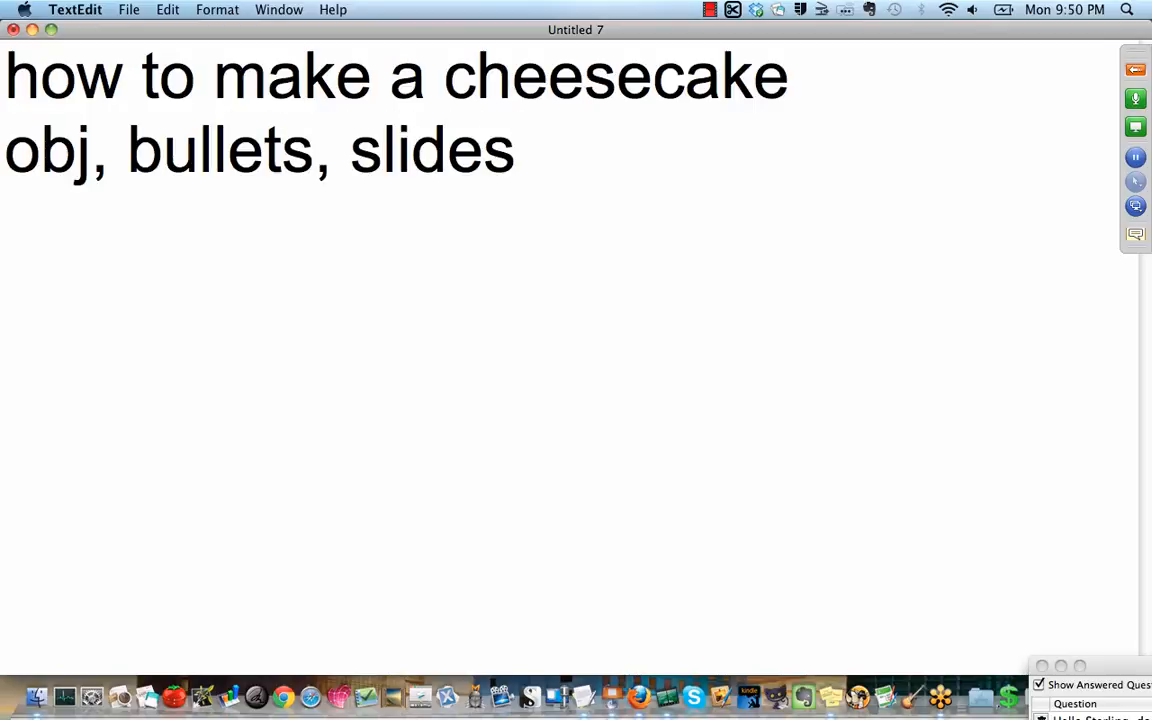
pyautogui.write(', wra')
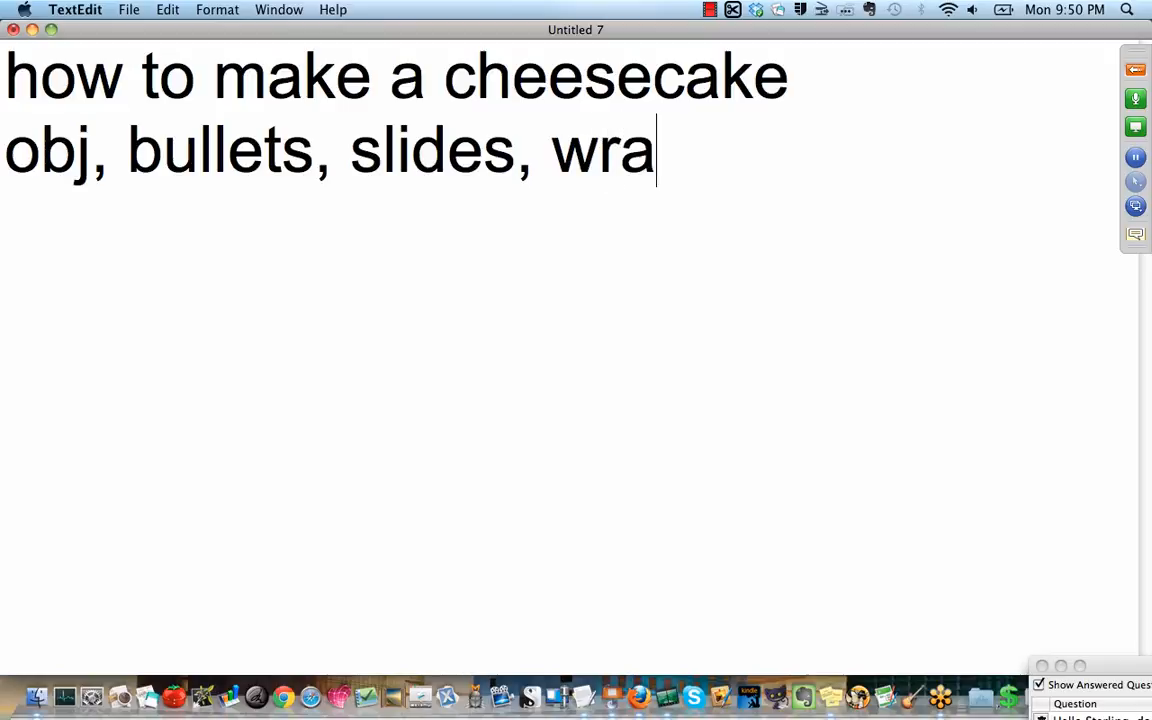
pyautogui.write('pup')
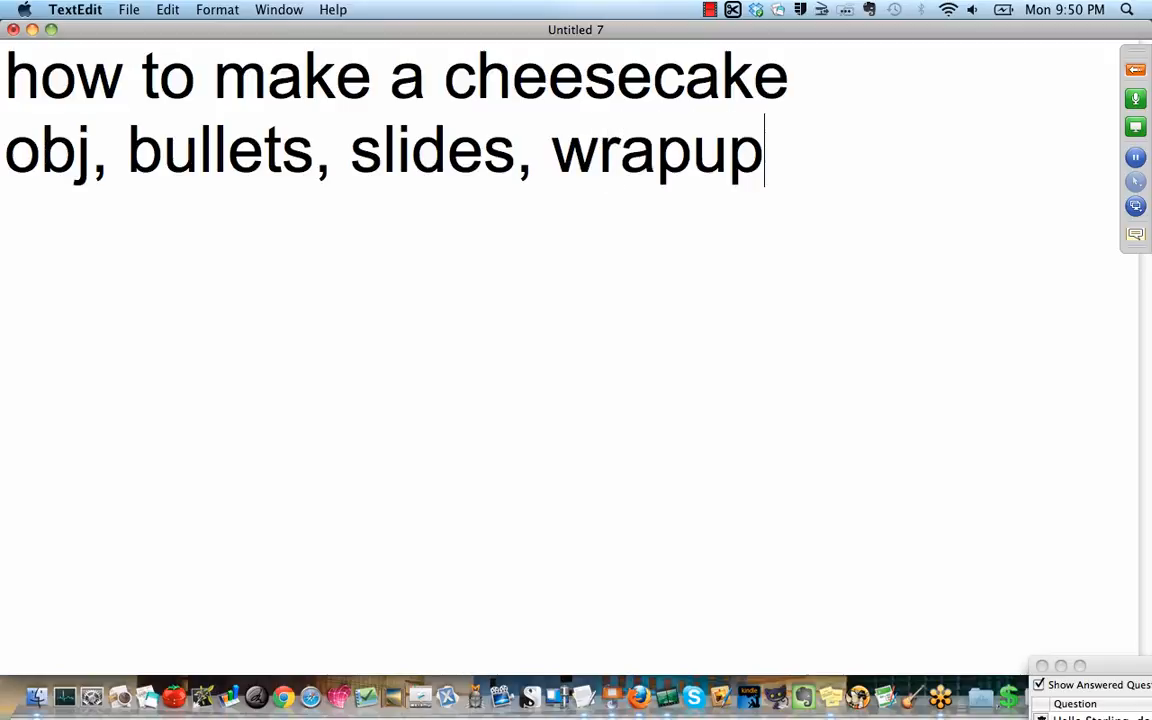
pyautogui.write(', etc')
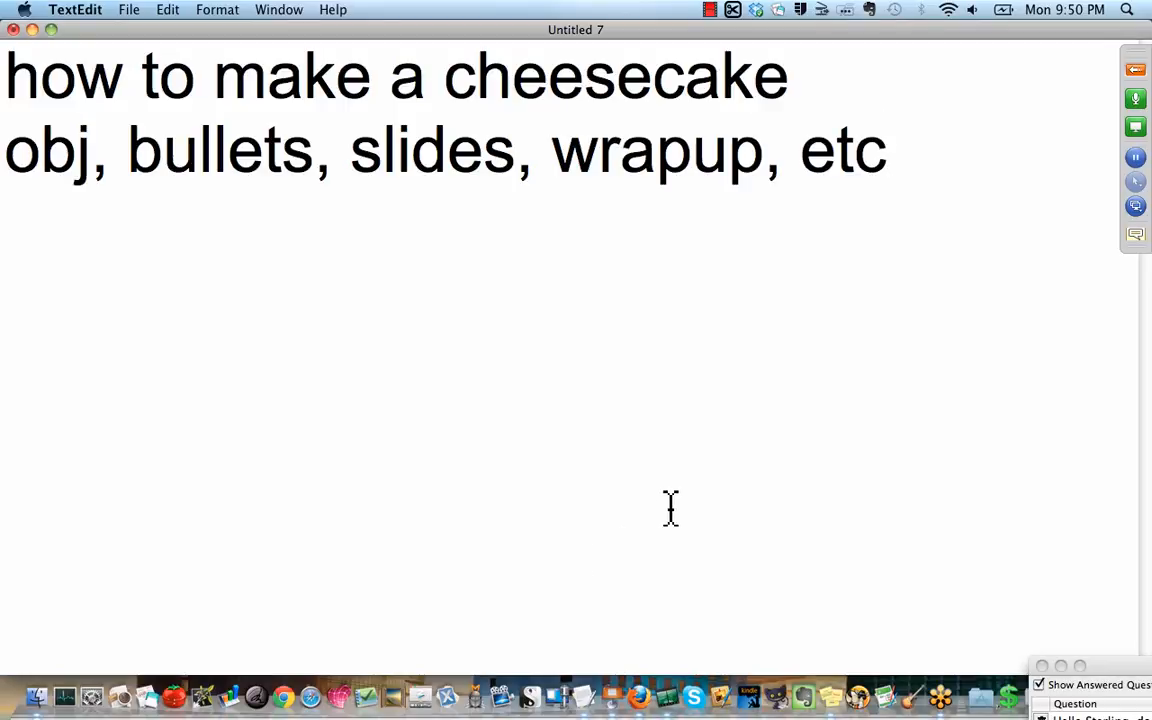
pyautogui.press('cmd+a')
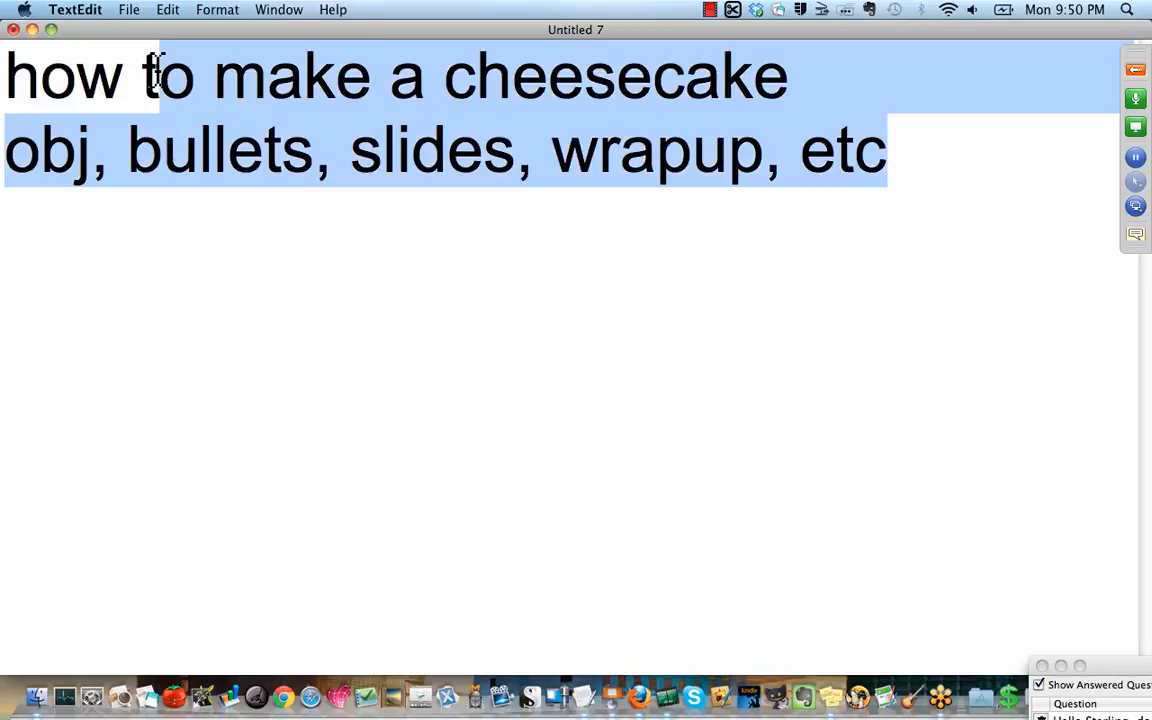
# - Overwrite with 'tech - upload, configure a player' and 'distribution' on separate lines
pyautogui.write('tech')
pyautogui.write('d')
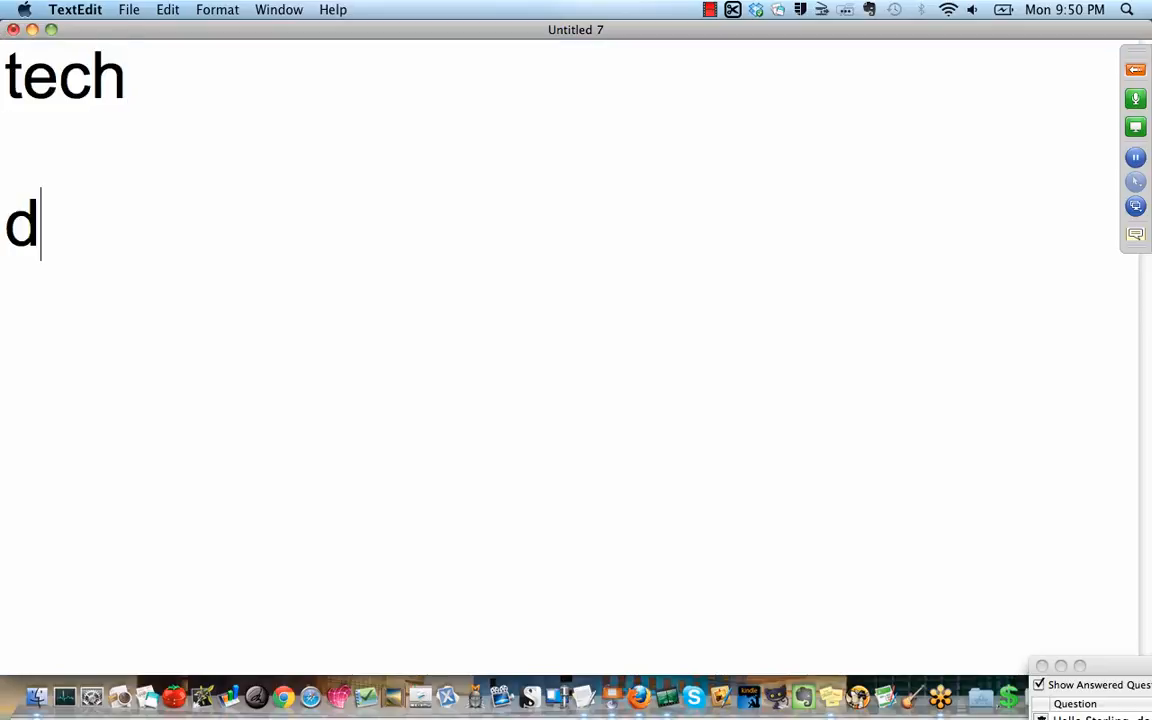
pyautogui.write('ist')
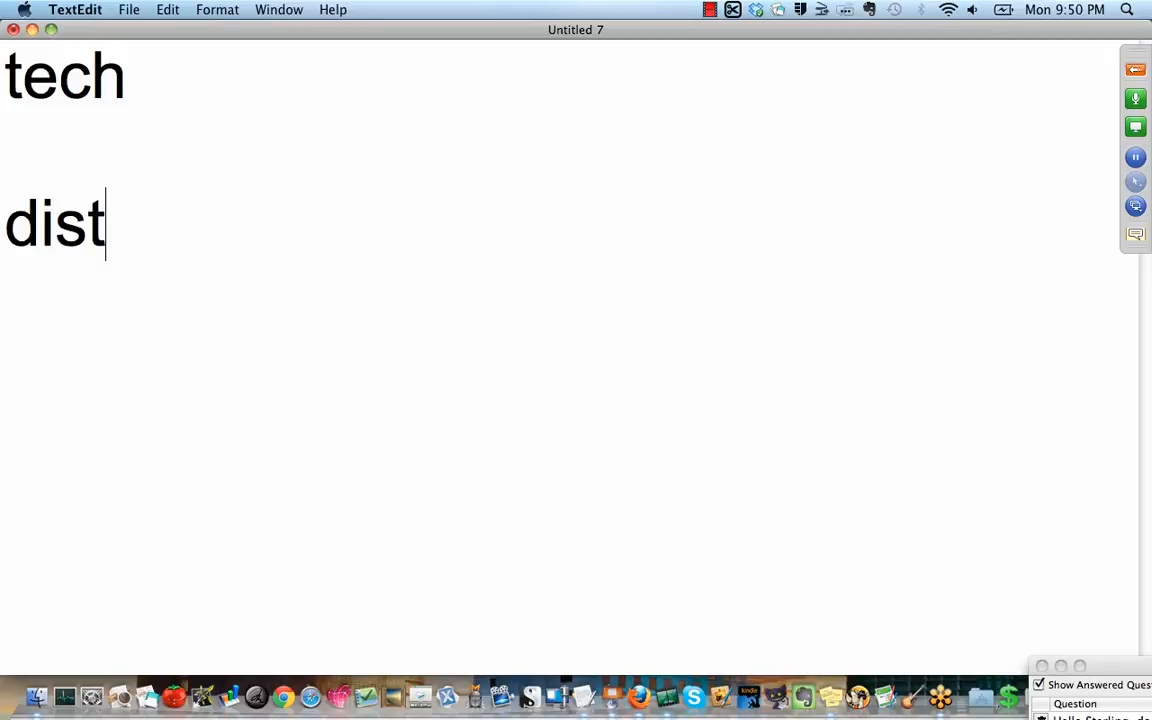
pyautogui.write('ribution')
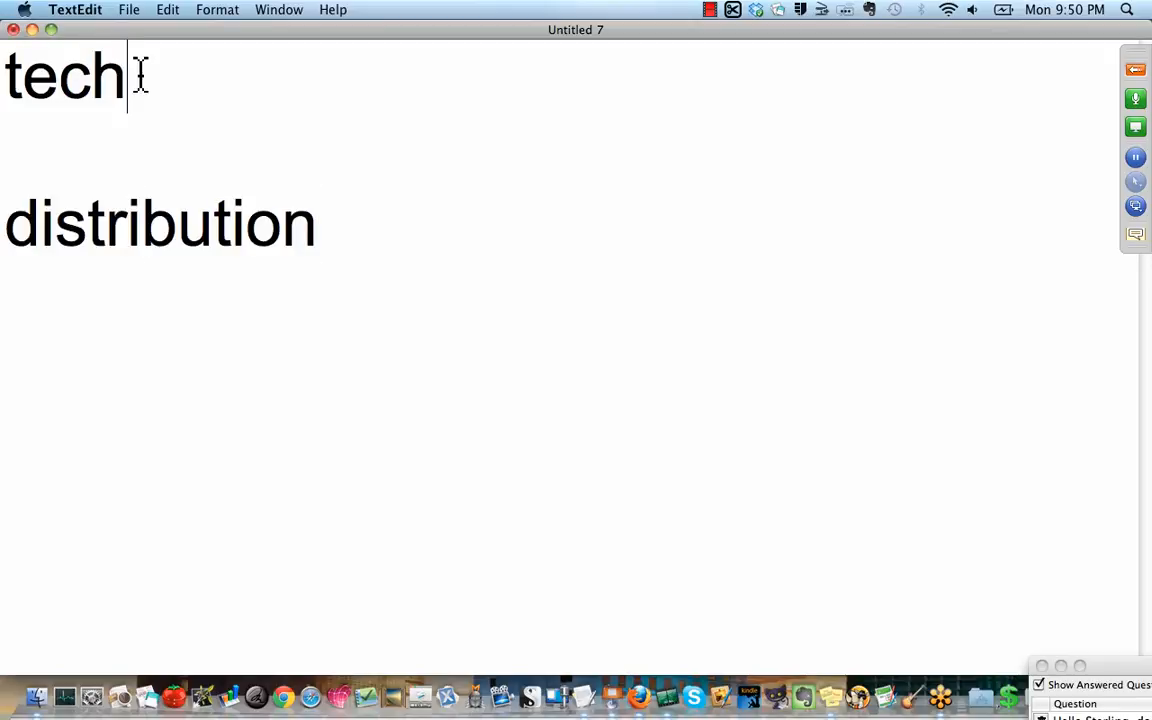
pyautogui.write('- upl')
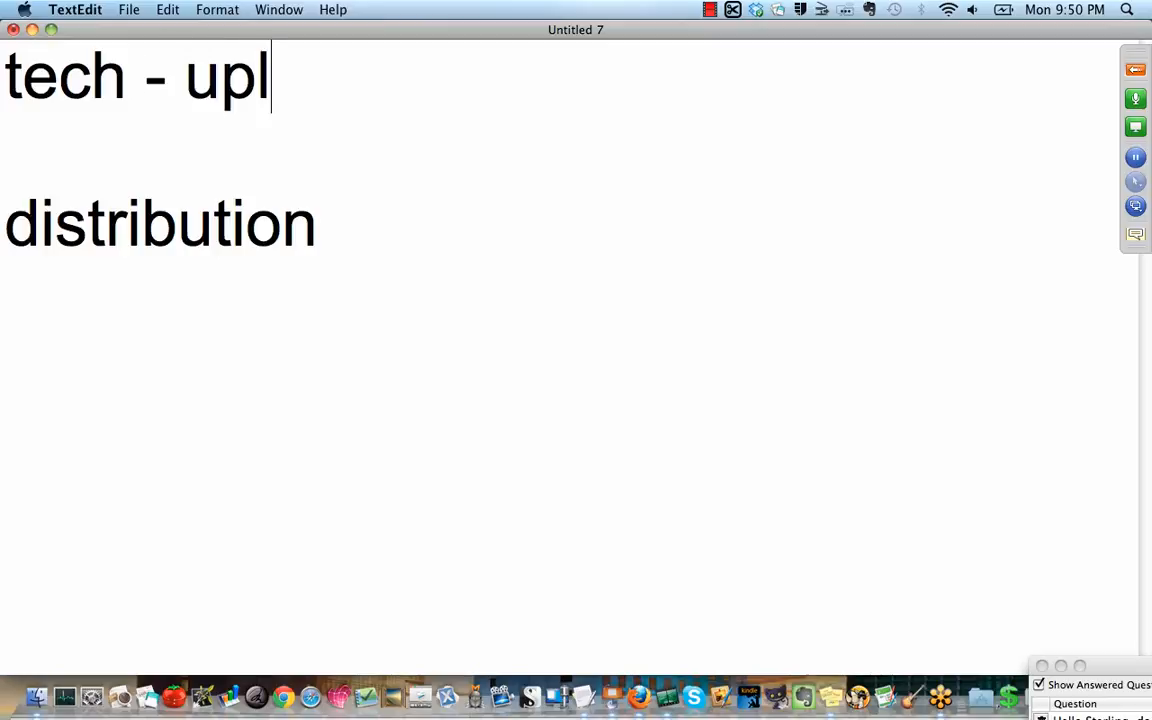
pyautogui.write('oad, c')
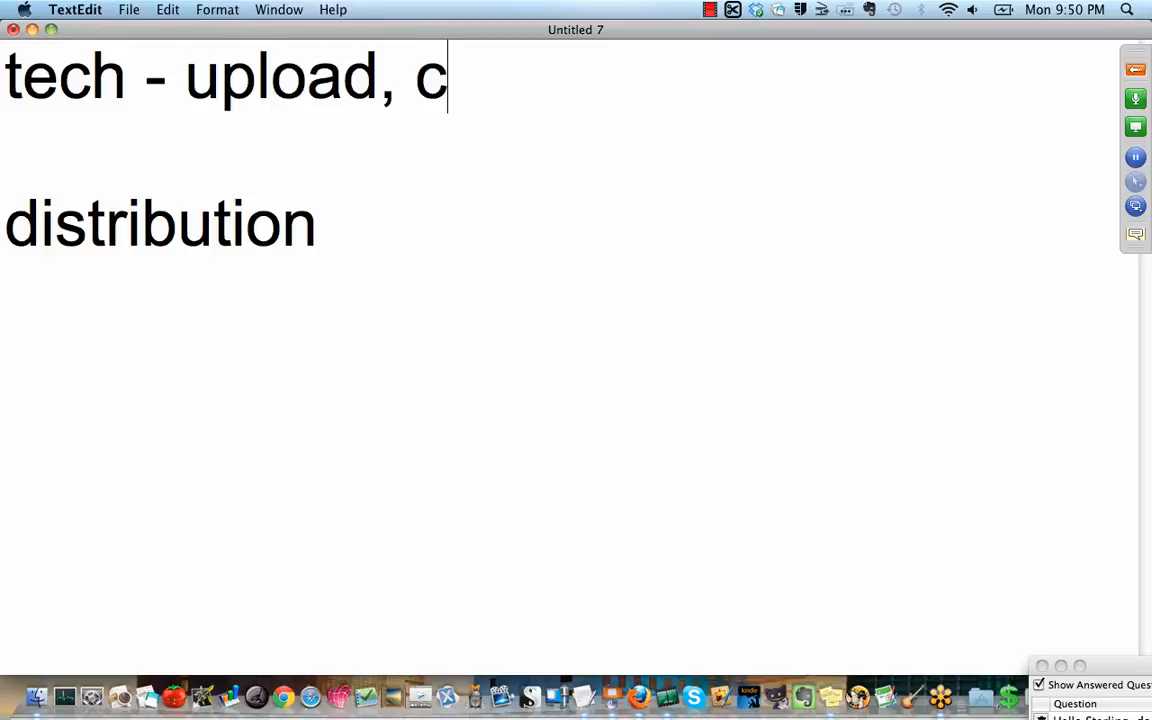
pyautogui.write('onfigure')
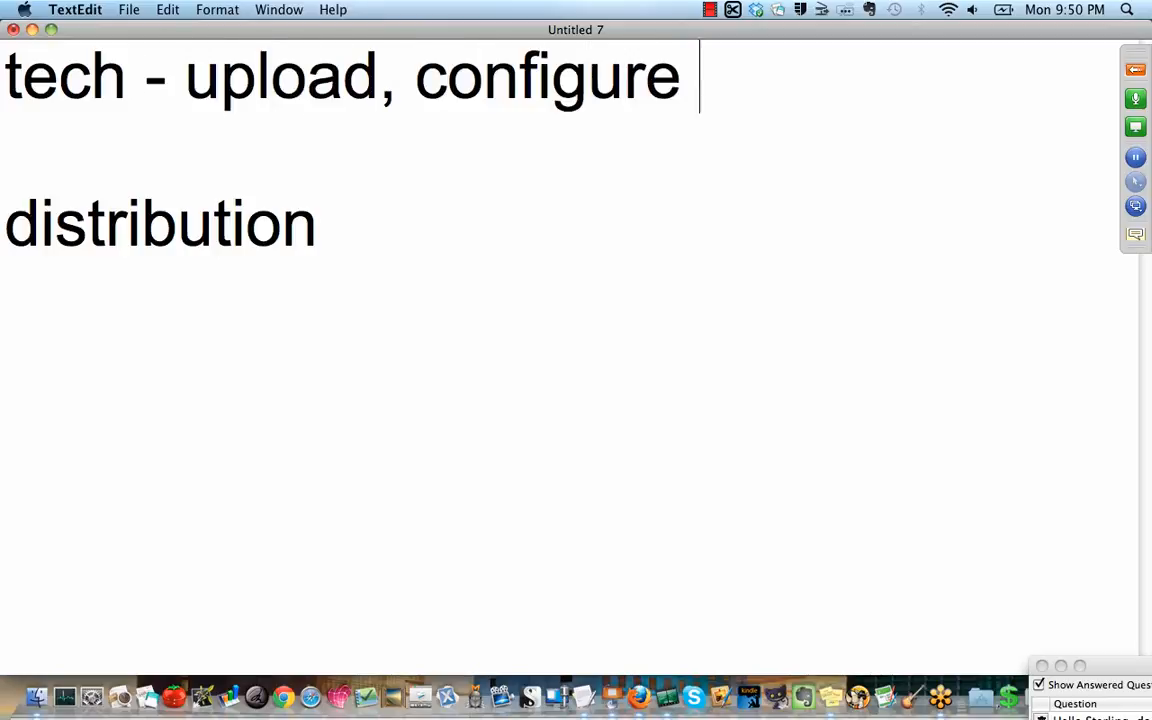
pyautogui.write('a player')
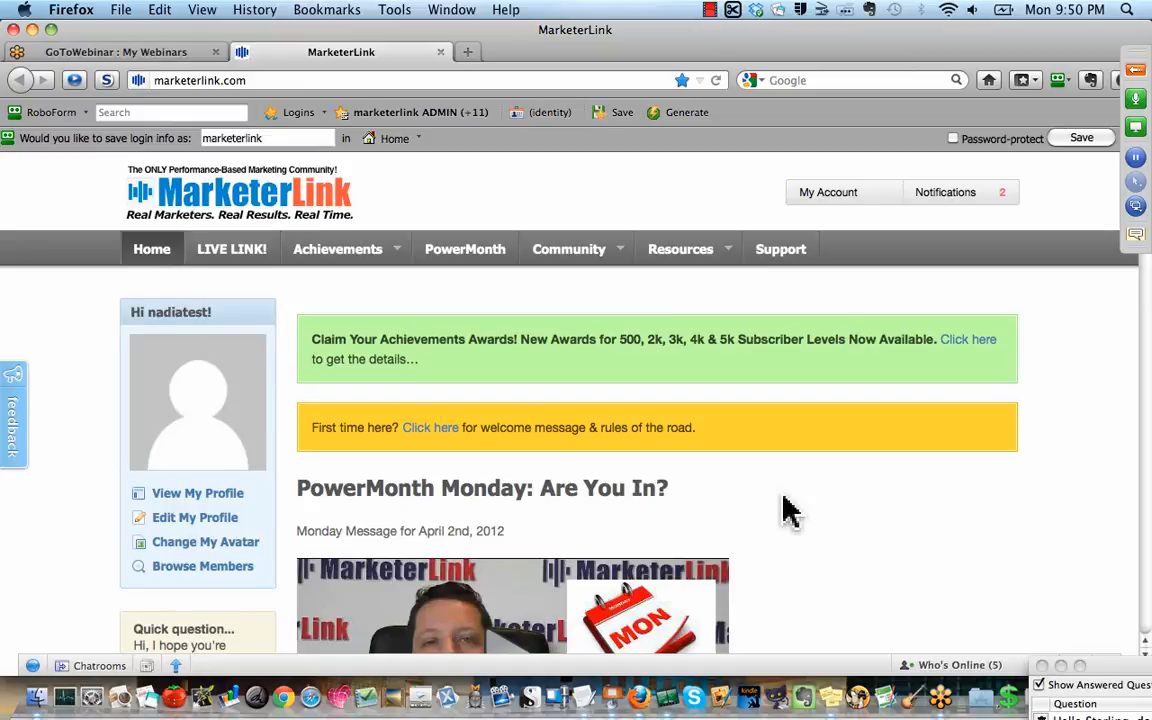
# - Scroll the MarketerLink page down to the March 12th, 2012 Monday Message video
pyautogui.scroll(-3)
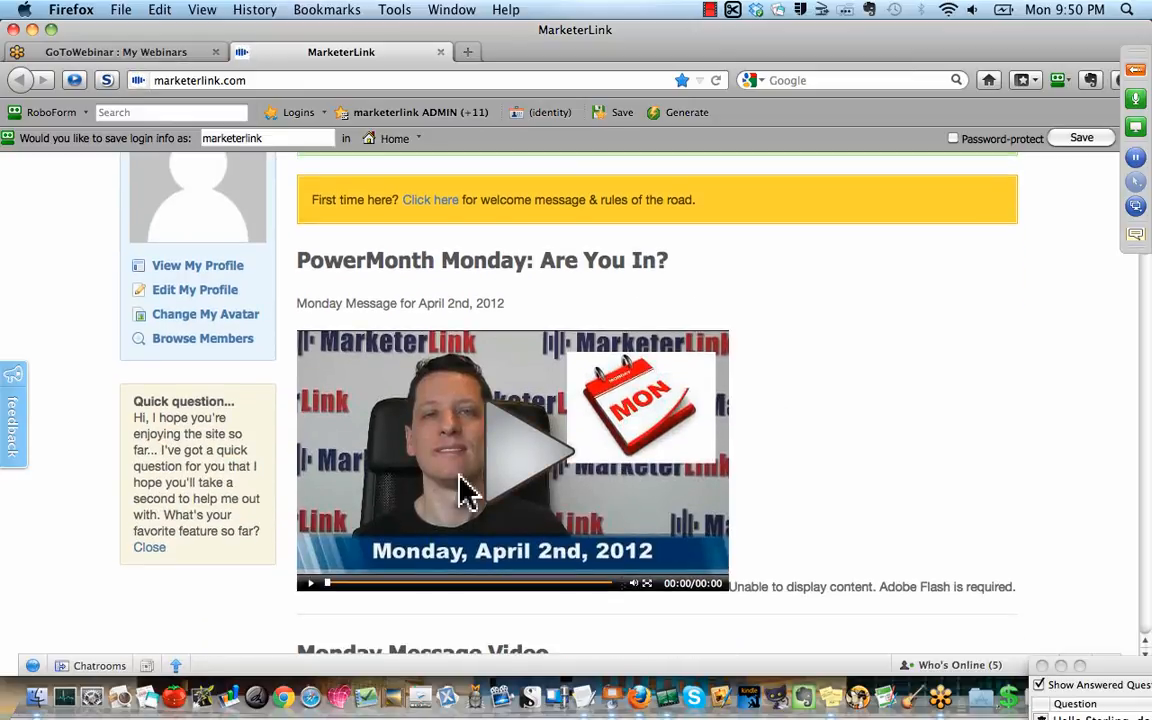
pyautogui.moveTo(818, 462)
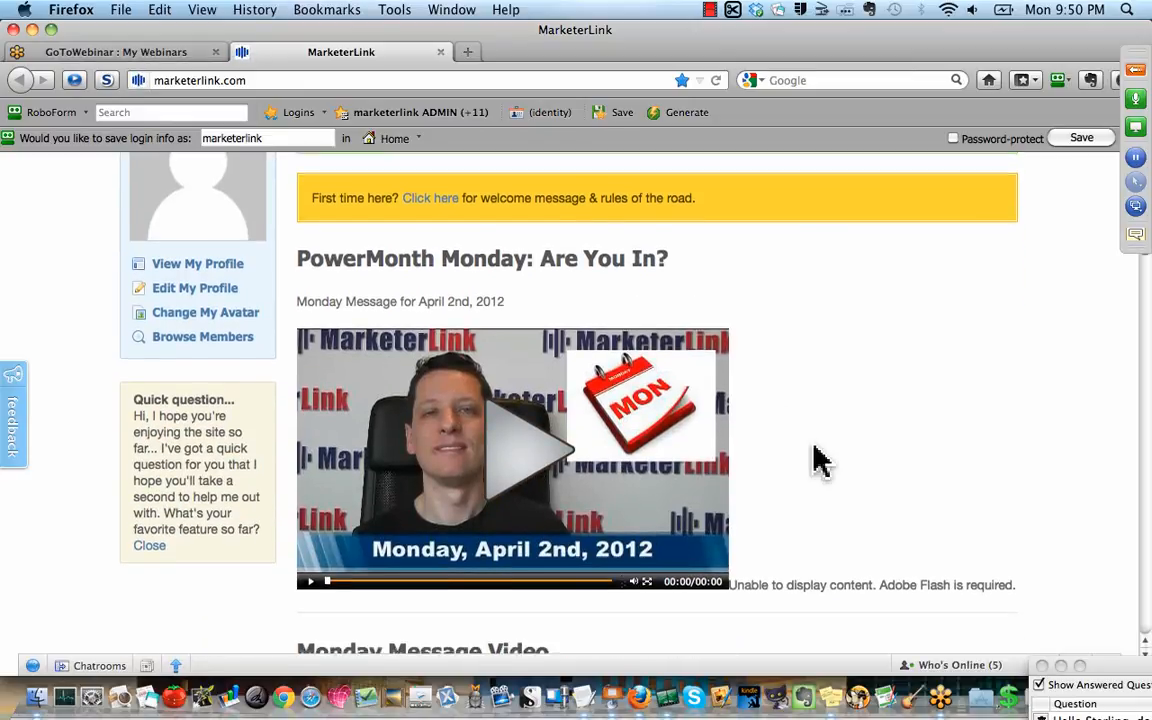
pyautogui.scroll(-3)
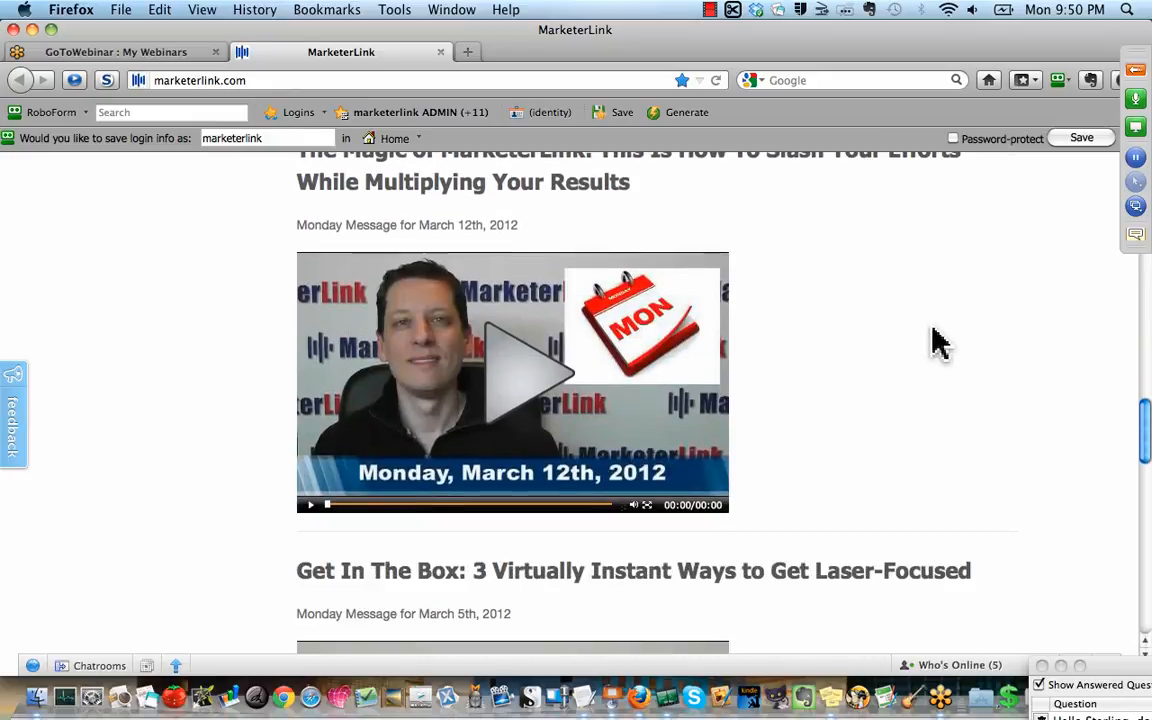
pyautogui.moveTo(418, 414)
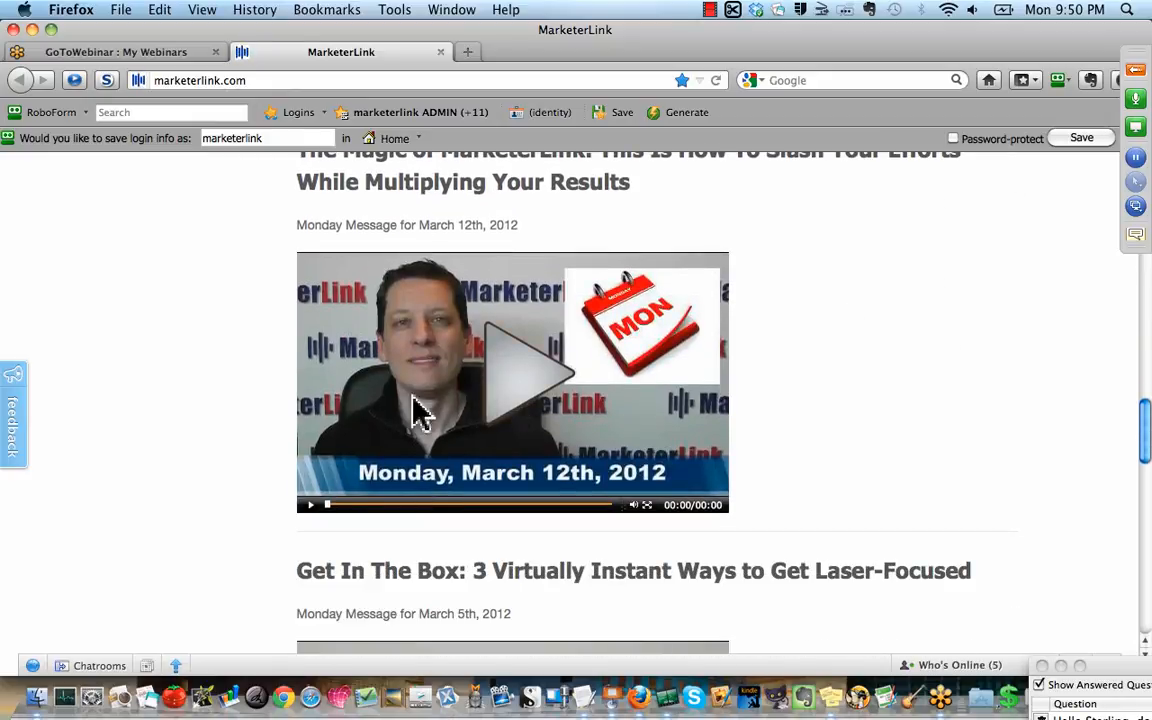
pyautogui.moveTo(710, 328)
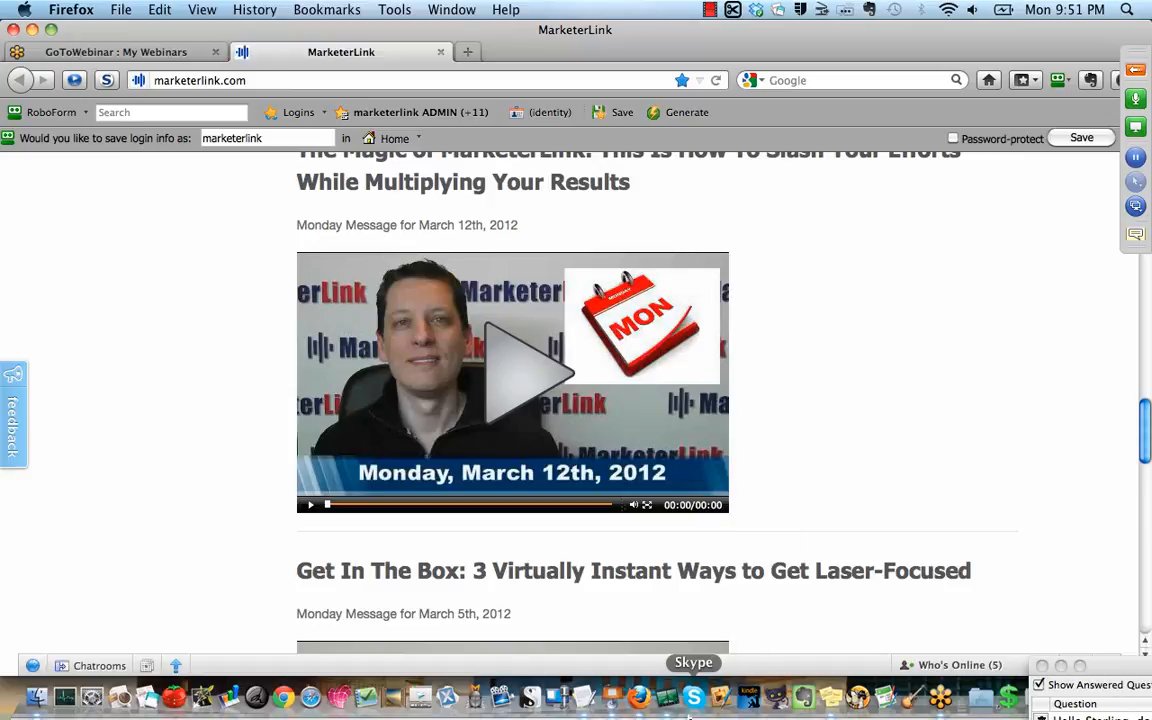
pyautogui.moveTo(584, 708)
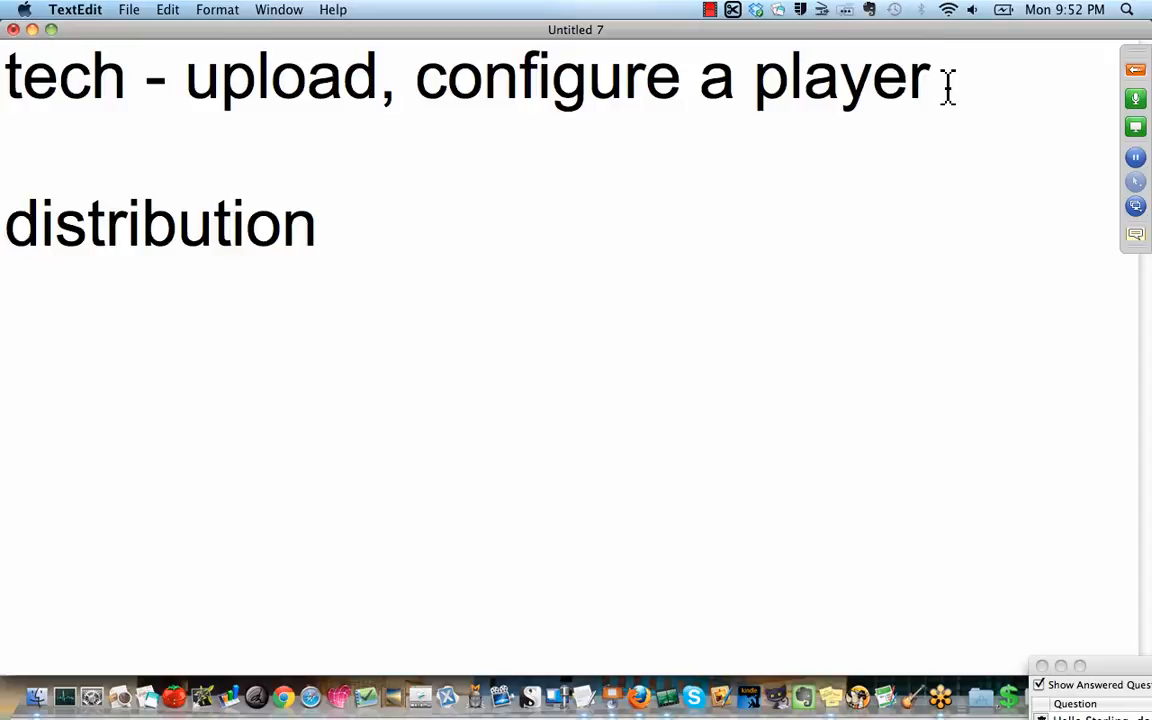
# - Complete the line to read 'distribution - top video sites' in the note
pyautogui.click(936, 82)
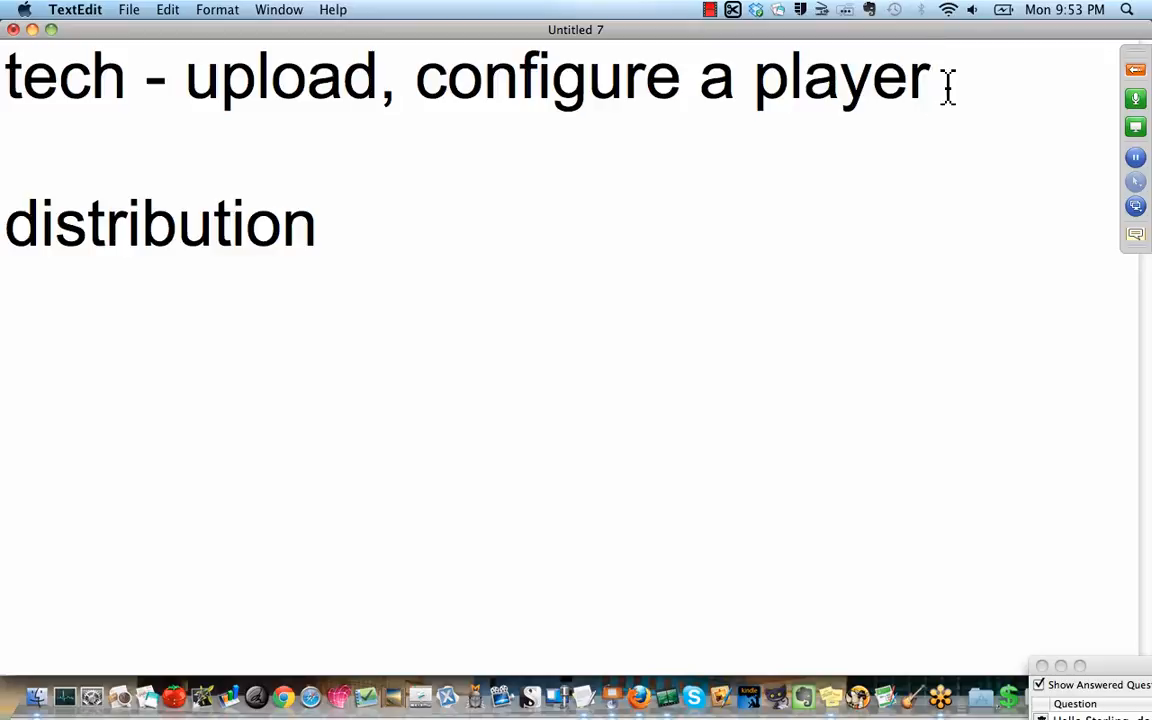
pyautogui.moveTo(540, 278)
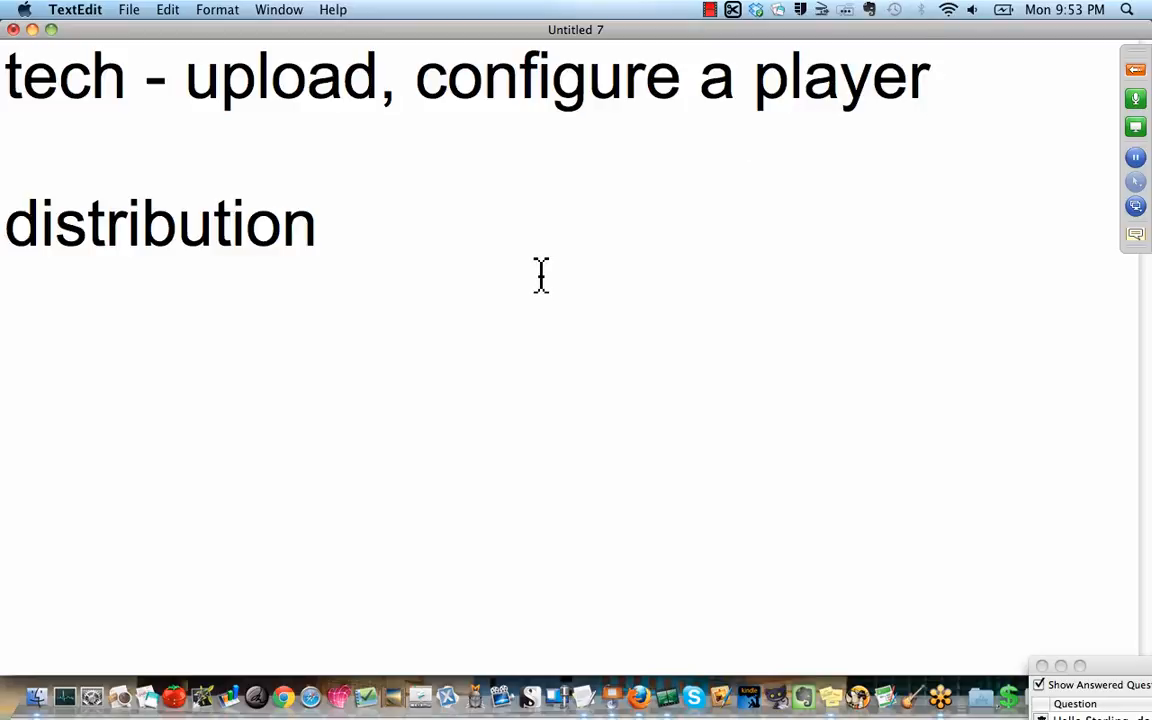
pyautogui.write('-')
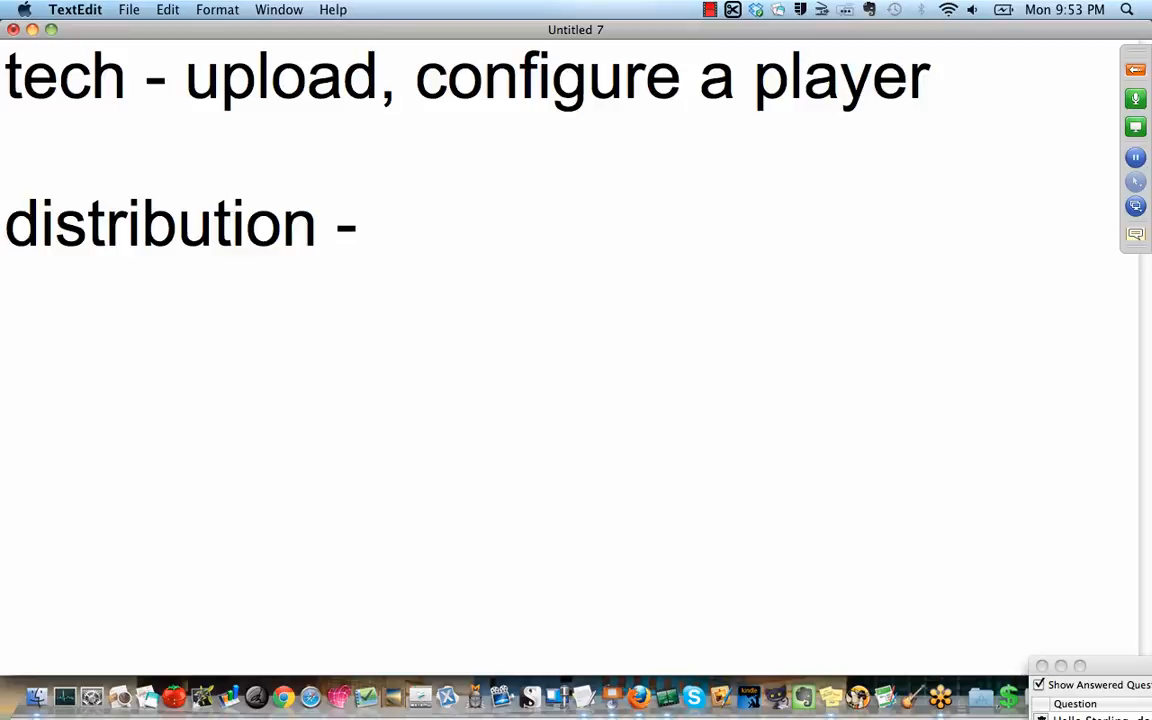
pyautogui.write('top vide')
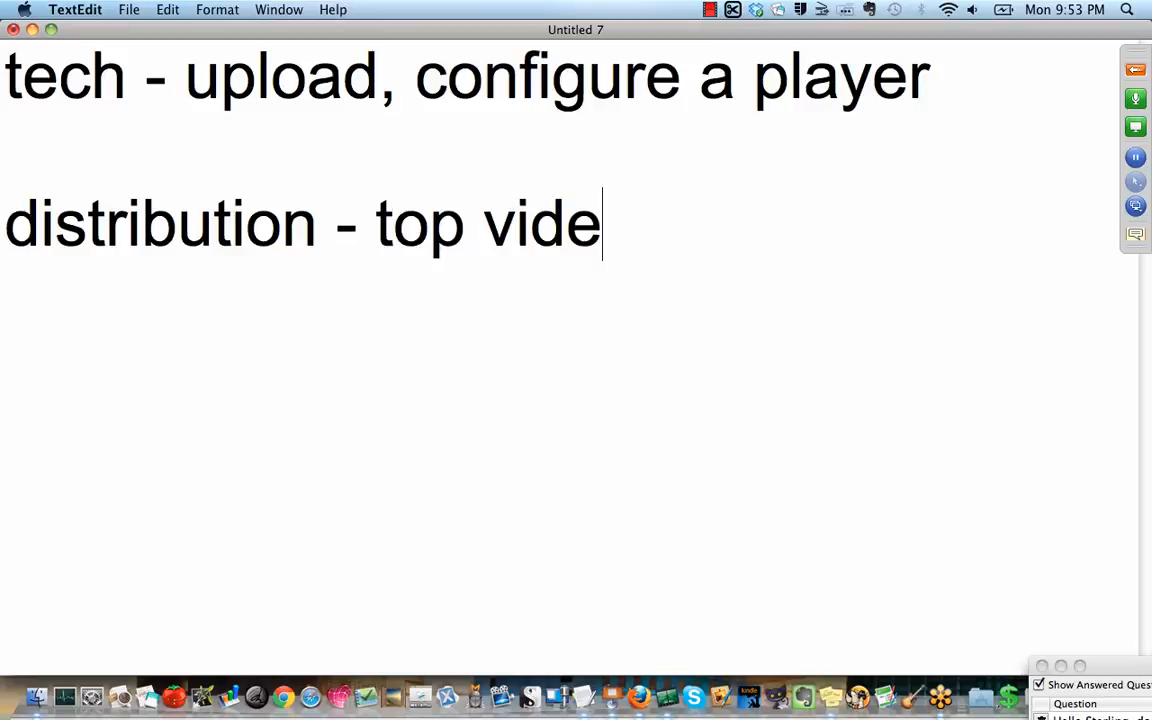
pyautogui.write('o sites')
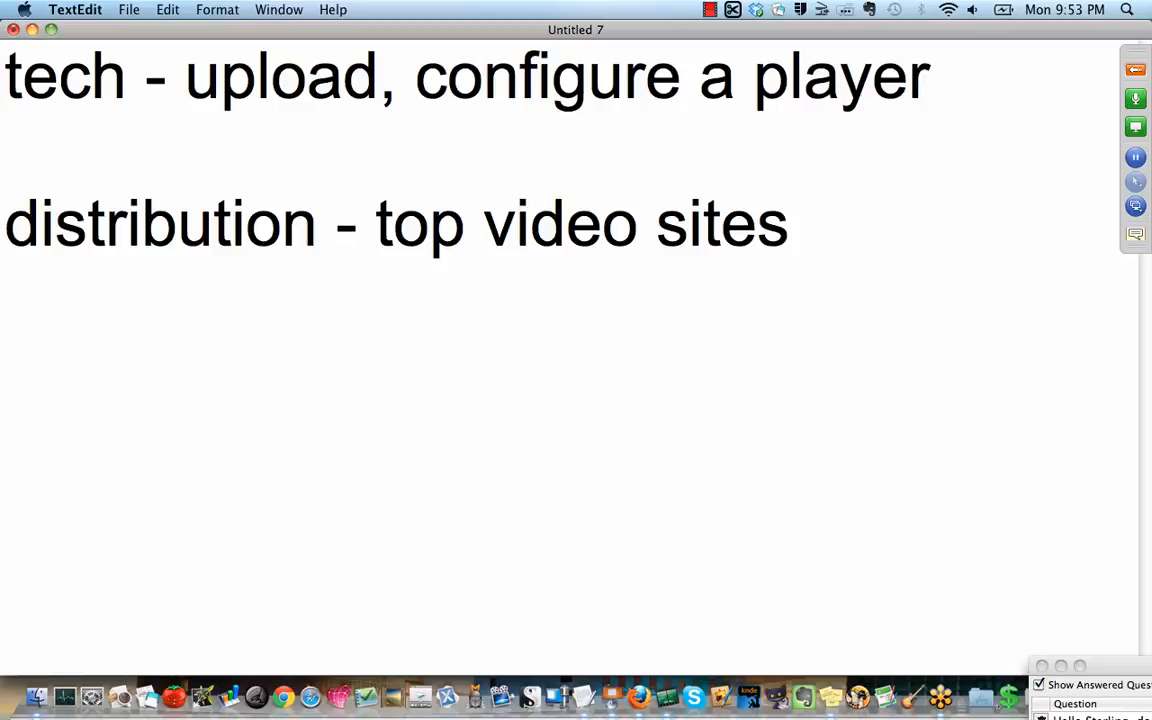
pyautogui.click(788, 222)
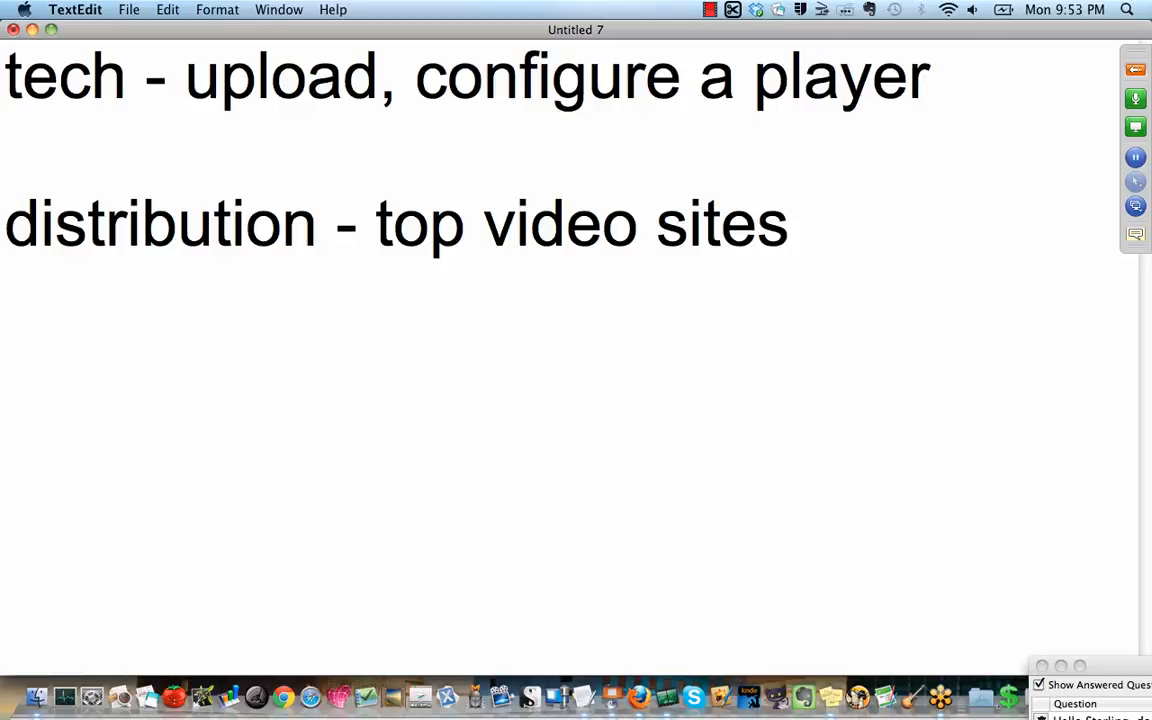
pyautogui.click(790, 224)
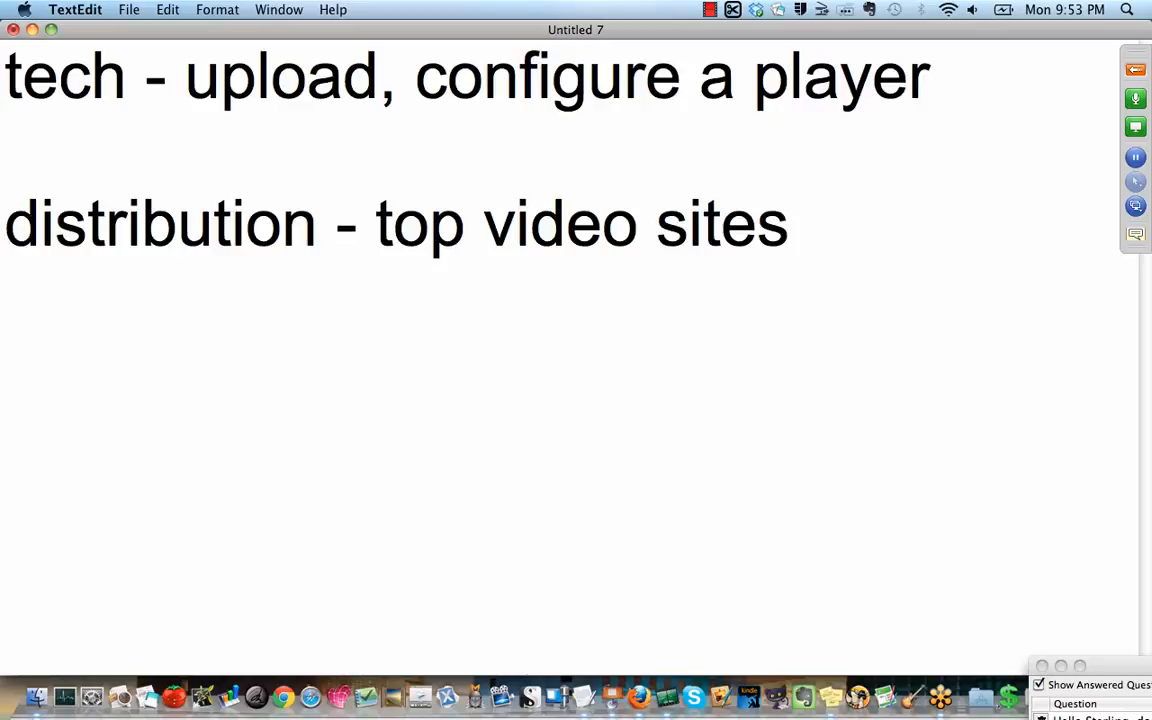
pyautogui.click(792, 224)
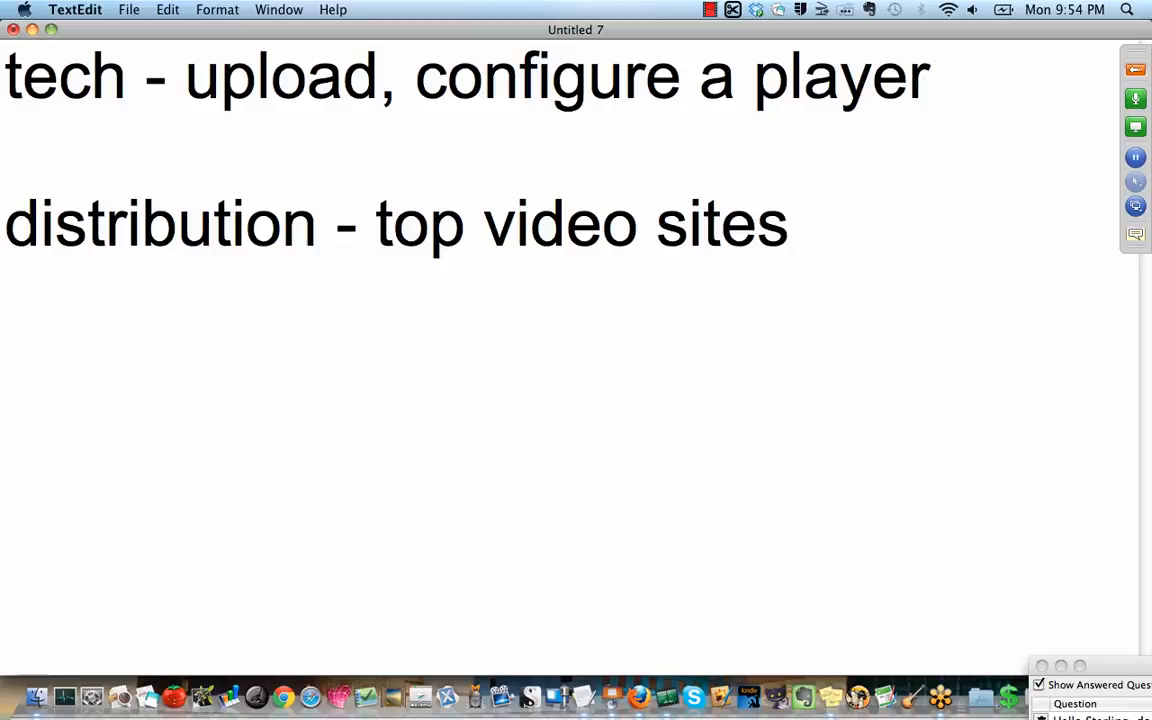
# - Add a third note line 'free mov to mp4 converter', then return to Keynote's objective slide
pyautogui.write('free mo')
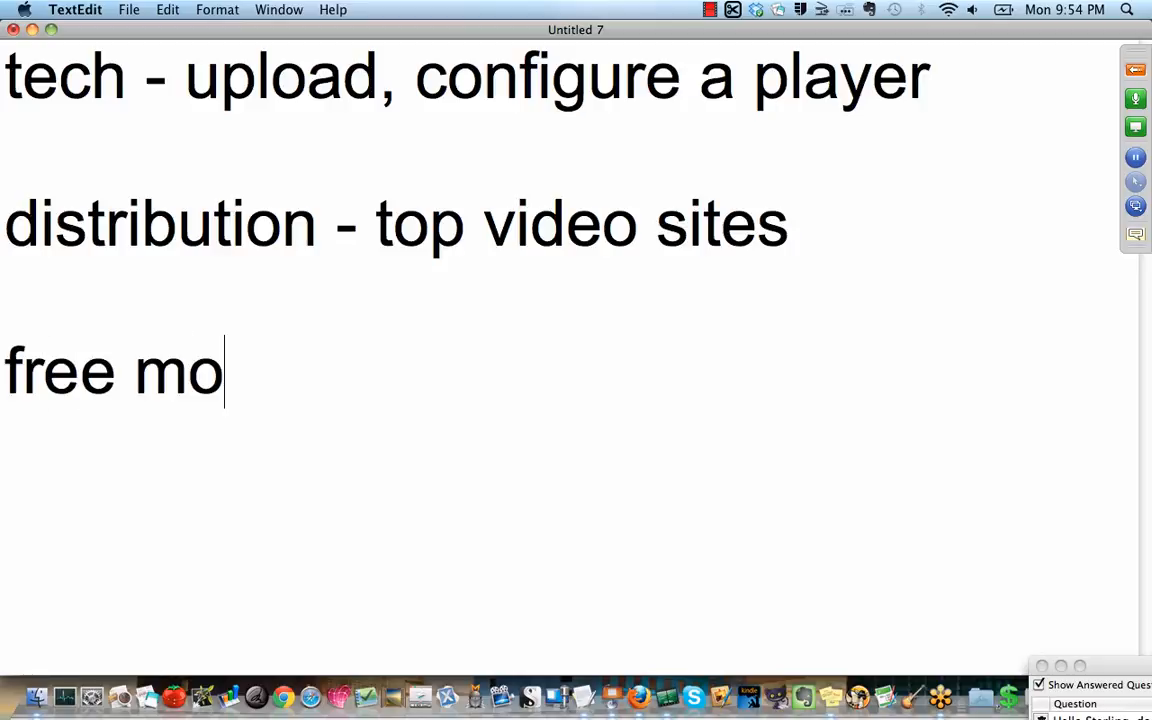
pyautogui.write('v to m')
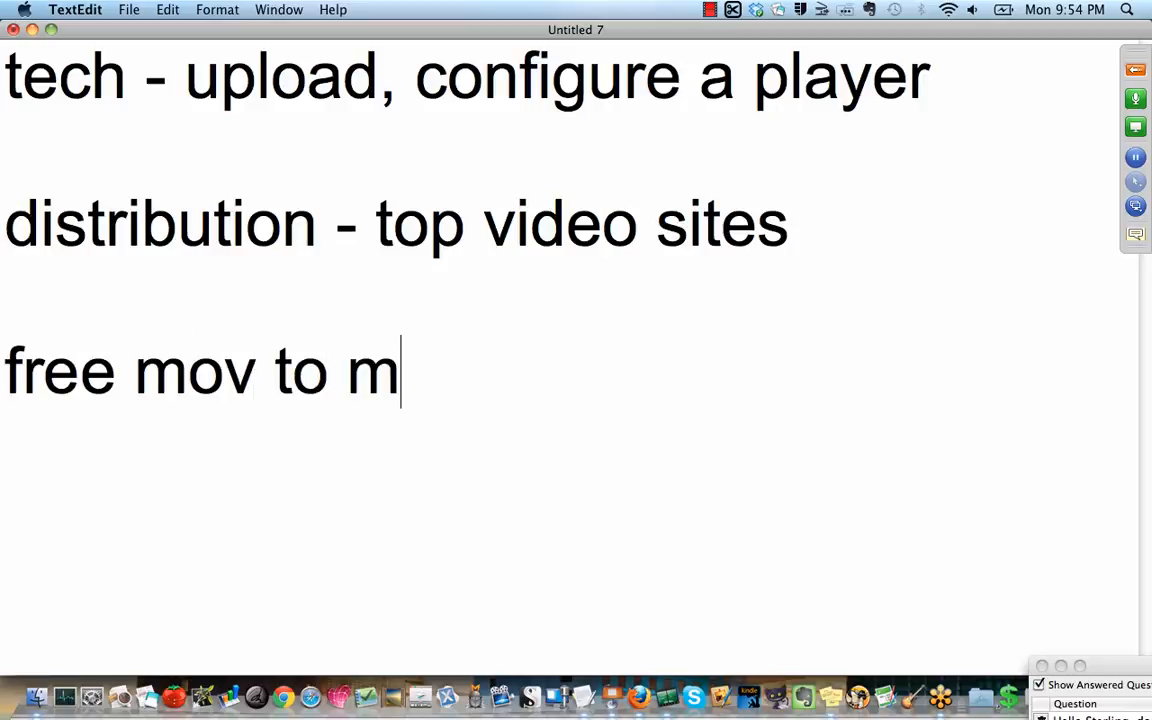
pyautogui.write('p4 conver')
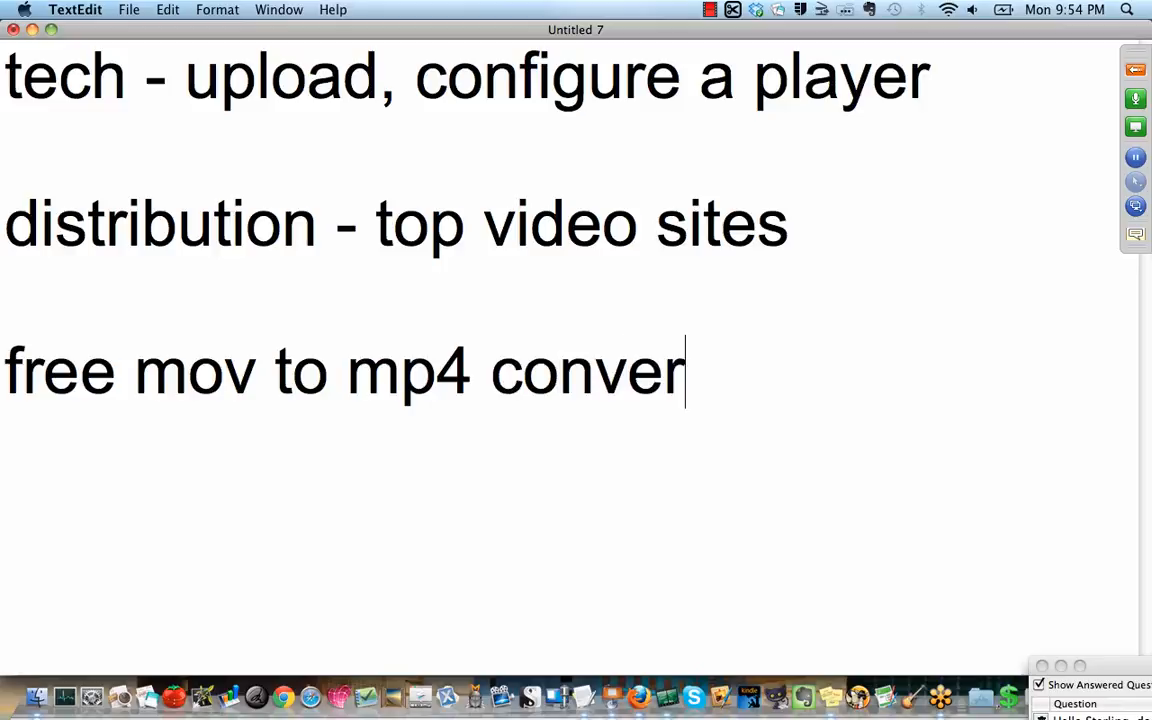
pyautogui.write('ter')
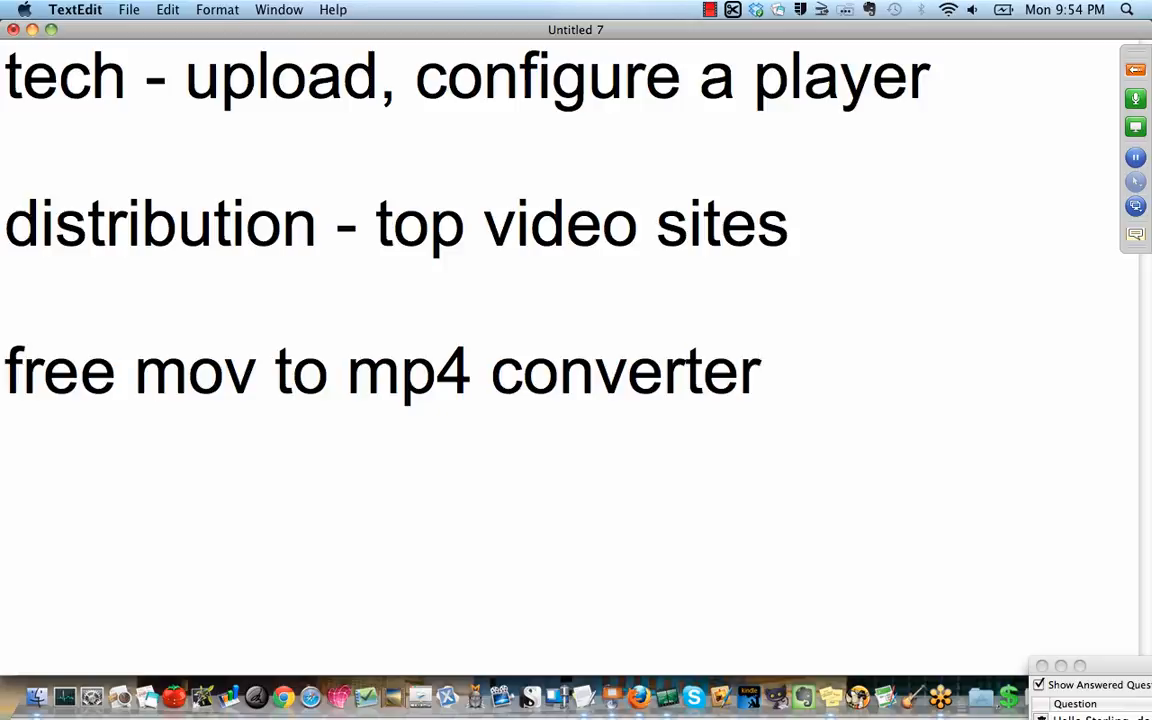
pyautogui.click(760, 370)
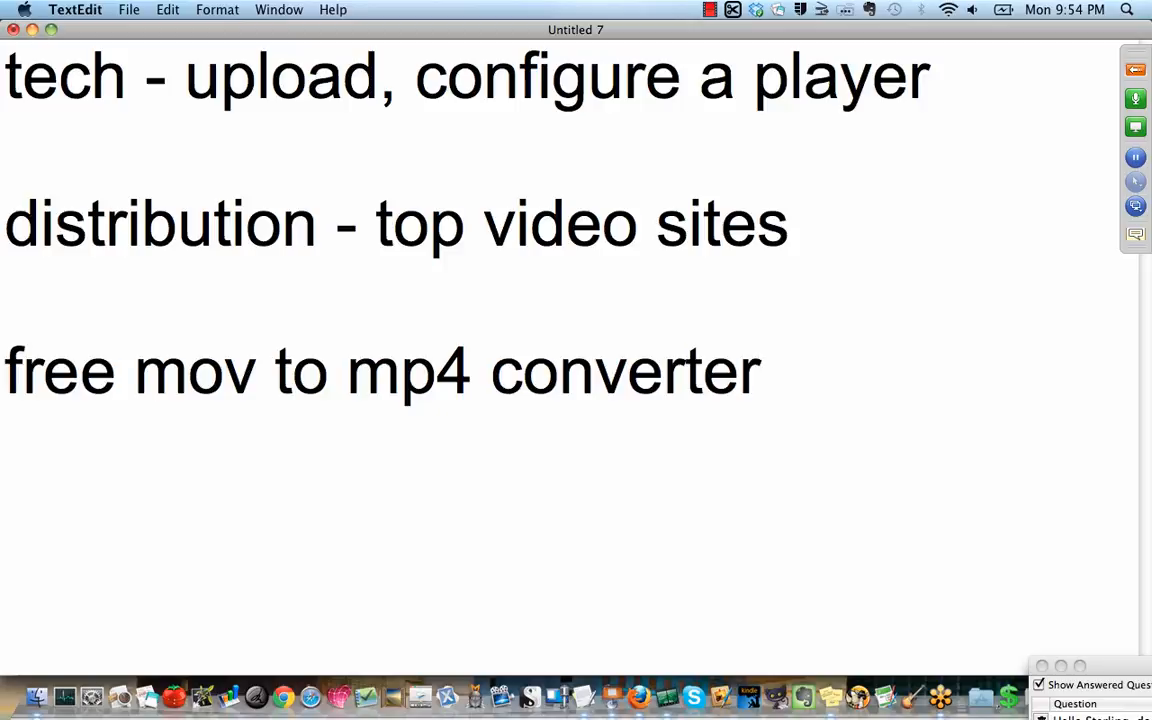
pyautogui.click(760, 370)
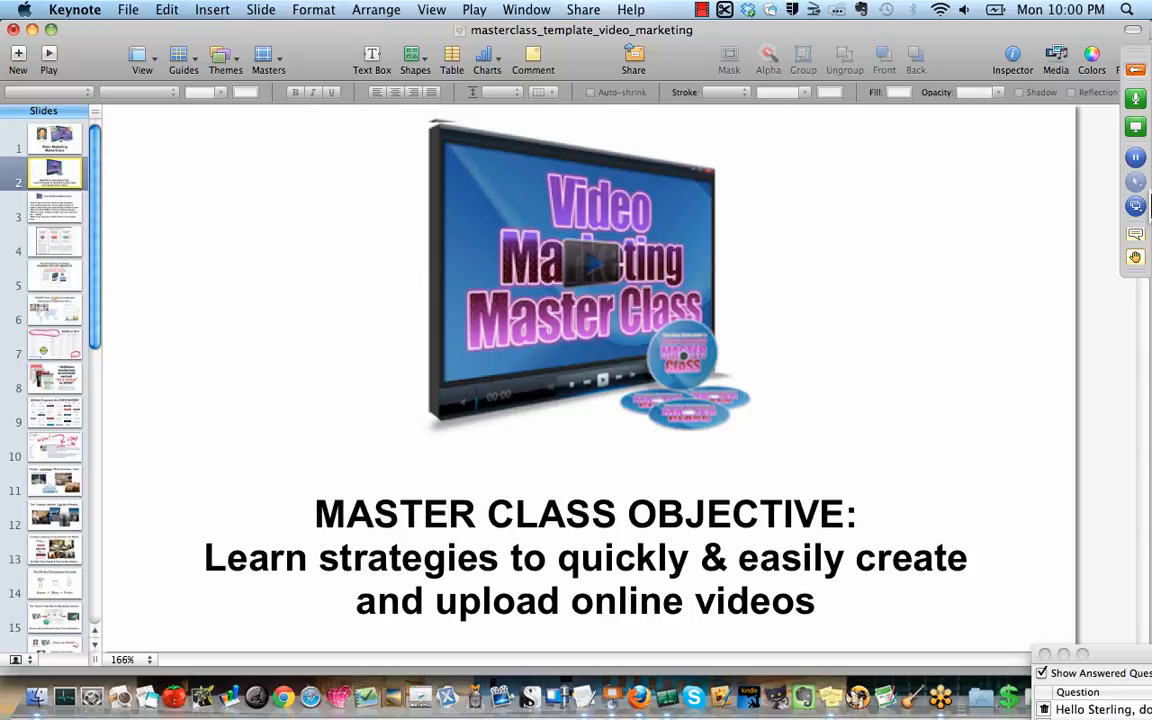
pyautogui.moveTo(882, 18)
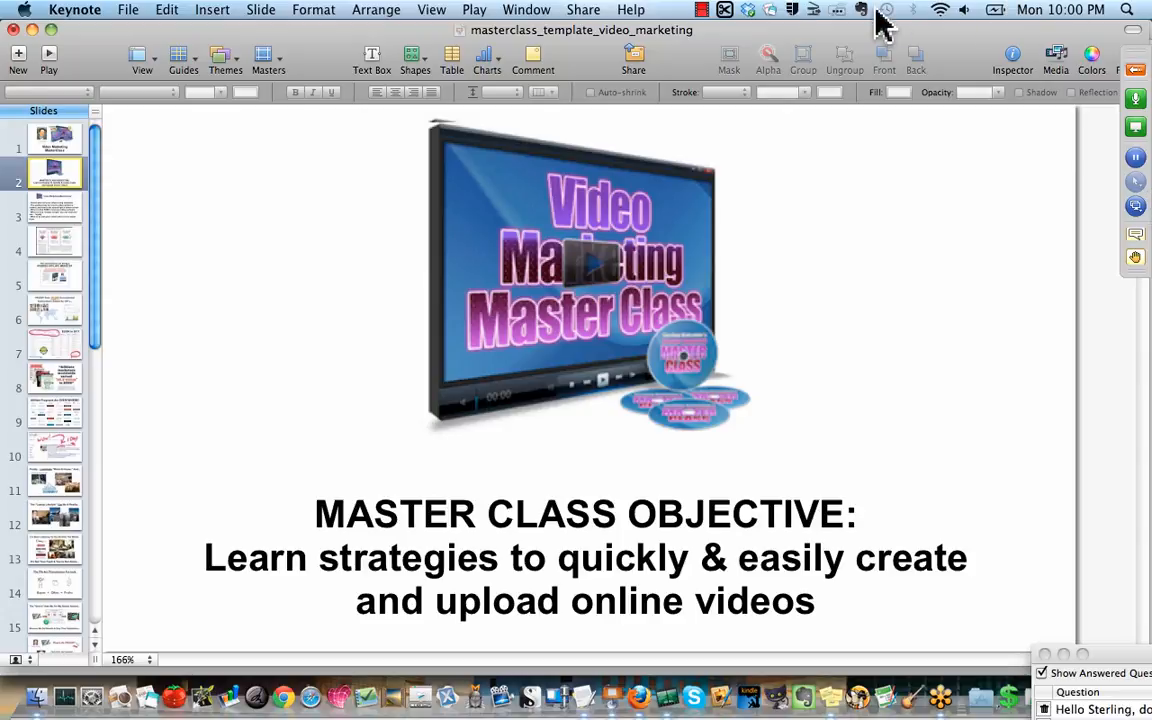
pyautogui.click(692, 8)
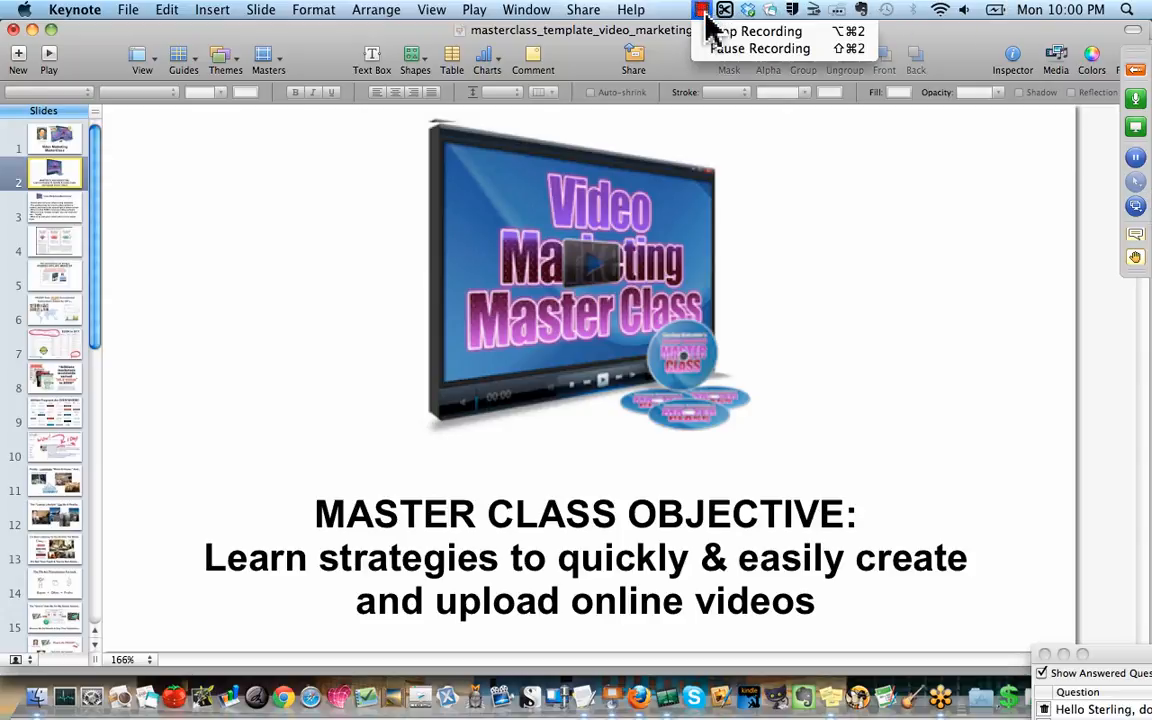